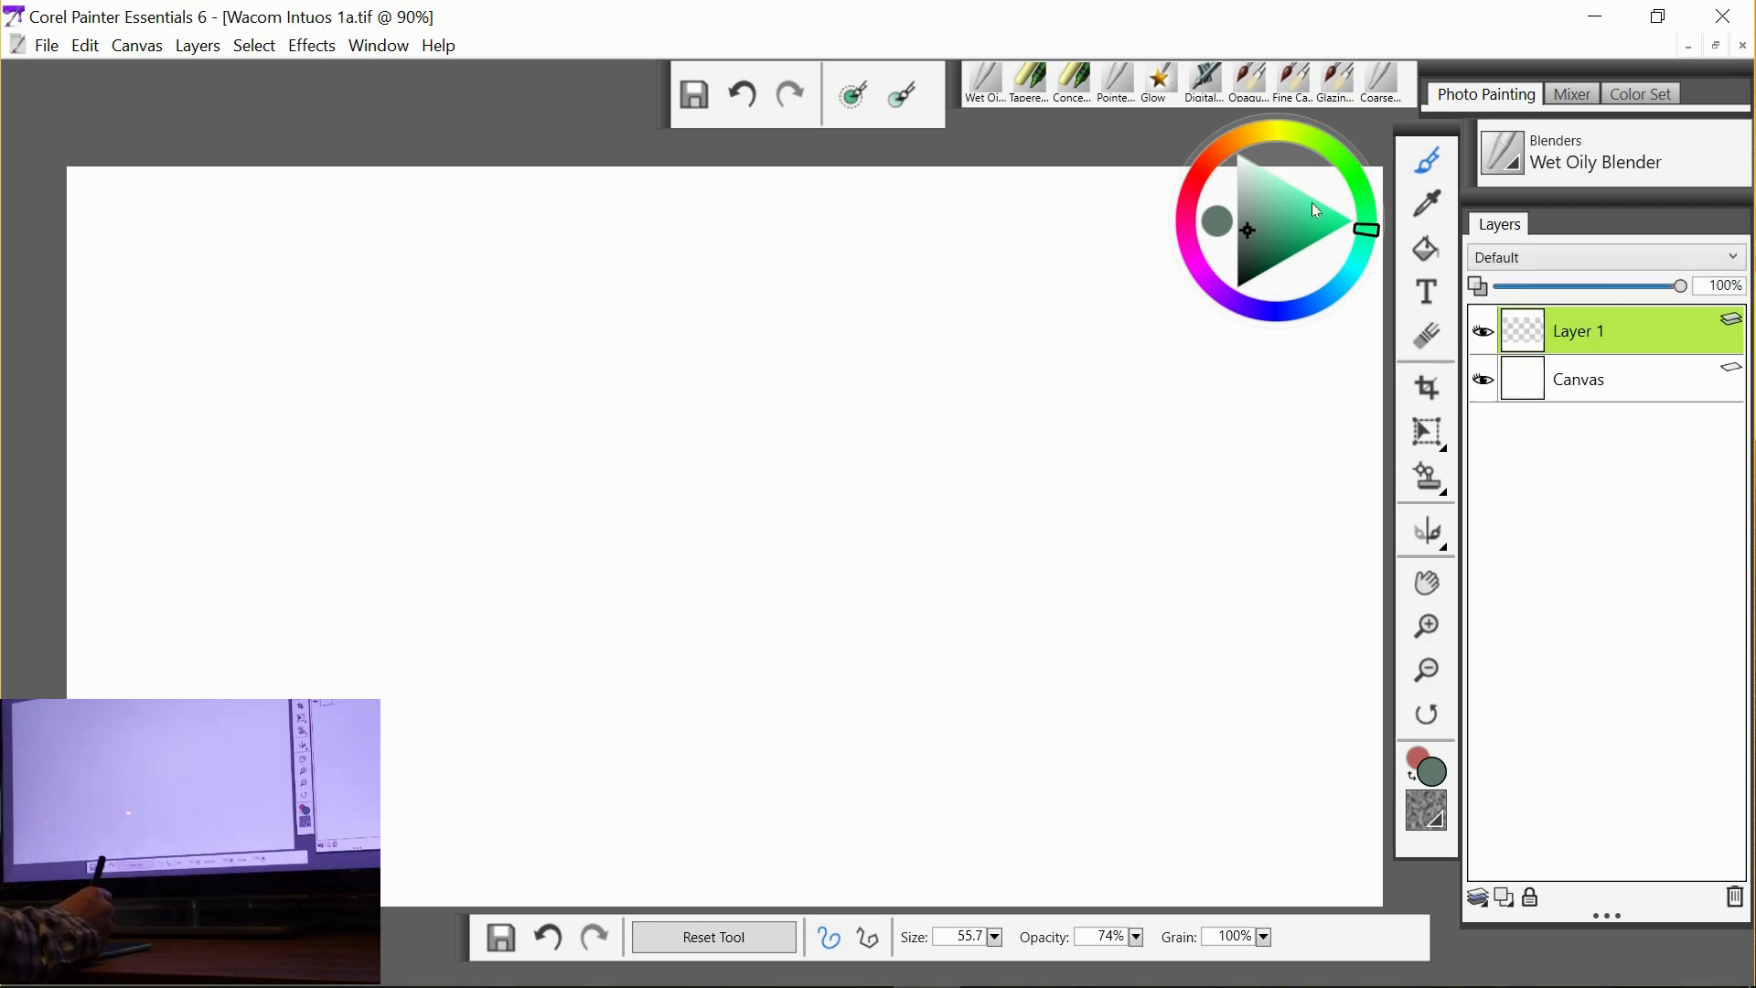
# Fill Layer 1 with a light sky blue using the Paint Bucket.
pyautogui.click(1292, 206)
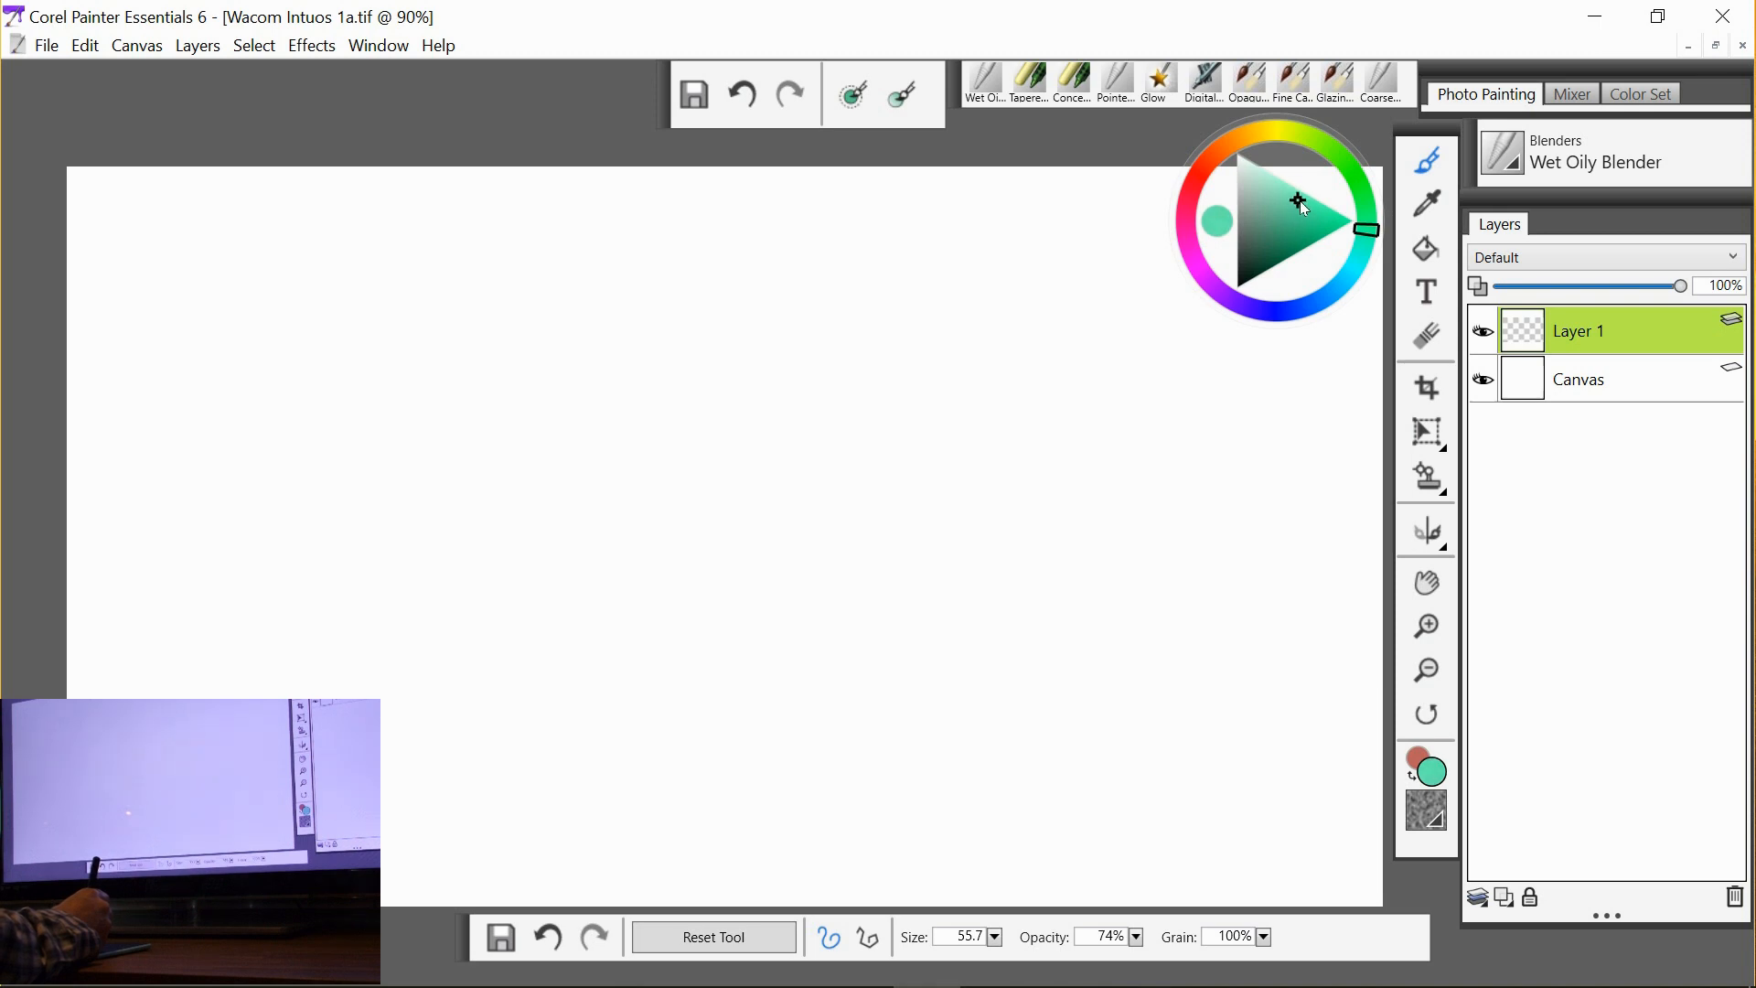
pyautogui.click(1331, 291)
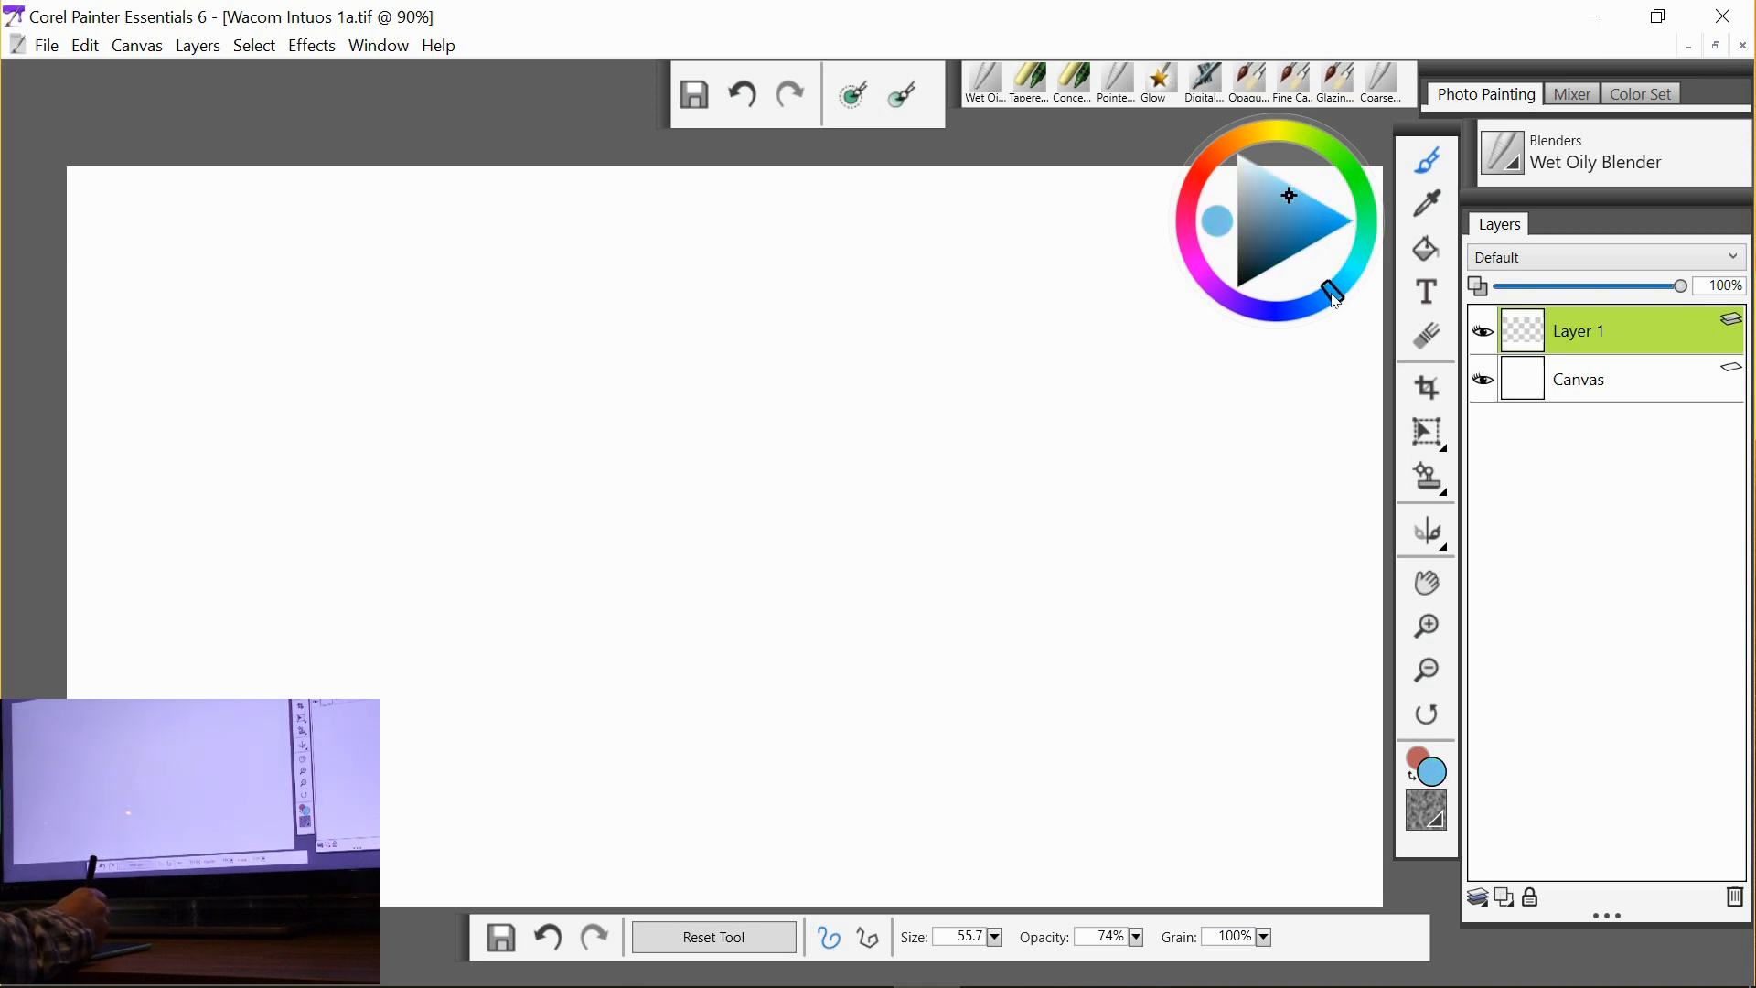
pyautogui.moveTo(1314, 194)
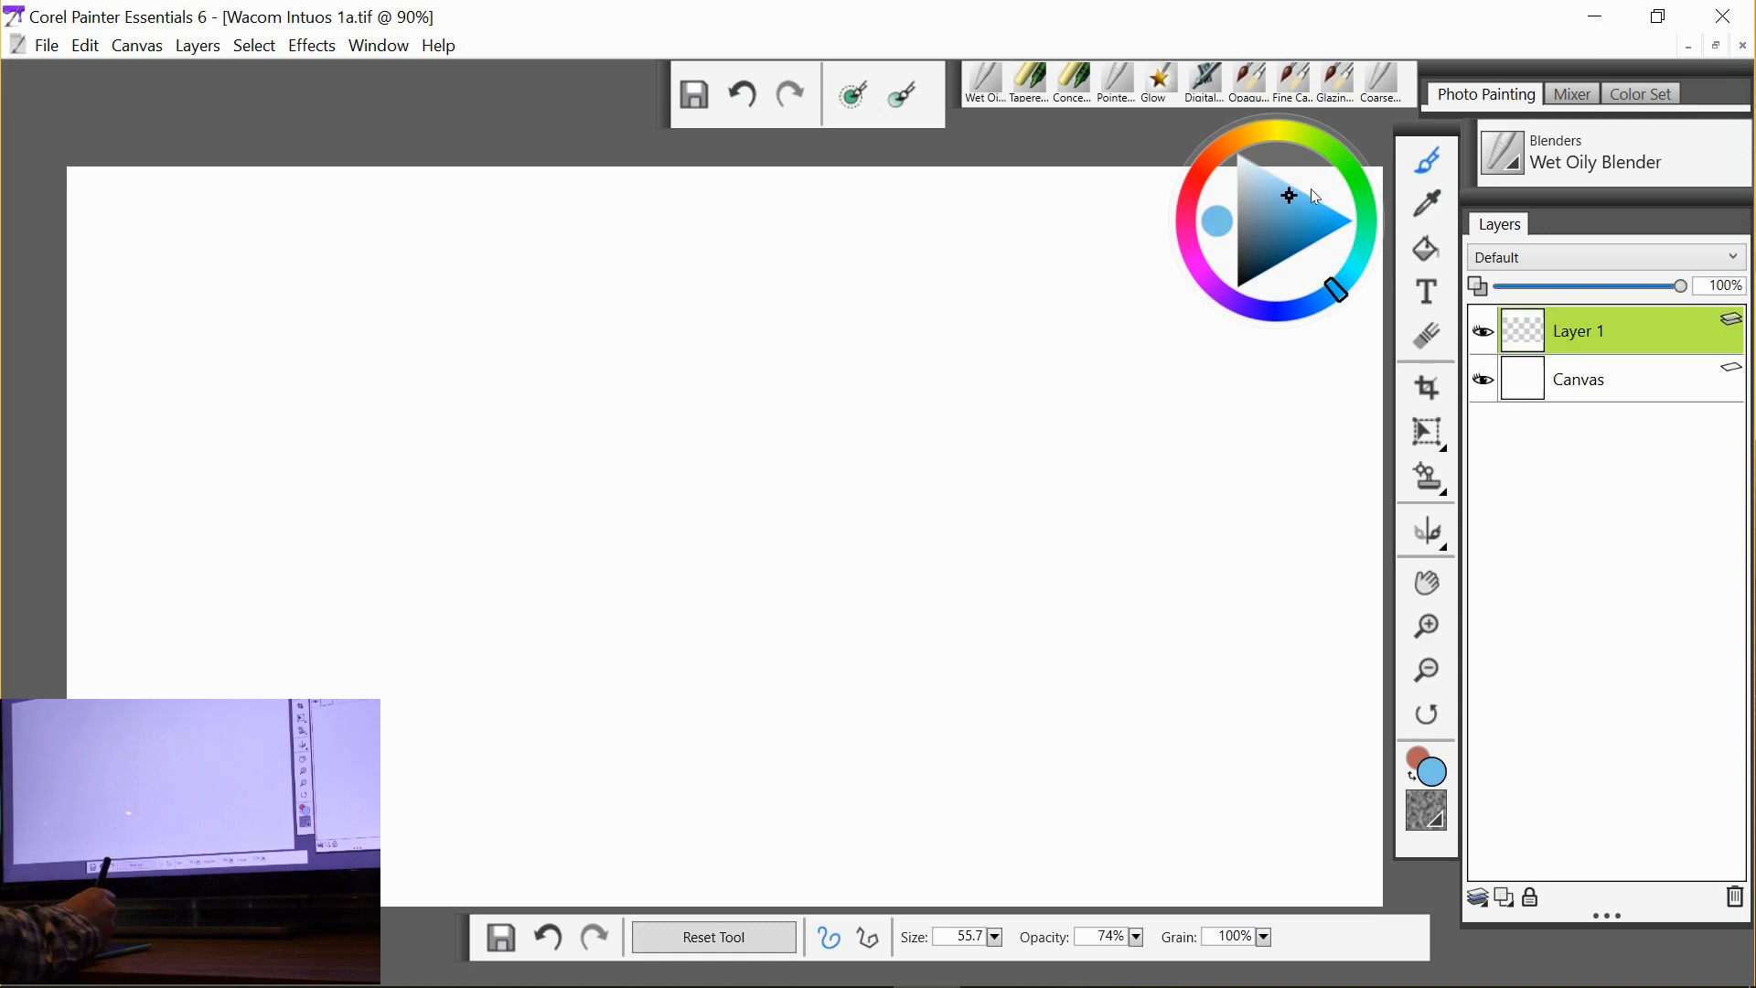
pyautogui.moveTo(1285, 199)
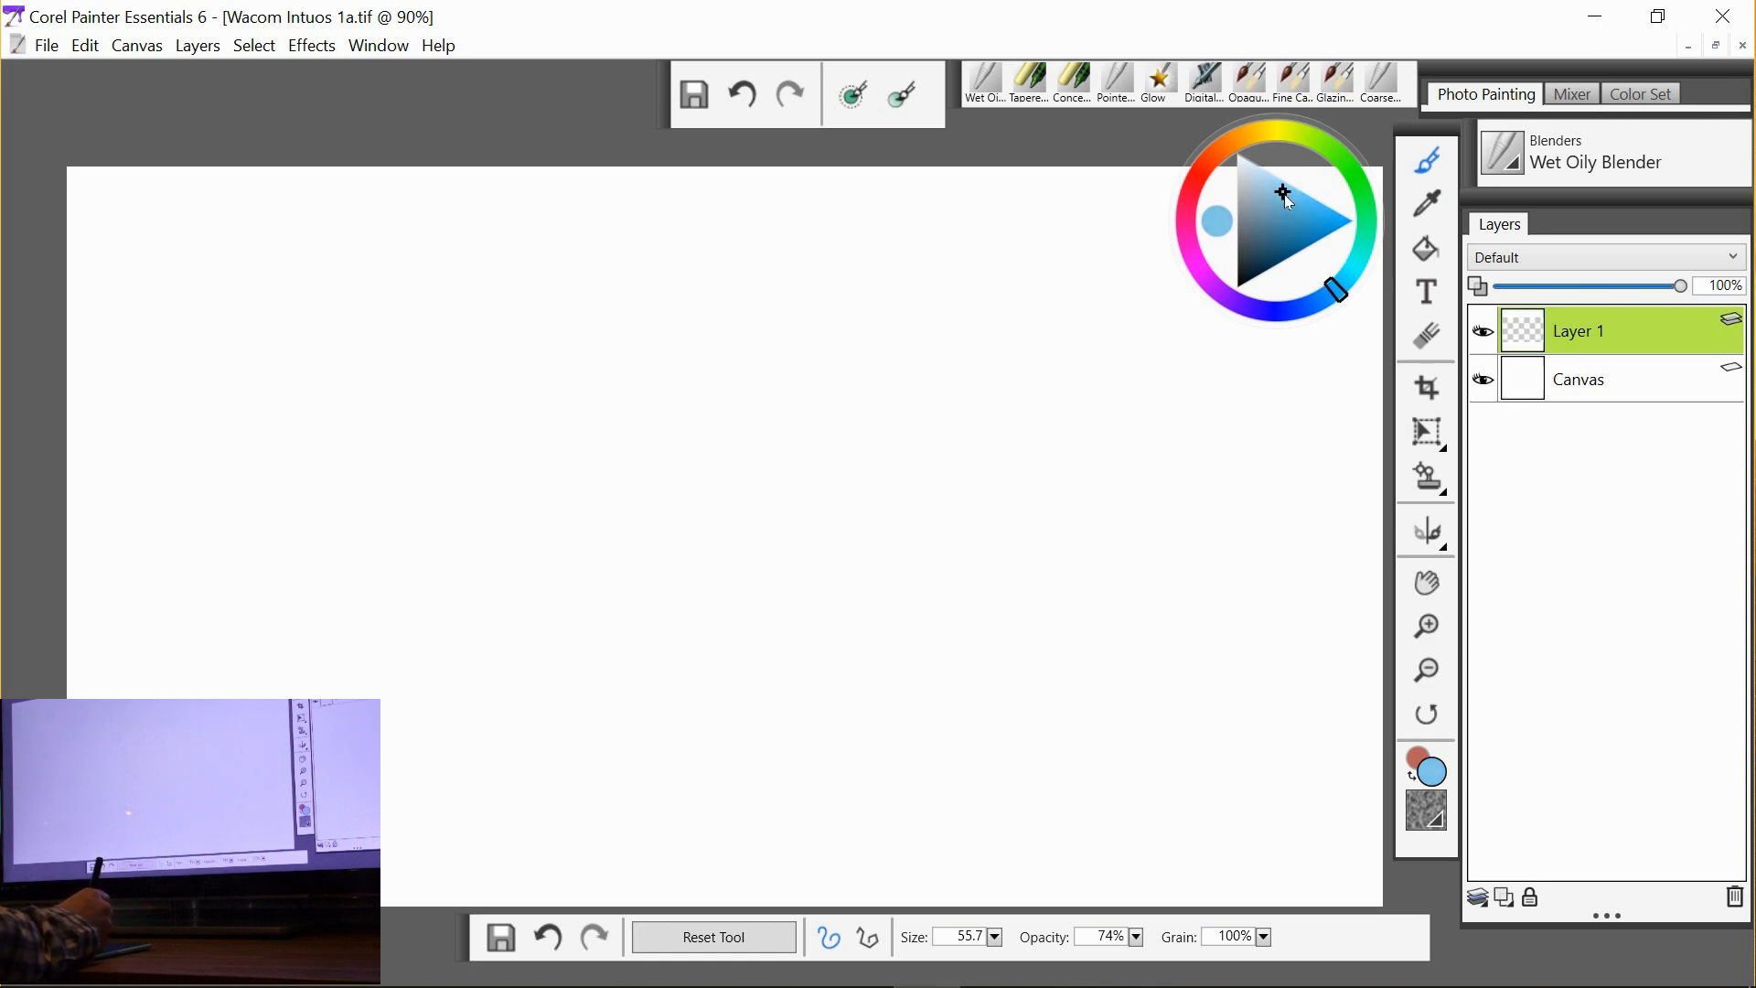
pyautogui.moveTo(1425, 247)
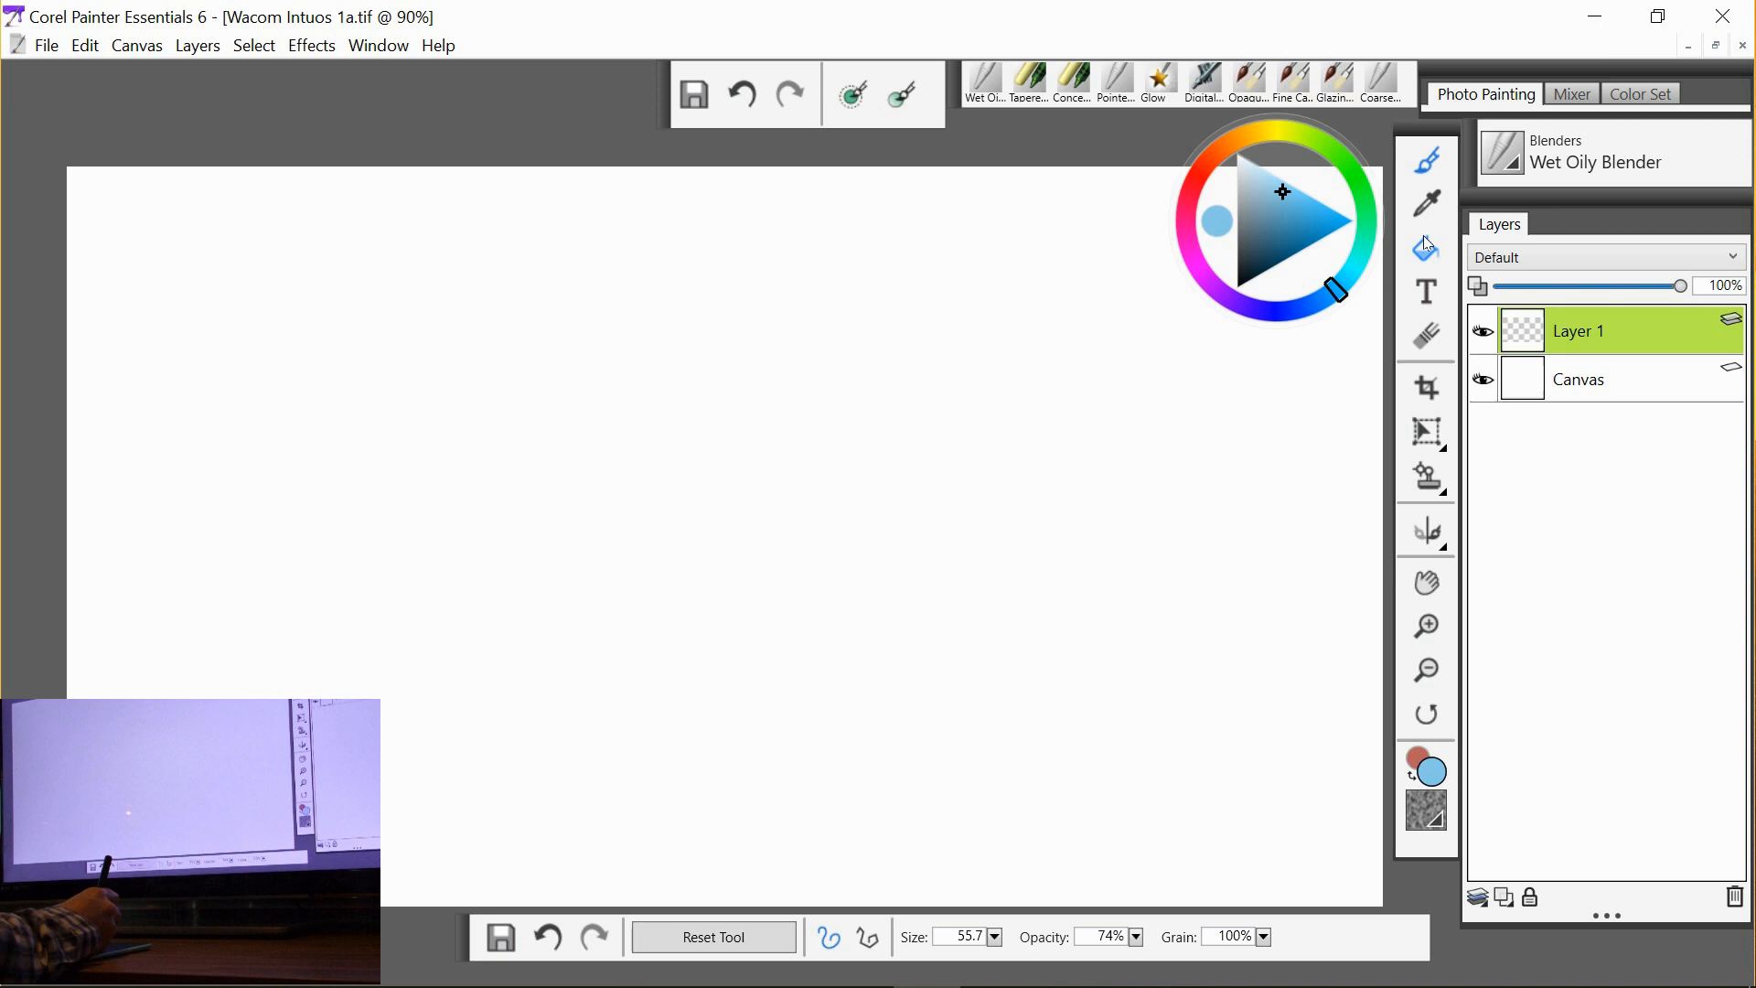
pyautogui.click(1098, 479)
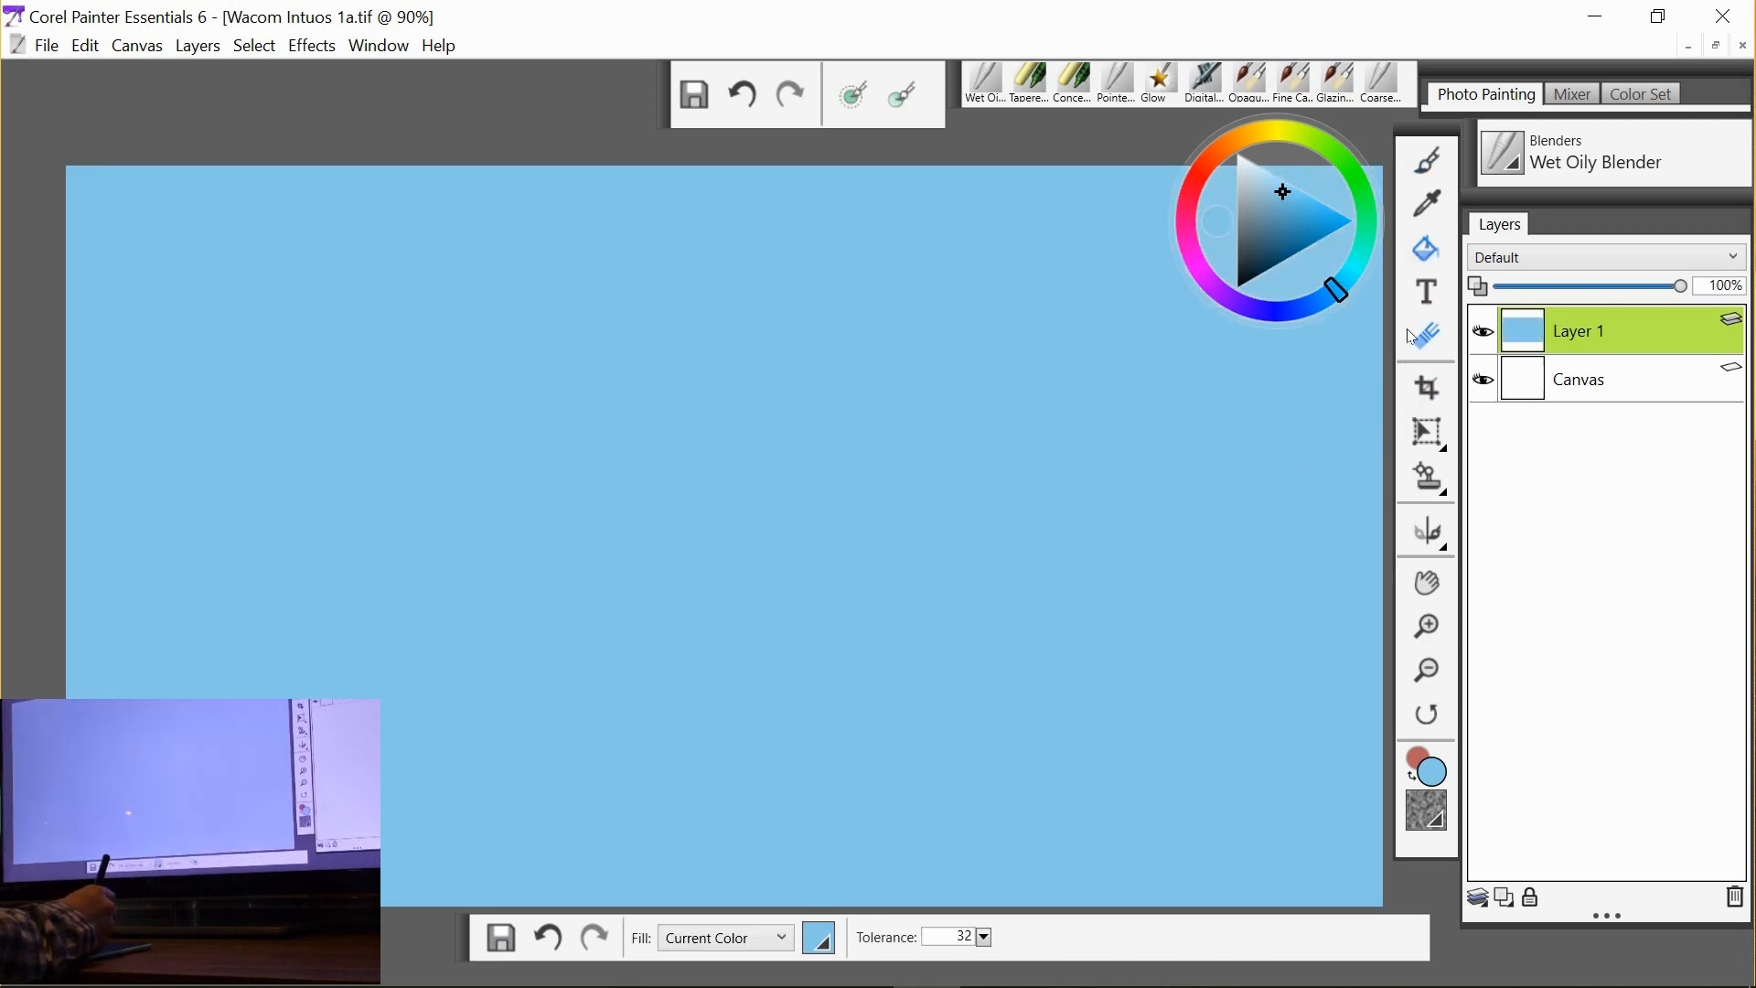
pyautogui.click(1427, 161)
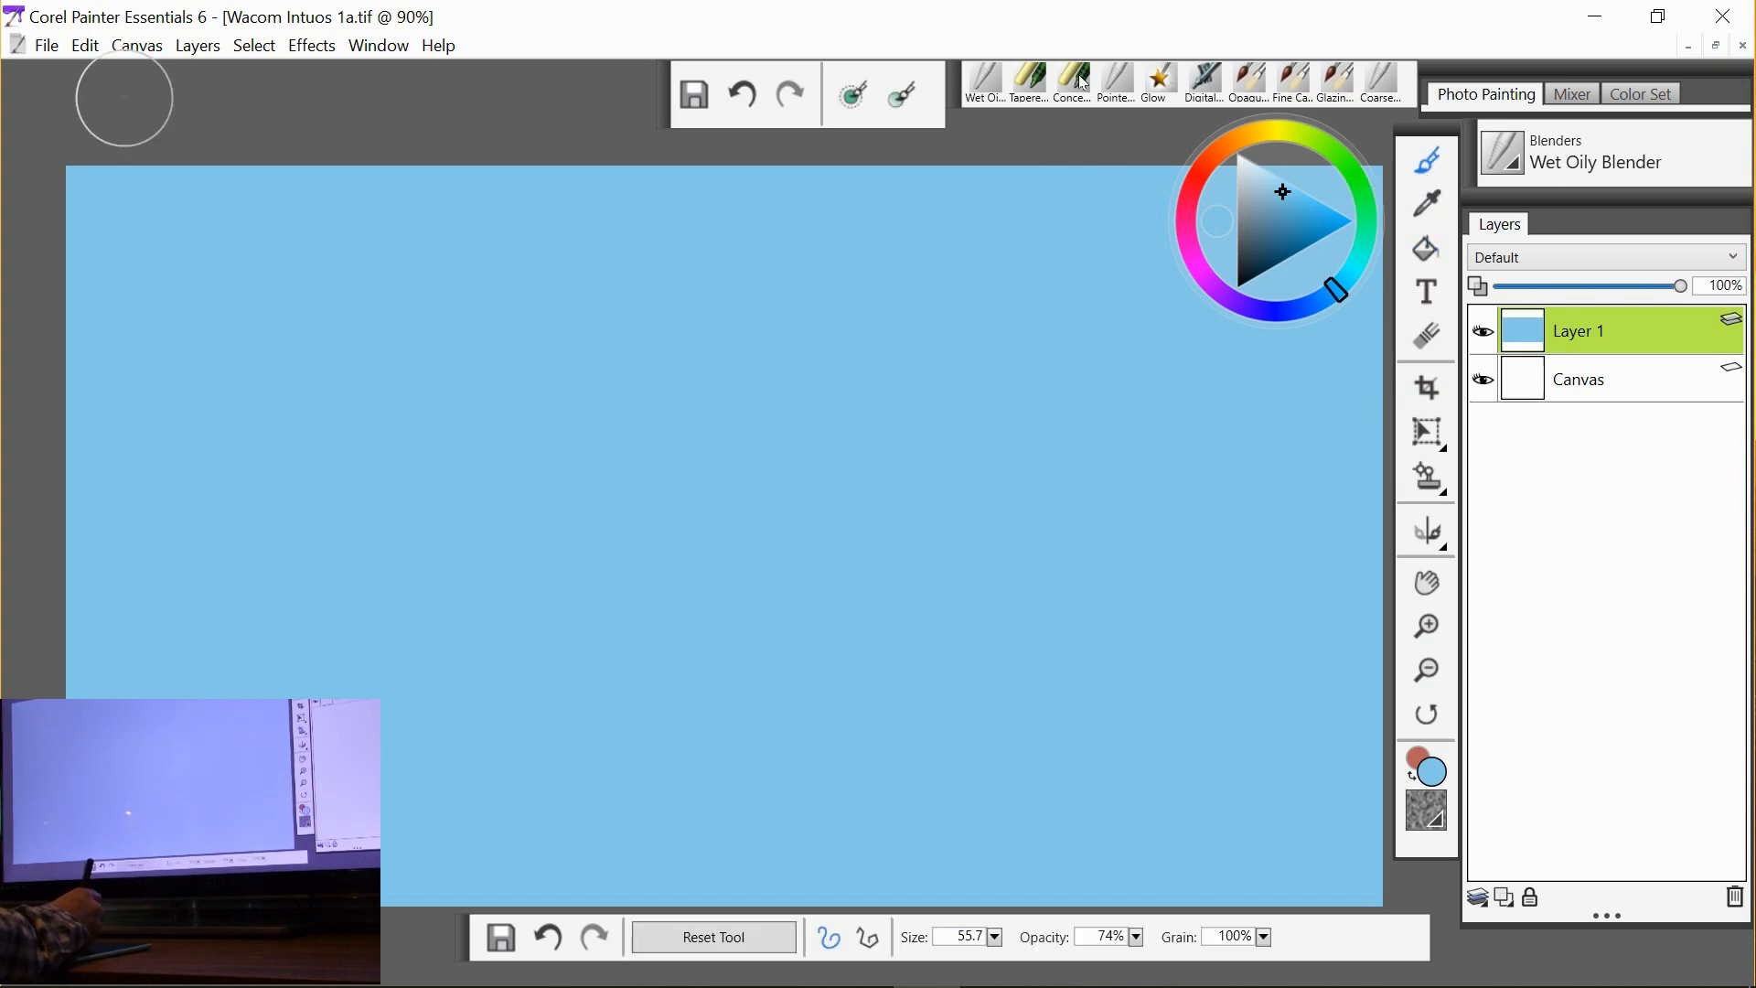
# Paint soft white clouds across the upper left and centre sky with the chalk brush.
pyautogui.click(1072, 77)
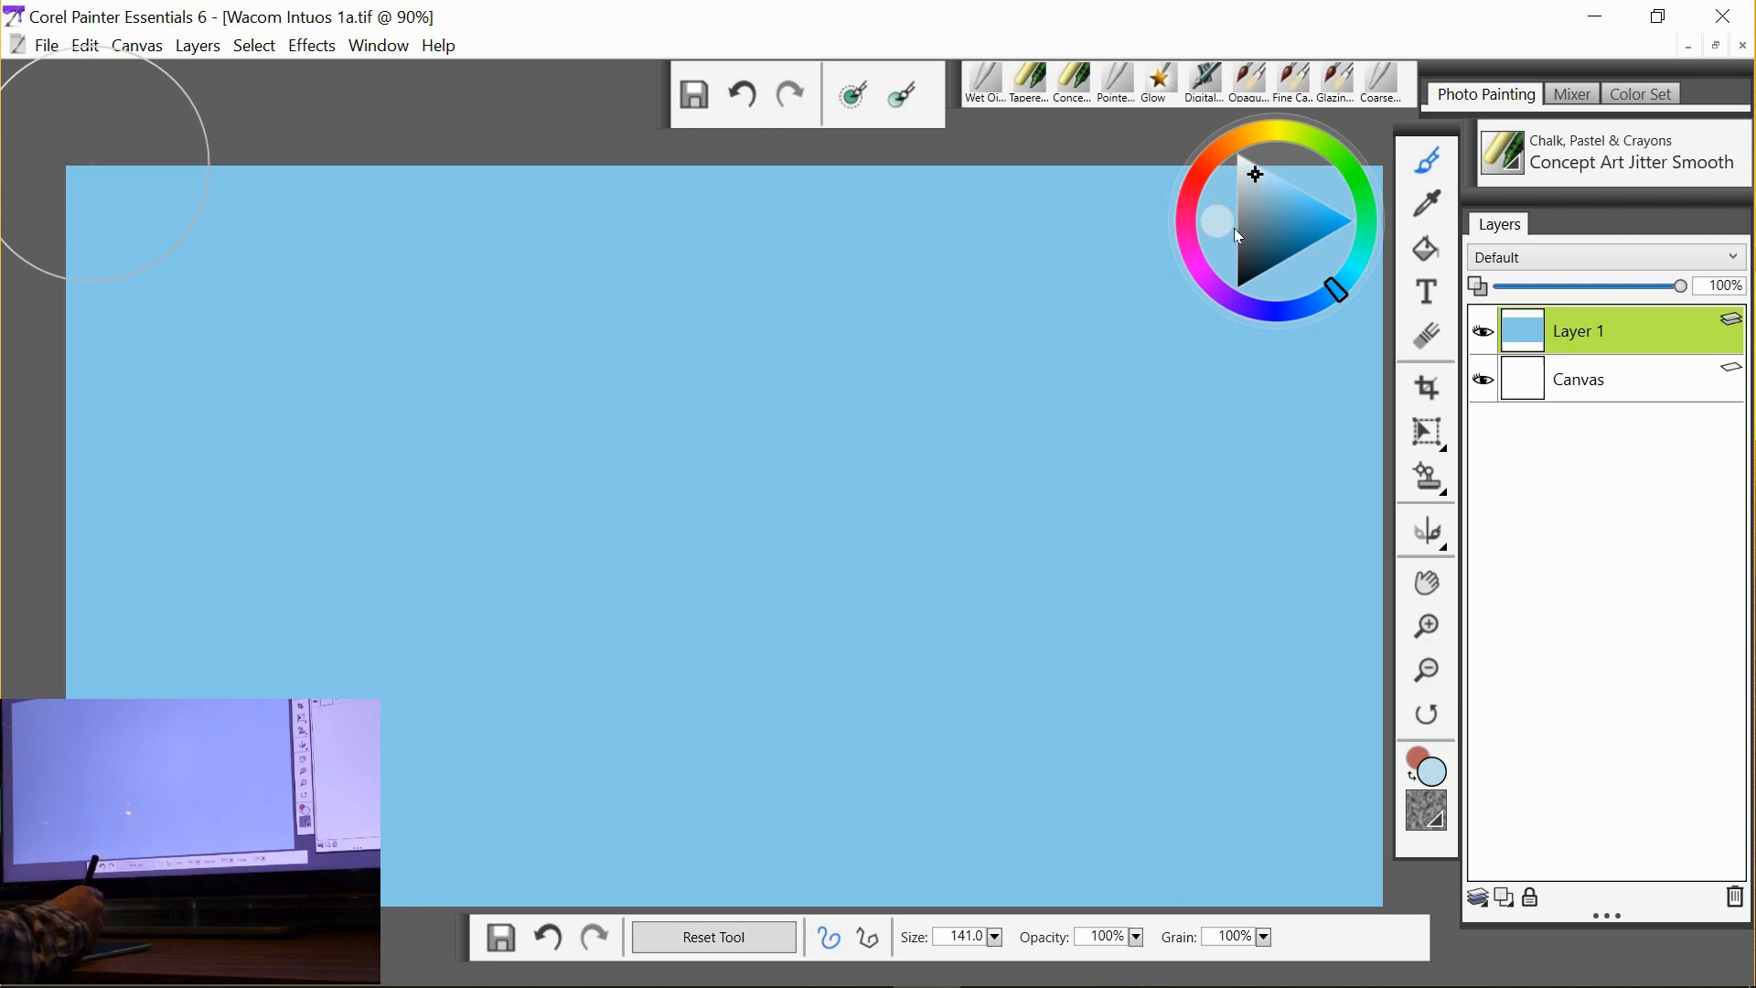
pyautogui.moveTo(174, 341)
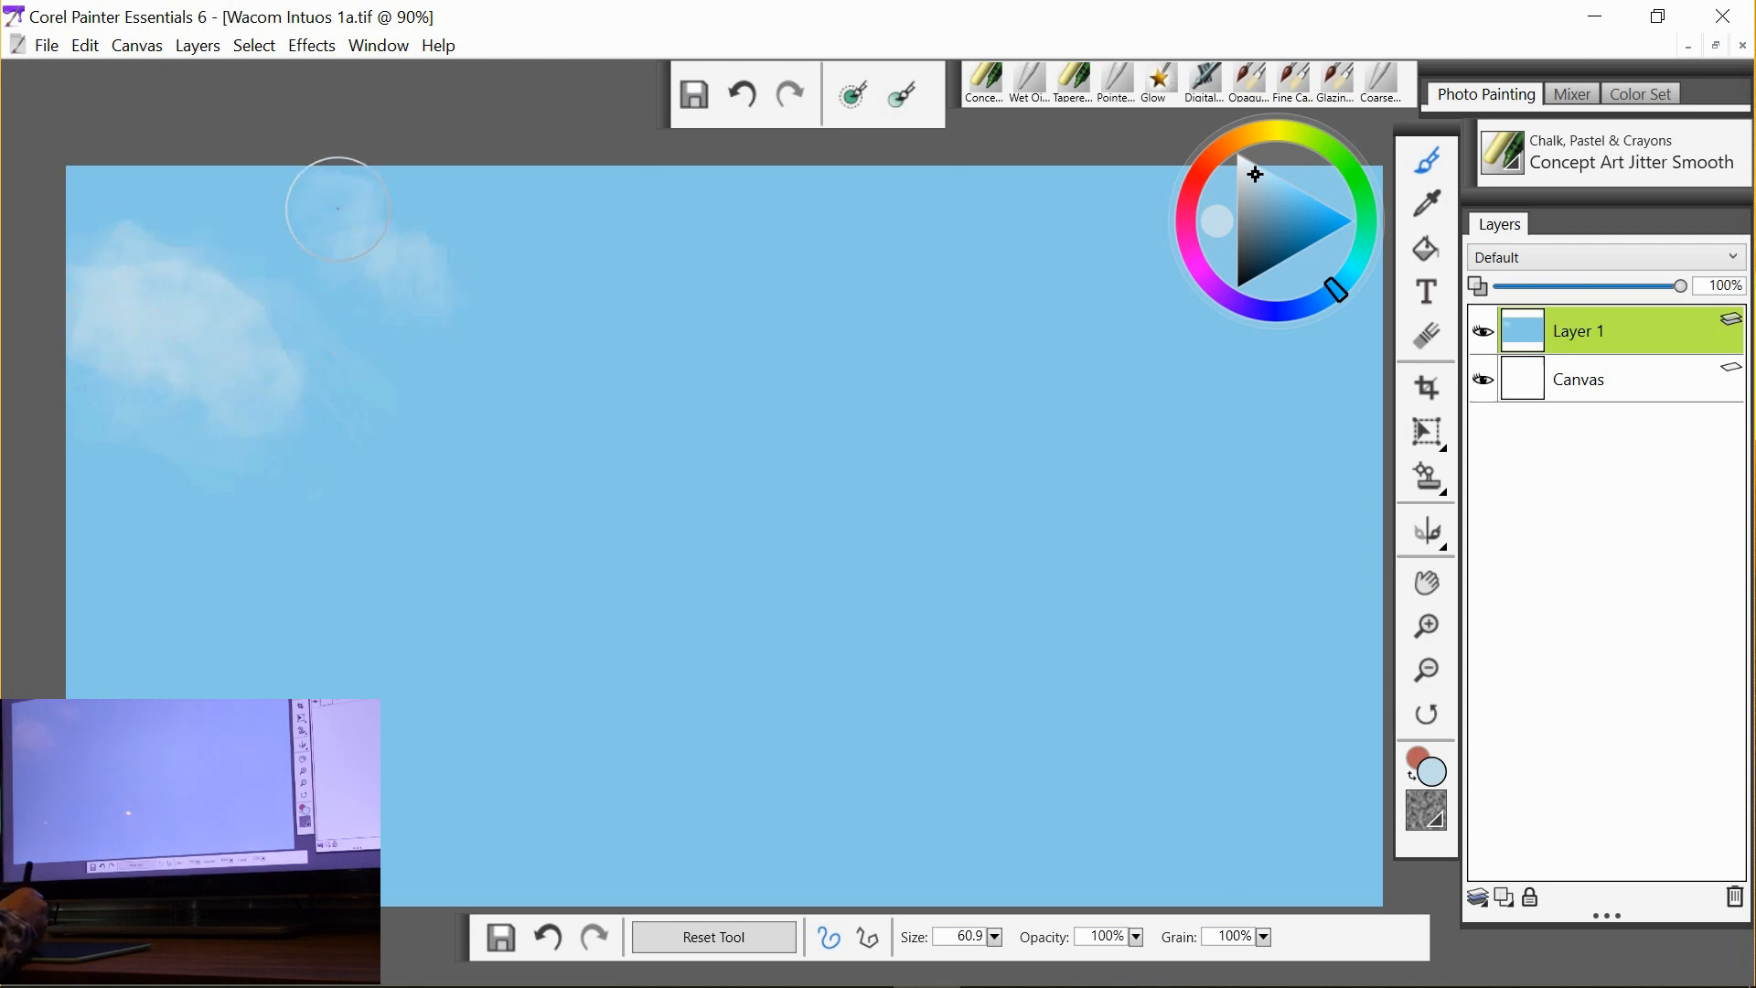
pyautogui.moveTo(337, 206); pyautogui.dragTo(275, 231)
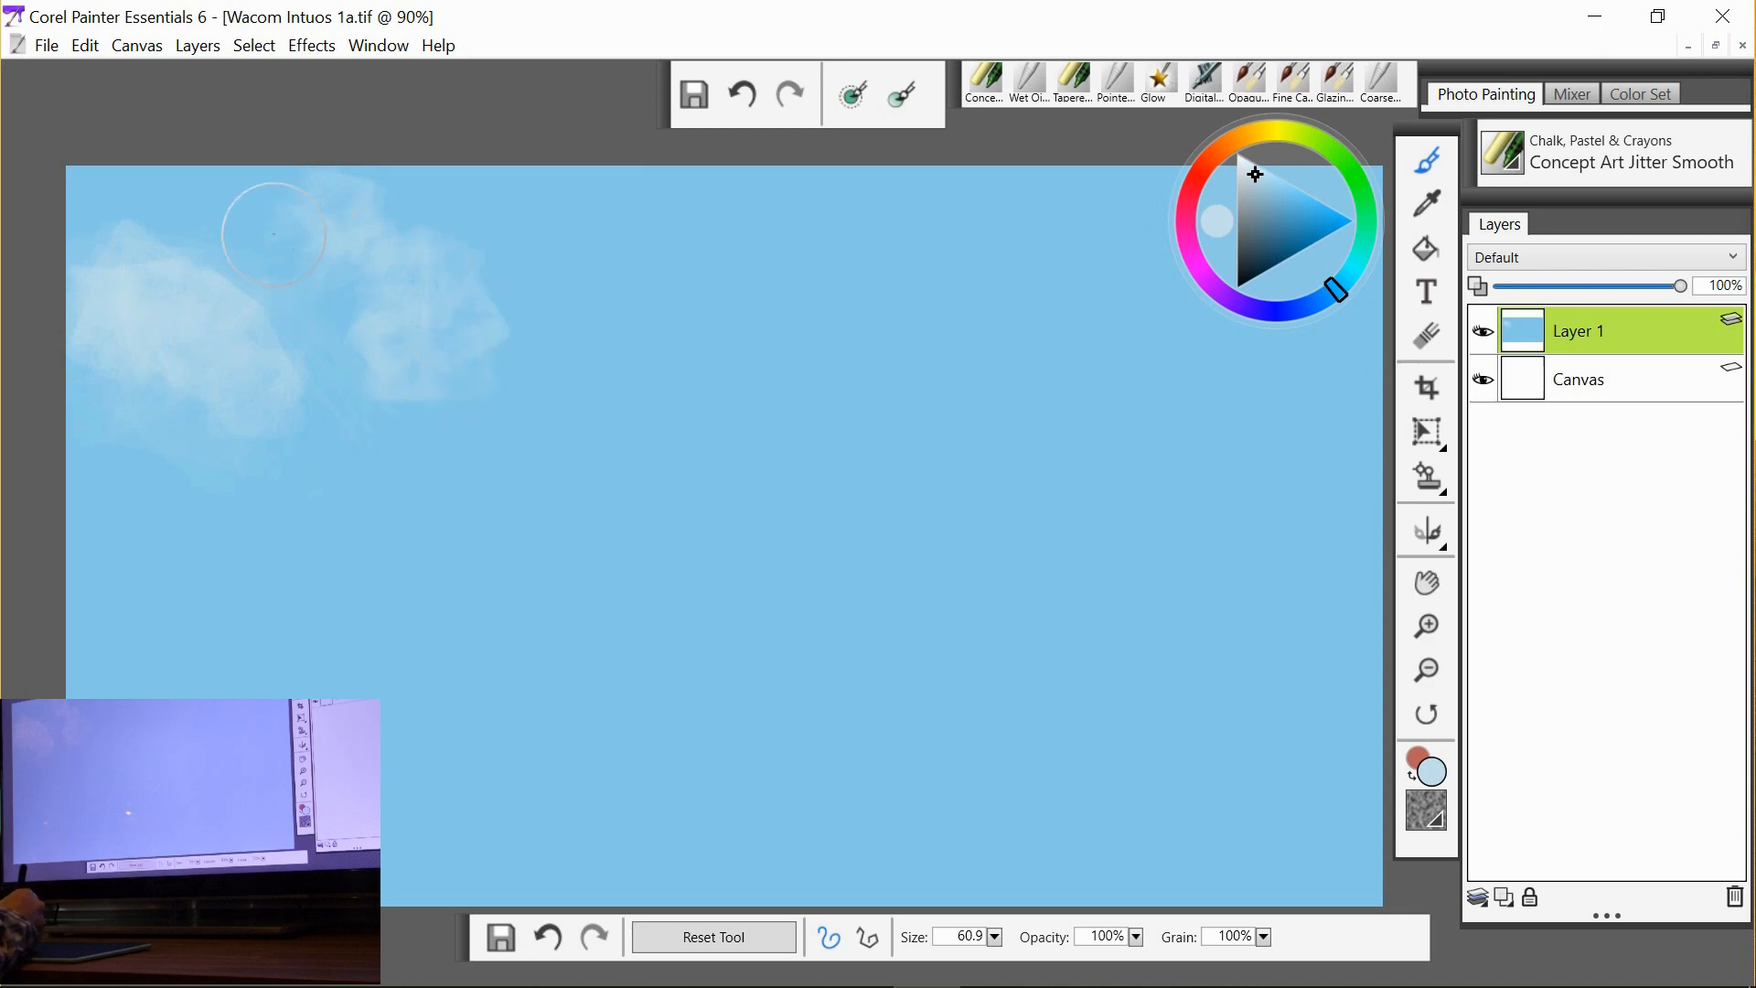
pyautogui.moveTo(275, 232); pyautogui.dragTo(454, 402)
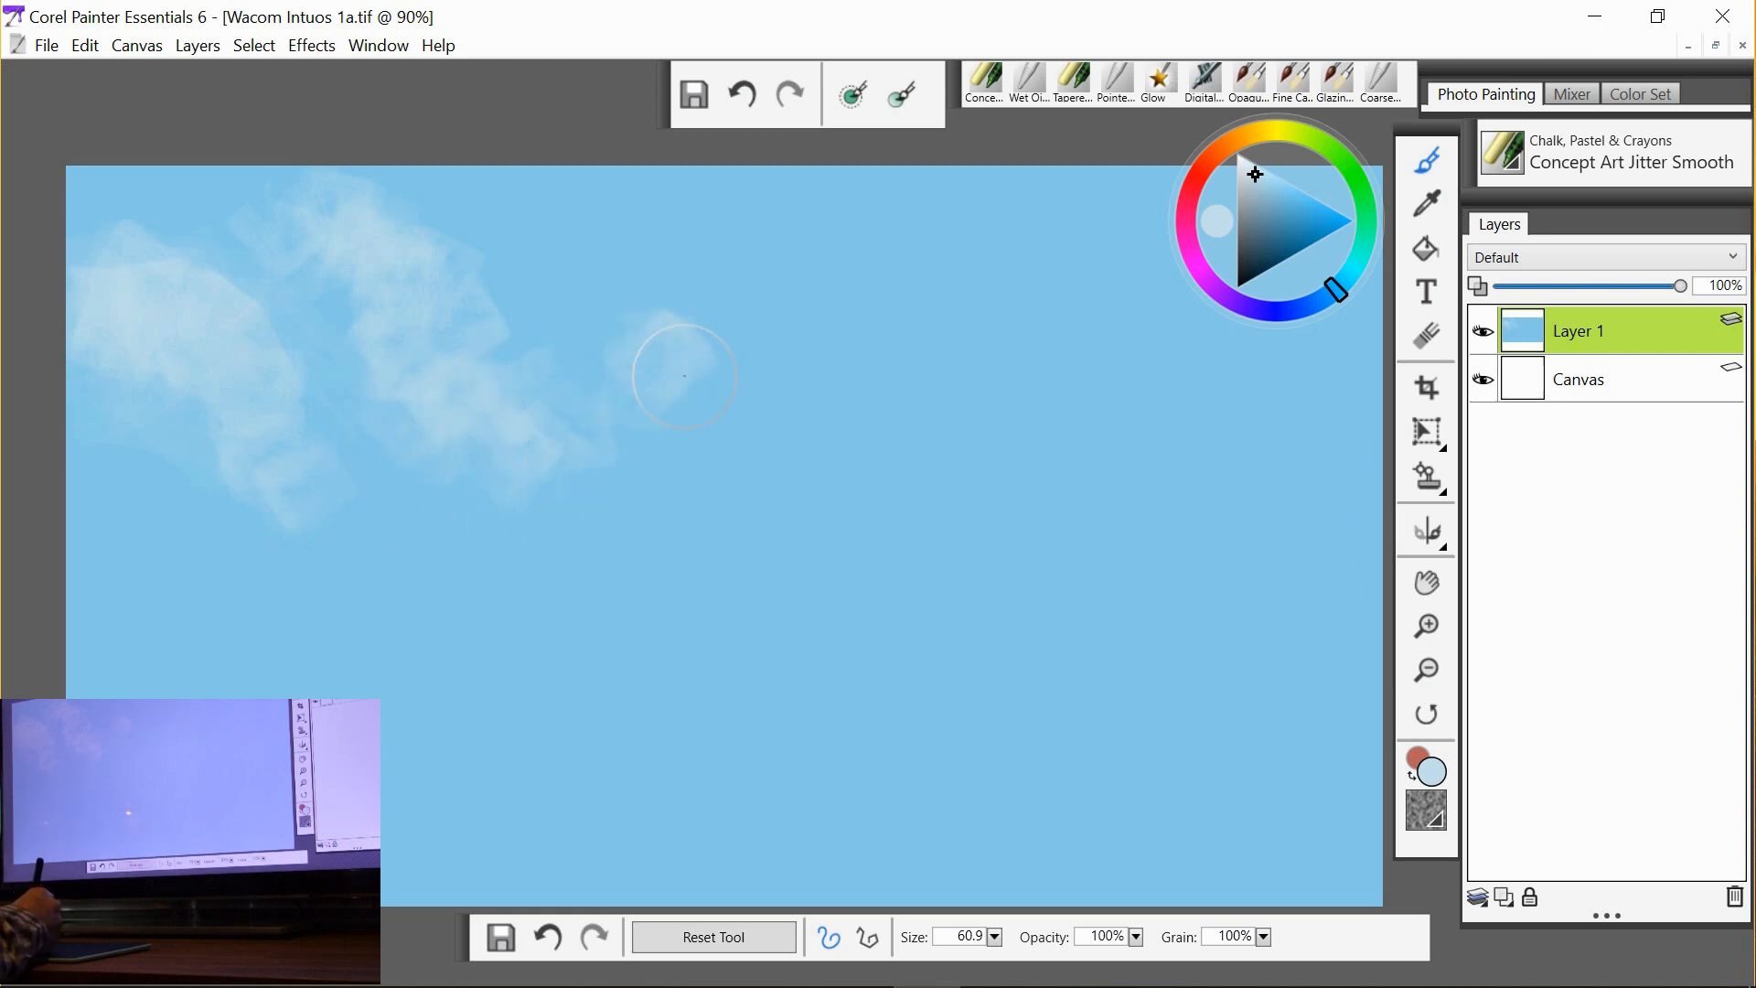
pyautogui.moveTo(671, 375); pyautogui.dragTo(772, 301)
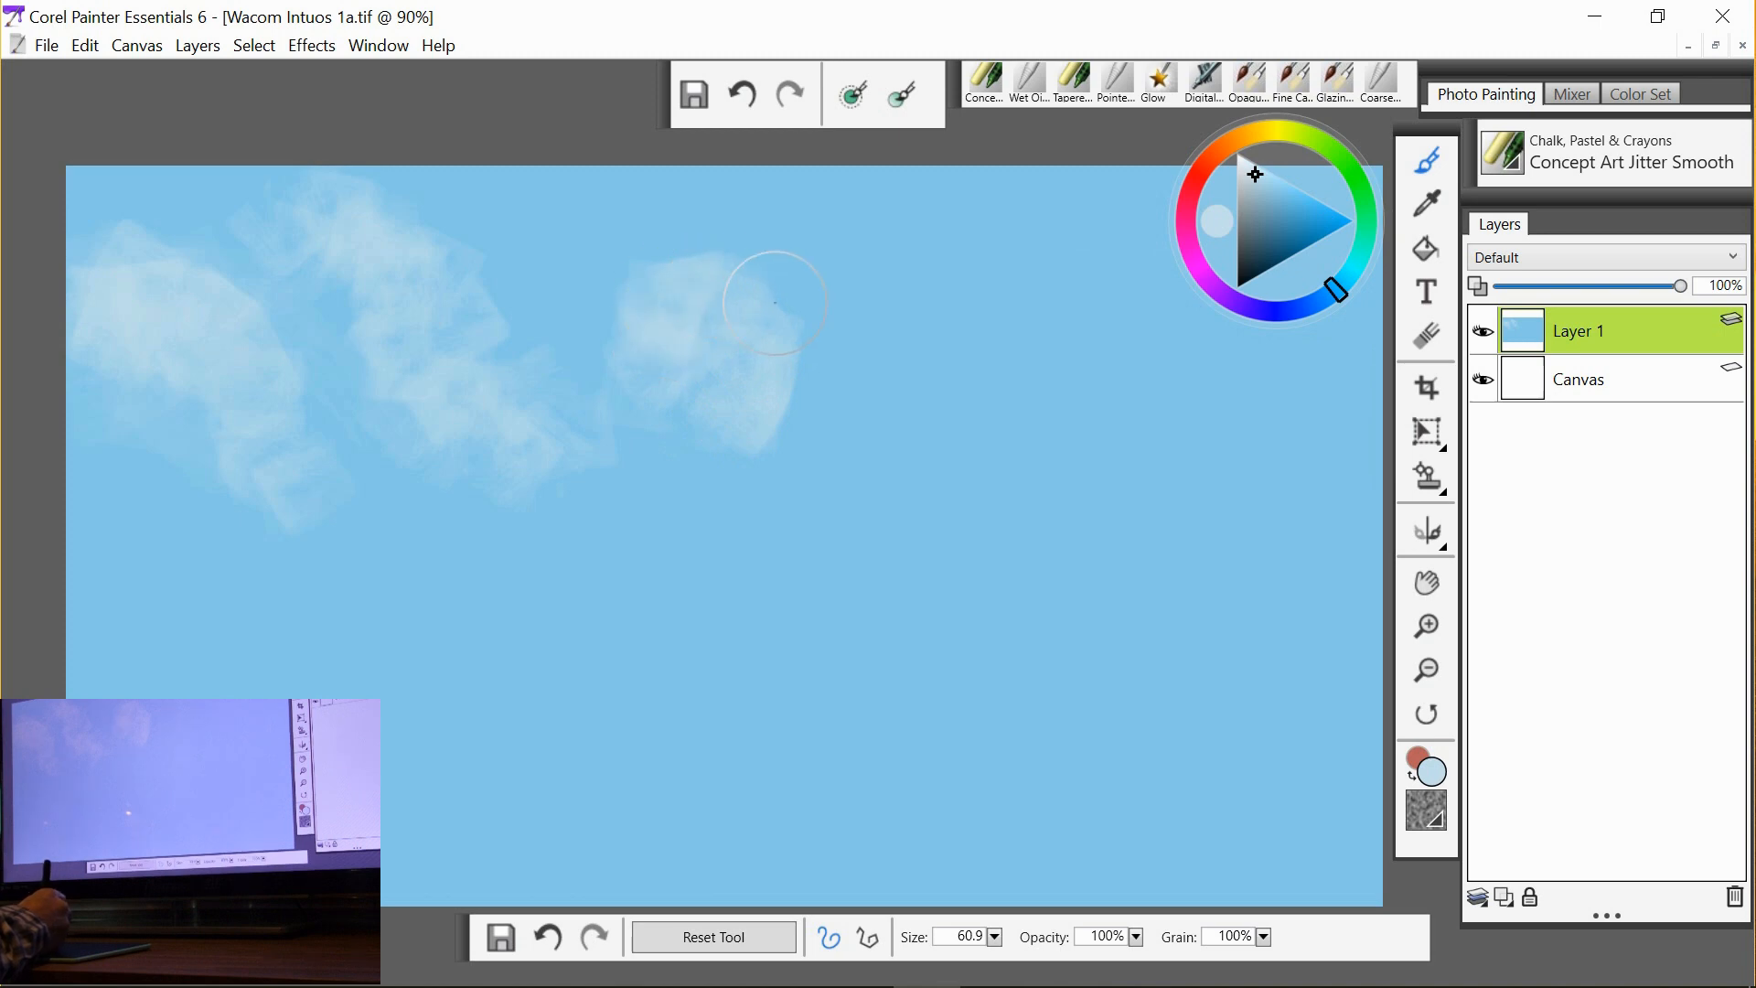
pyautogui.moveTo(772, 302); pyautogui.dragTo(896, 265)
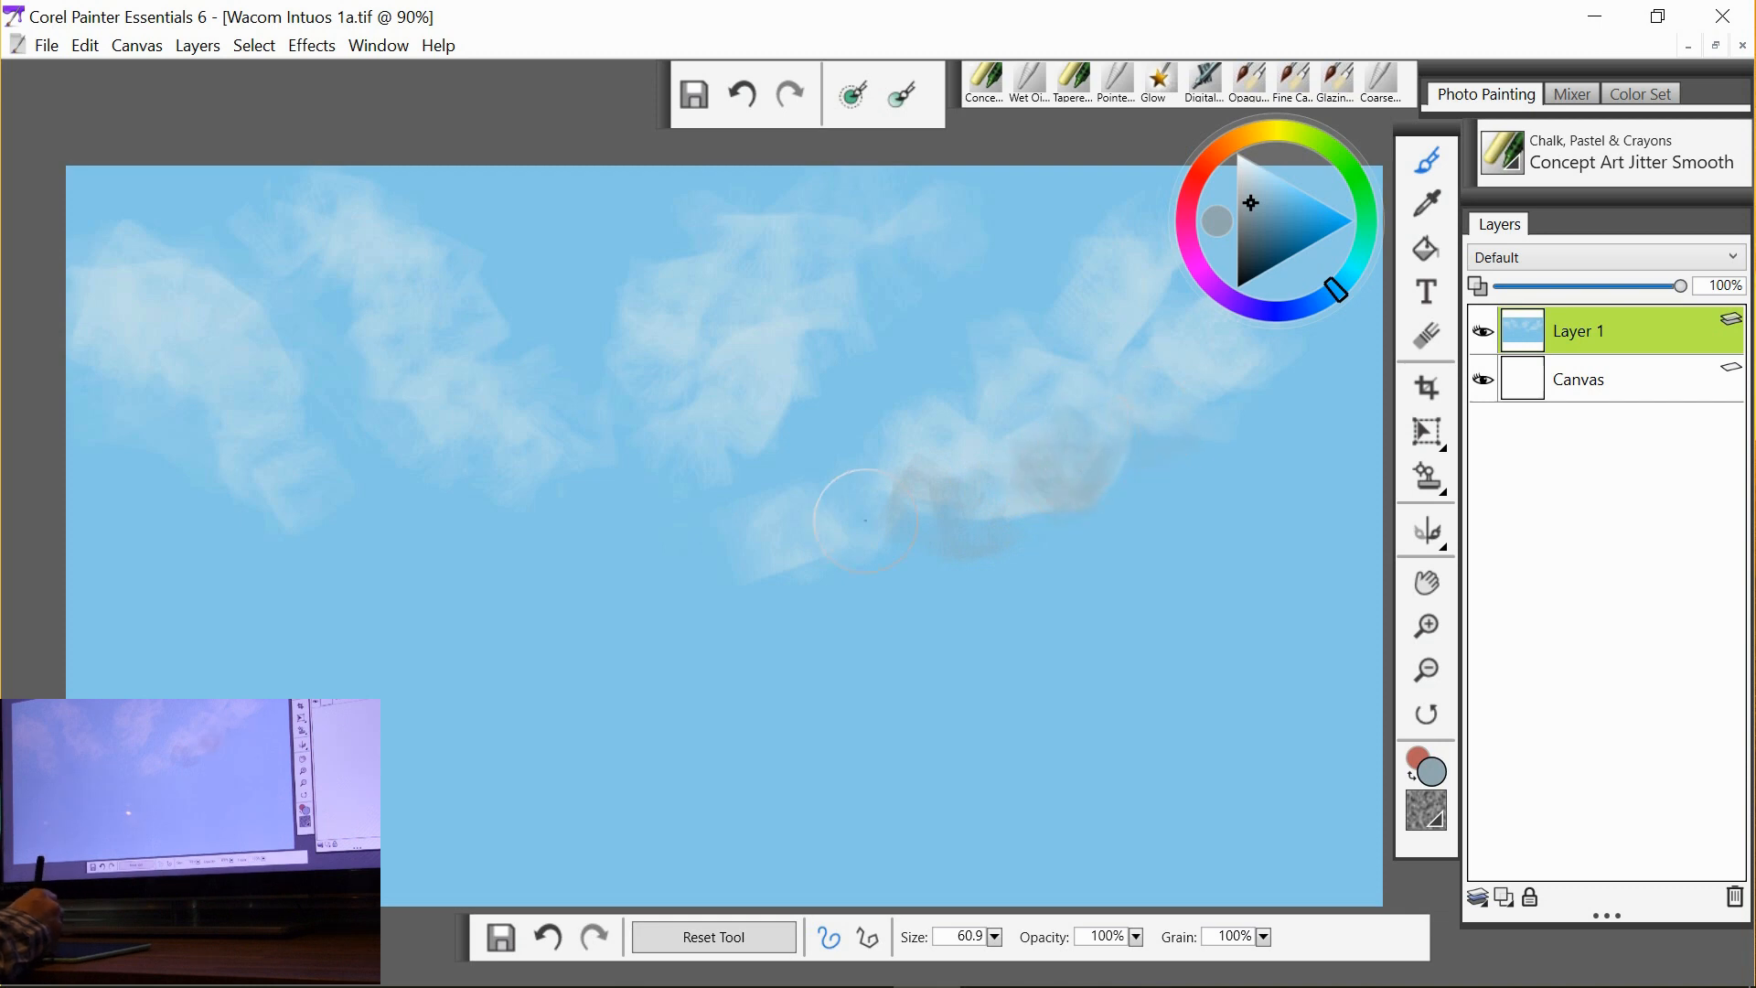
# Shade the undersides of the clouds across the sky with grey-blue strokes.
pyautogui.moveTo(868, 521); pyautogui.dragTo(712, 417)
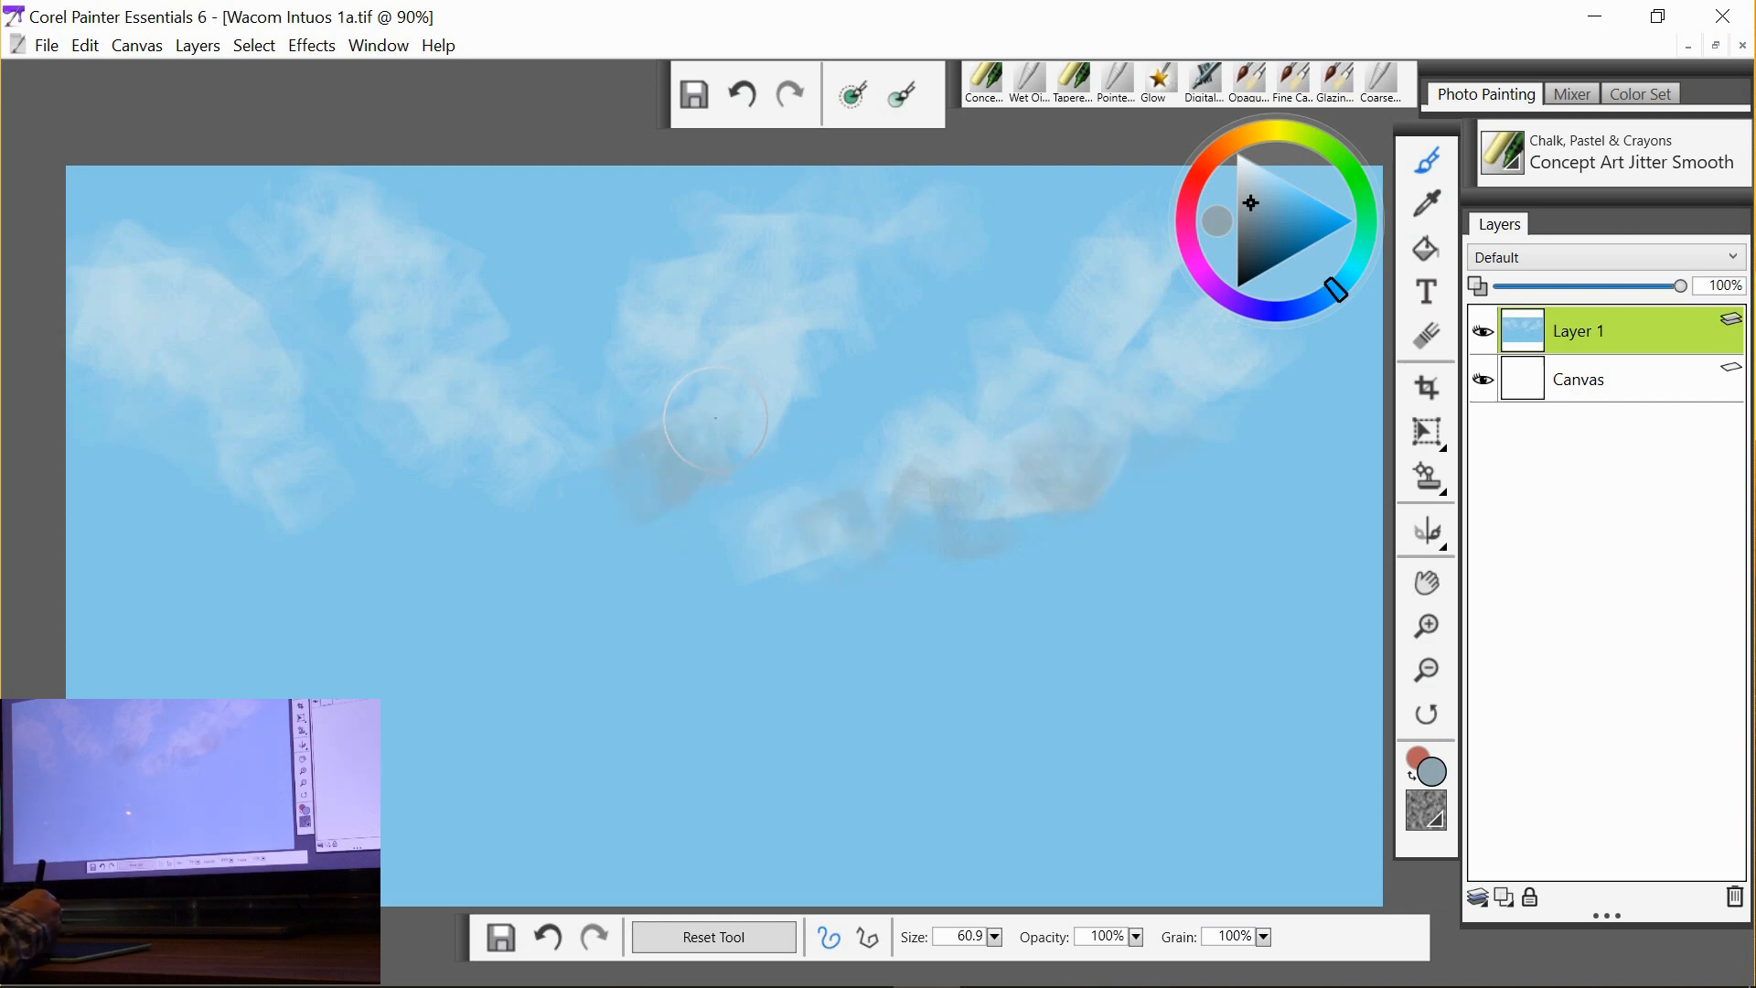
pyautogui.moveTo(718, 421); pyautogui.dragTo(216, 467)
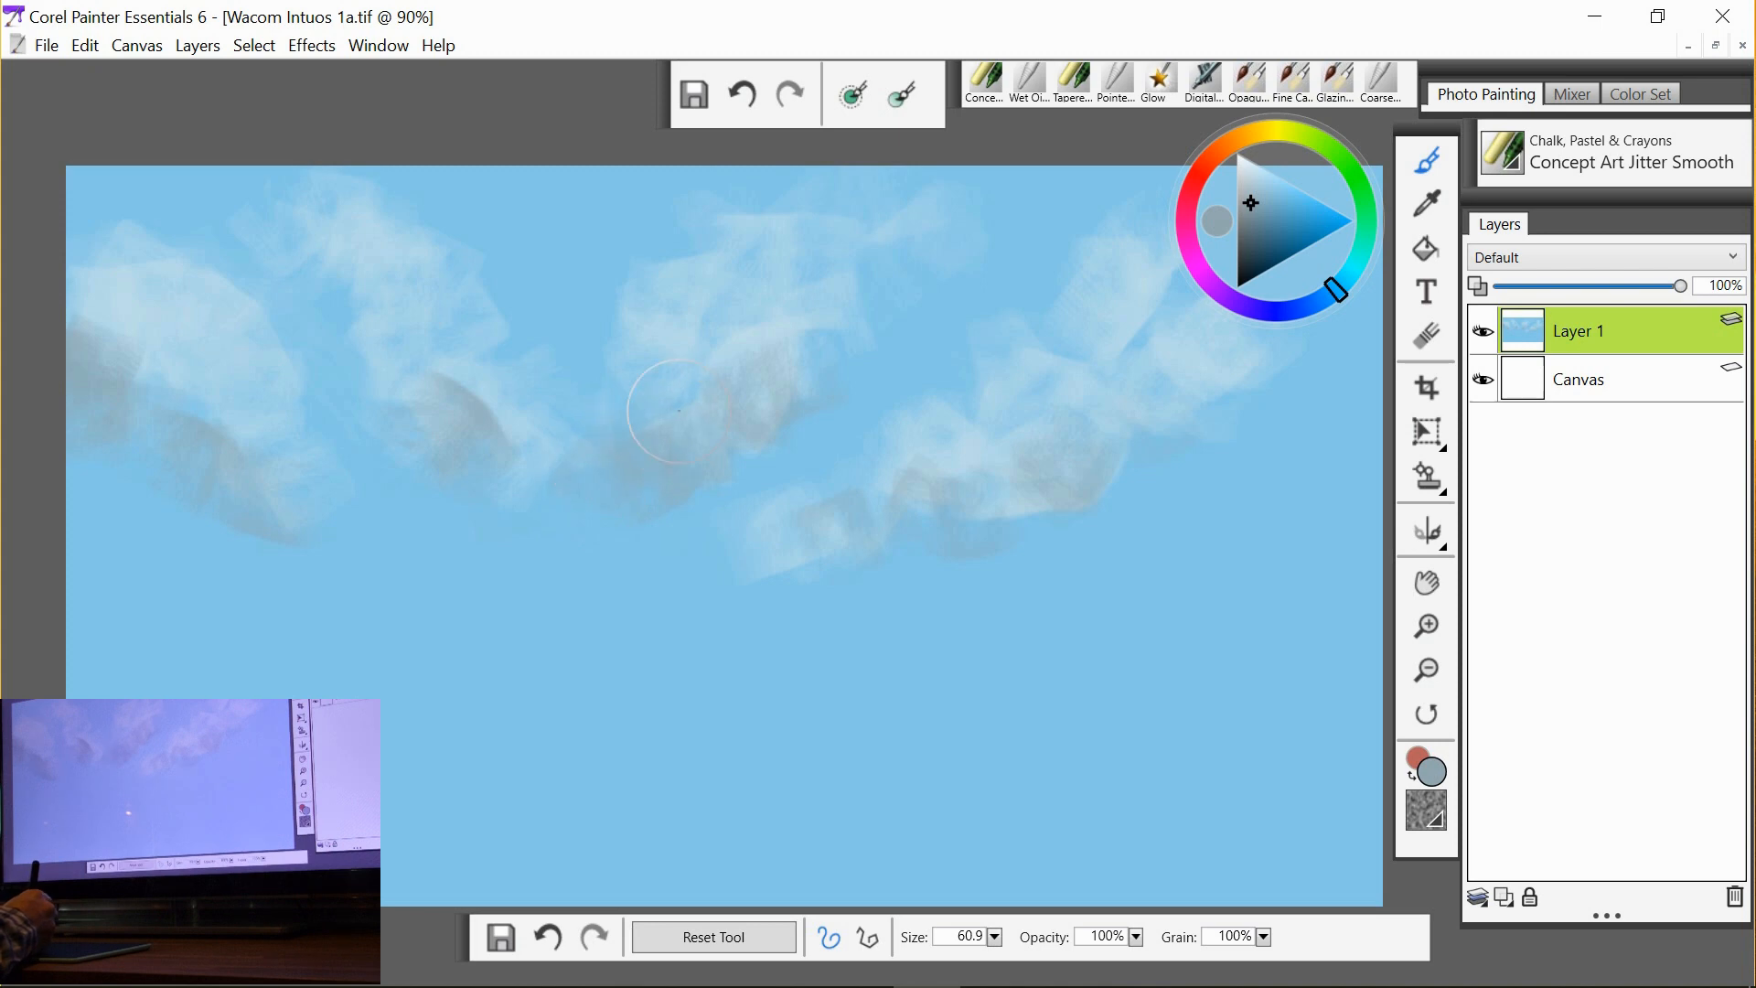
pyautogui.moveTo(671, 408); pyautogui.dragTo(886, 533)
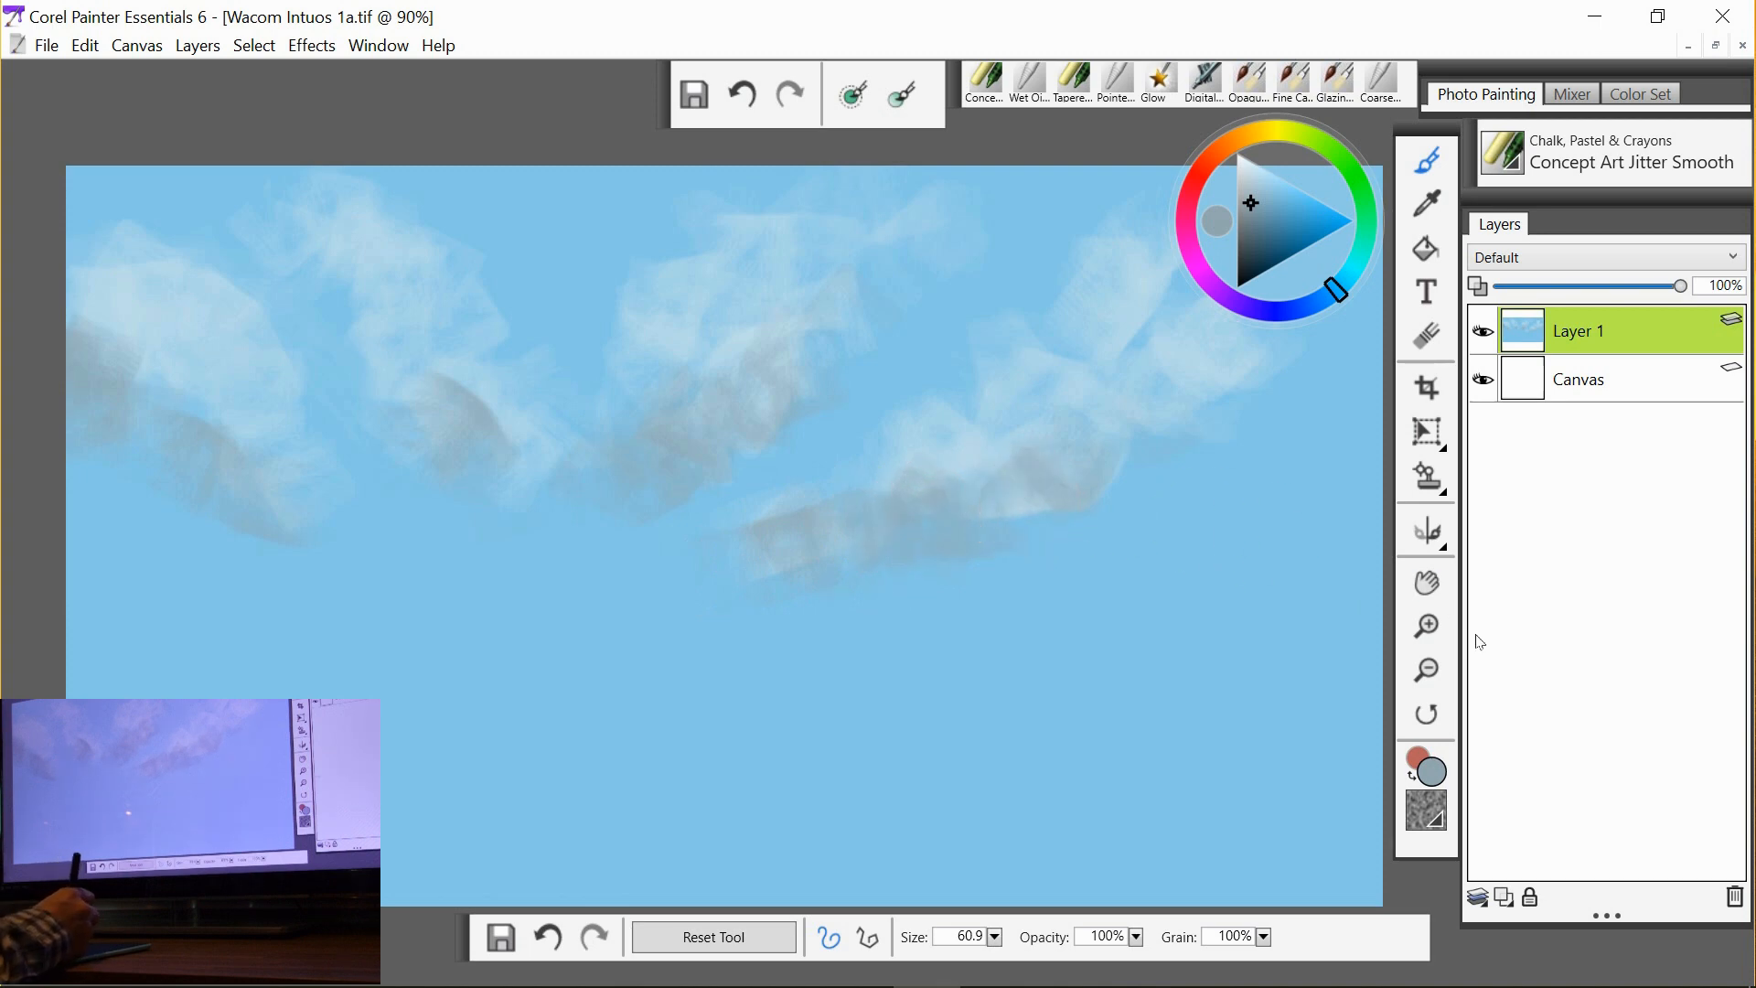
# Distort the sky layer into a narrow perspective strip along the top of the canvas.
pyautogui.click(1427, 669)
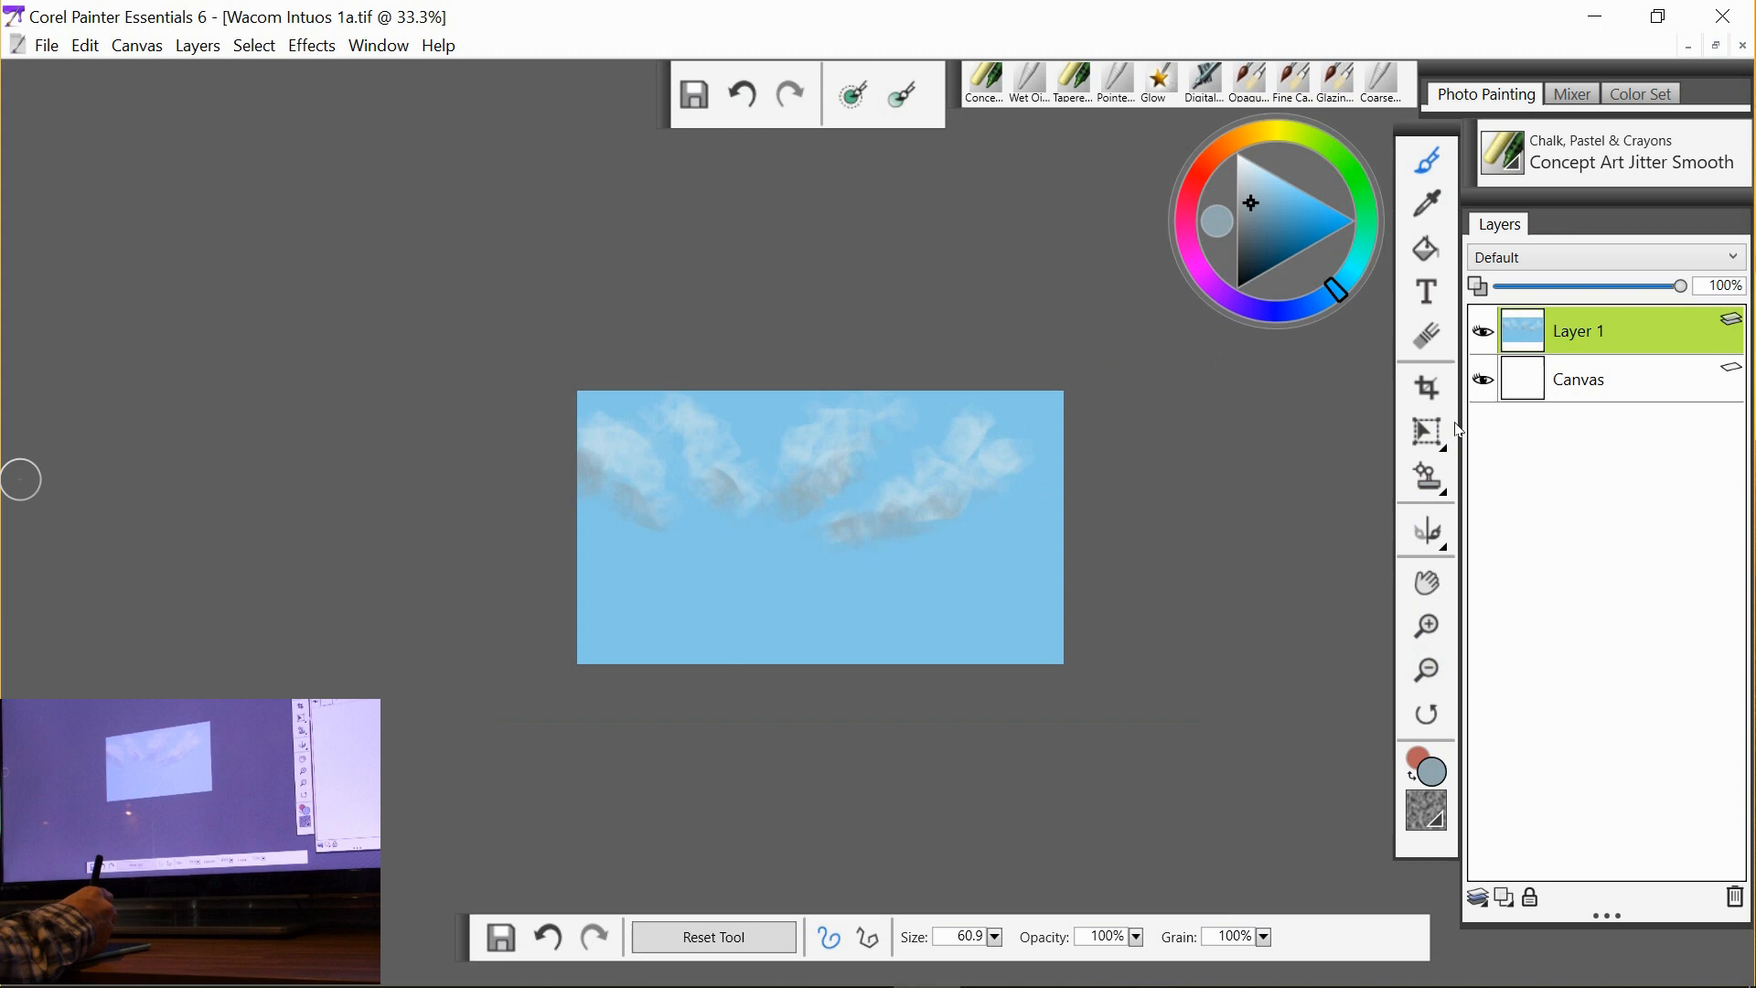
pyautogui.click(1426, 432)
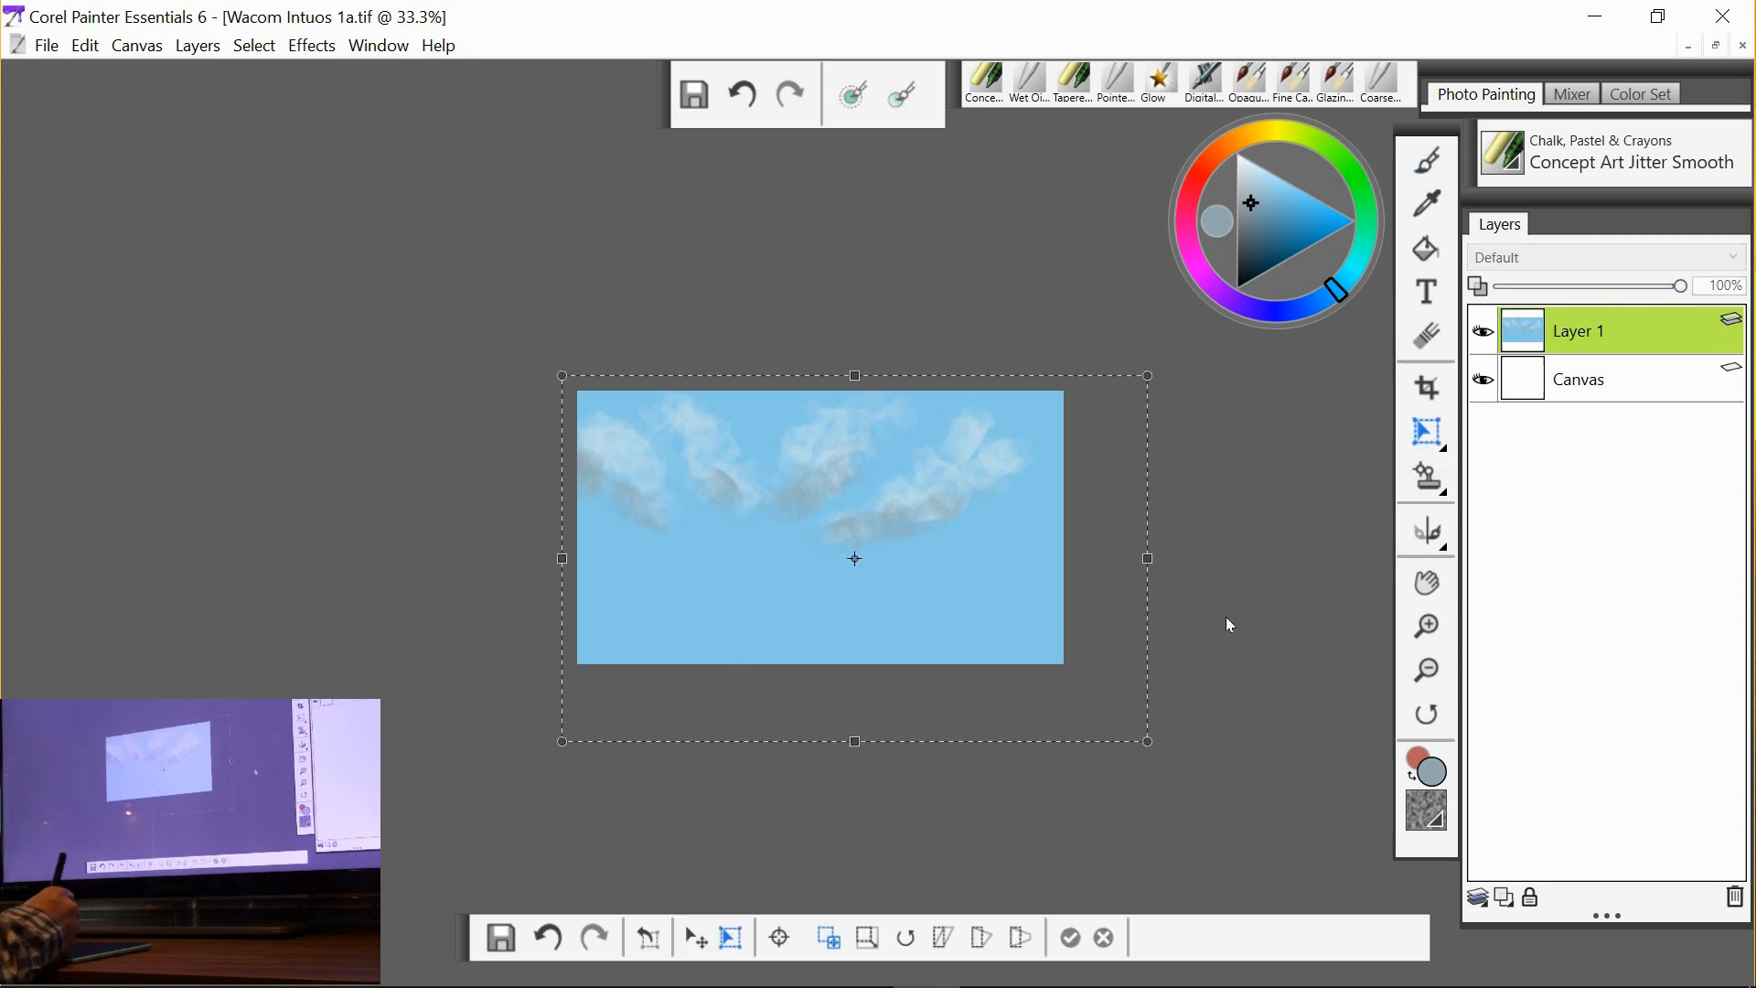
pyautogui.moveTo(1042, 893)
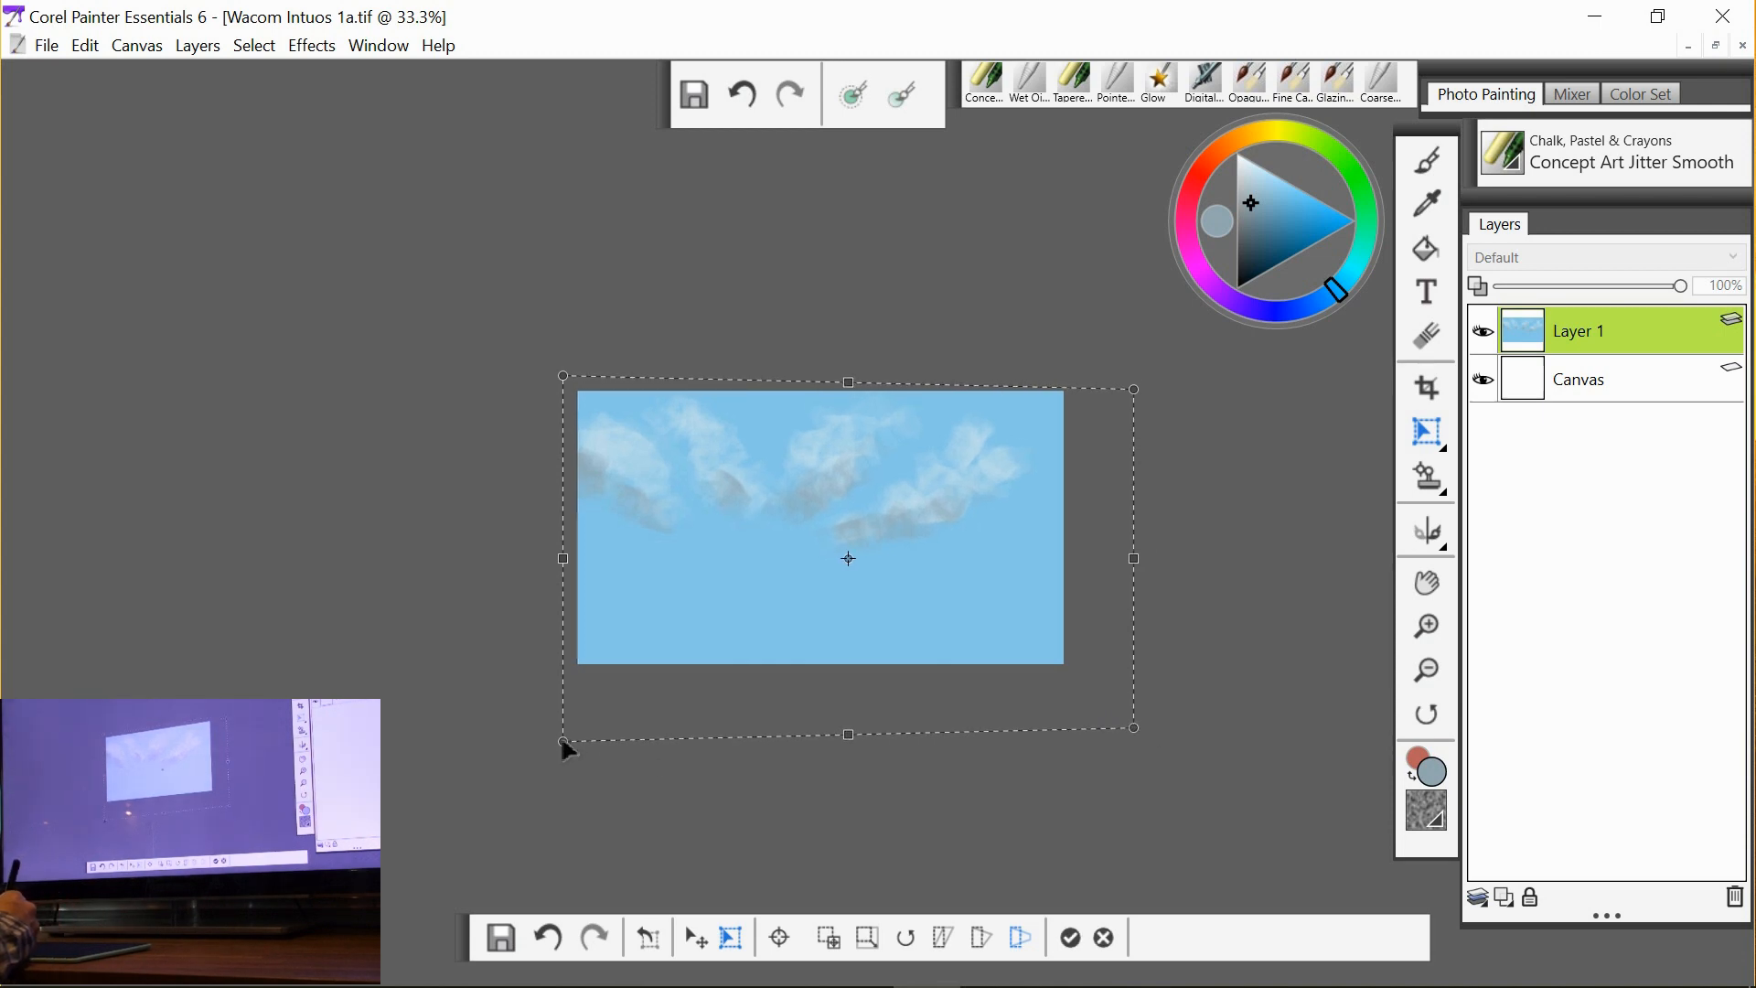
pyautogui.moveTo(561, 734); pyautogui.dragTo(649, 576)
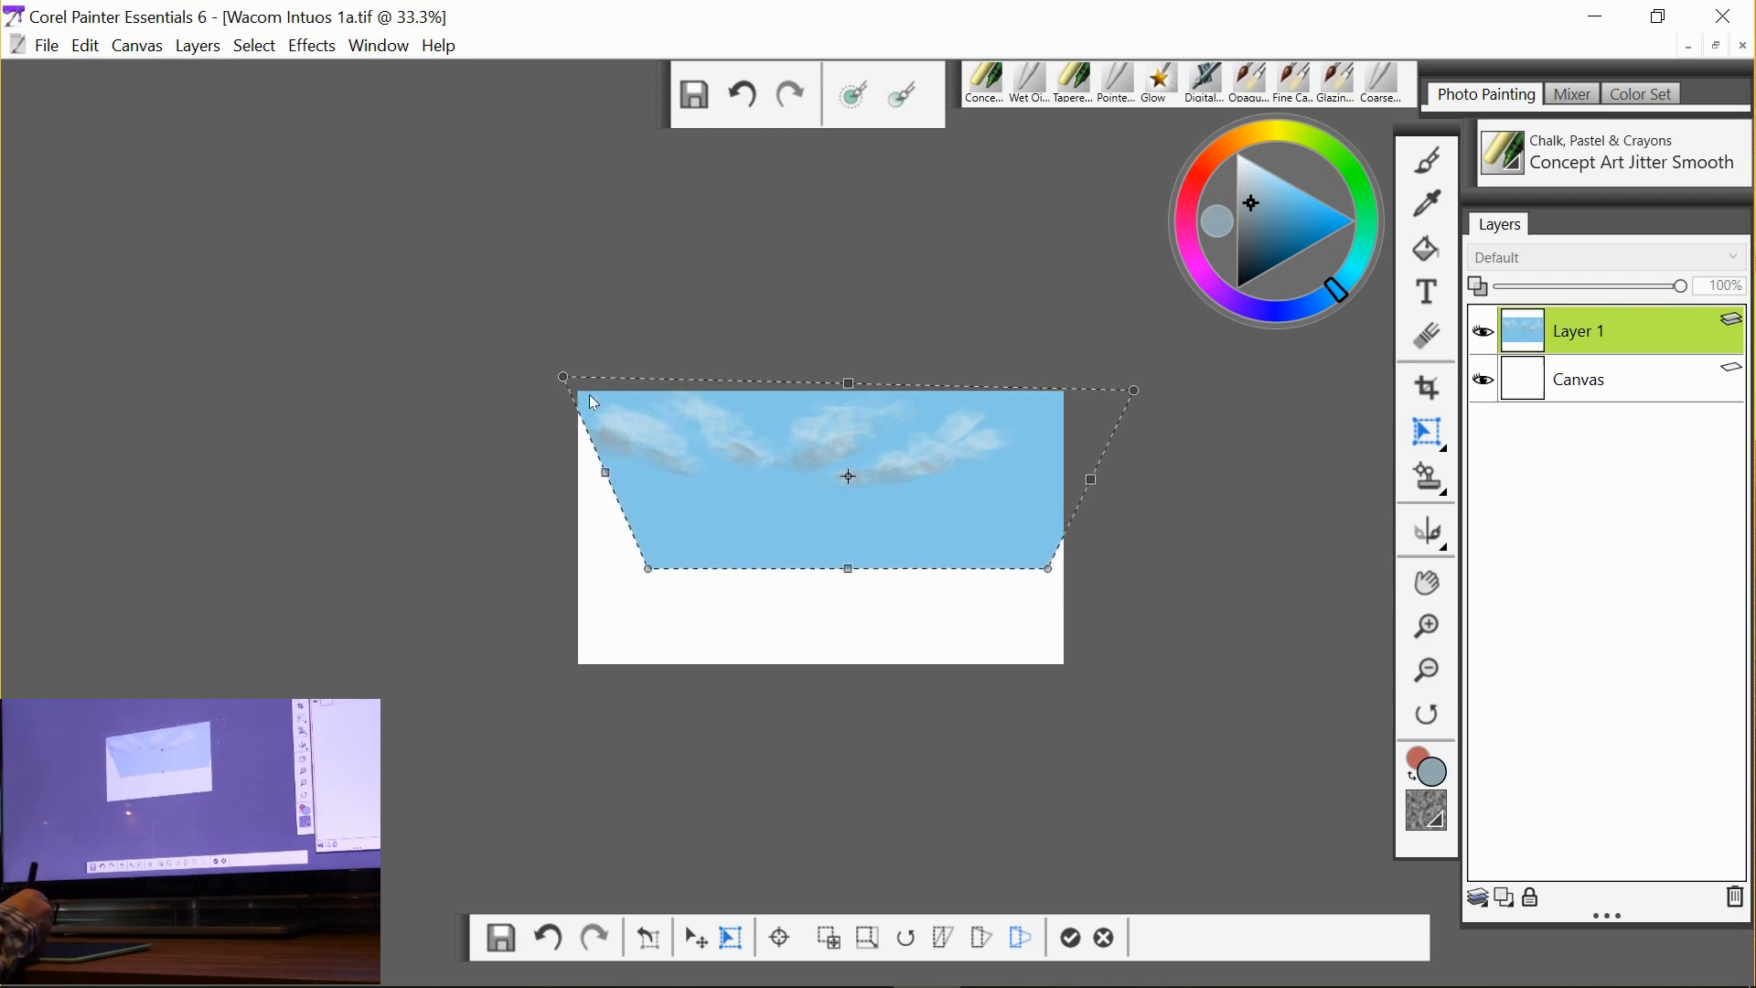
pyautogui.moveTo(562, 377); pyautogui.dragTo(507, 382)
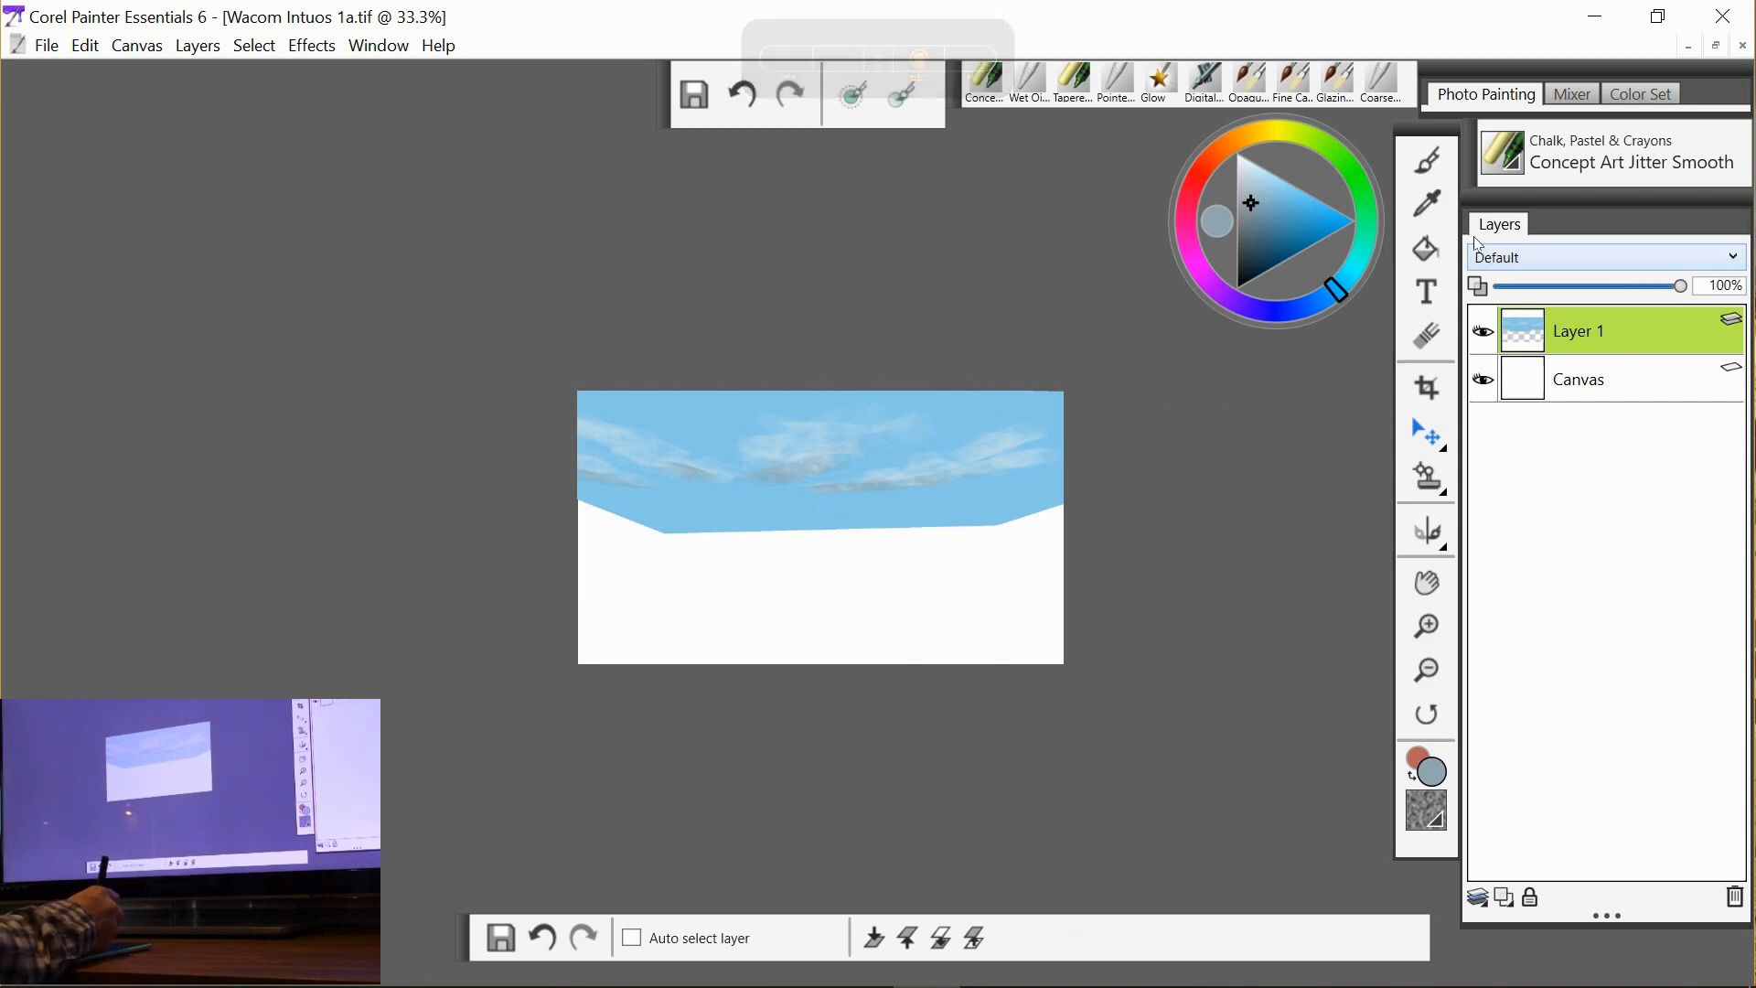
# Add a blue layer beneath the sky and collapse both into a single layer.
pyautogui.click(1426, 249)
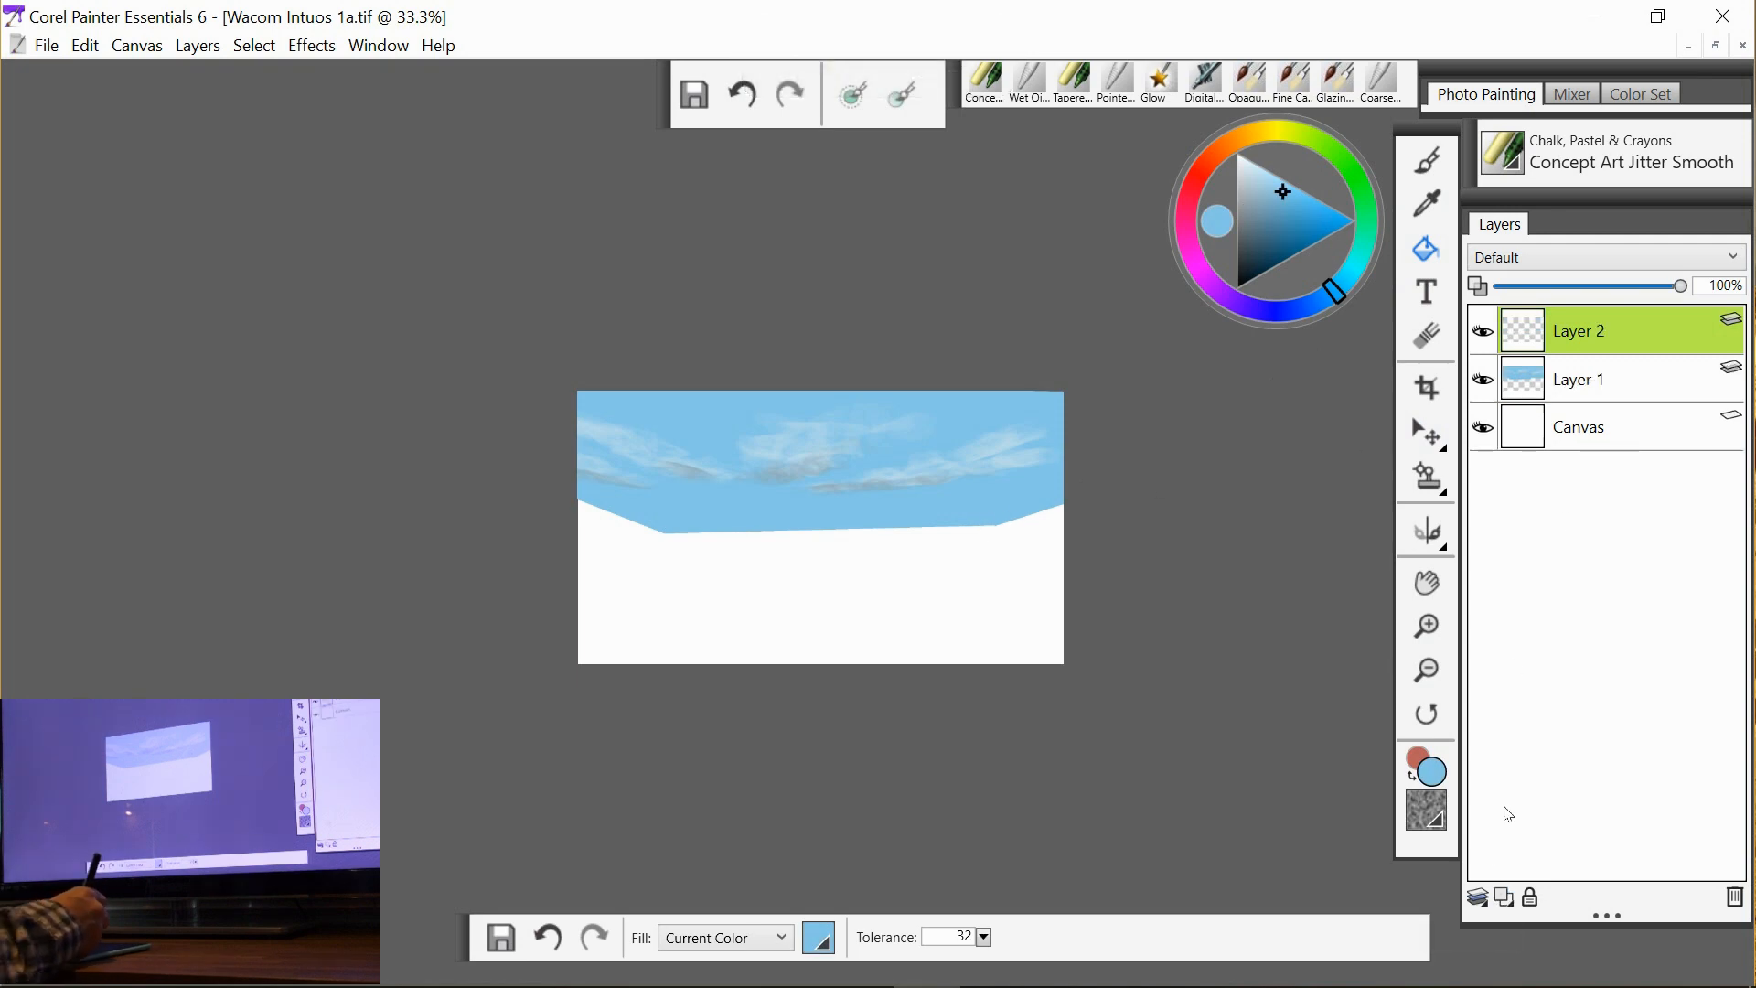
pyautogui.moveTo(1578, 331); pyautogui.dragTo(1579, 386)
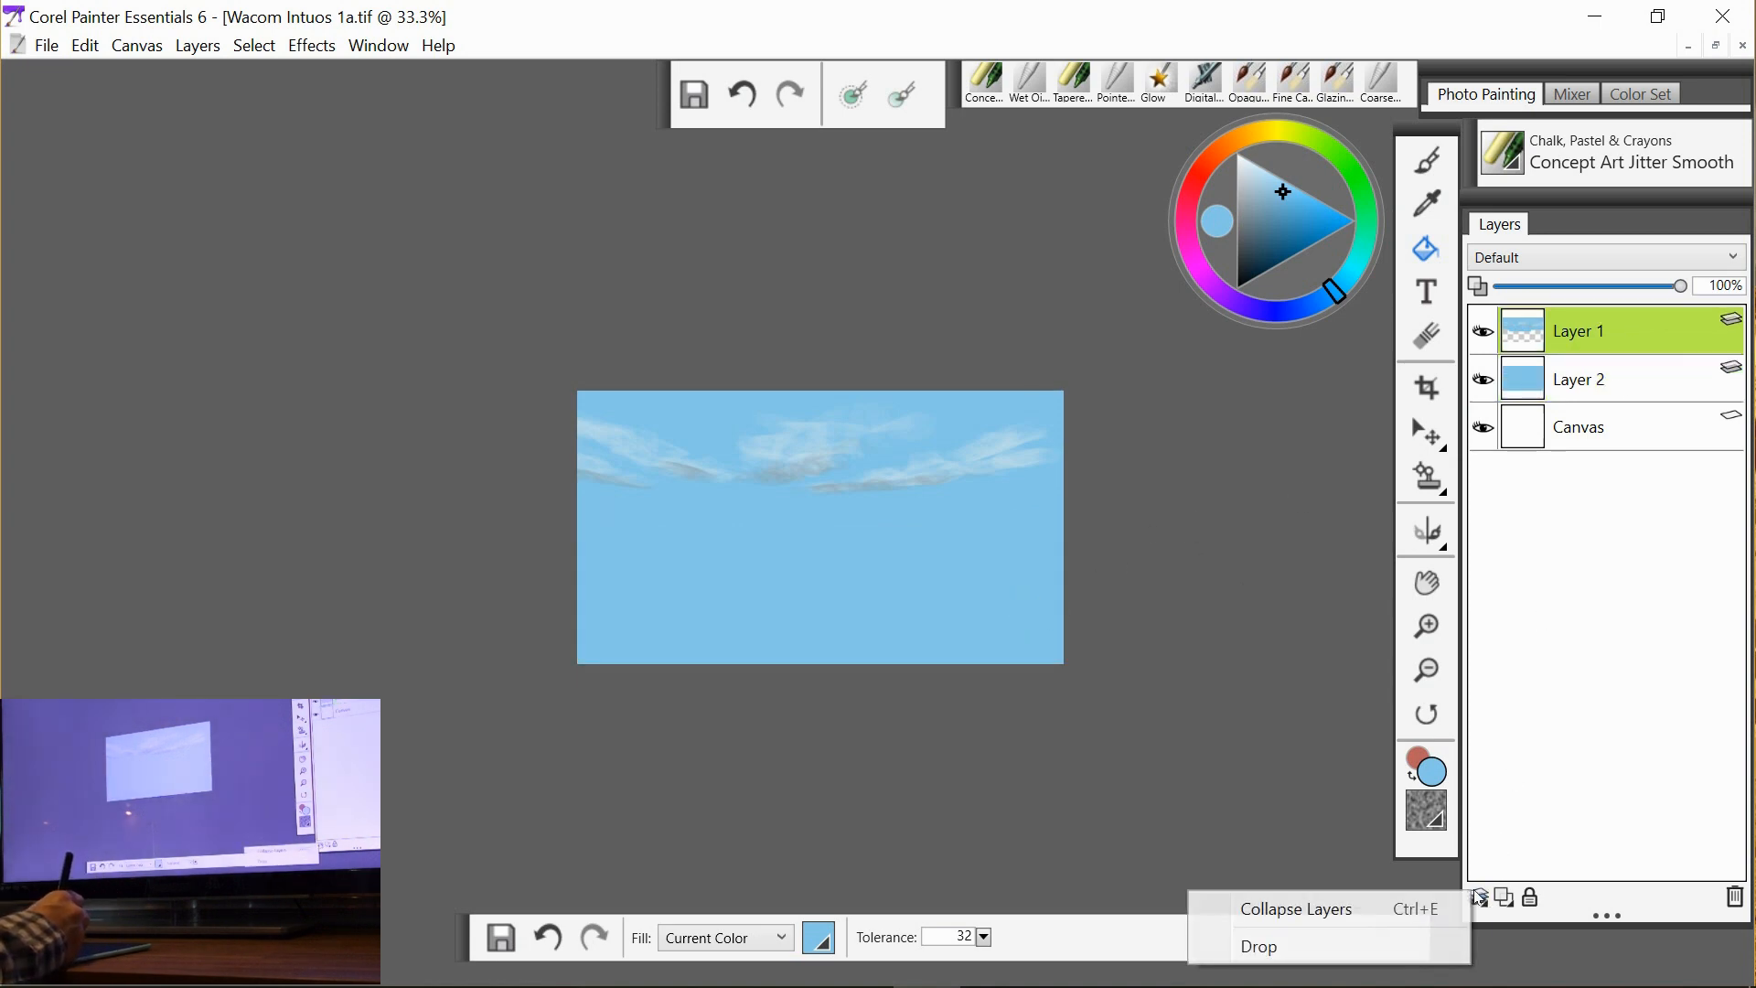
pyautogui.click(1259, 946)
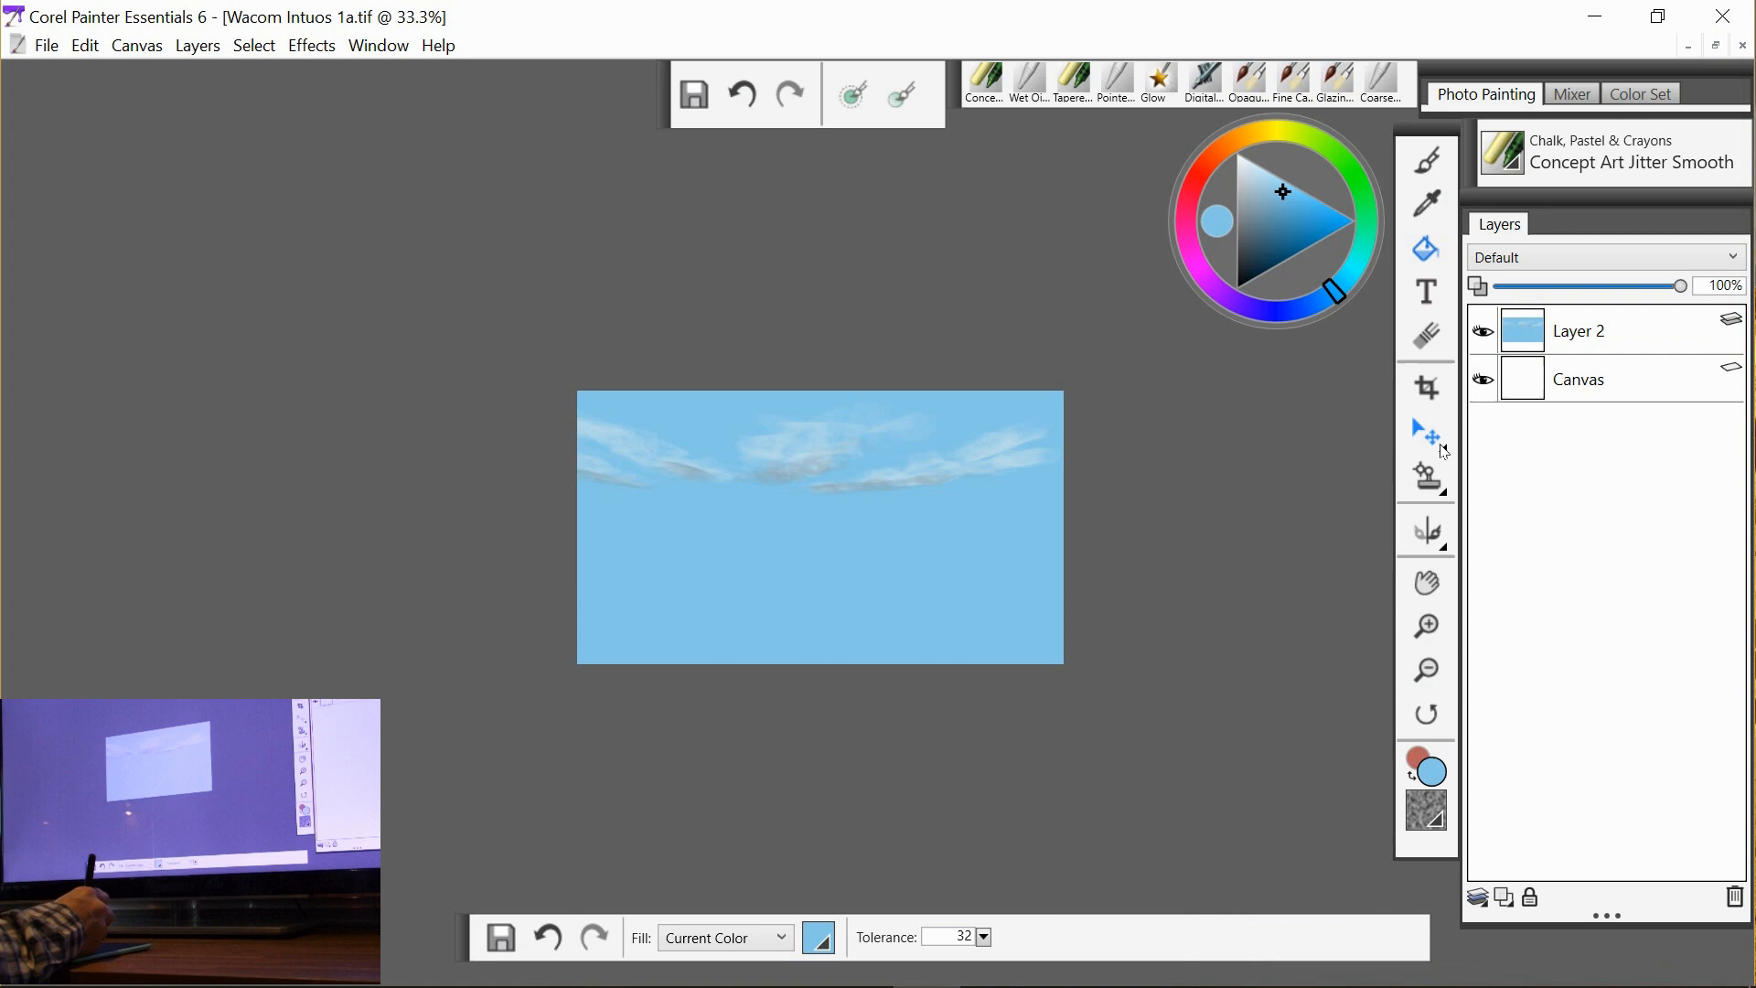
pyautogui.click(1425, 435)
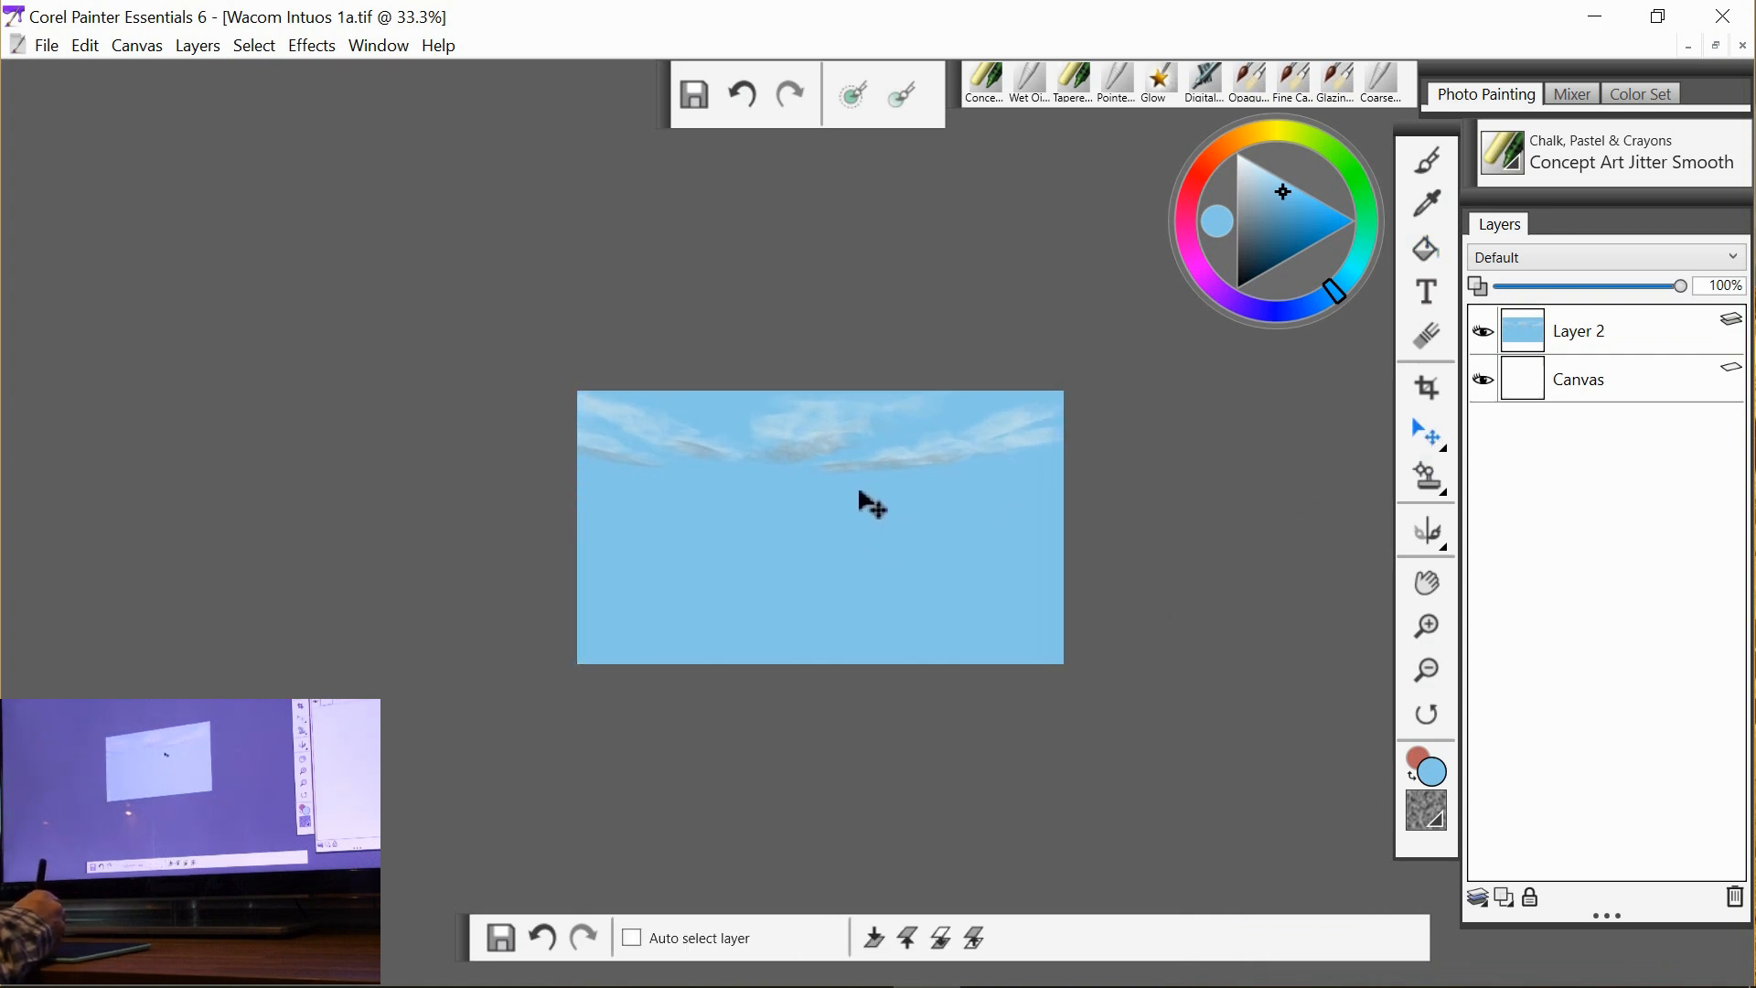
pyautogui.moveTo(1446, 505)
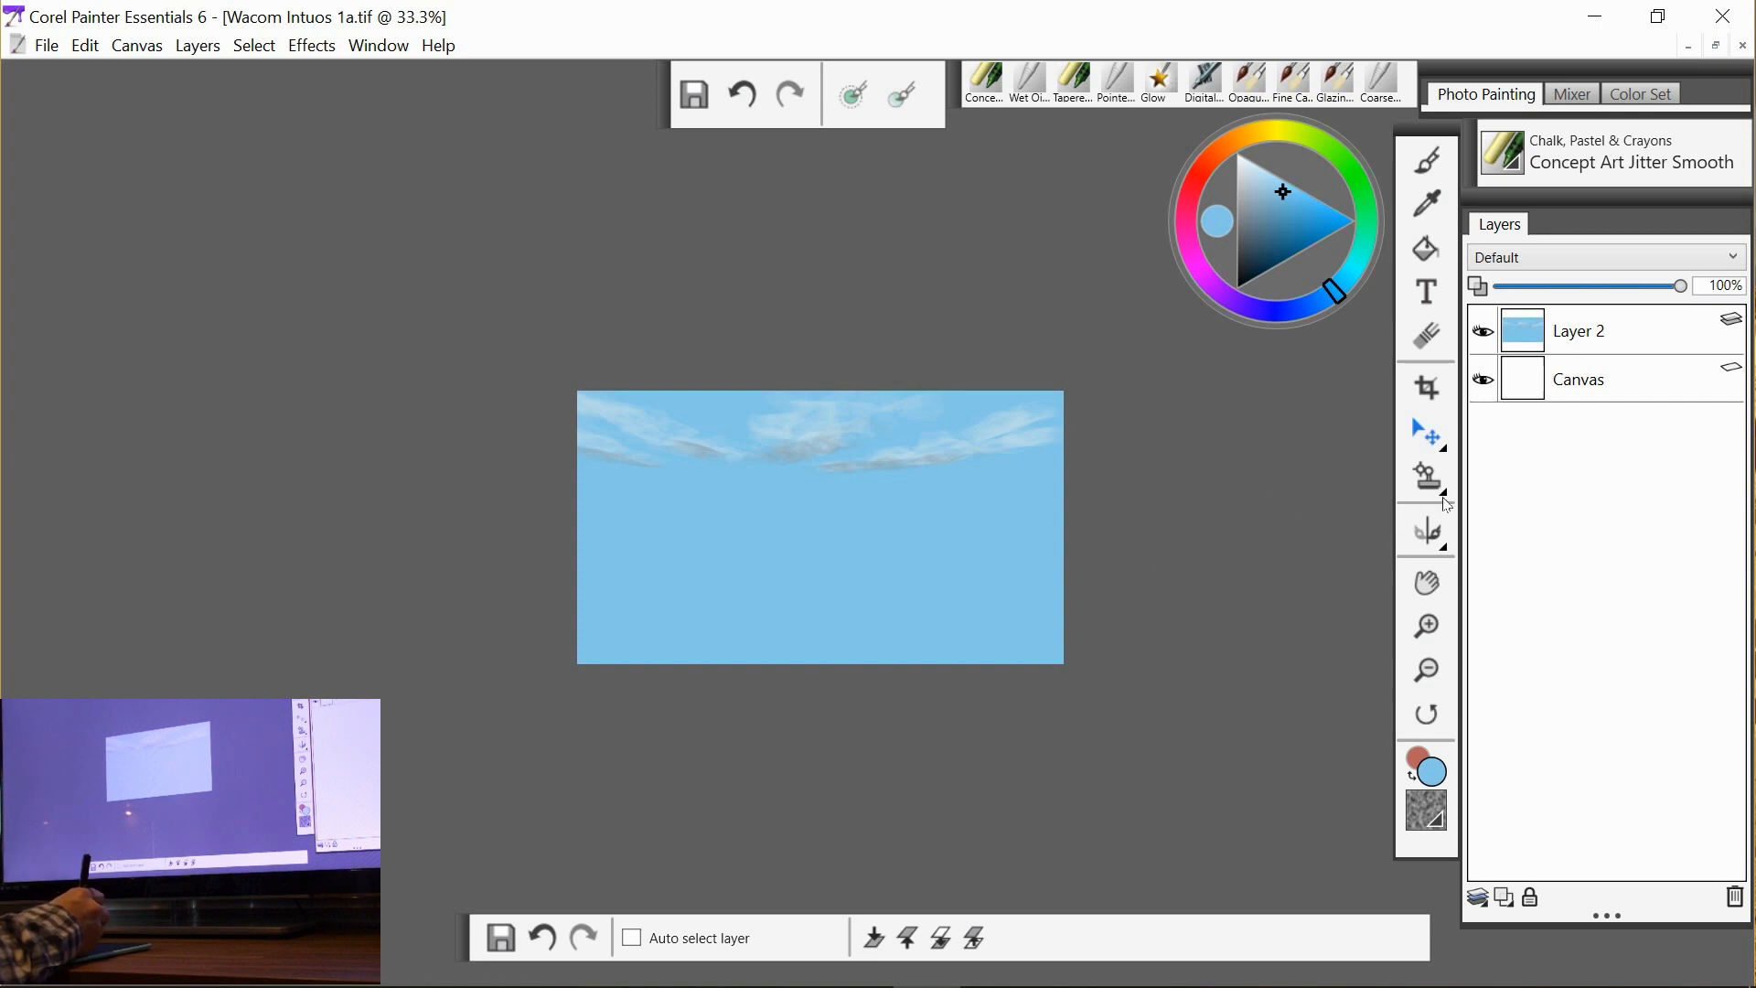
# Zoom in, return to the brush and duplicate the sky layer from Layer 2's options.
pyautogui.click(1427, 626)
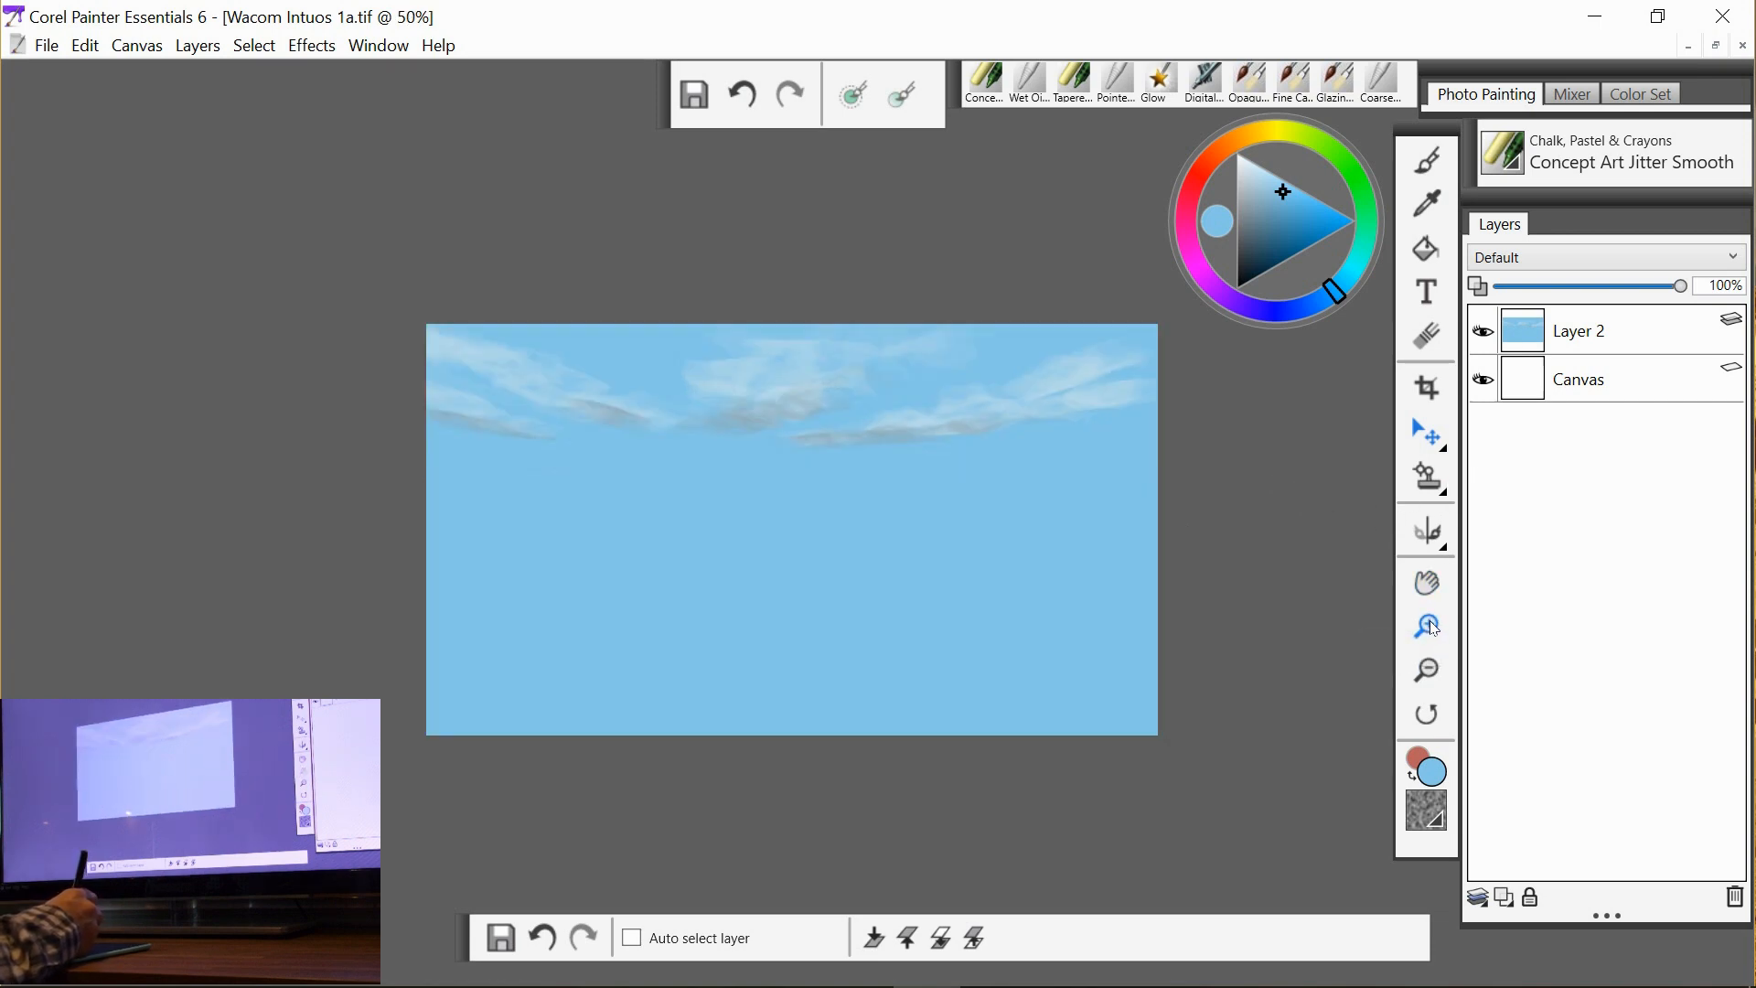
pyautogui.click(1427, 626)
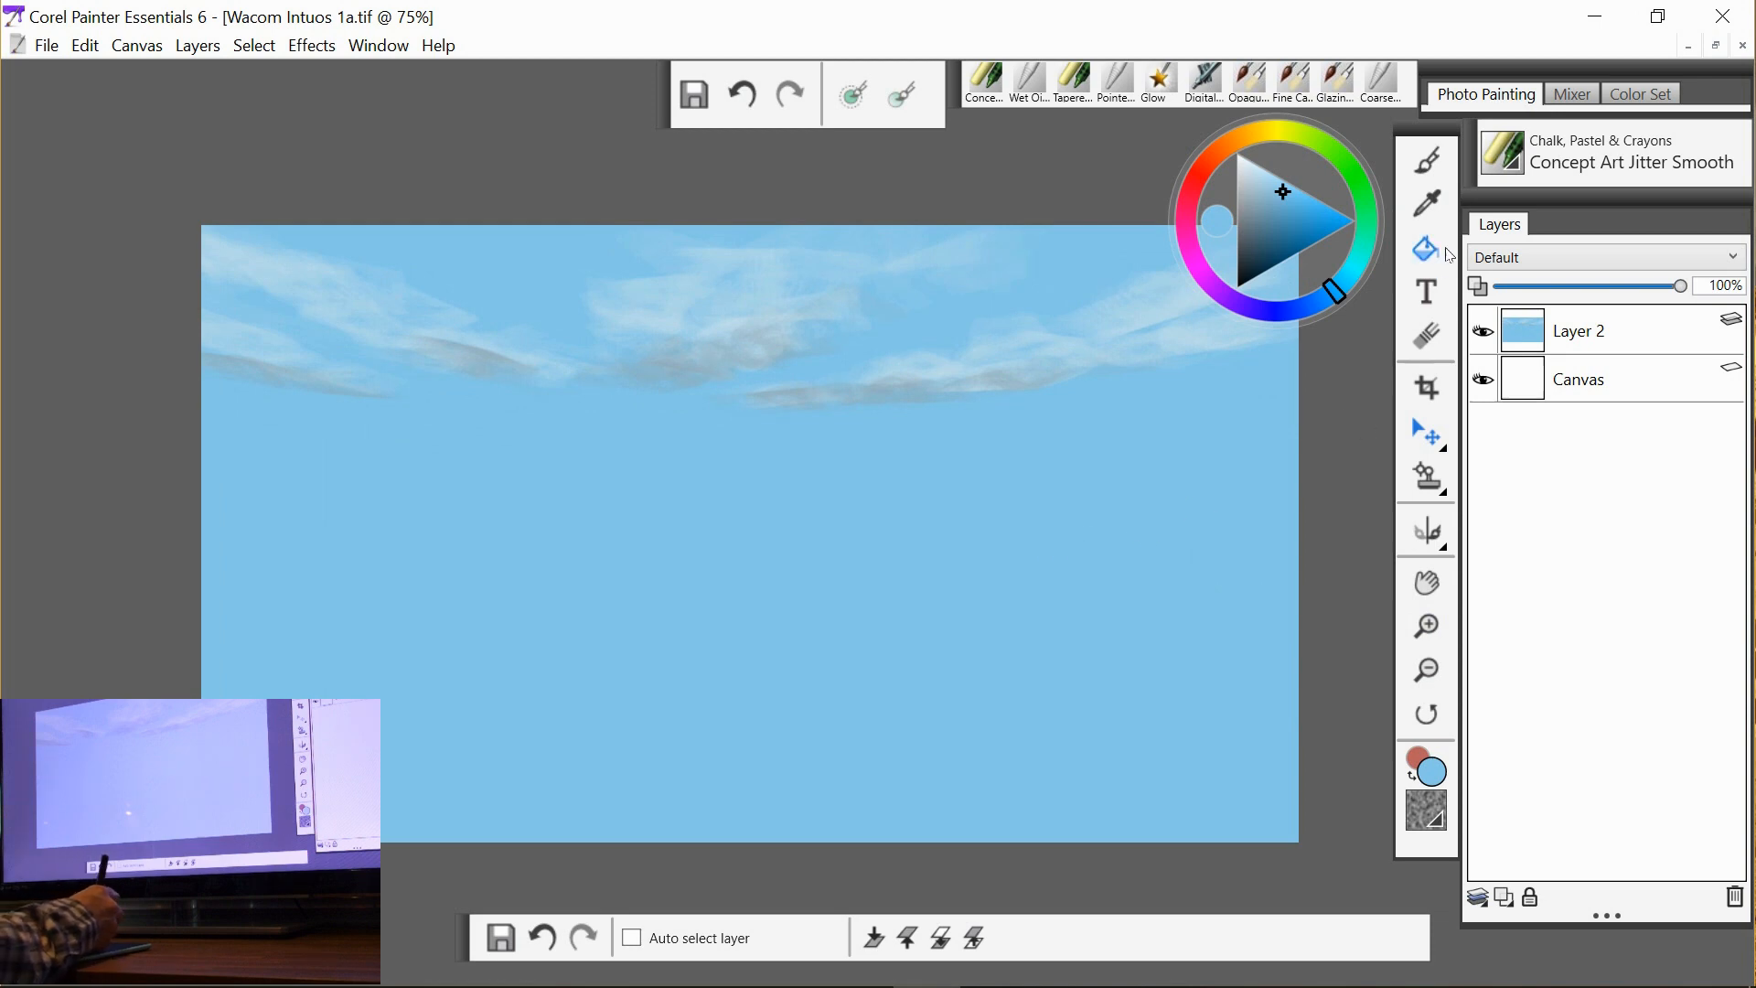
pyautogui.click(1424, 157)
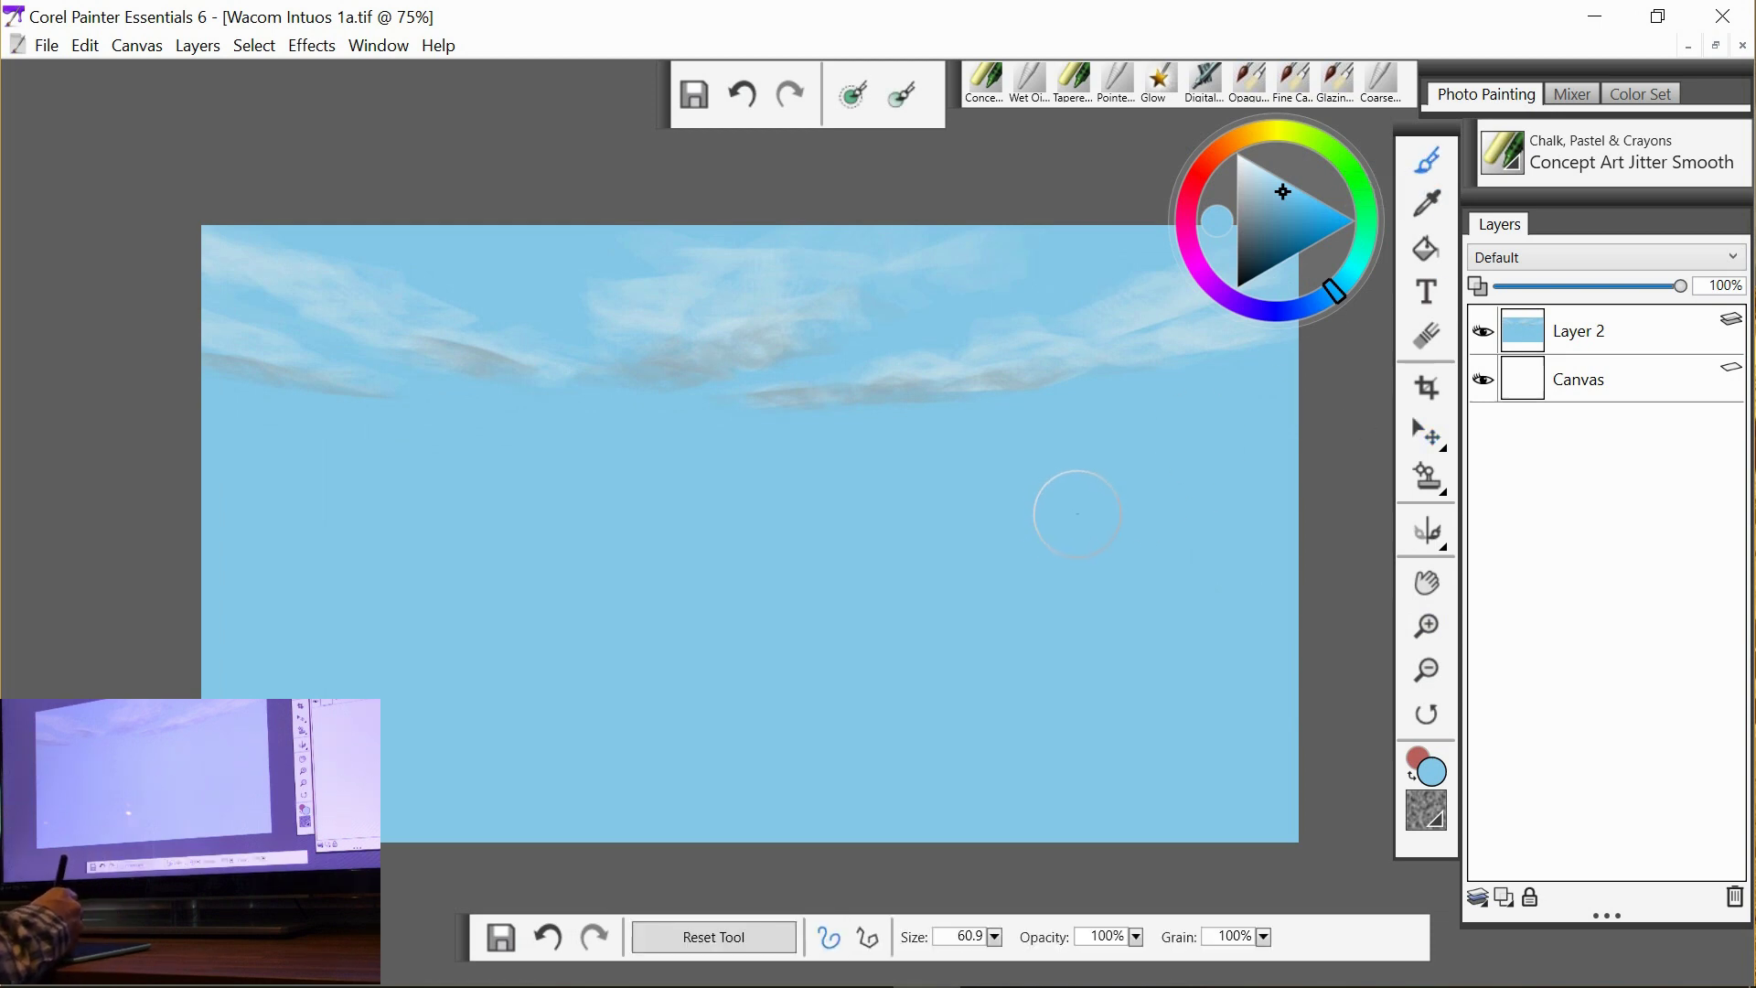
pyautogui.rightClick(1579, 329)
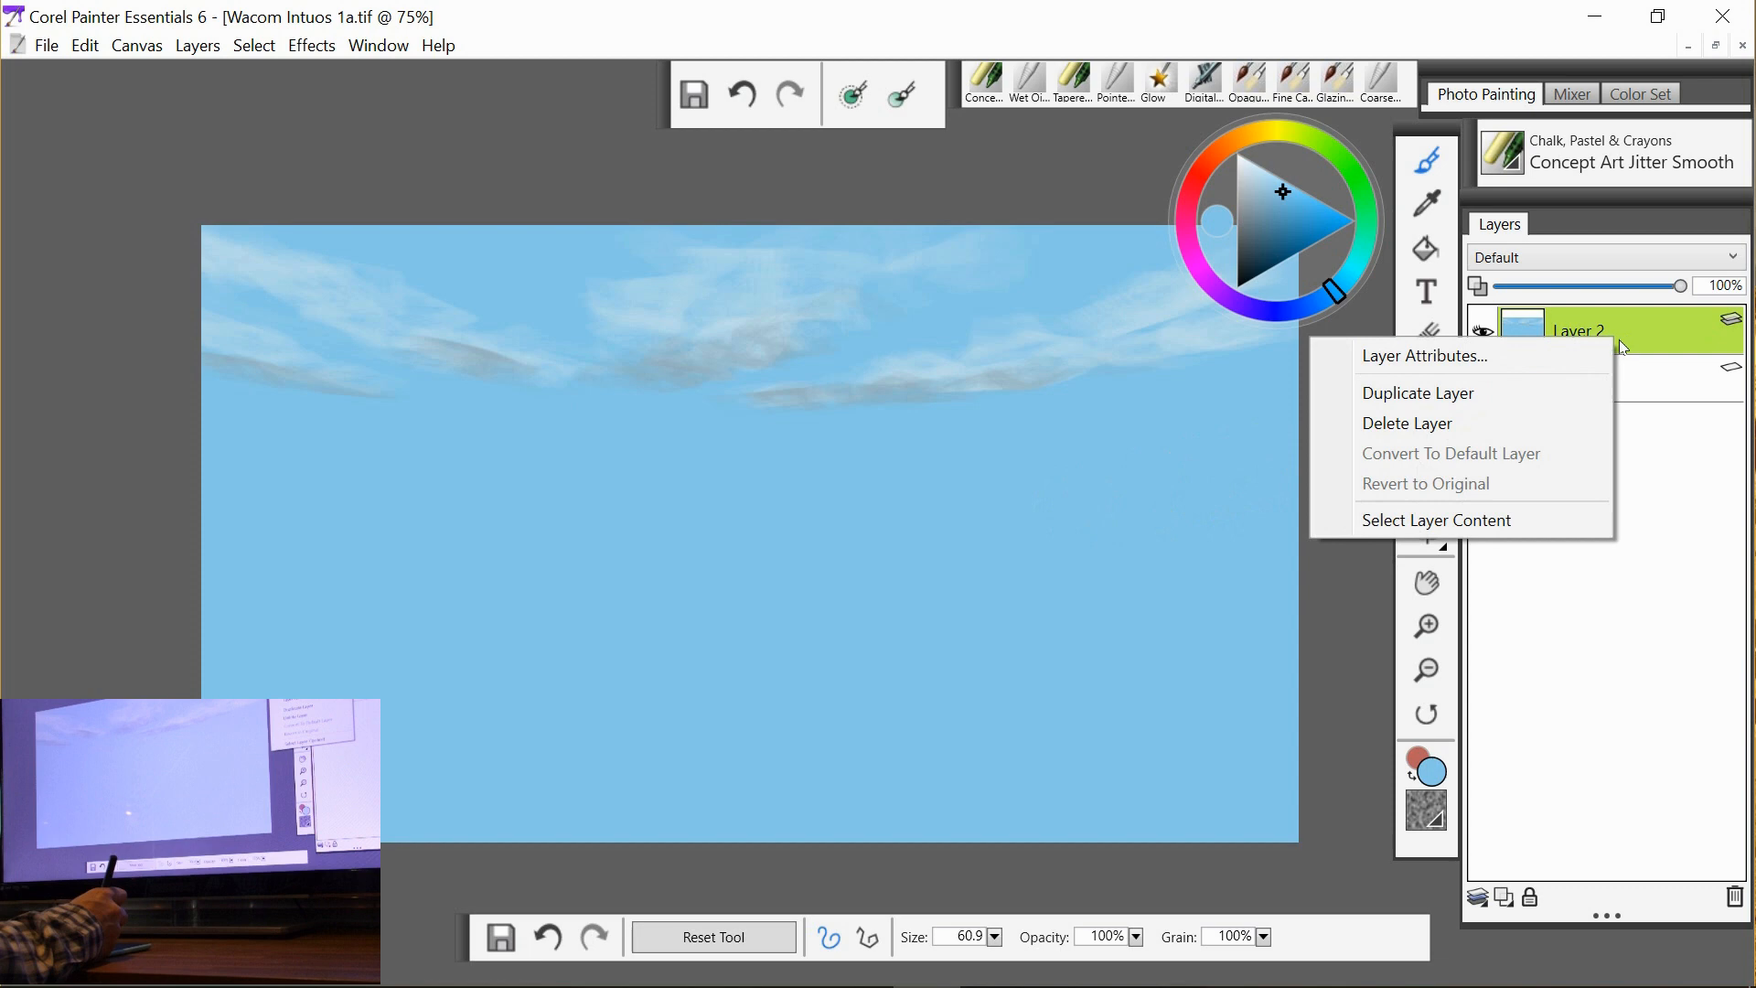
pyautogui.click(1416, 391)
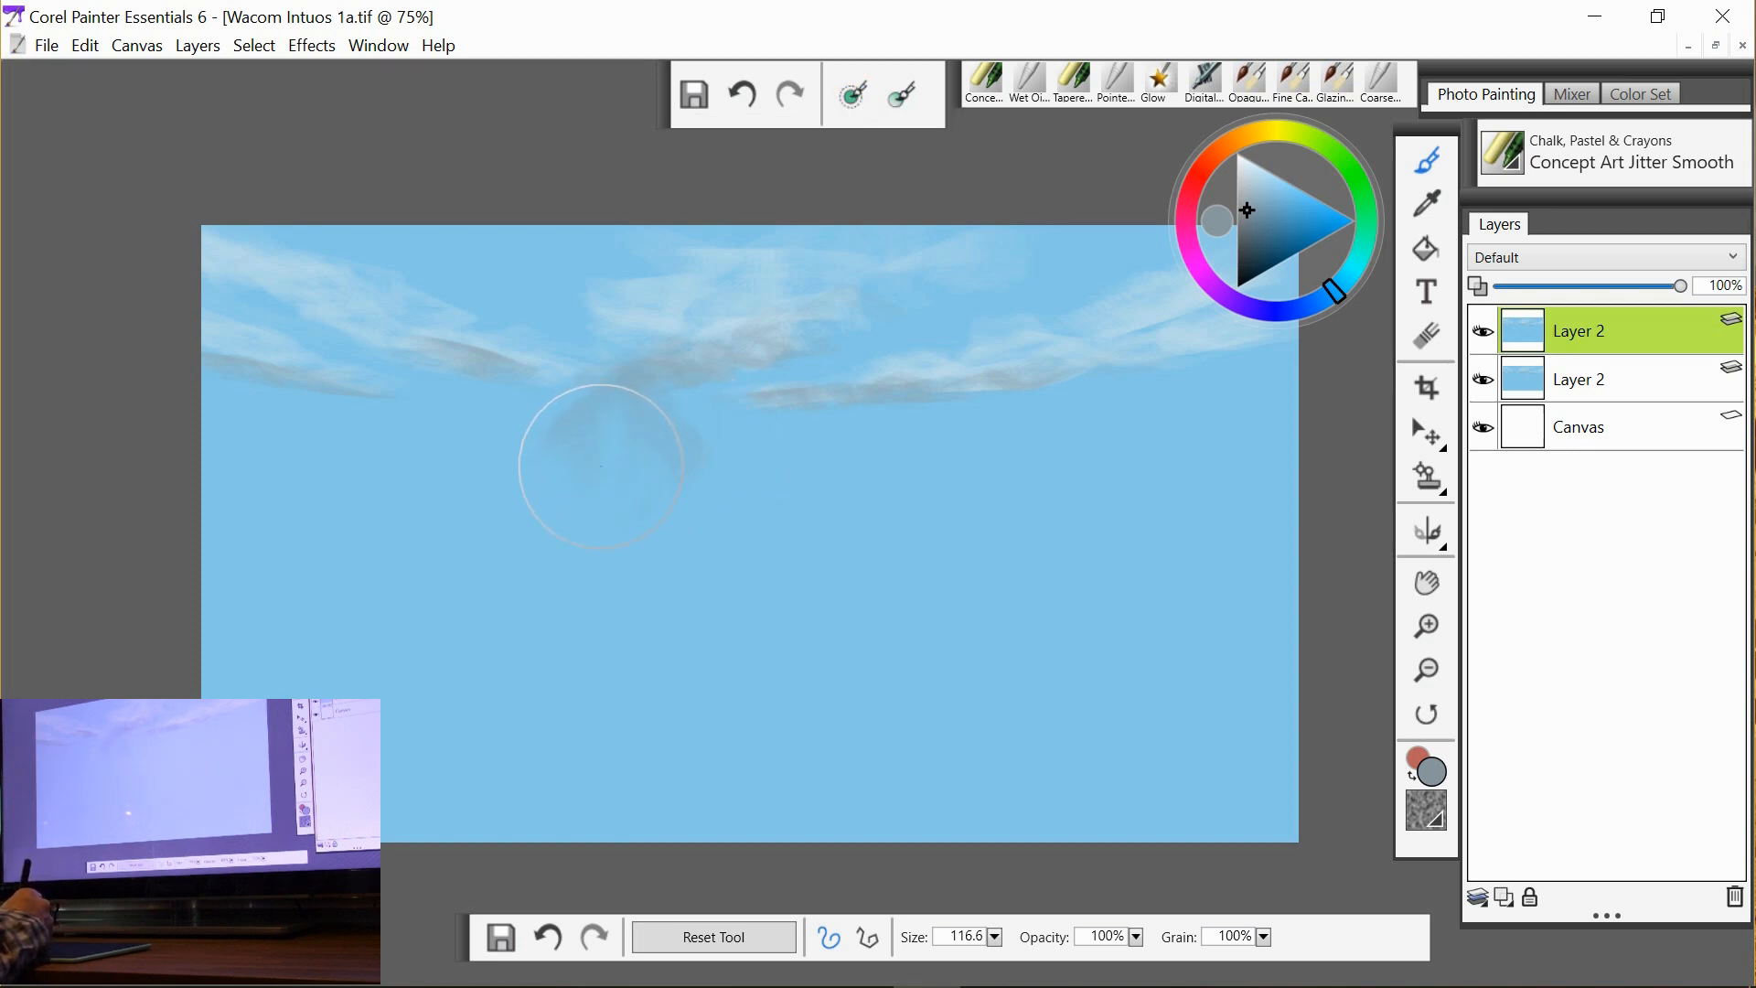
# Paint grey-blue mountain ridges across the canvas below the clouds, edge to edge.
pyautogui.moveTo(601, 464); pyautogui.dragTo(703, 464)
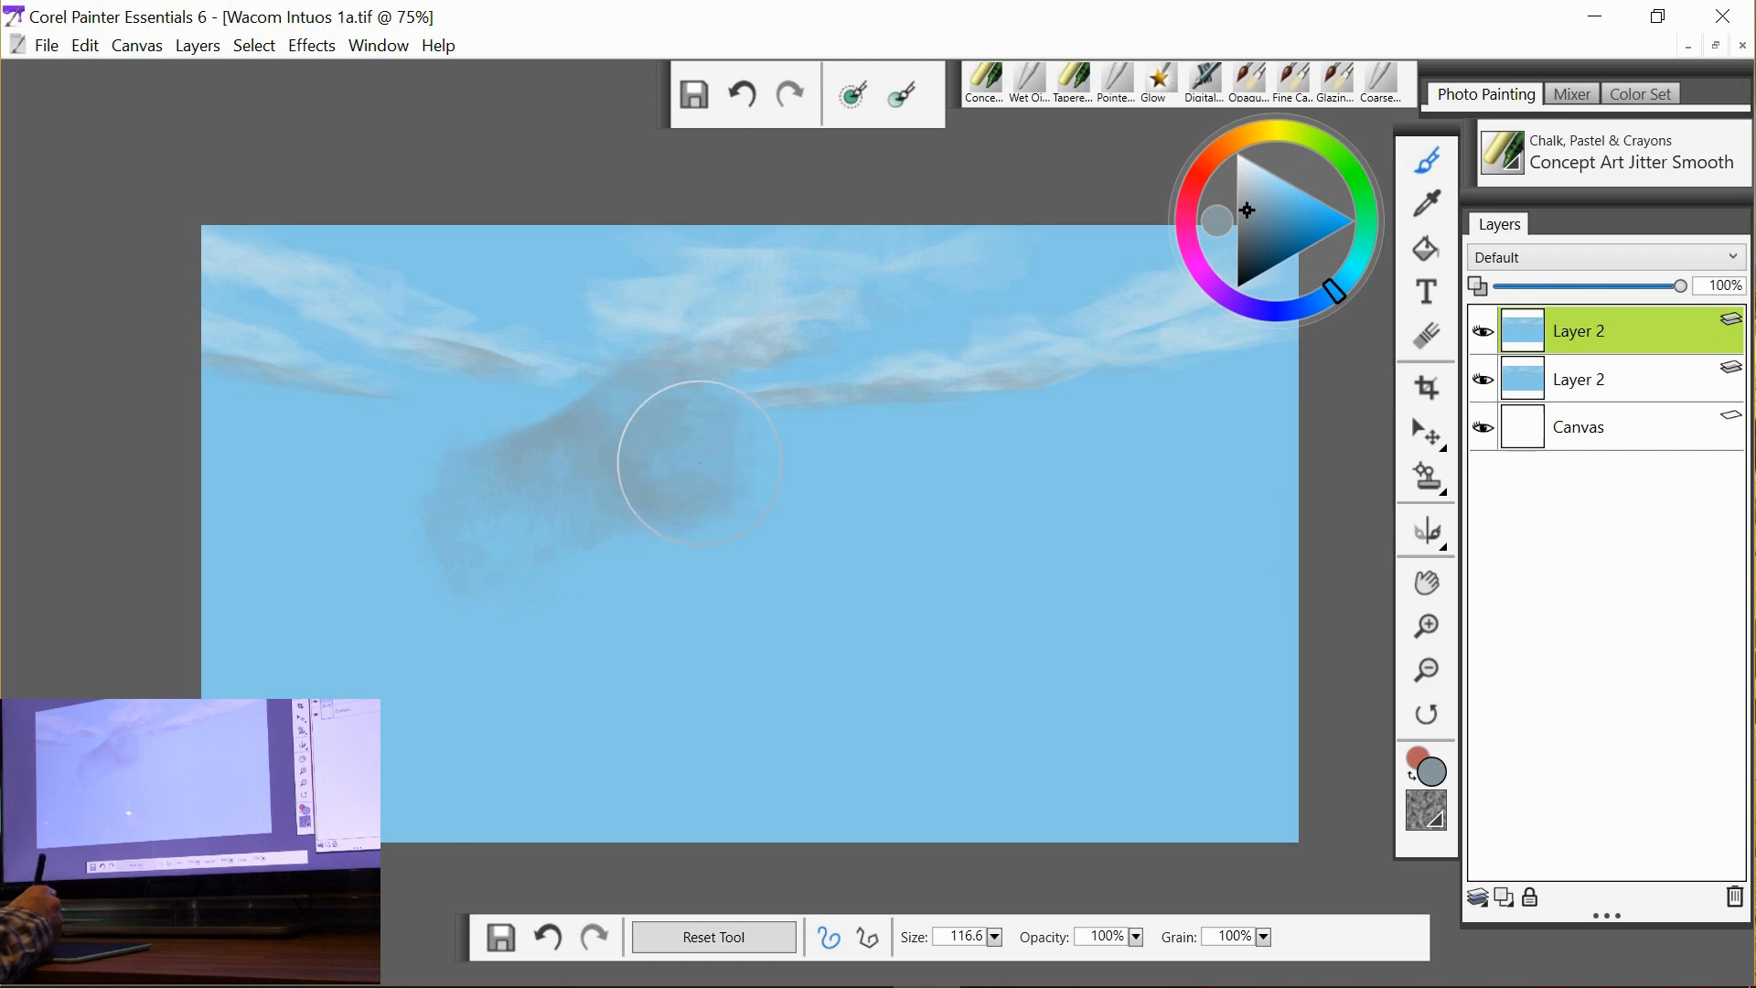
pyautogui.moveTo(701, 464); pyautogui.dragTo(871, 507)
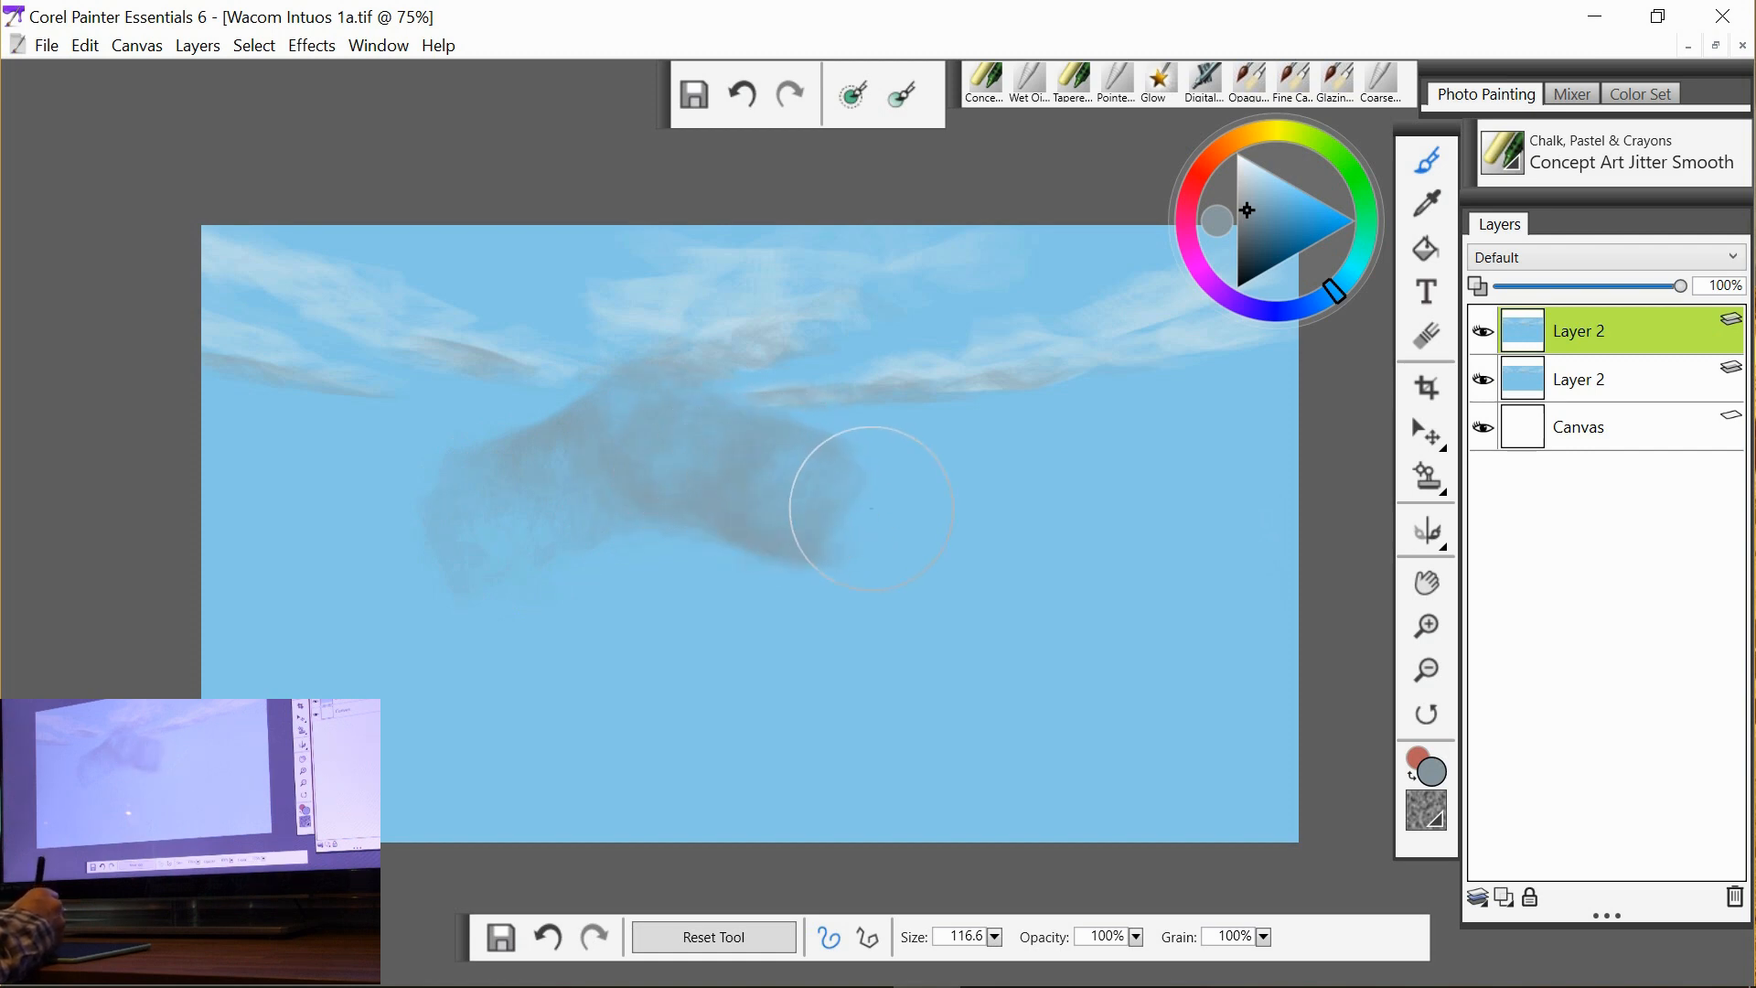
pyautogui.moveTo(874, 511); pyautogui.dragTo(264, 571)
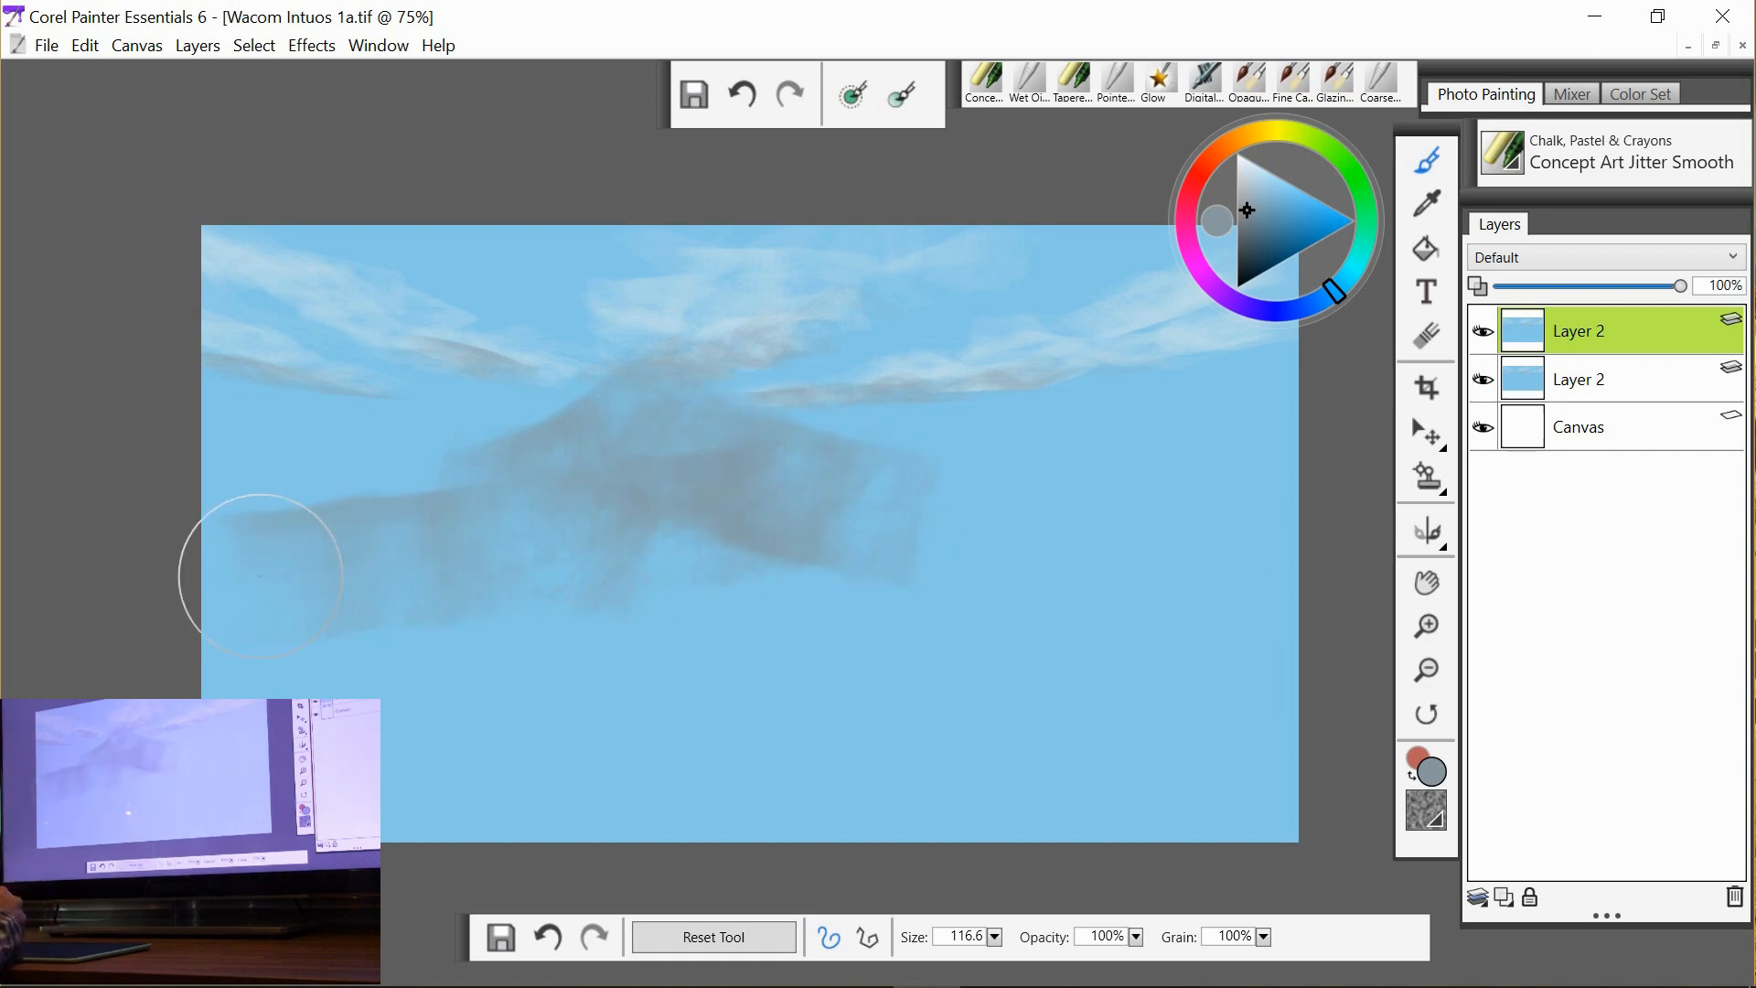
pyautogui.moveTo(260, 572); pyautogui.dragTo(542, 506)
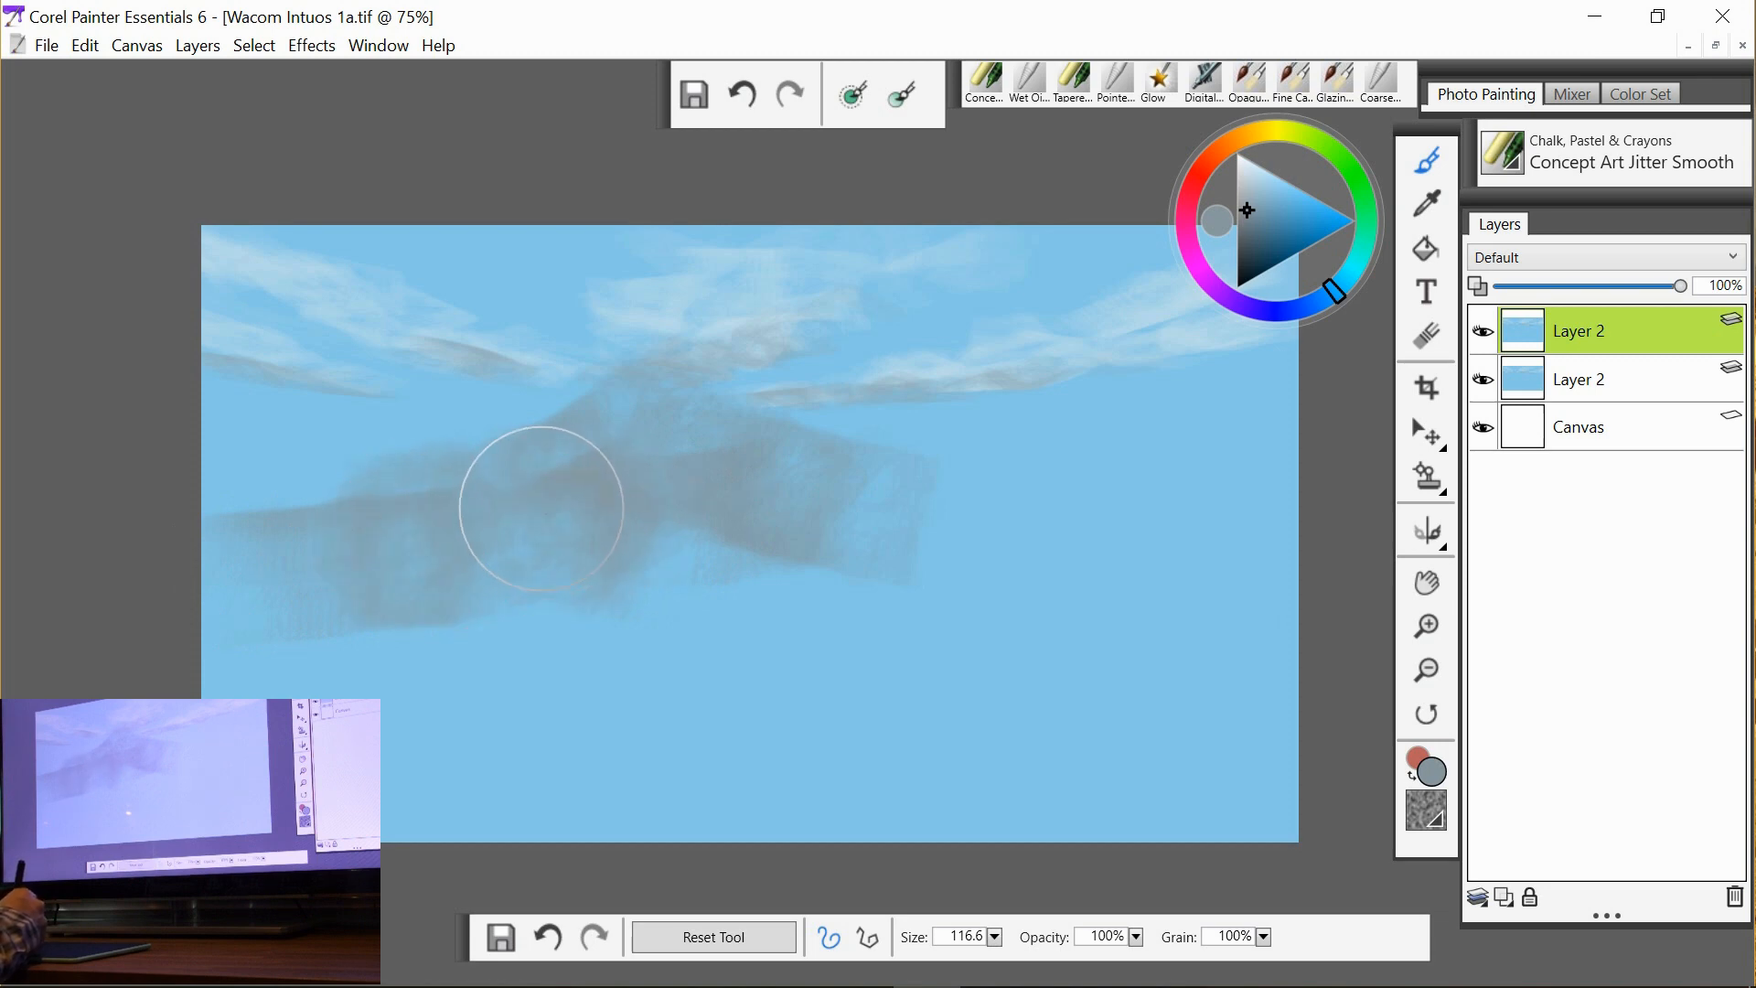
pyautogui.moveTo(541, 507); pyautogui.dragTo(937, 530)
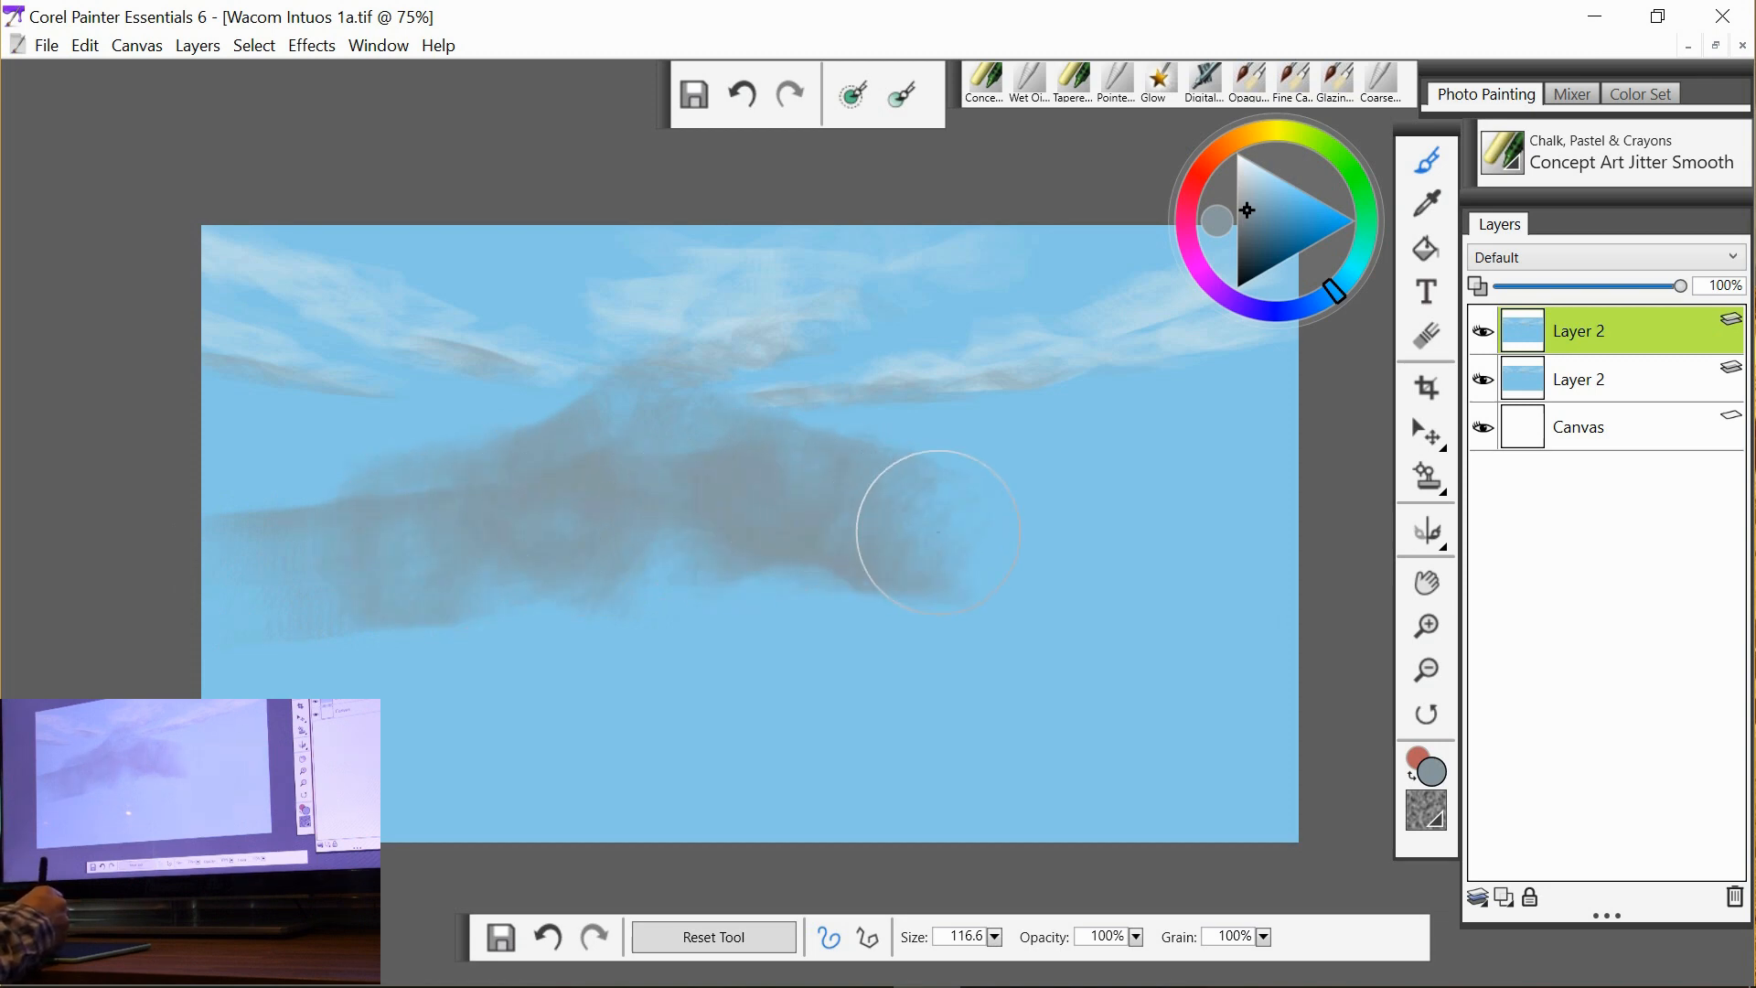
pyautogui.moveTo(938, 532); pyautogui.dragTo(1180, 476)
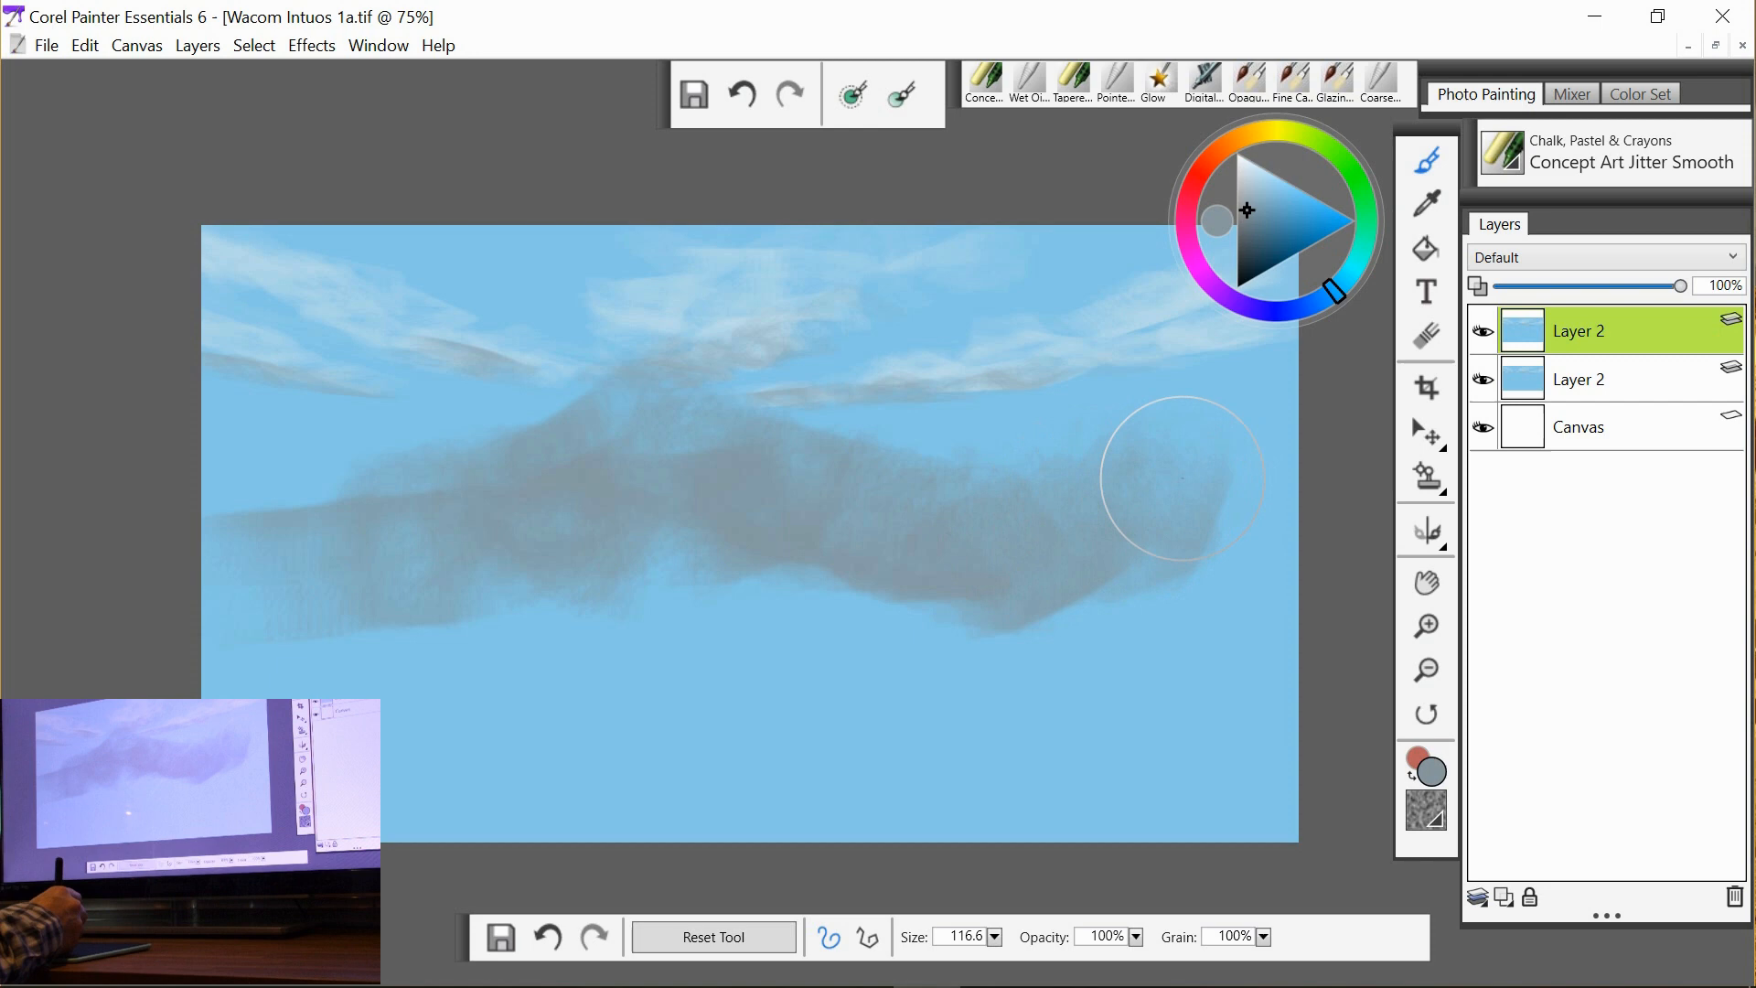
pyautogui.moveTo(1177, 480); pyautogui.dragTo(1193, 726)
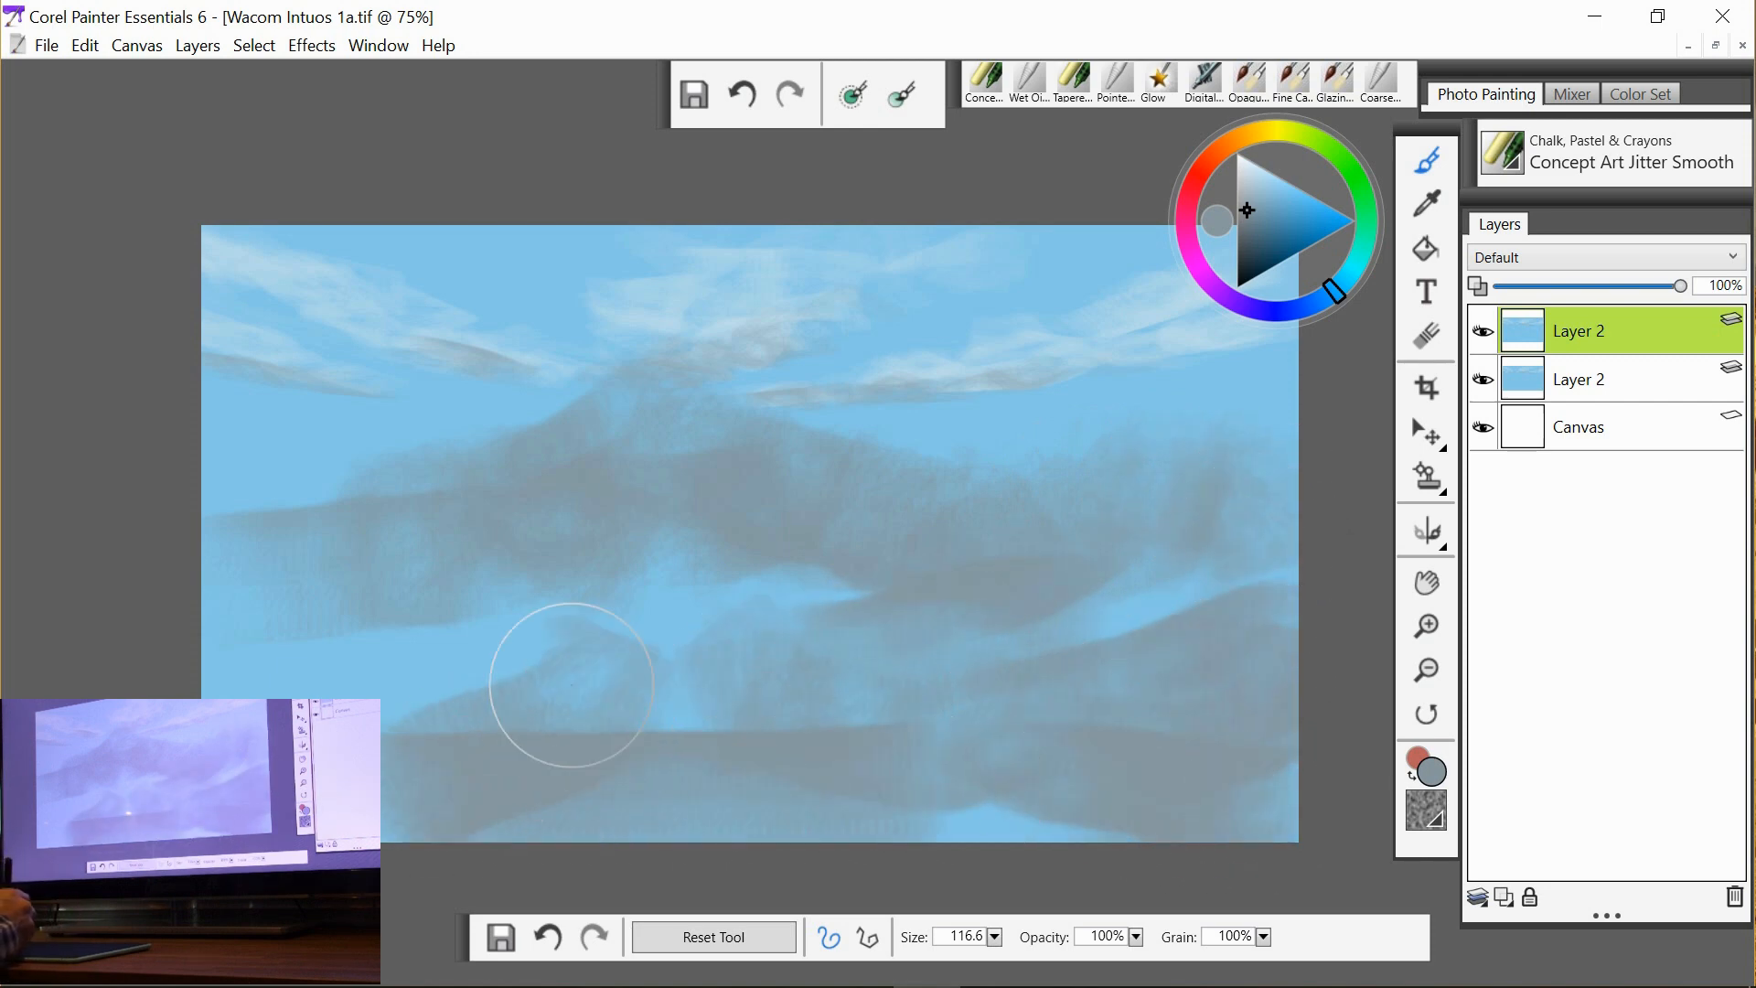
pyautogui.moveTo(570, 683); pyautogui.dragTo(481, 691)
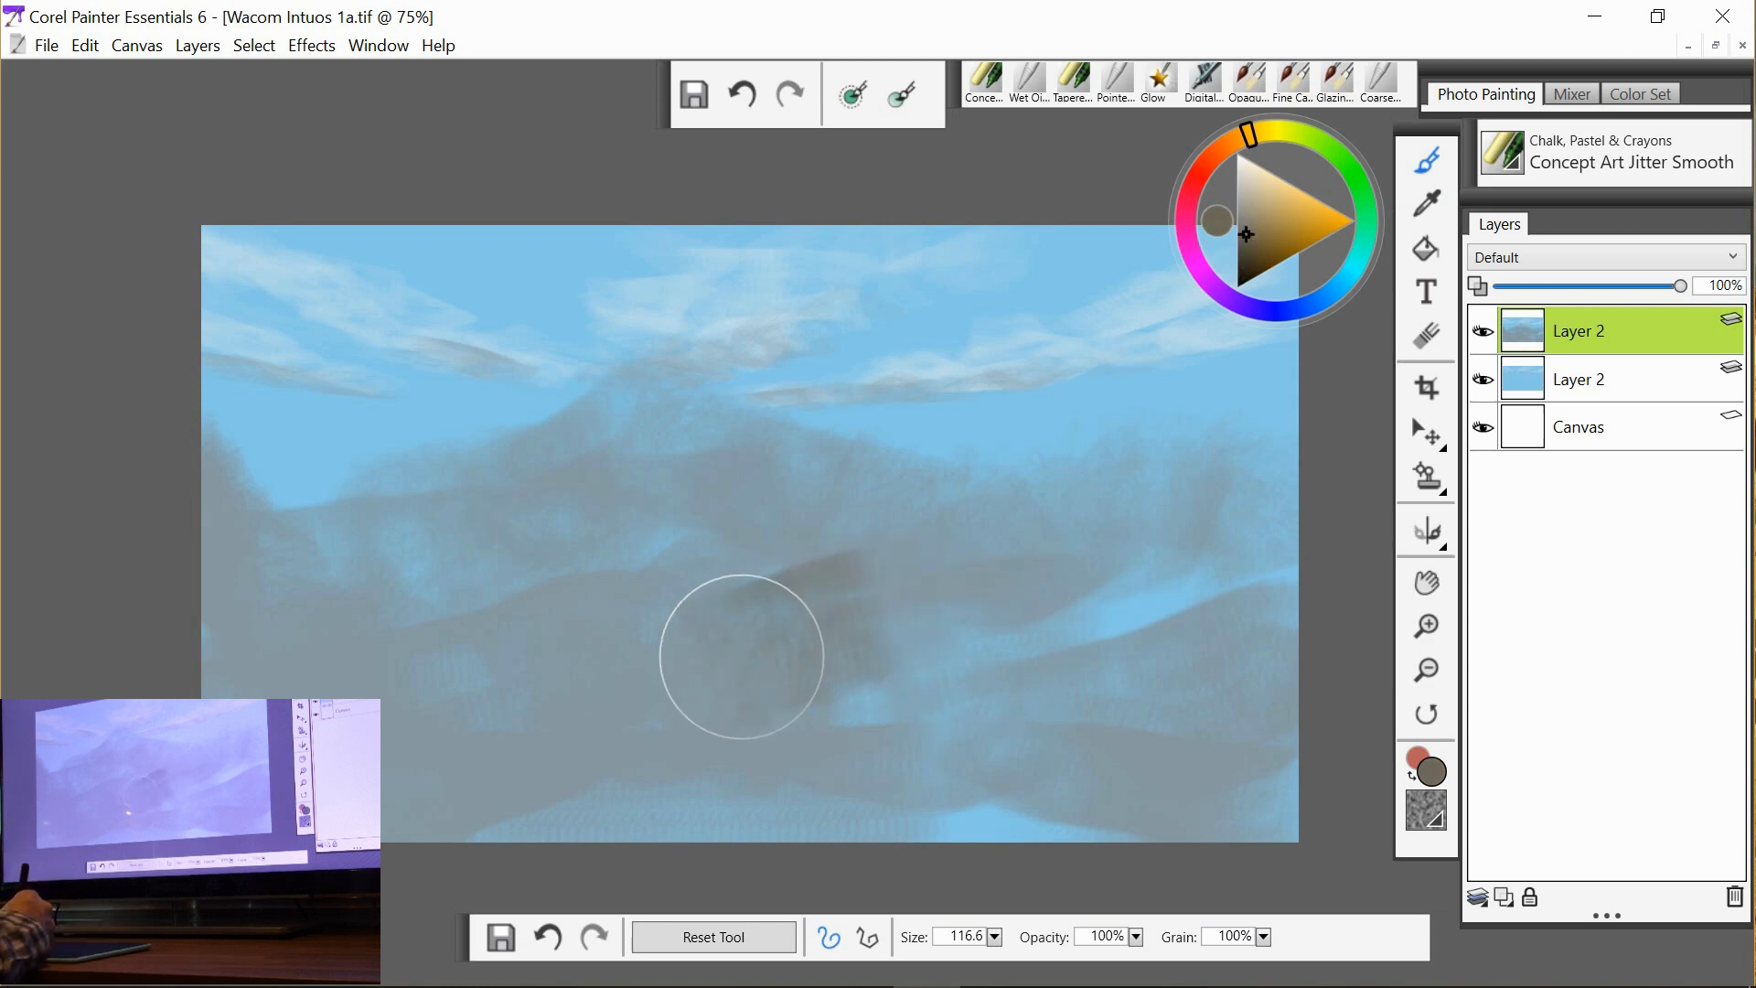
# Paint darker brown mountains from the centre up to the right edge and foreground.
pyautogui.moveTo(741, 655); pyautogui.dragTo(886, 631)
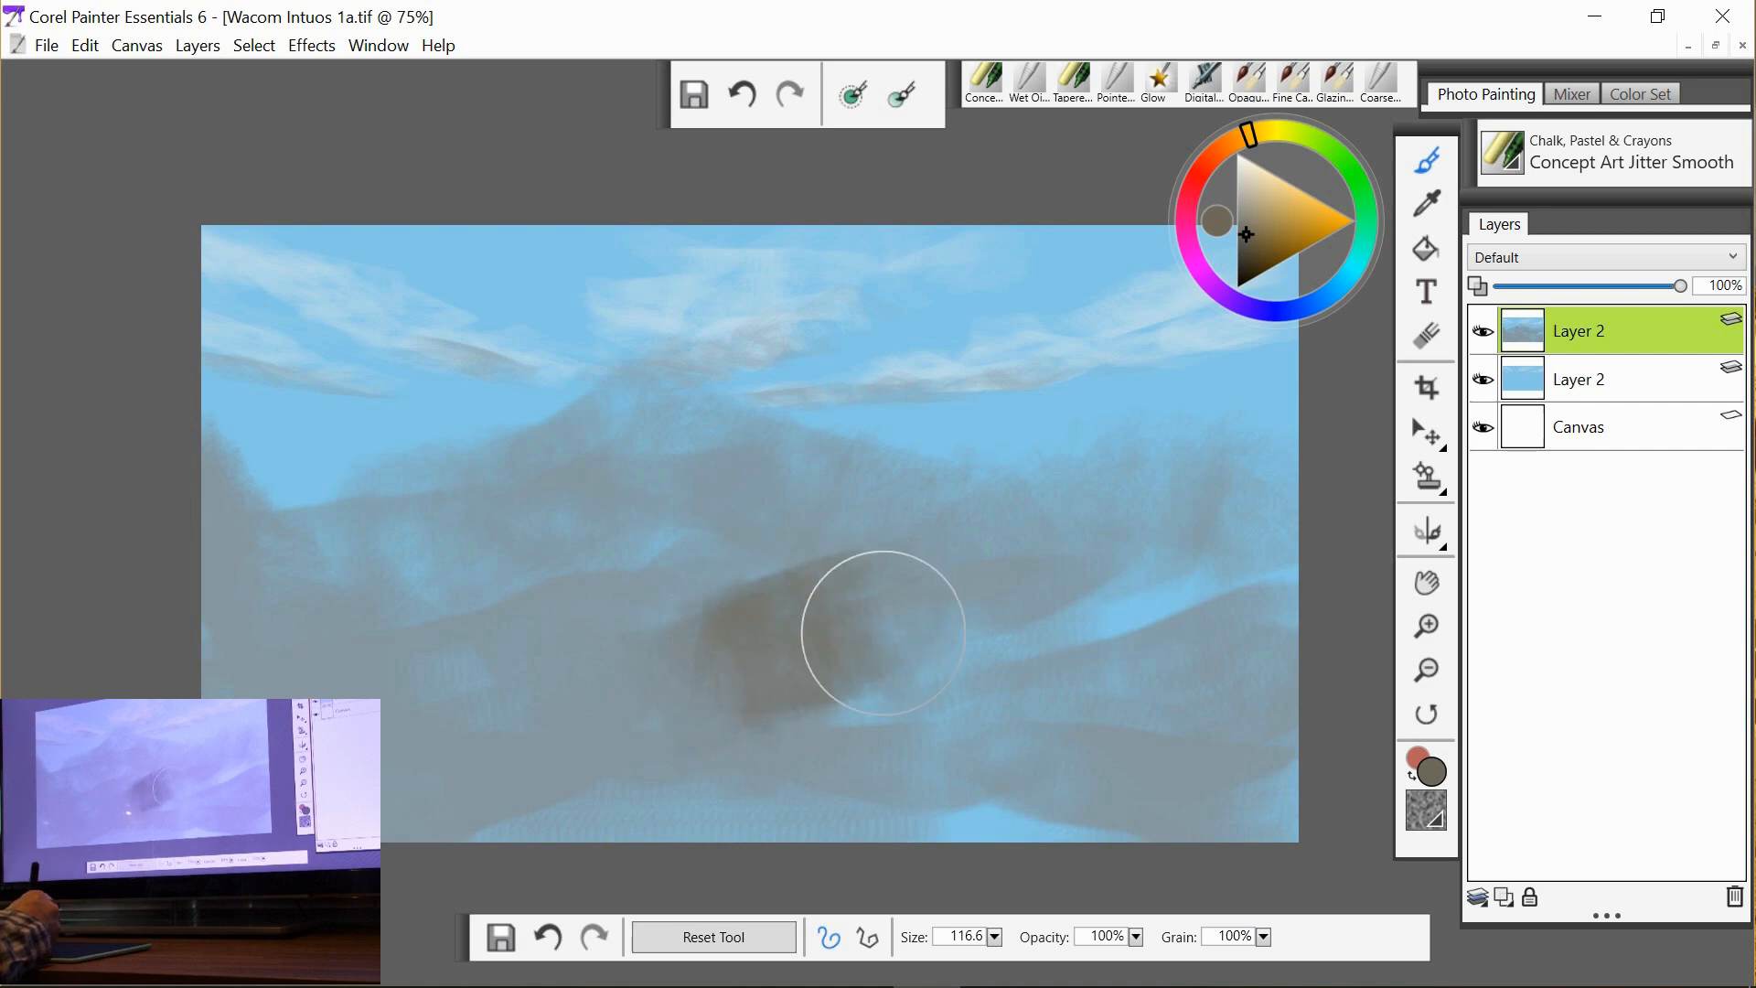
pyautogui.moveTo(882, 630); pyautogui.dragTo(1065, 593)
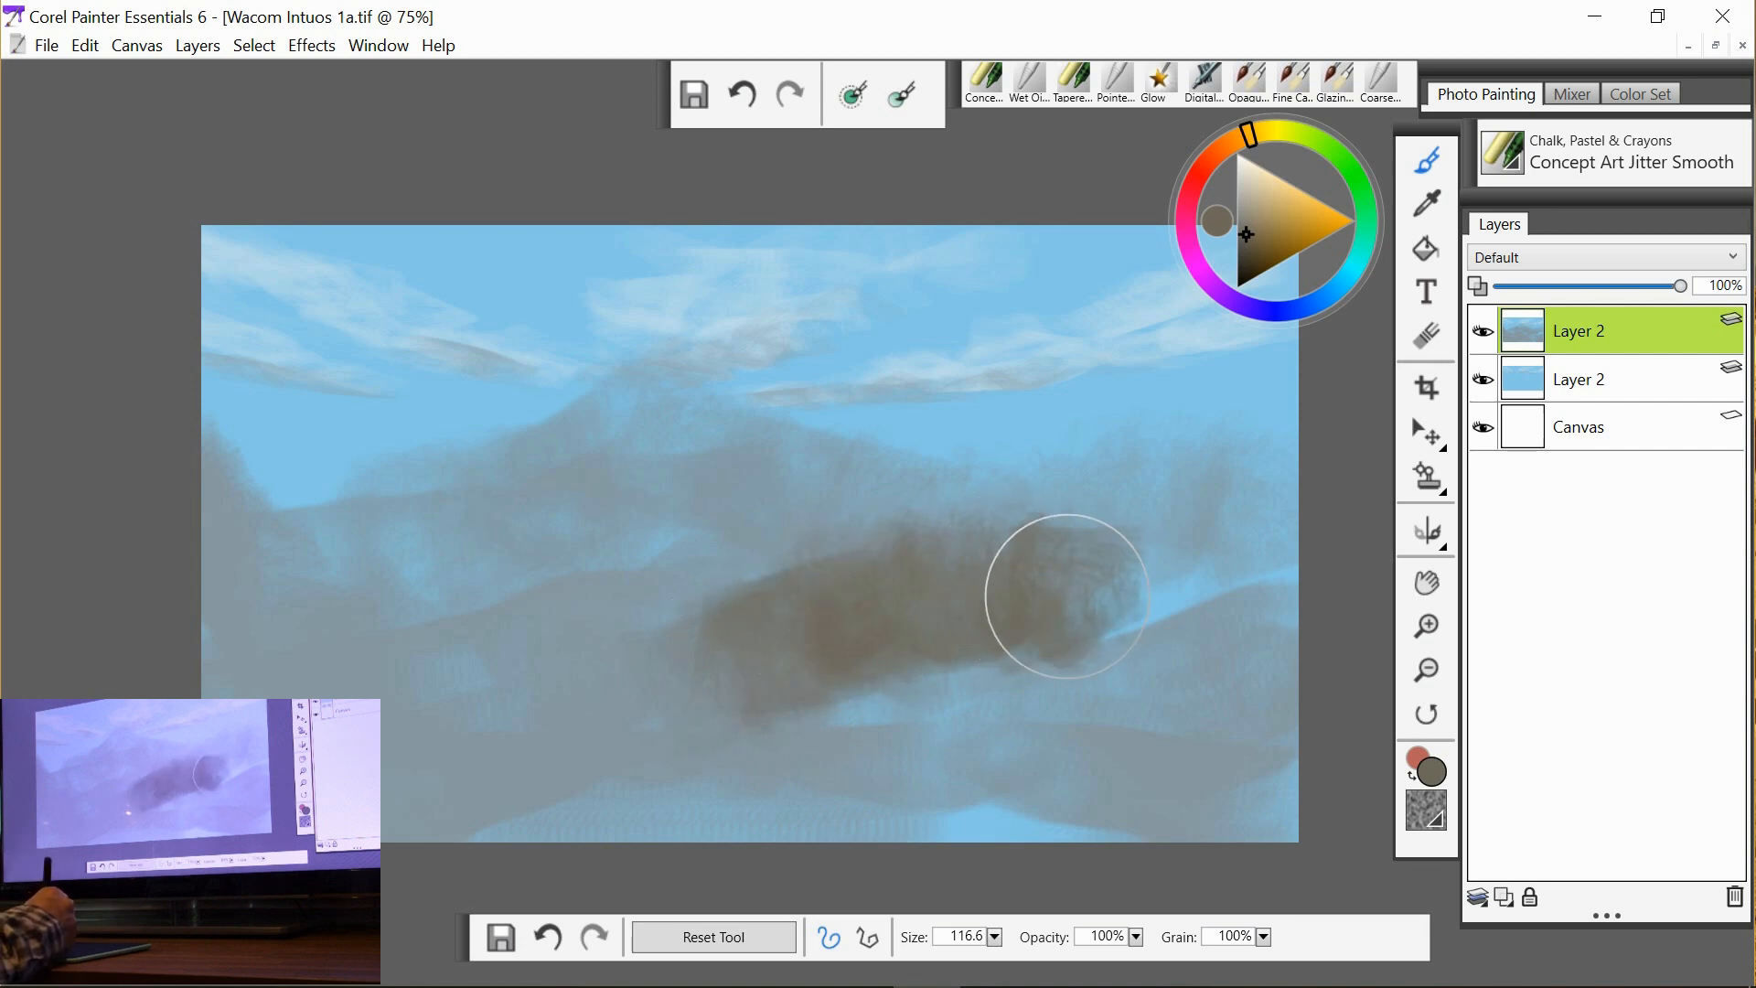
pyautogui.moveTo(1065, 593); pyautogui.dragTo(1272, 437)
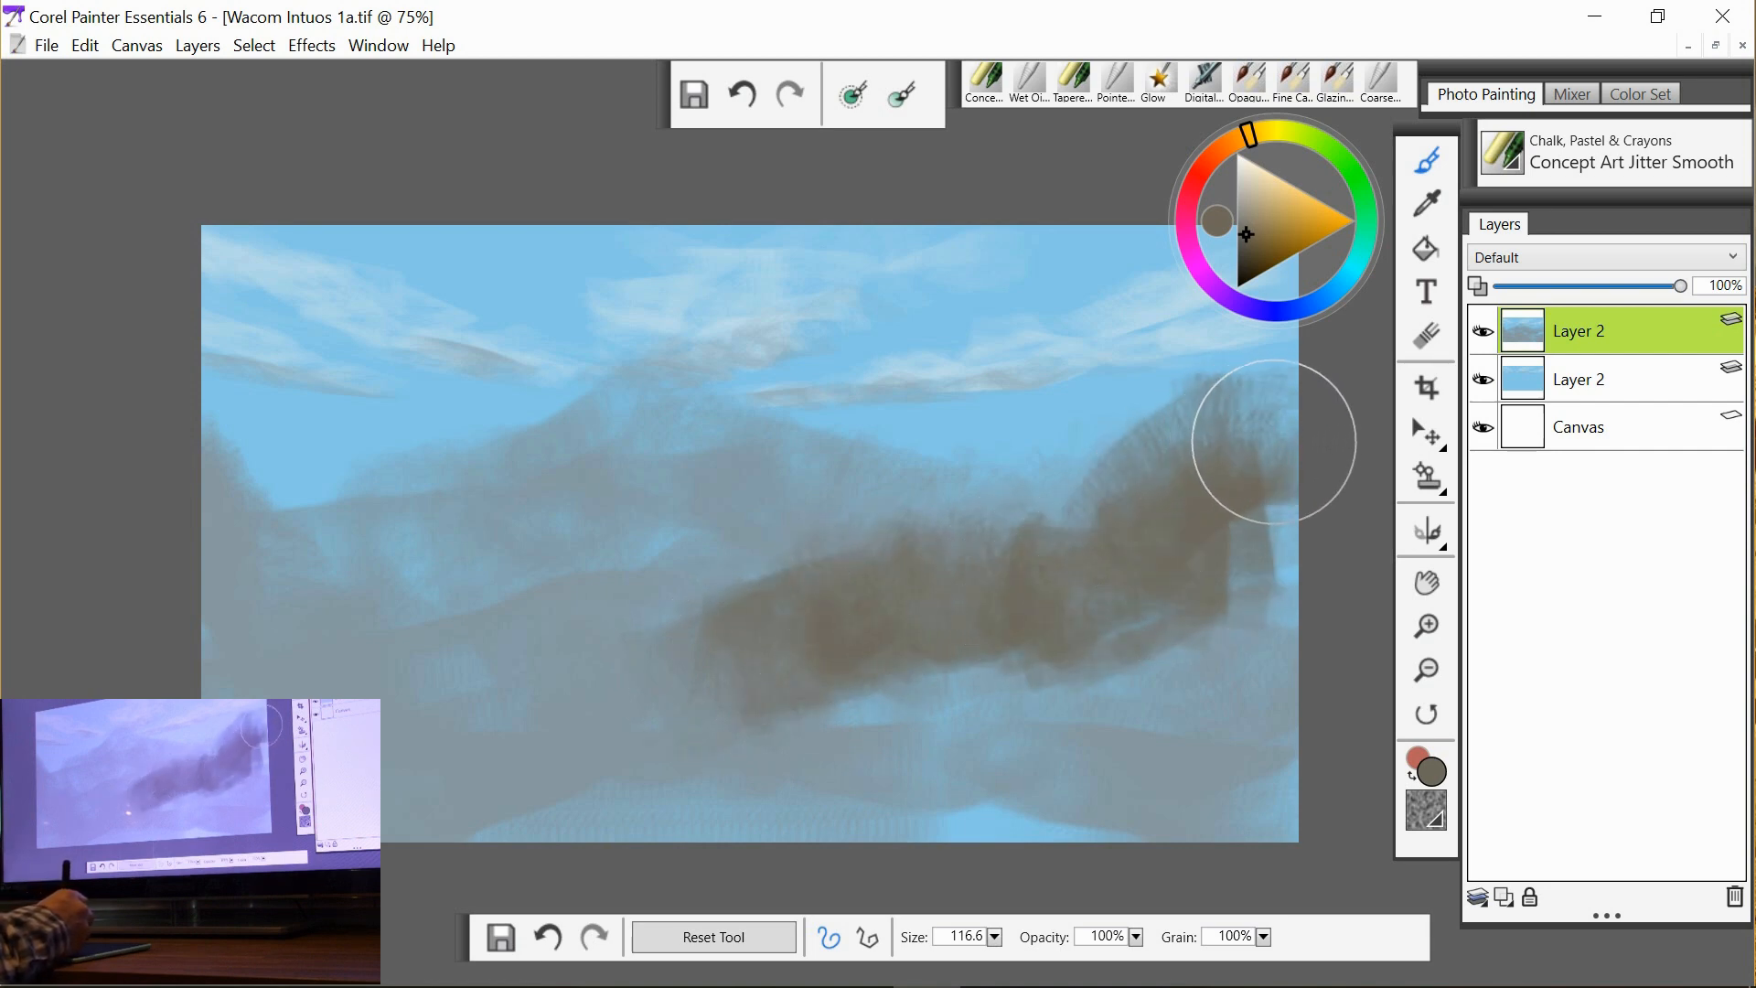
pyautogui.moveTo(1271, 441); pyautogui.dragTo(1056, 558)
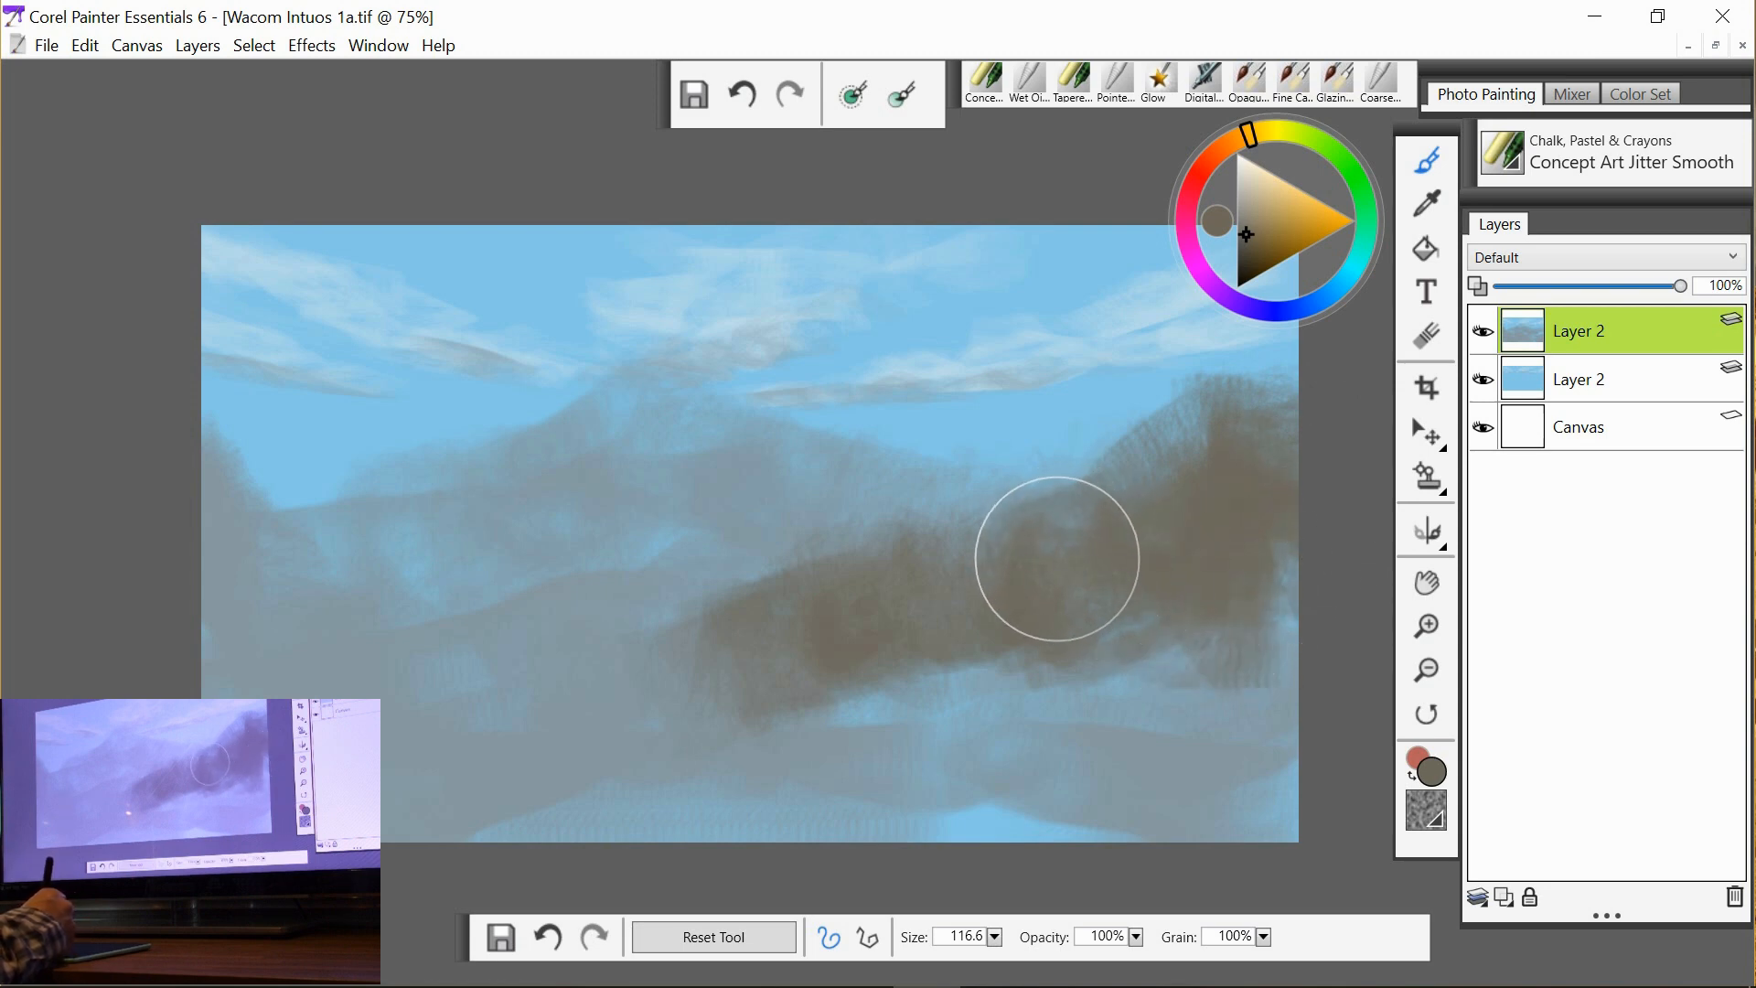
pyautogui.moveTo(1056, 556); pyautogui.dragTo(1219, 659)
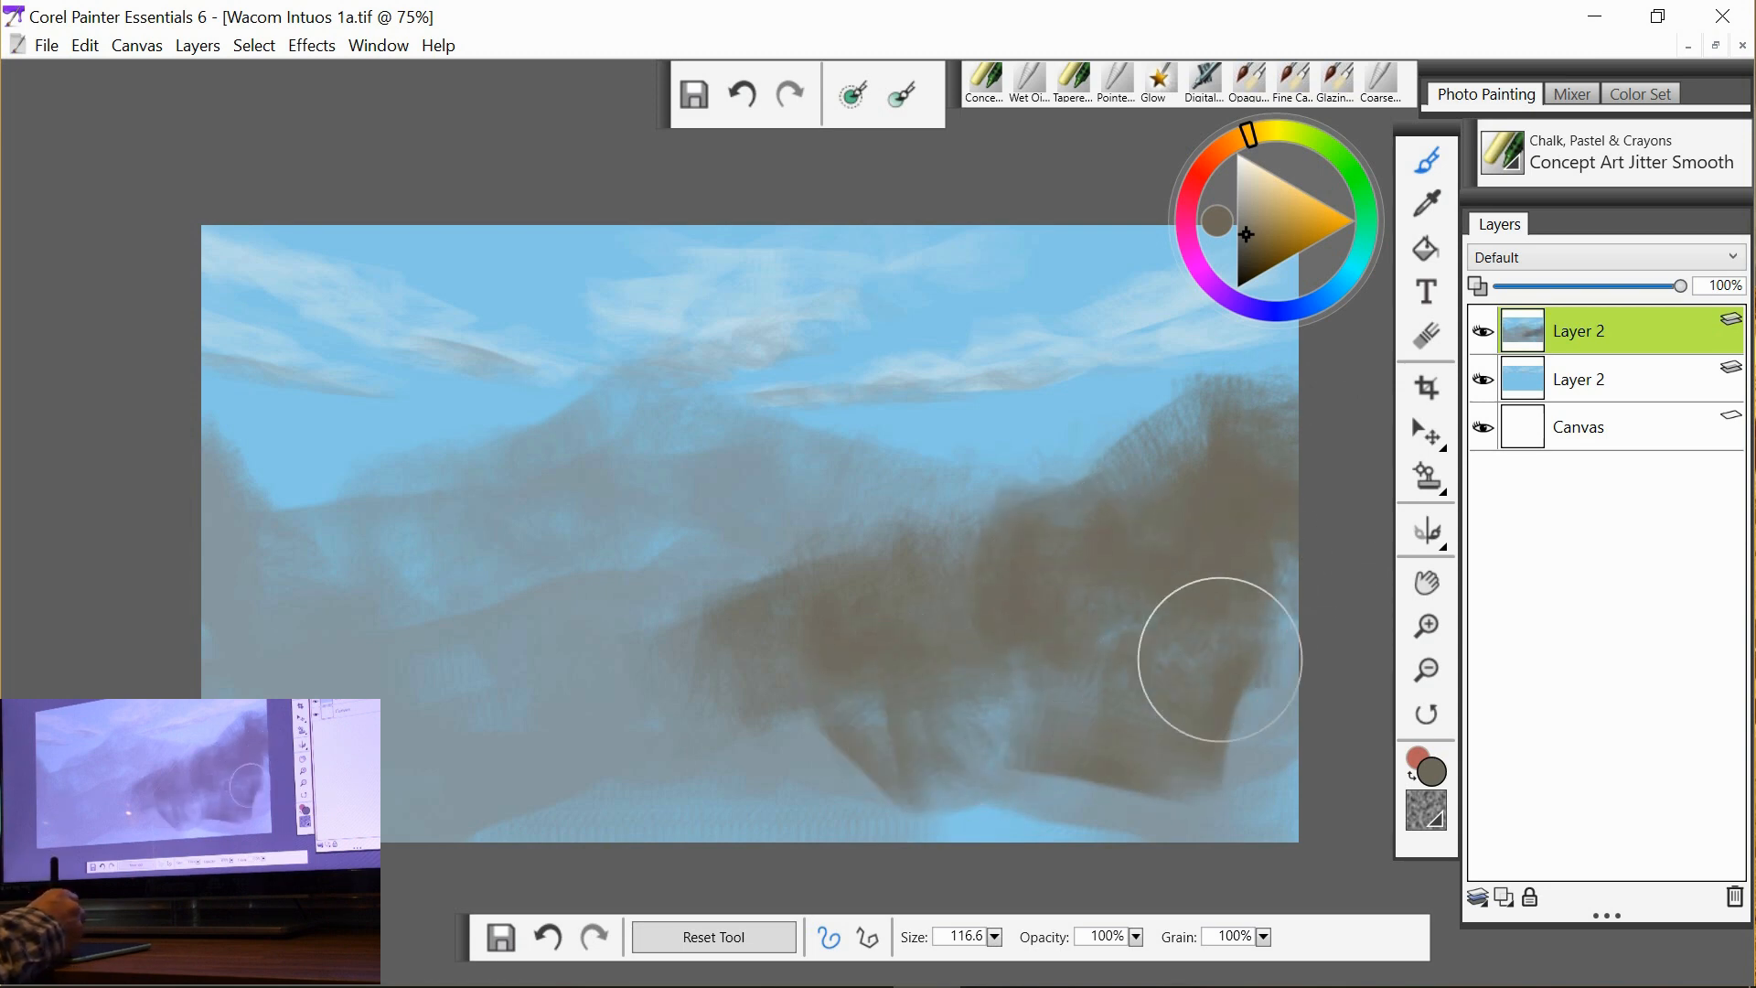
pyautogui.moveTo(1221, 659); pyautogui.dragTo(1286, 745)
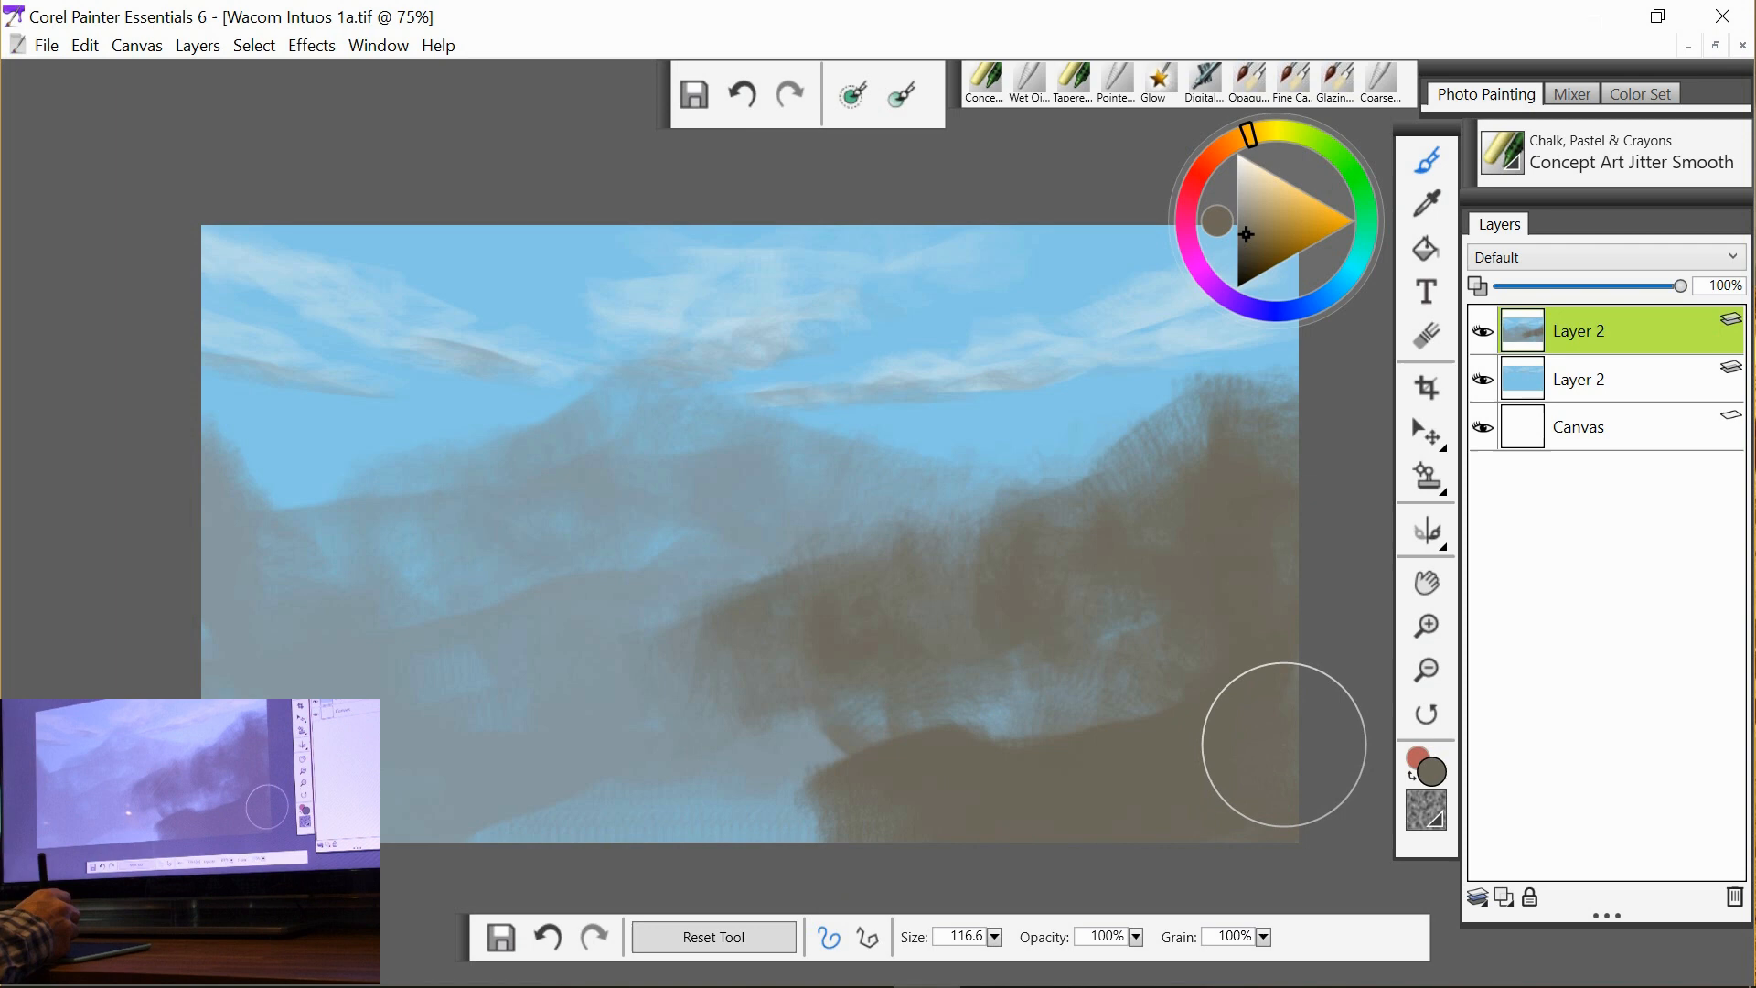
pyautogui.moveTo(152, 435)
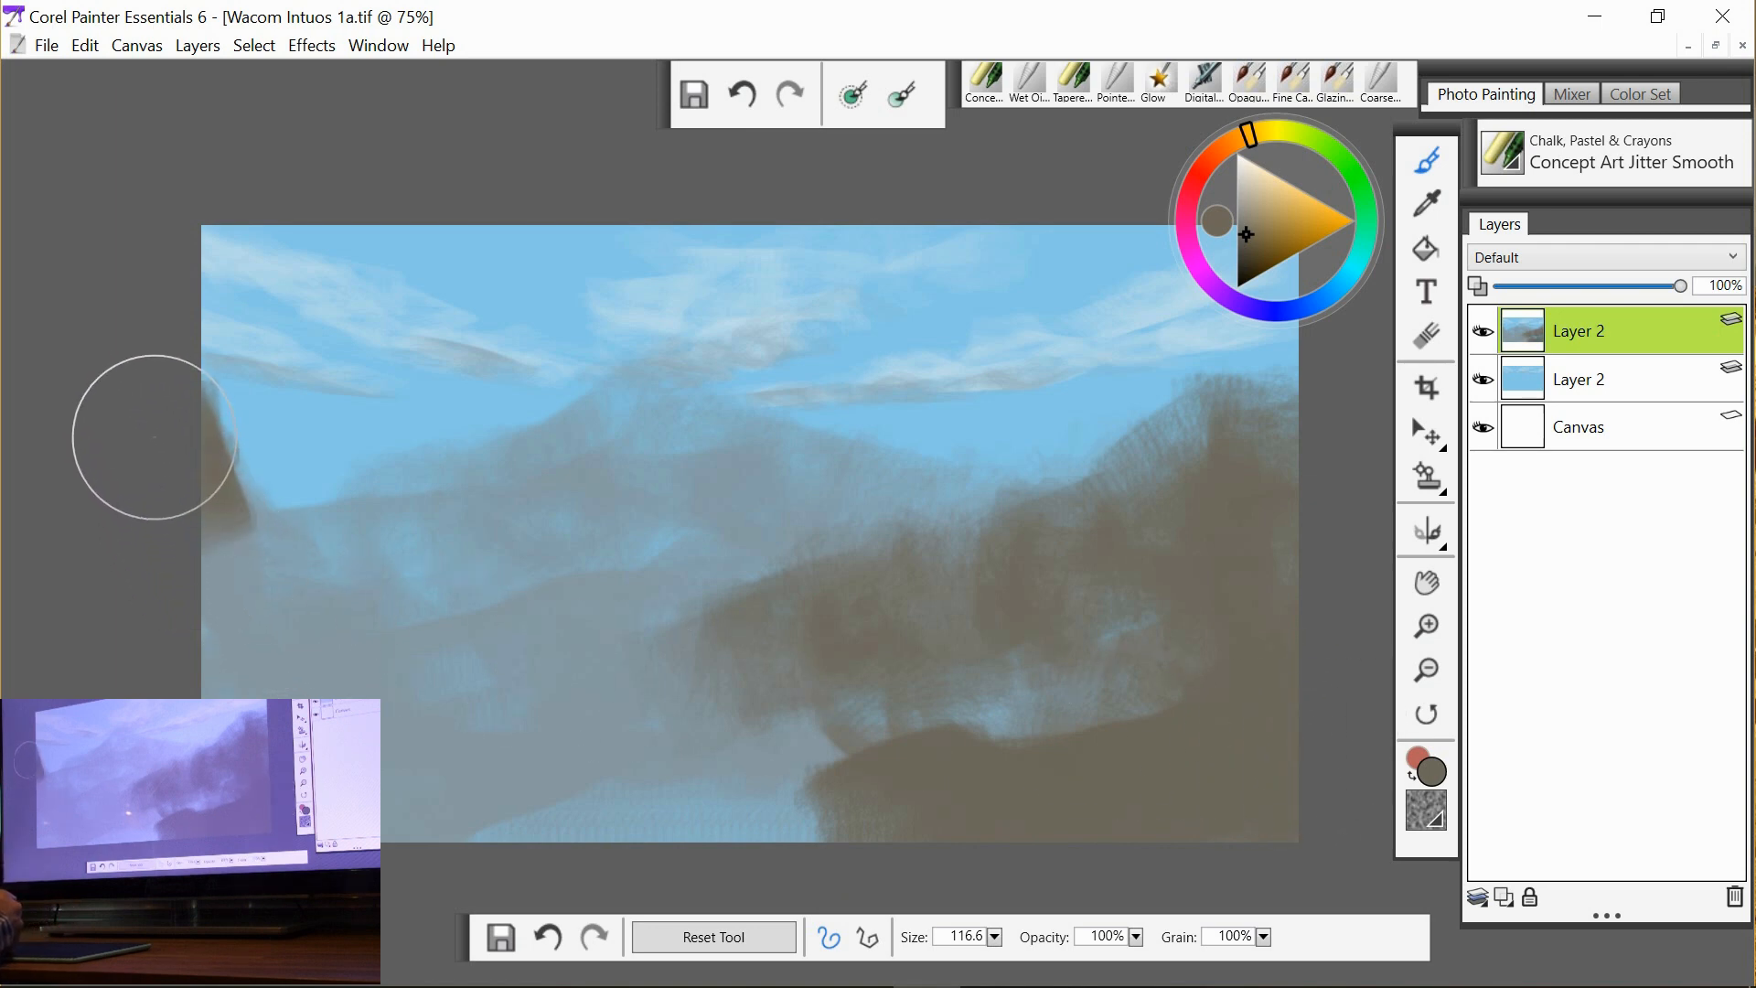
pyautogui.moveTo(163, 461)
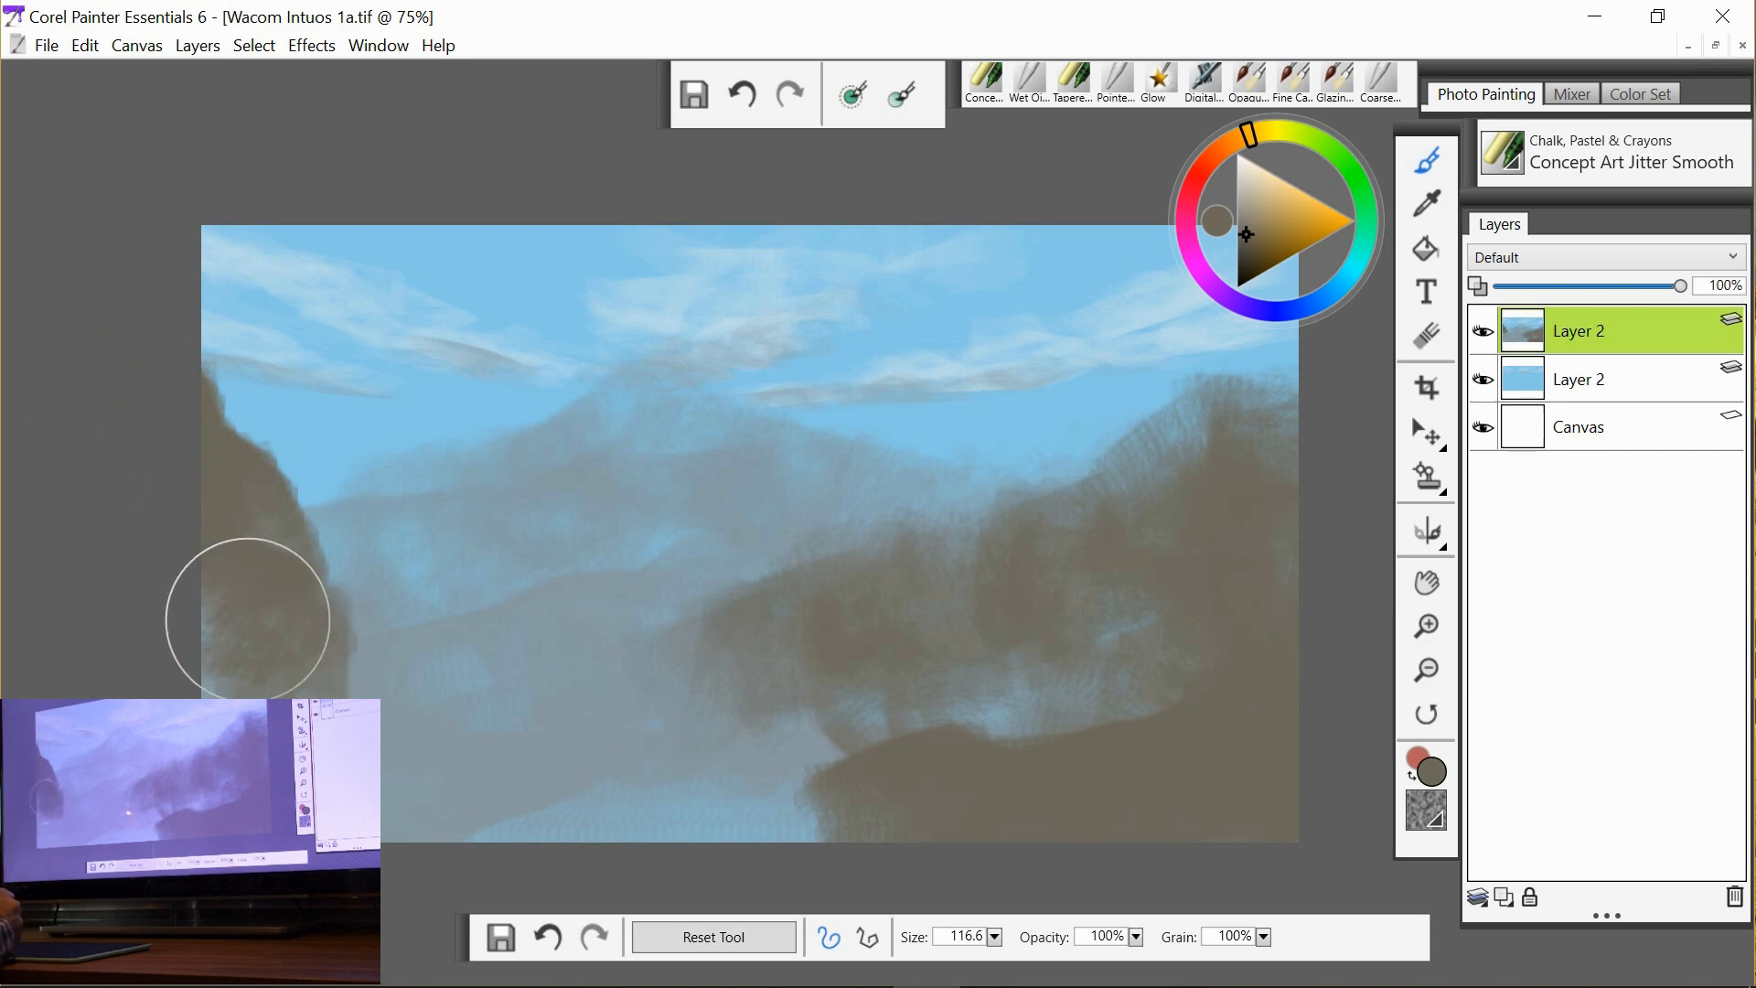
# Paint a dark cliff along the left edge and darken the brown middle area.
pyautogui.moveTo(247, 622); pyautogui.dragTo(348, 750)
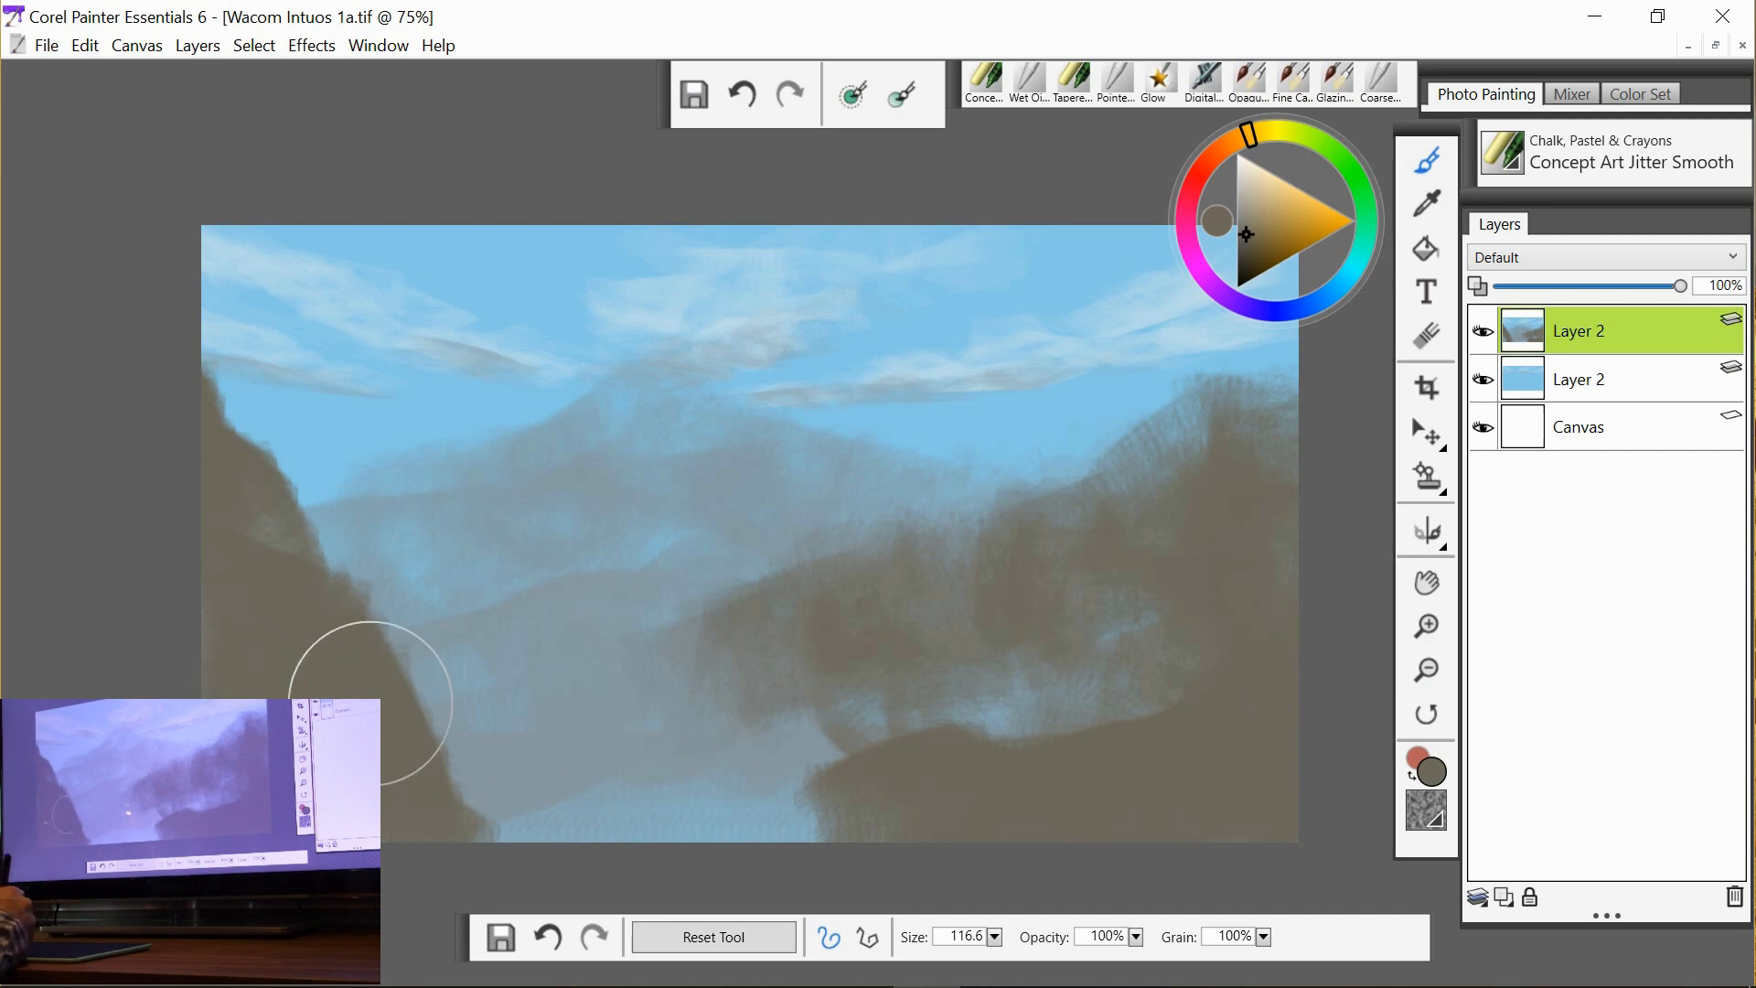
pyautogui.moveTo(369, 701); pyautogui.dragTo(684, 650)
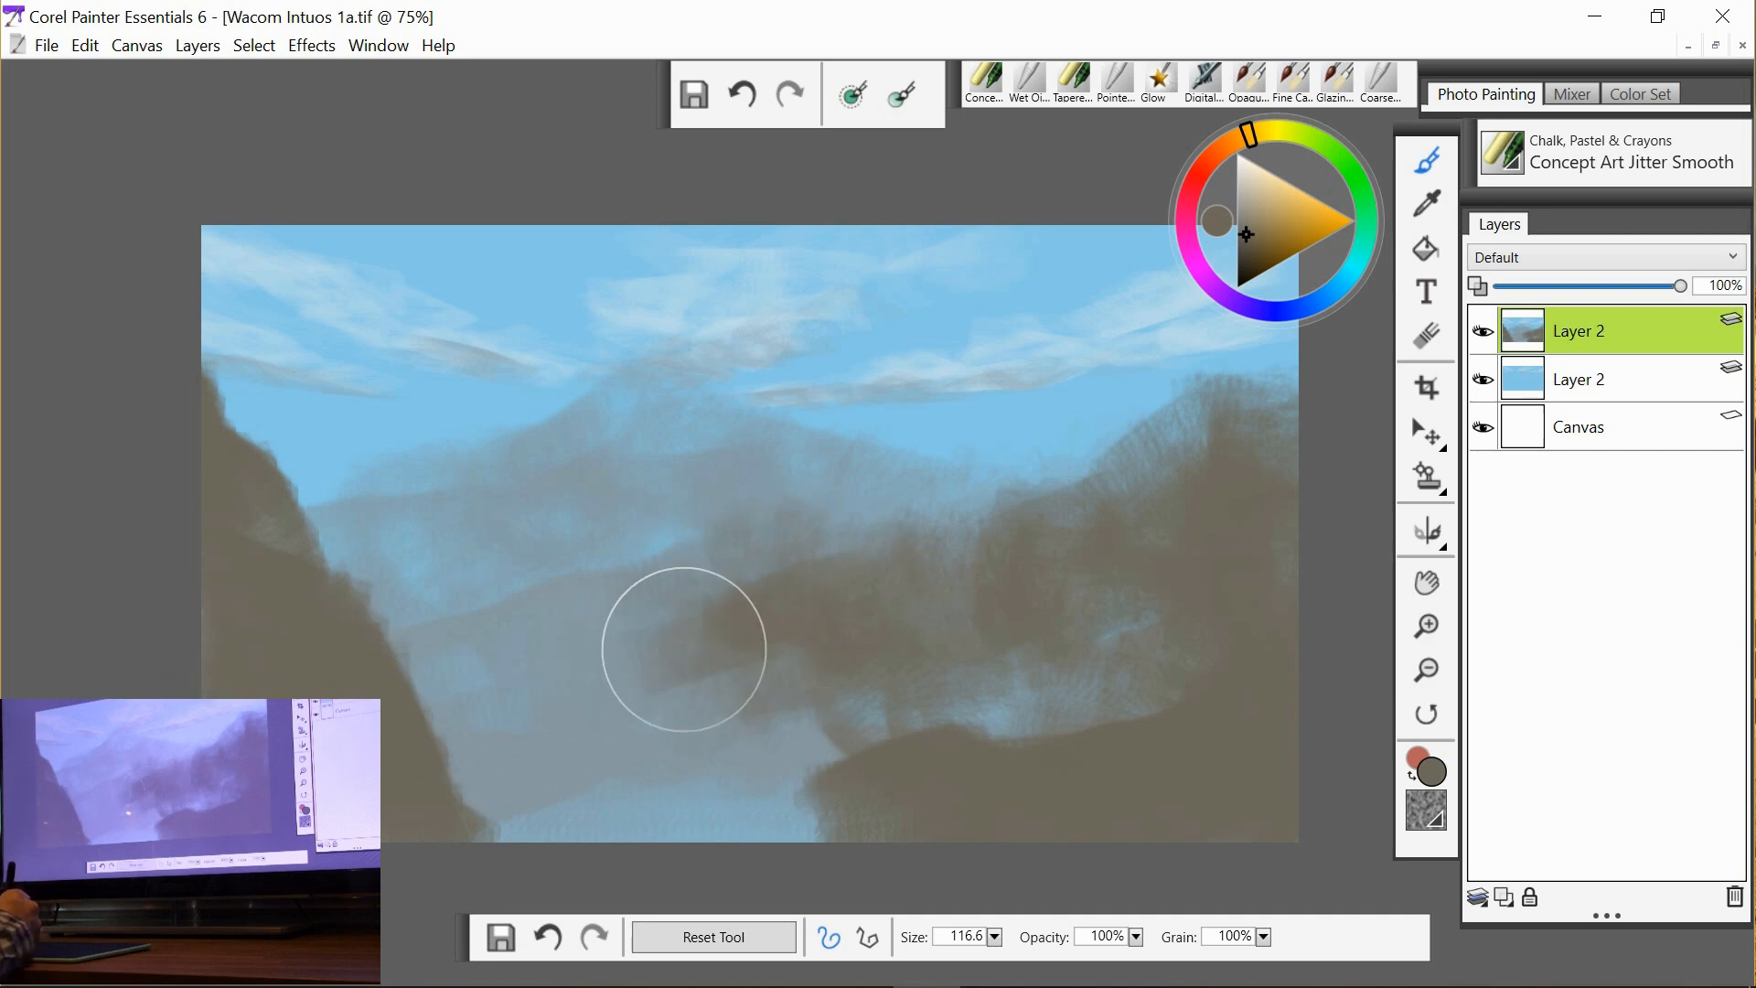
pyautogui.moveTo(683, 650); pyautogui.dragTo(767, 793)
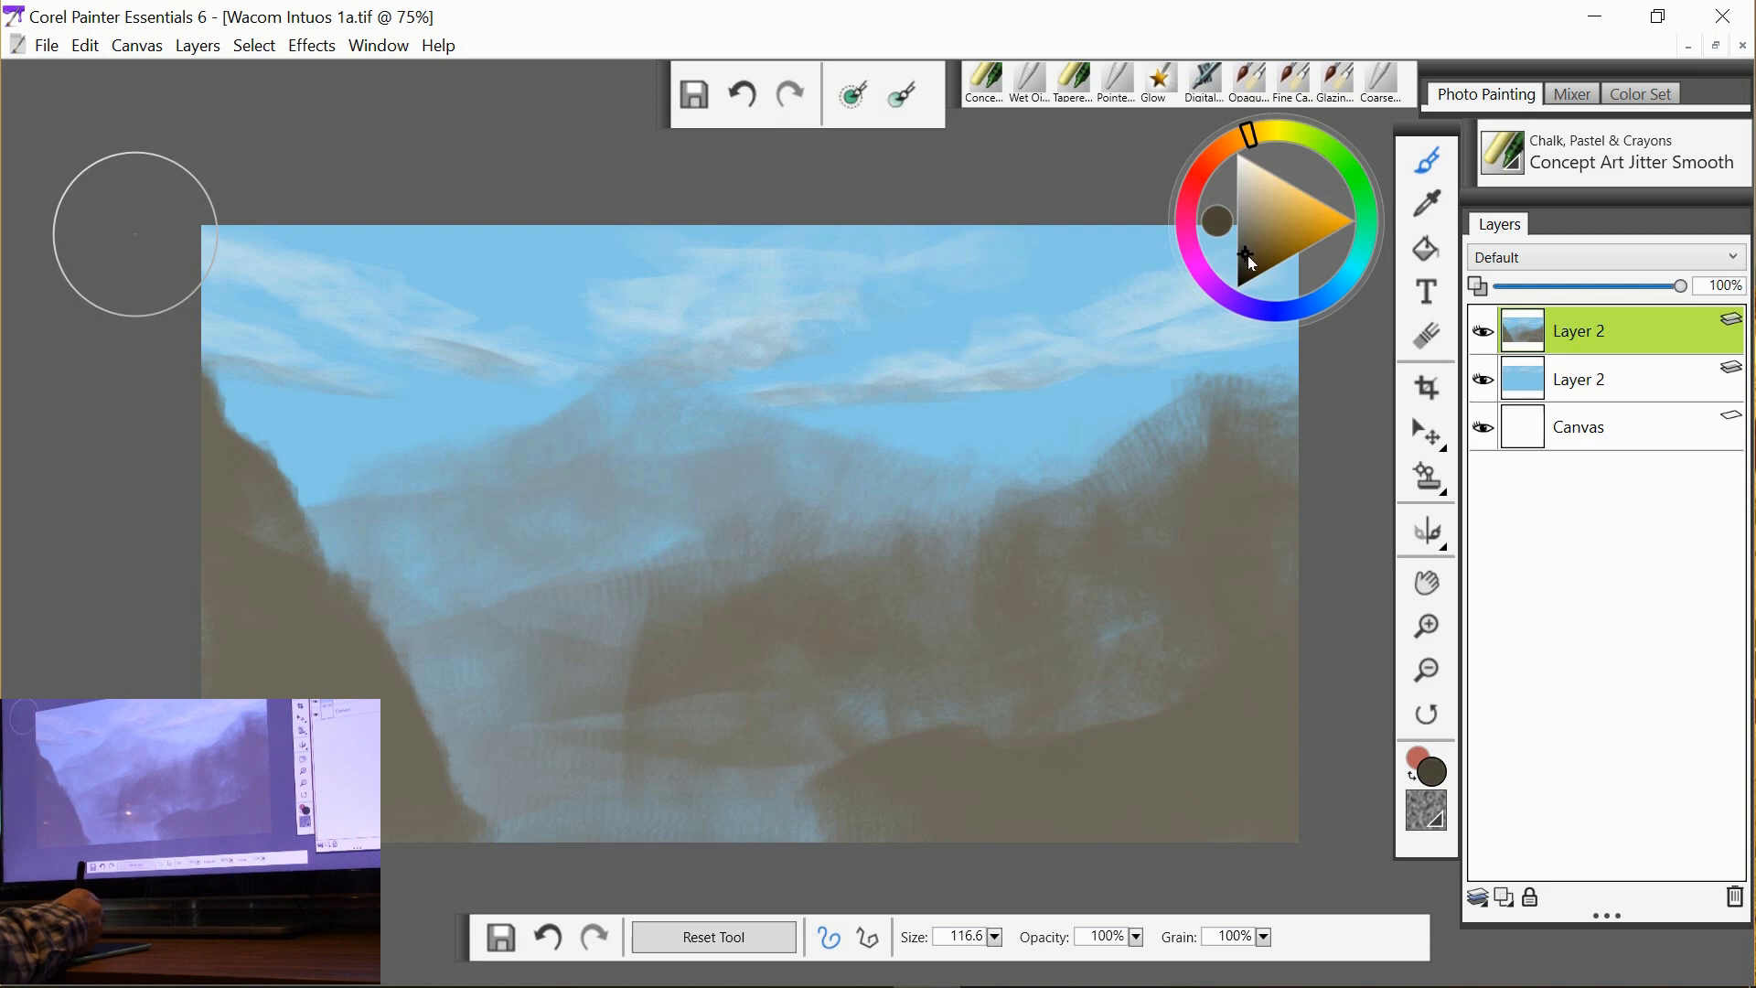
pyautogui.moveTo(783, 646)
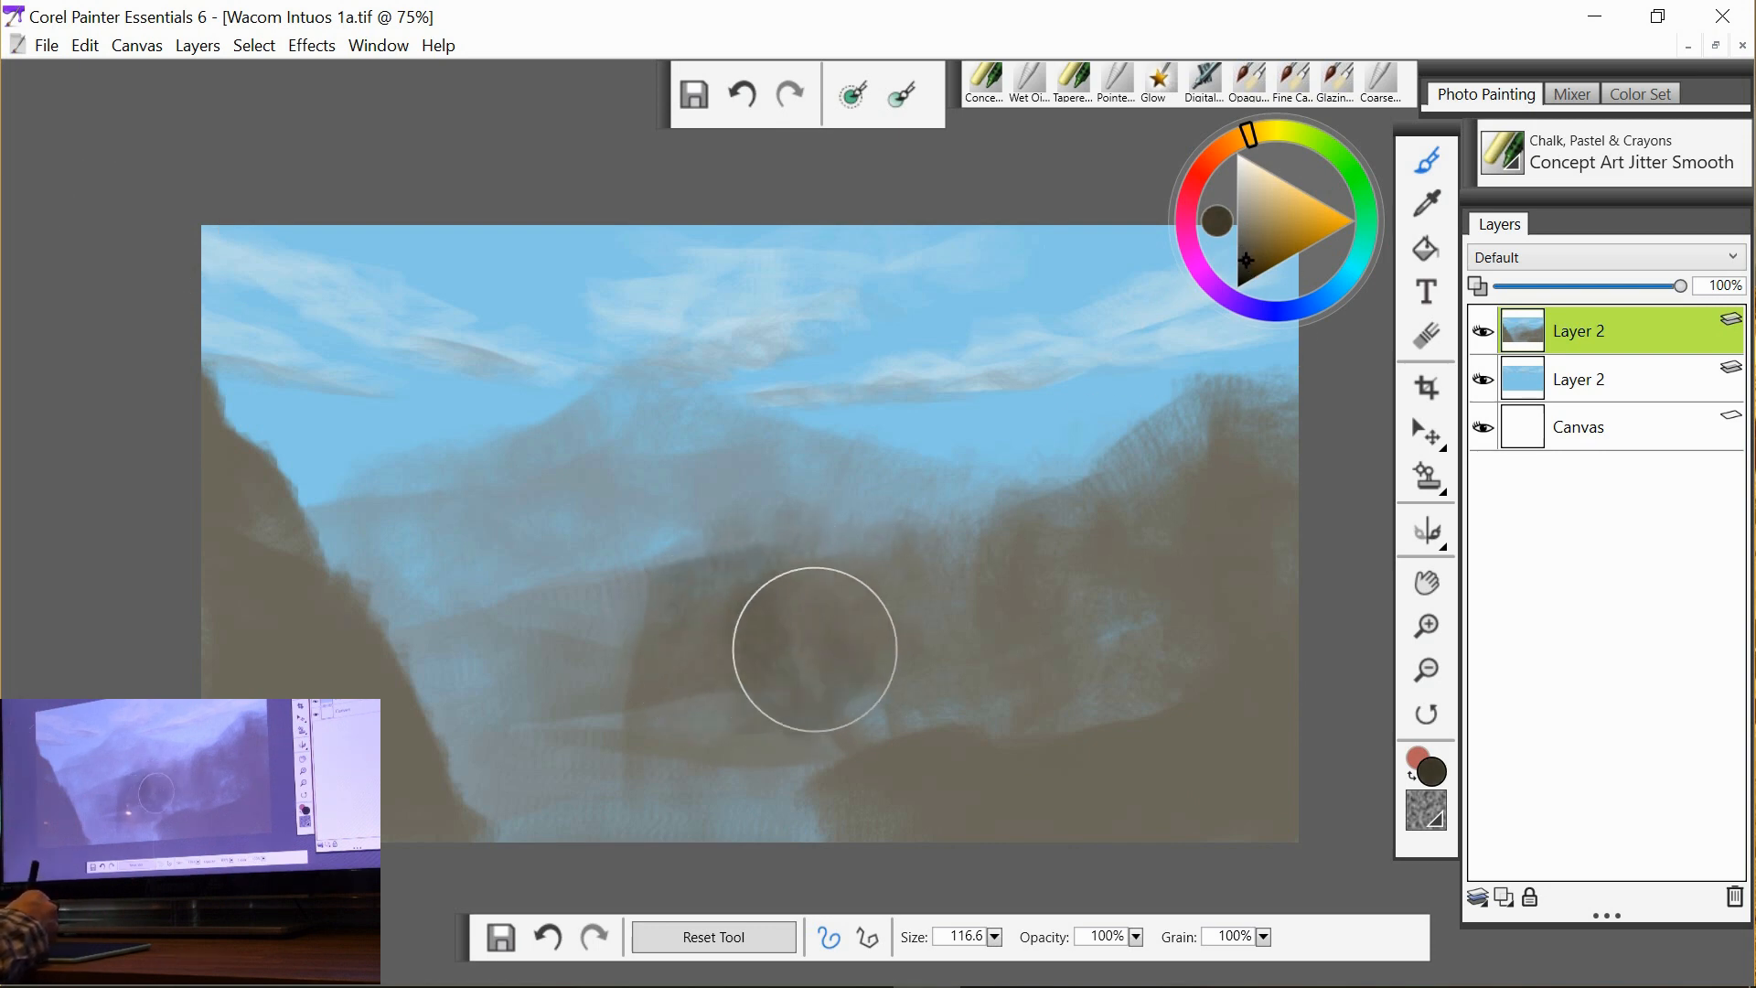
# Darken the central and right mountain masses and the lower-right foreground.
pyautogui.moveTo(816, 648); pyautogui.dragTo(1156, 607)
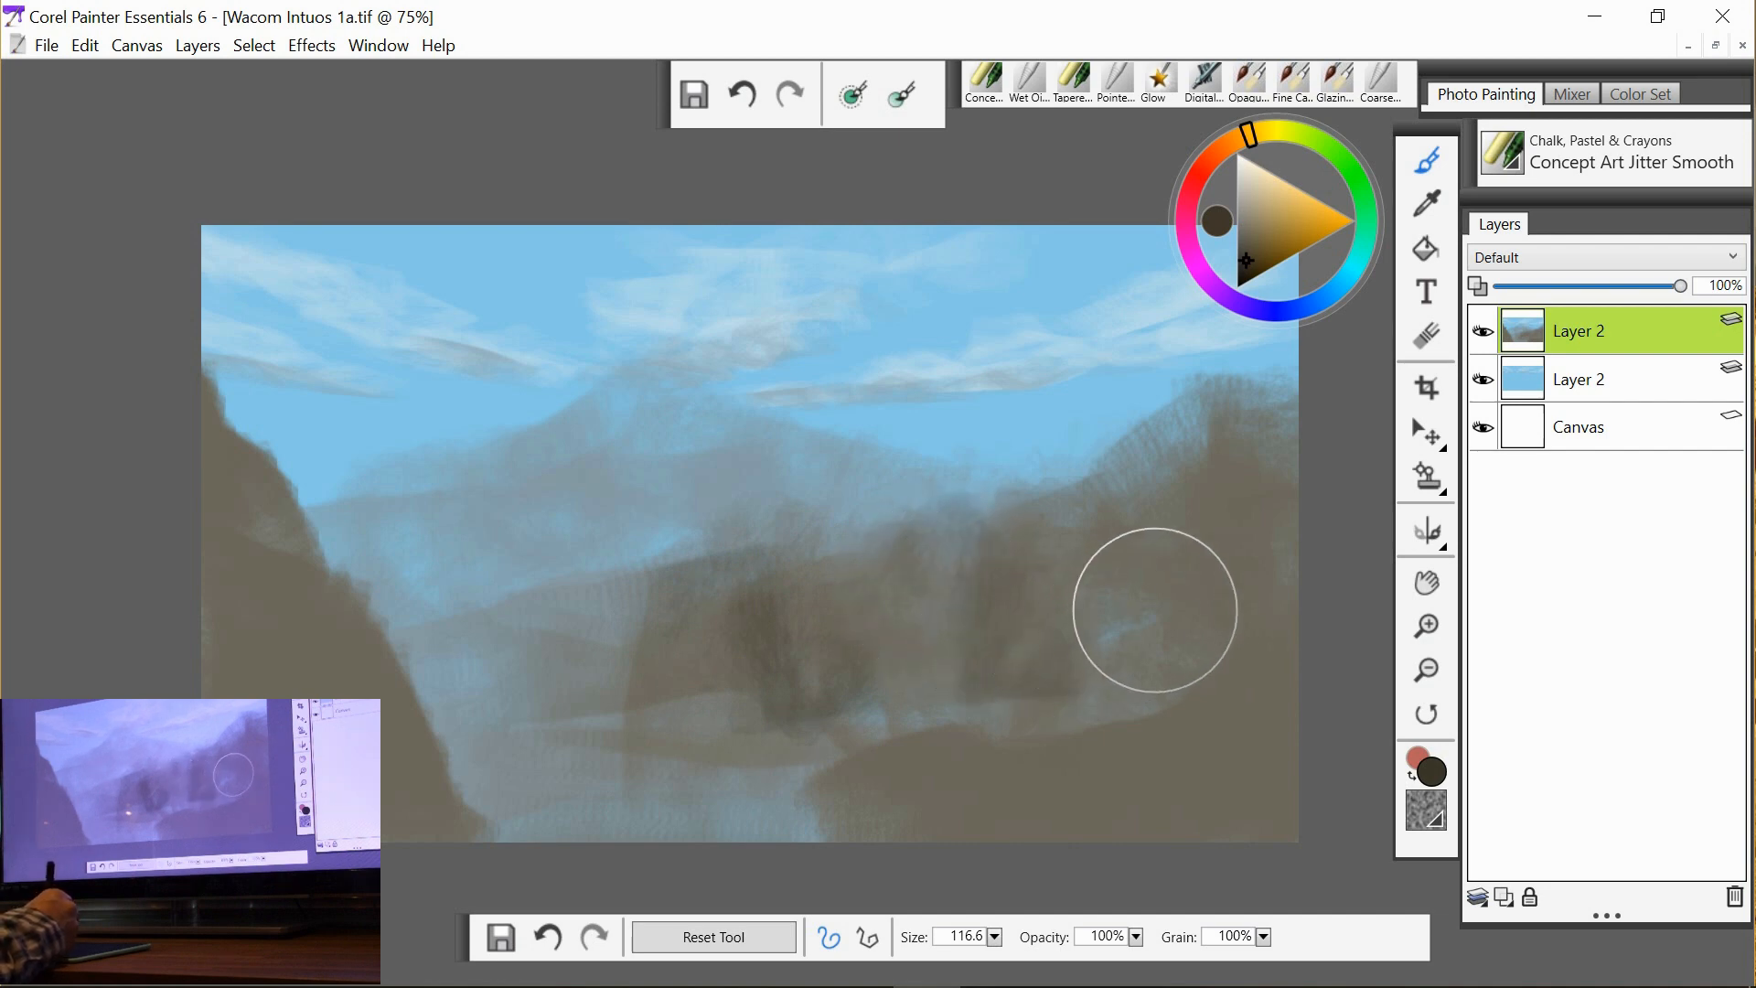
pyautogui.moveTo(1154, 611); pyautogui.dragTo(1202, 733)
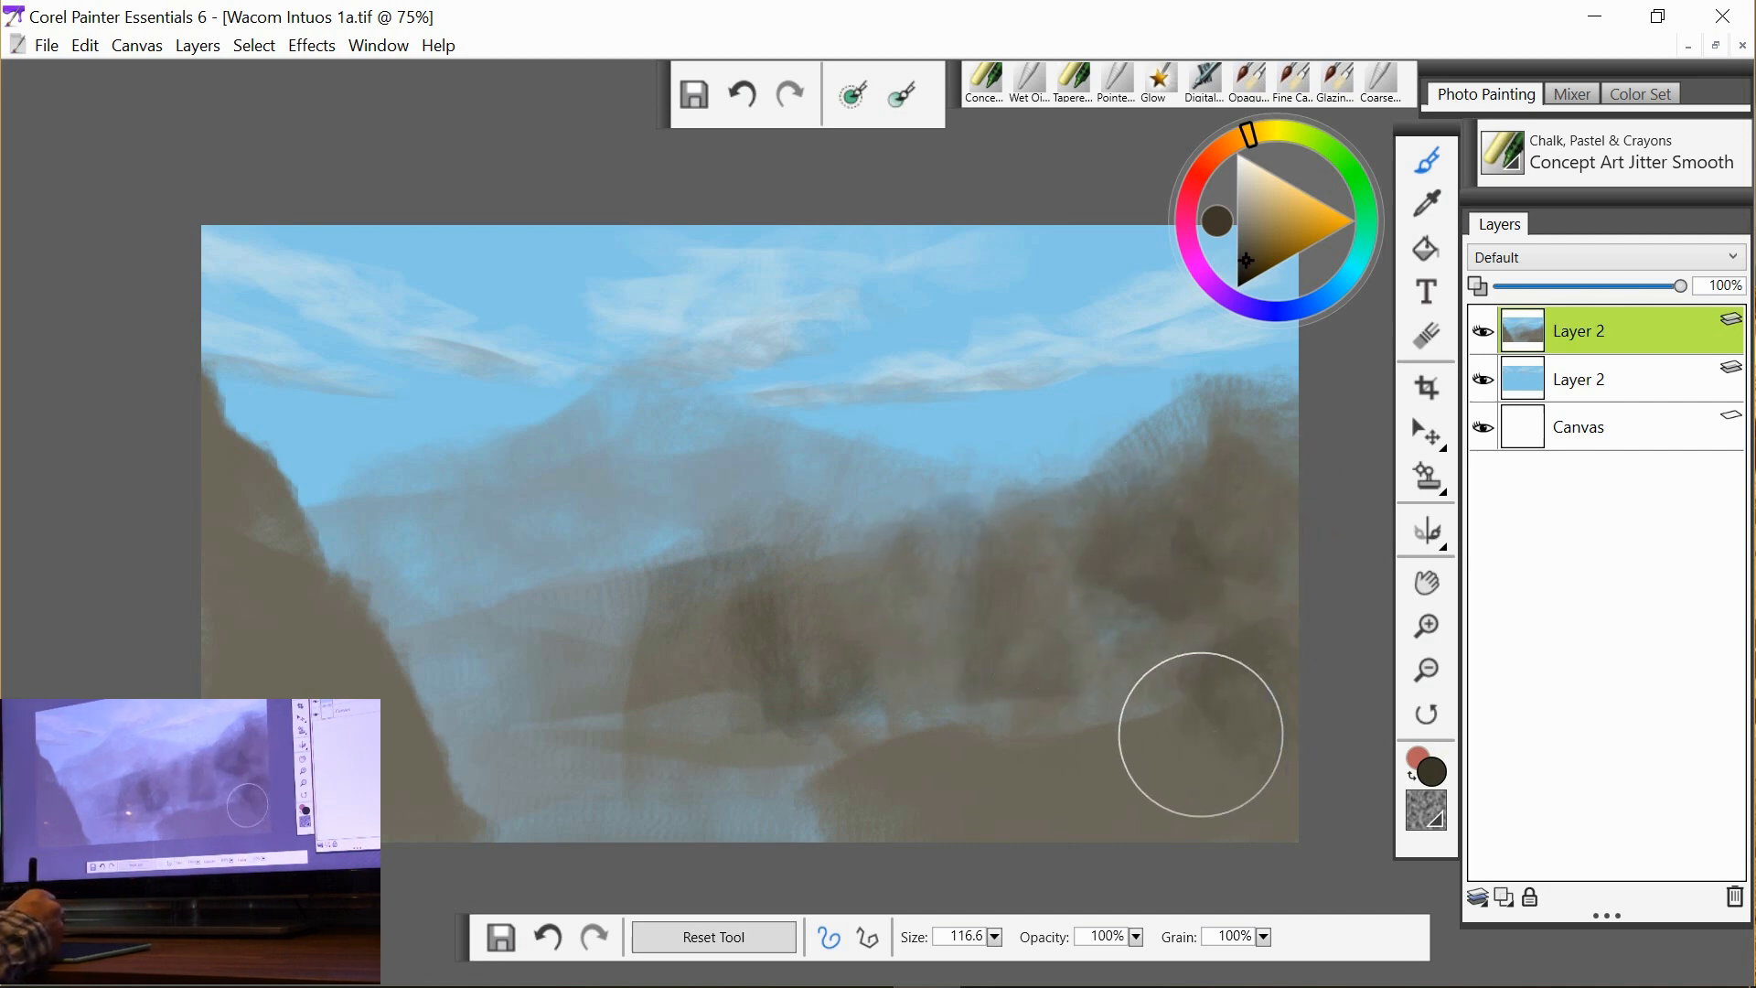
pyautogui.moveTo(1198, 733); pyautogui.dragTo(1293, 637)
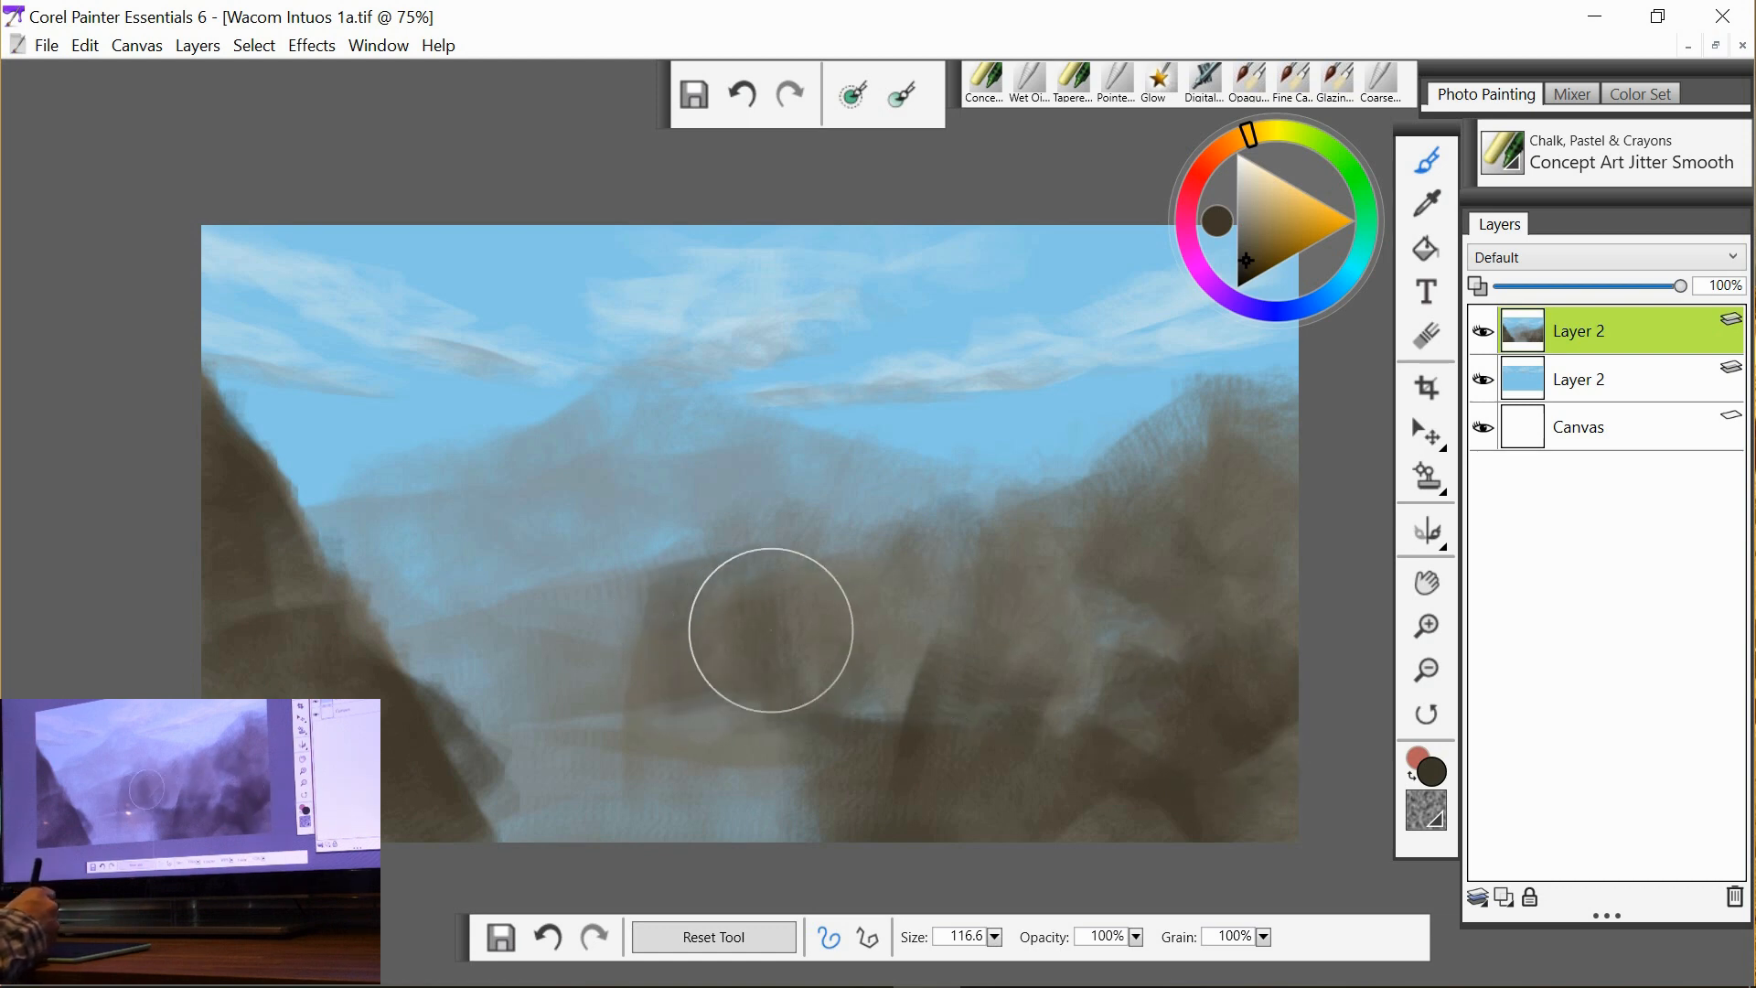
pyautogui.moveTo(770, 627); pyautogui.dragTo(866, 726)
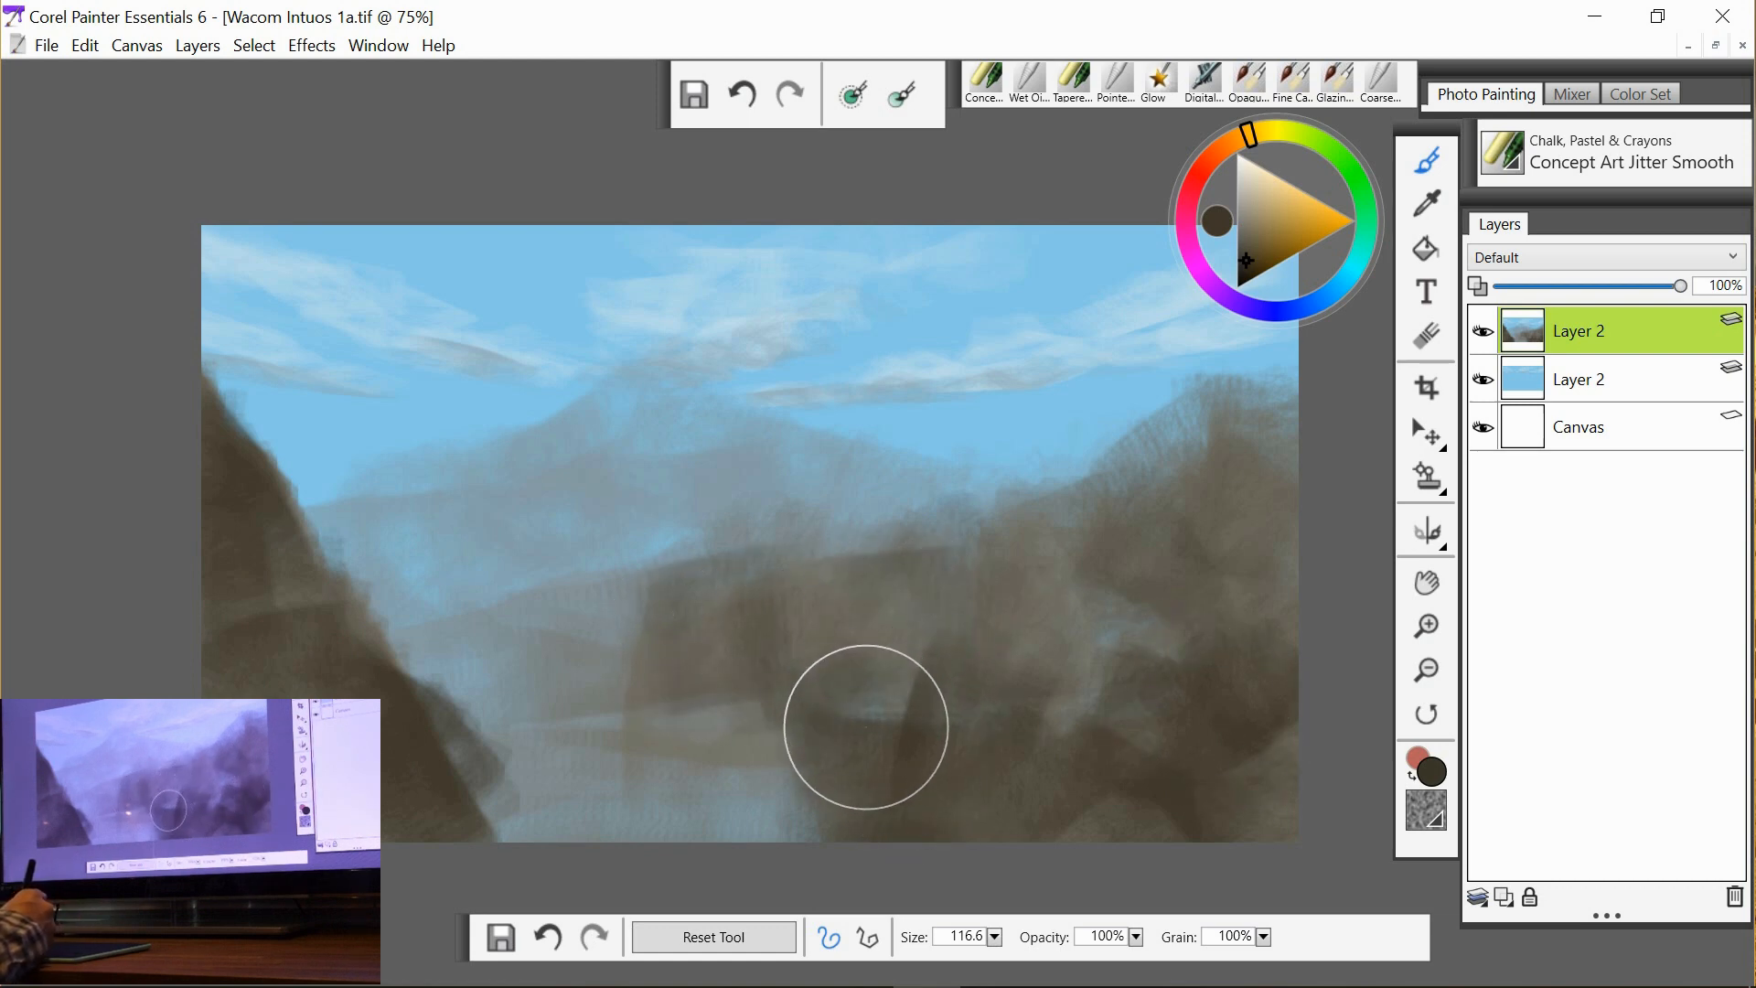
pyautogui.moveTo(865, 726); pyautogui.dragTo(1046, 580)
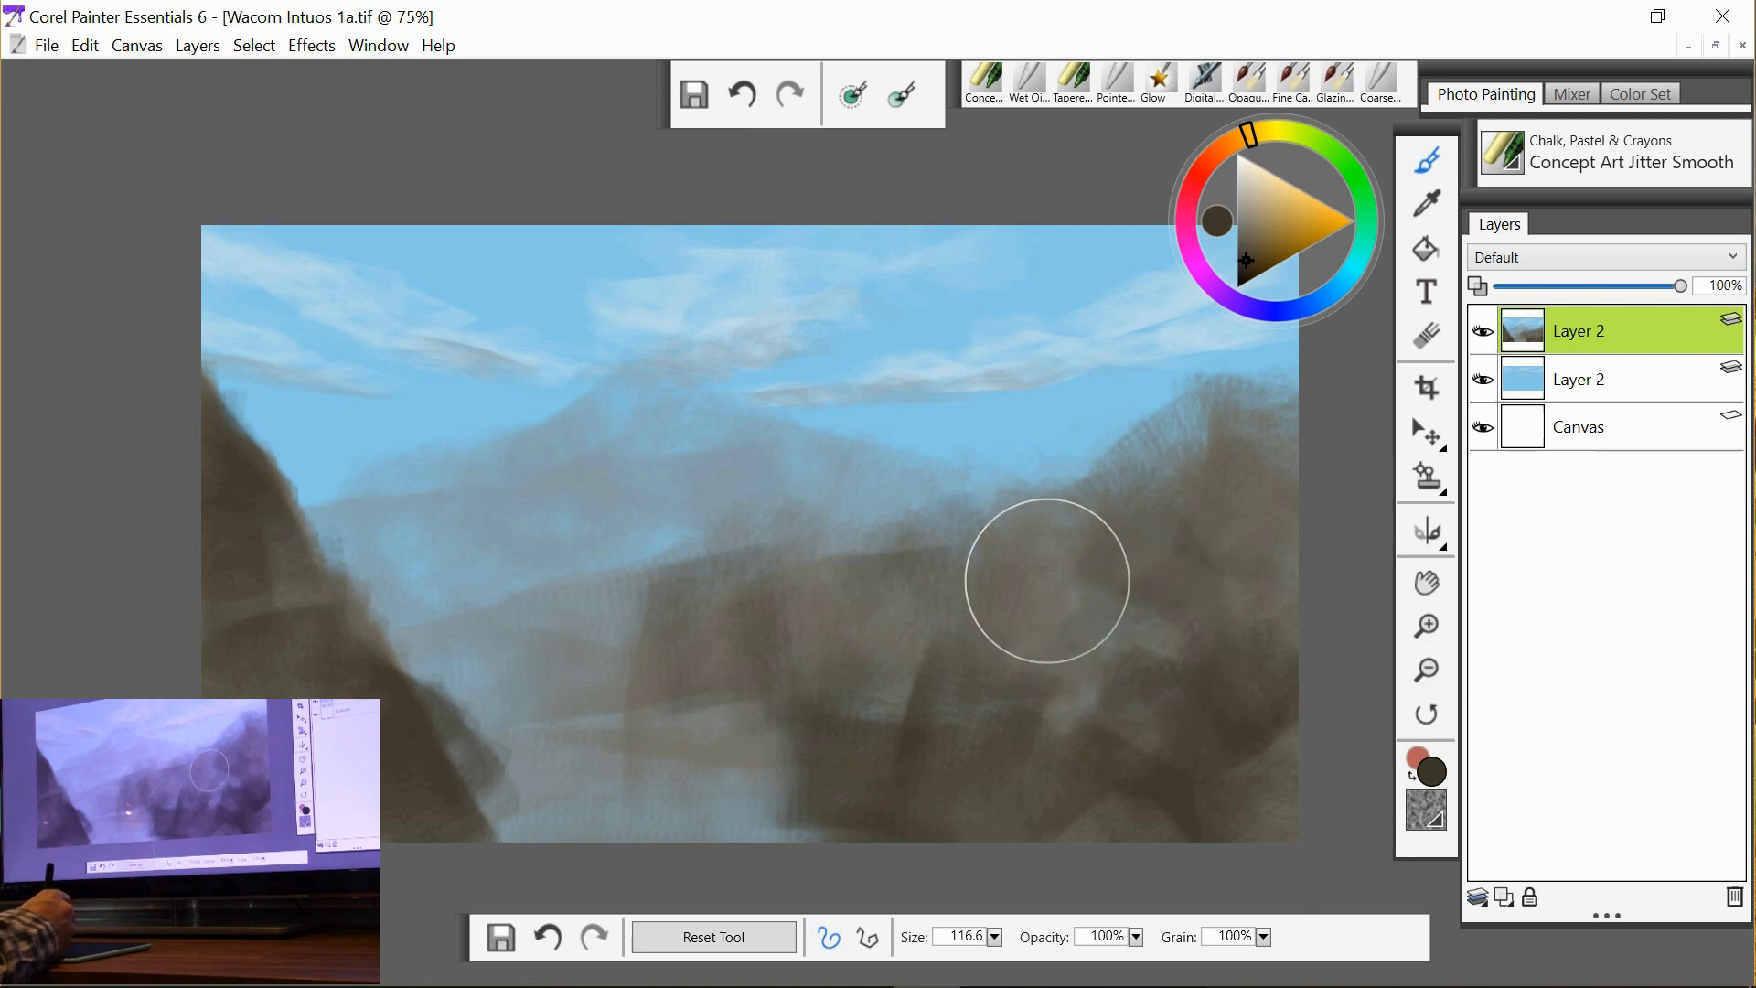
# Deepen shading across the right, centre and left foreground mountains, then view at actual size.
pyautogui.moveTo(1047, 580); pyautogui.dragTo(846, 646)
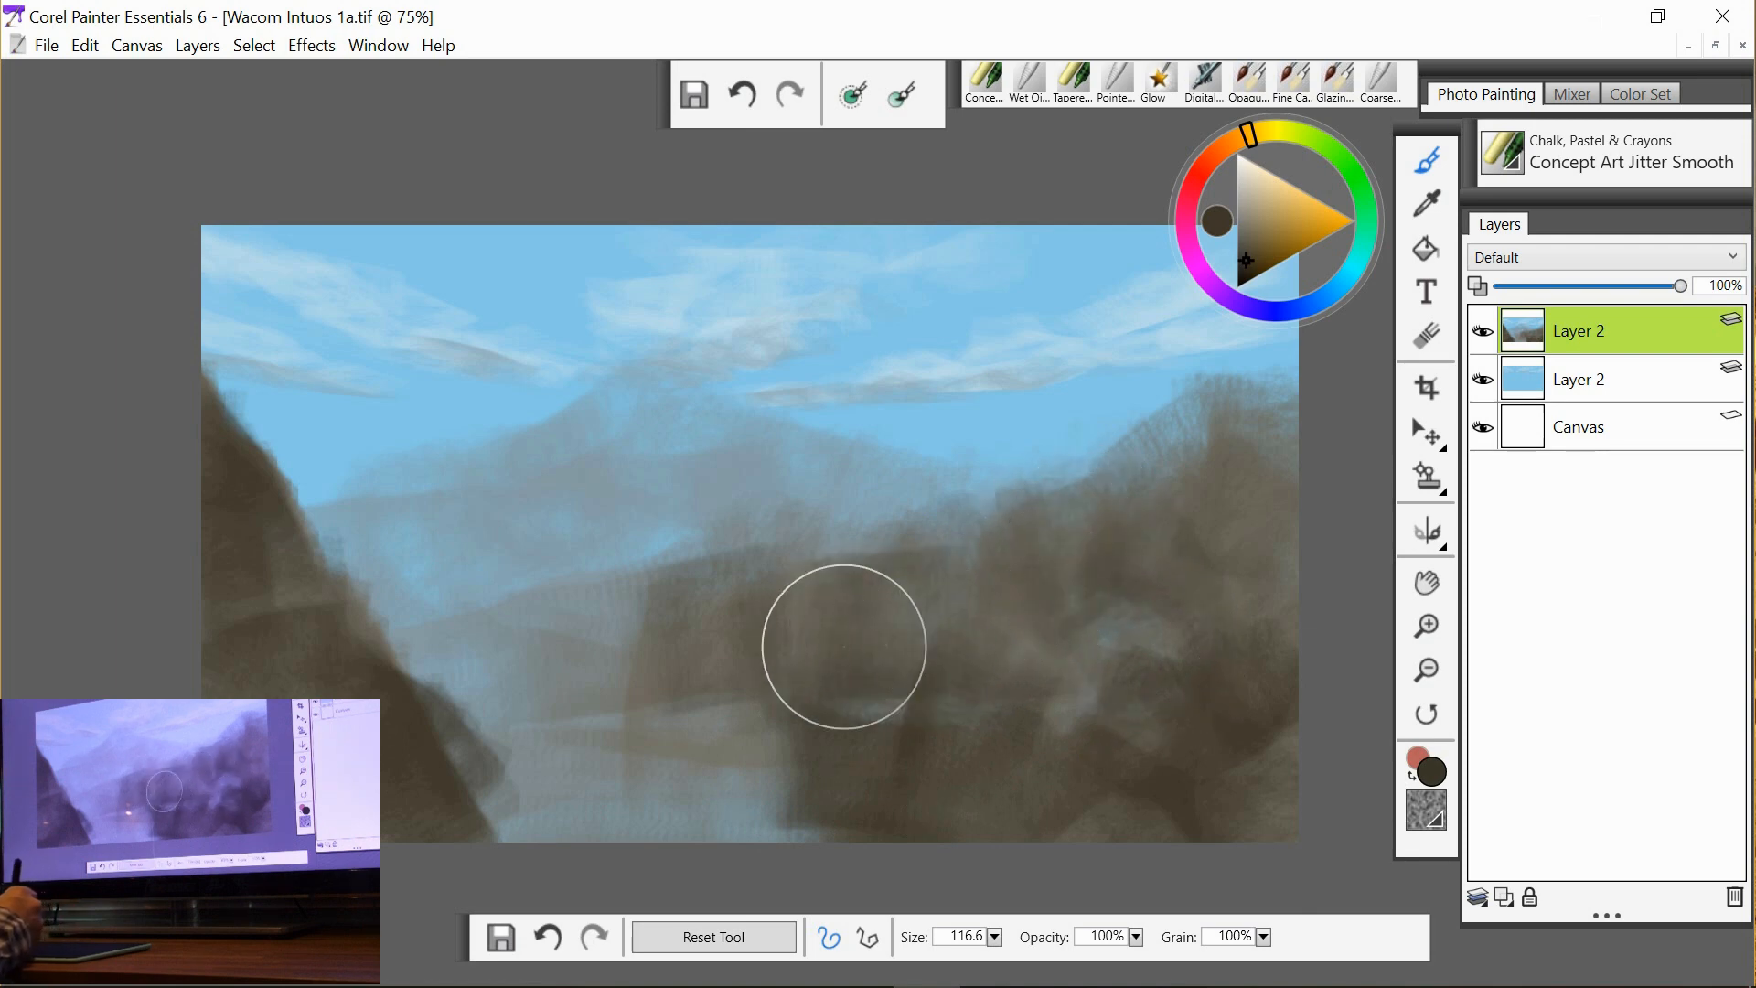
pyautogui.moveTo(845, 644); pyautogui.dragTo(670, 671)
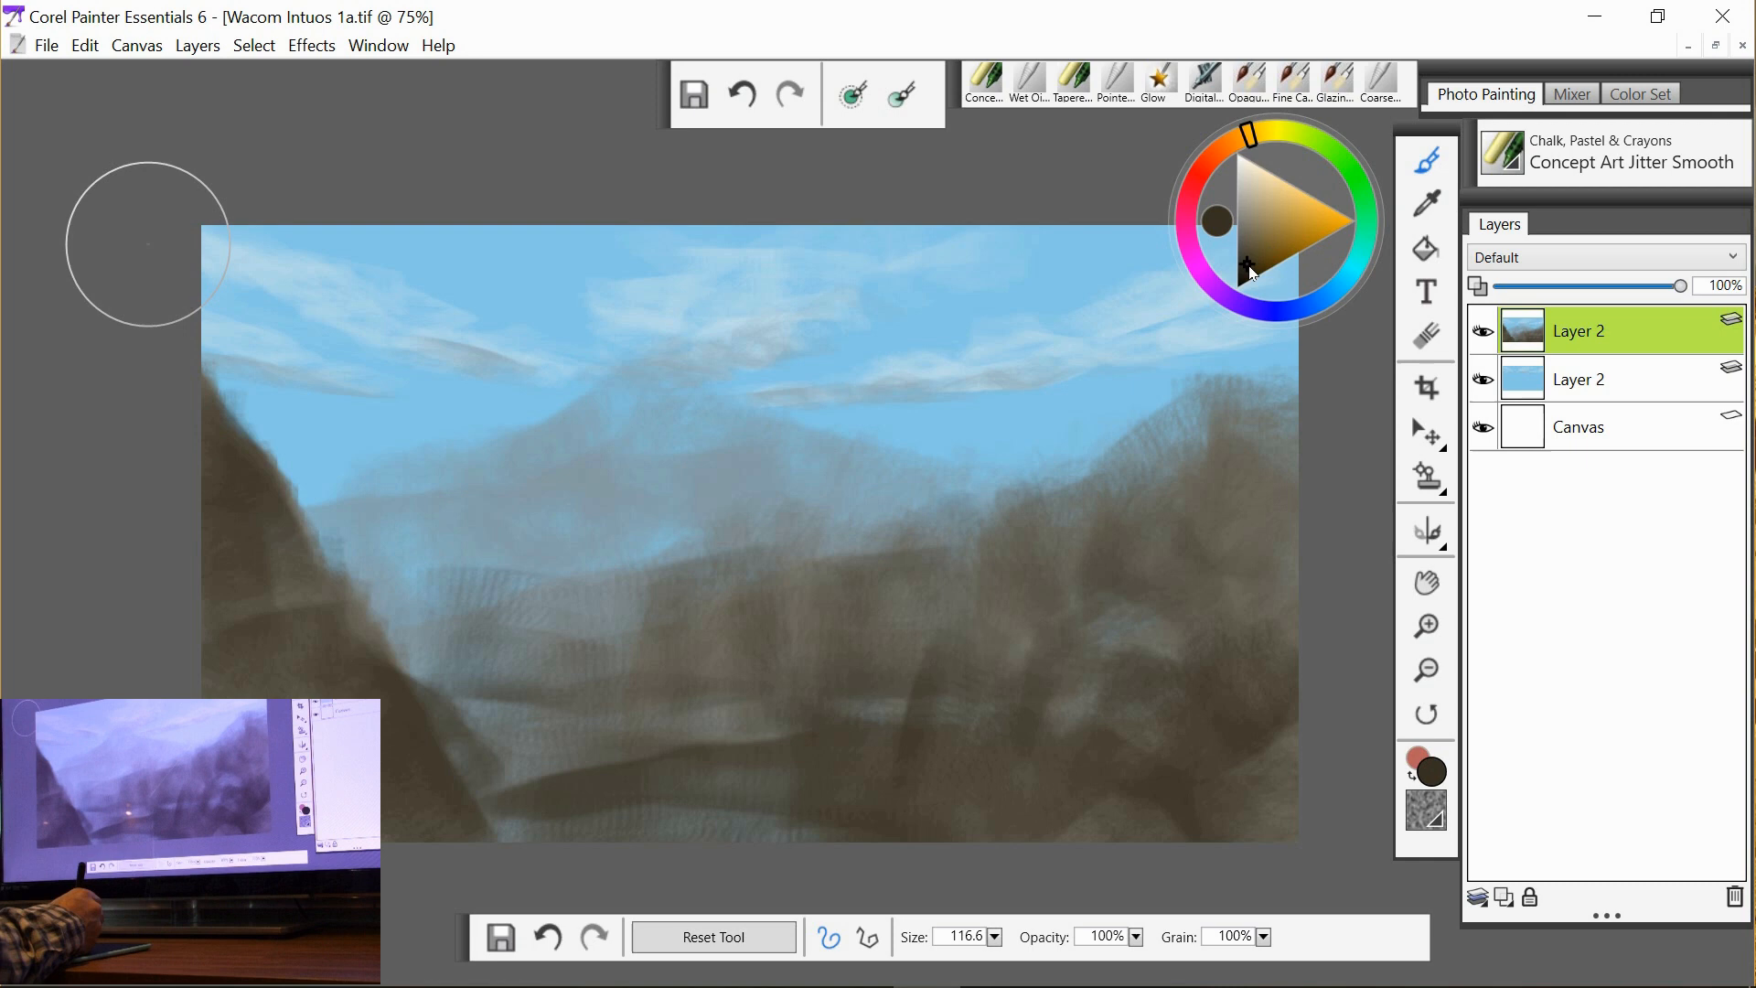
pyautogui.moveTo(1029, 791)
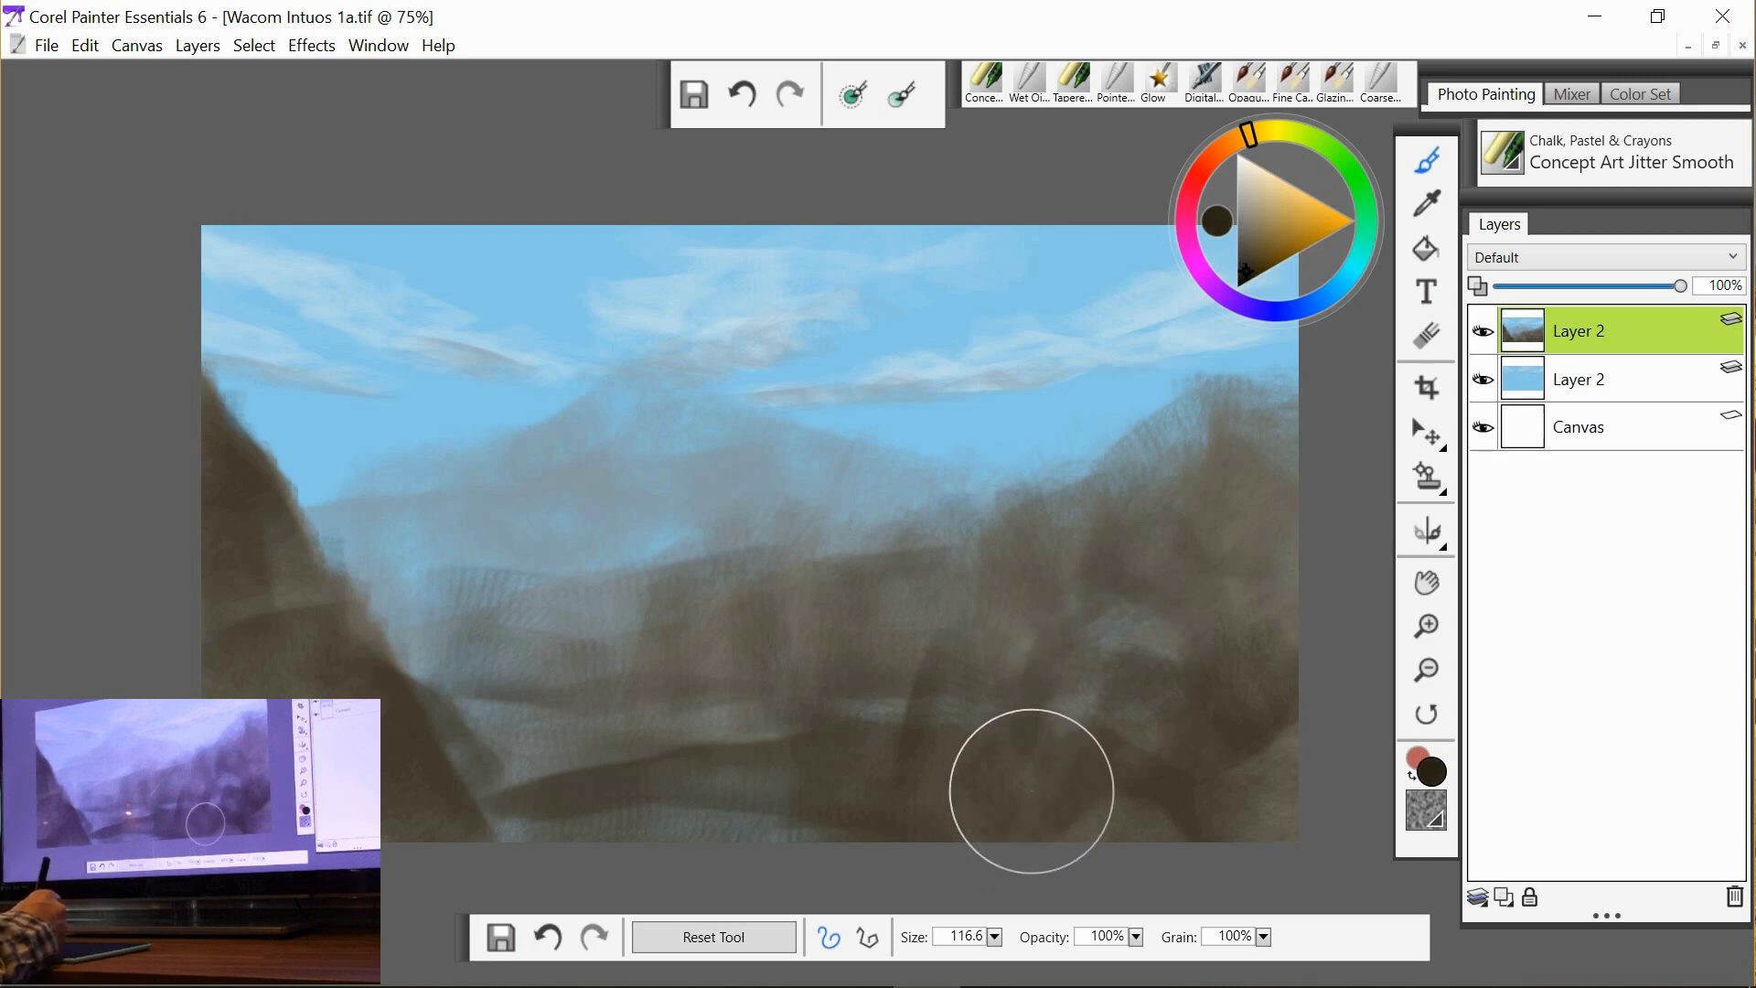
pyautogui.moveTo(1030, 790); pyautogui.dragTo(1229, 666)
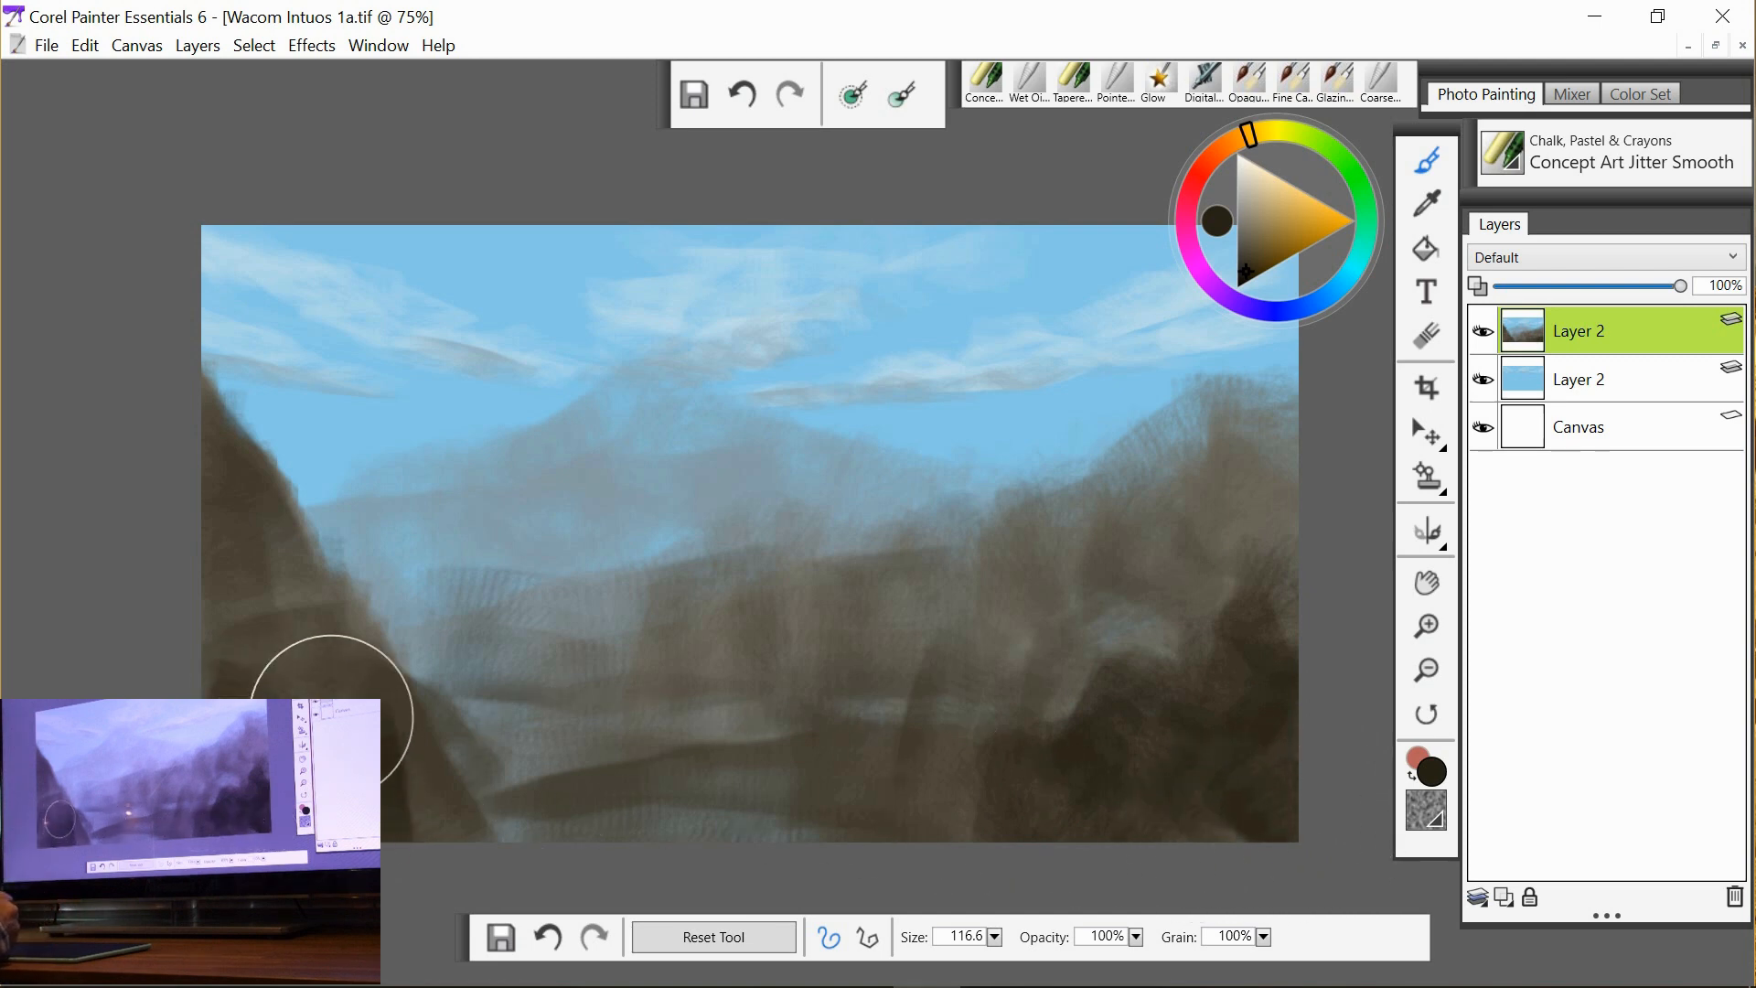
pyautogui.moveTo(227, 531)
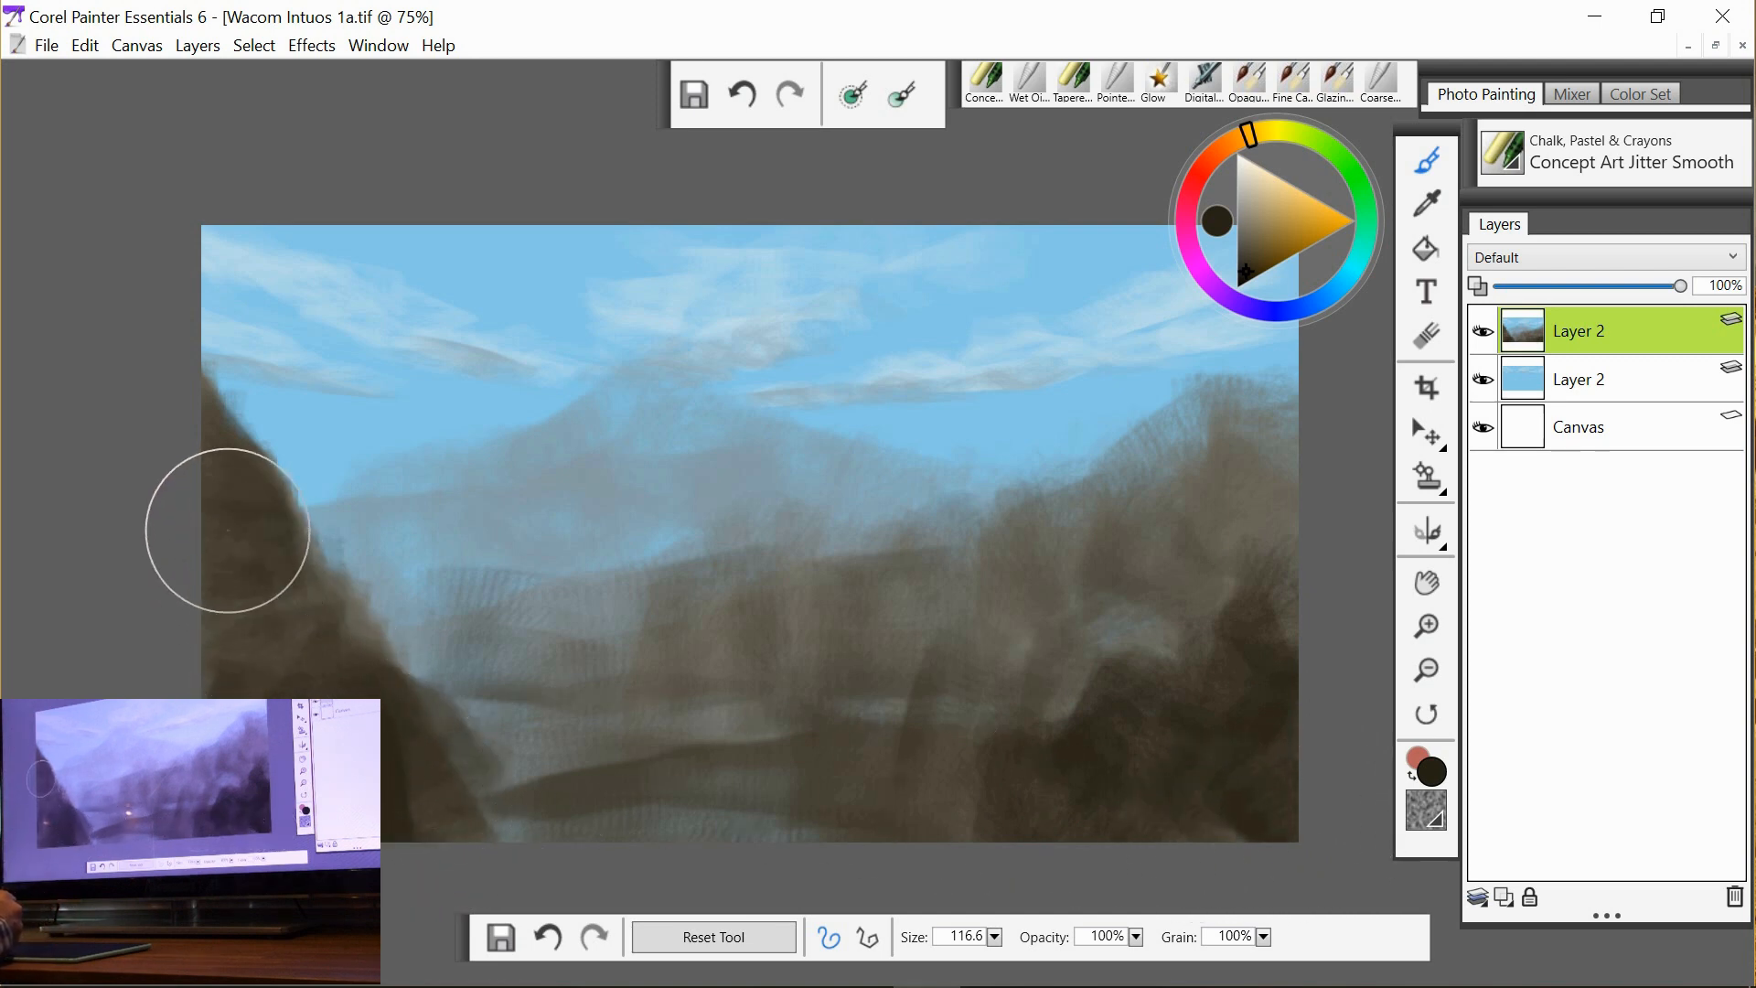
pyautogui.moveTo(231, 527); pyautogui.dragTo(280, 449)
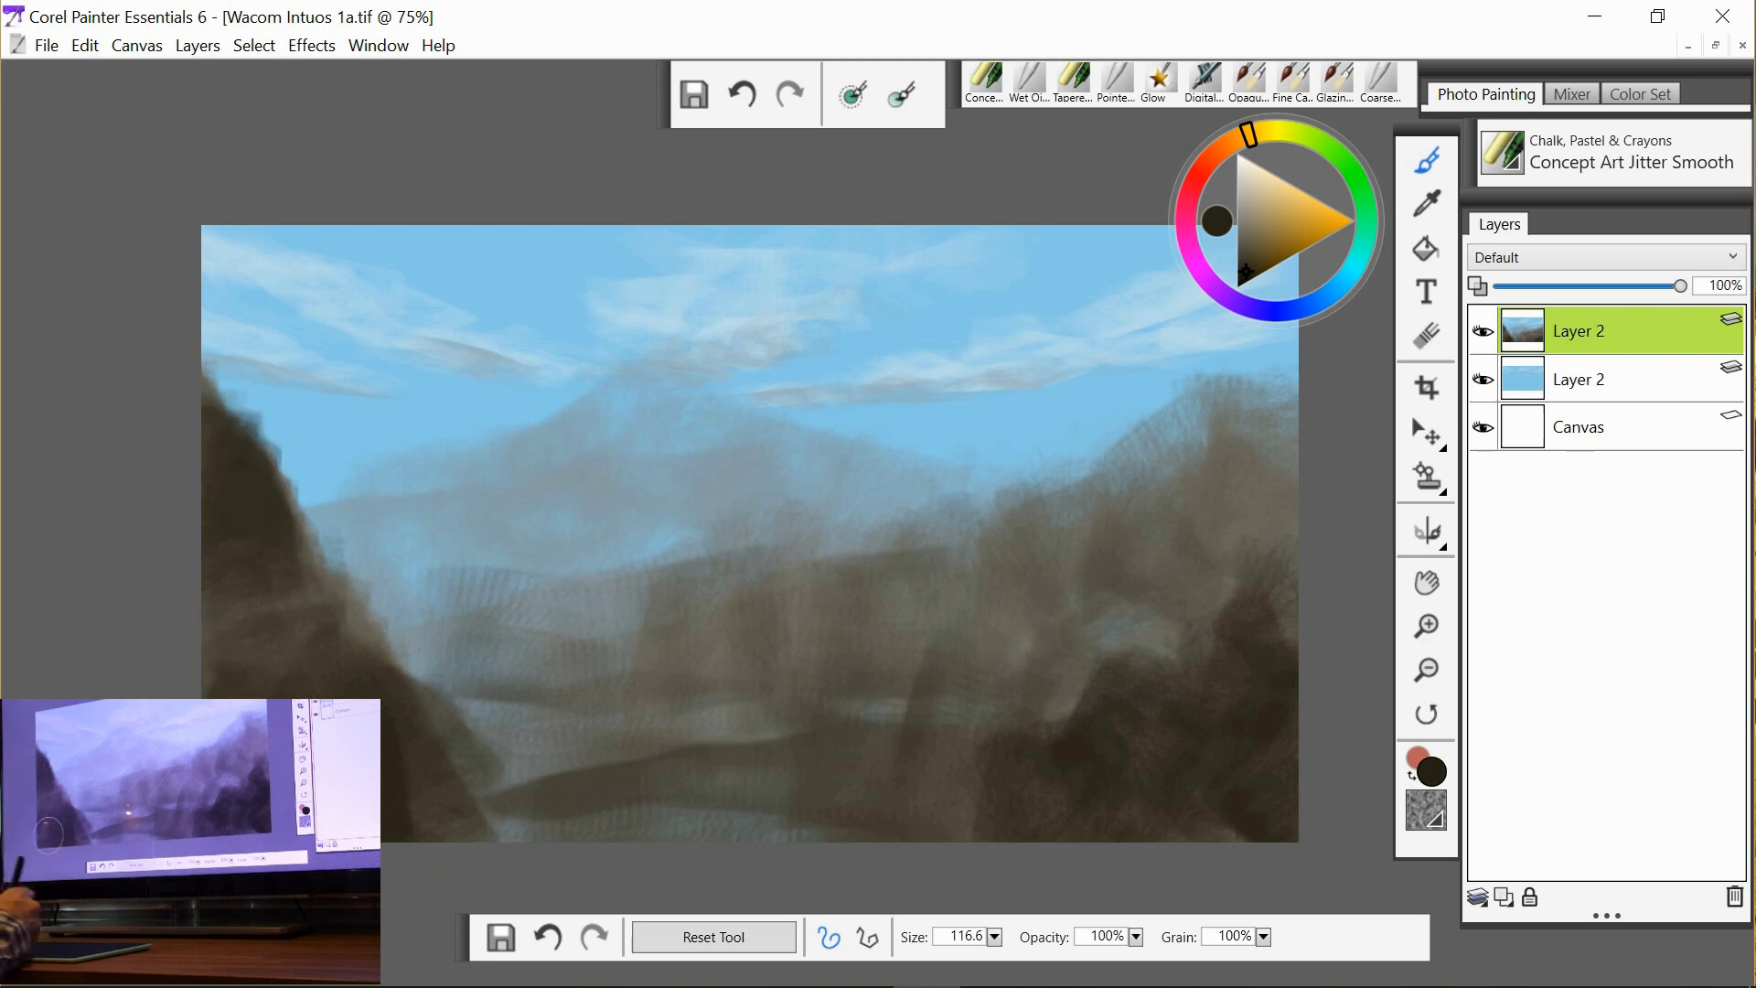
pyautogui.click(1425, 626)
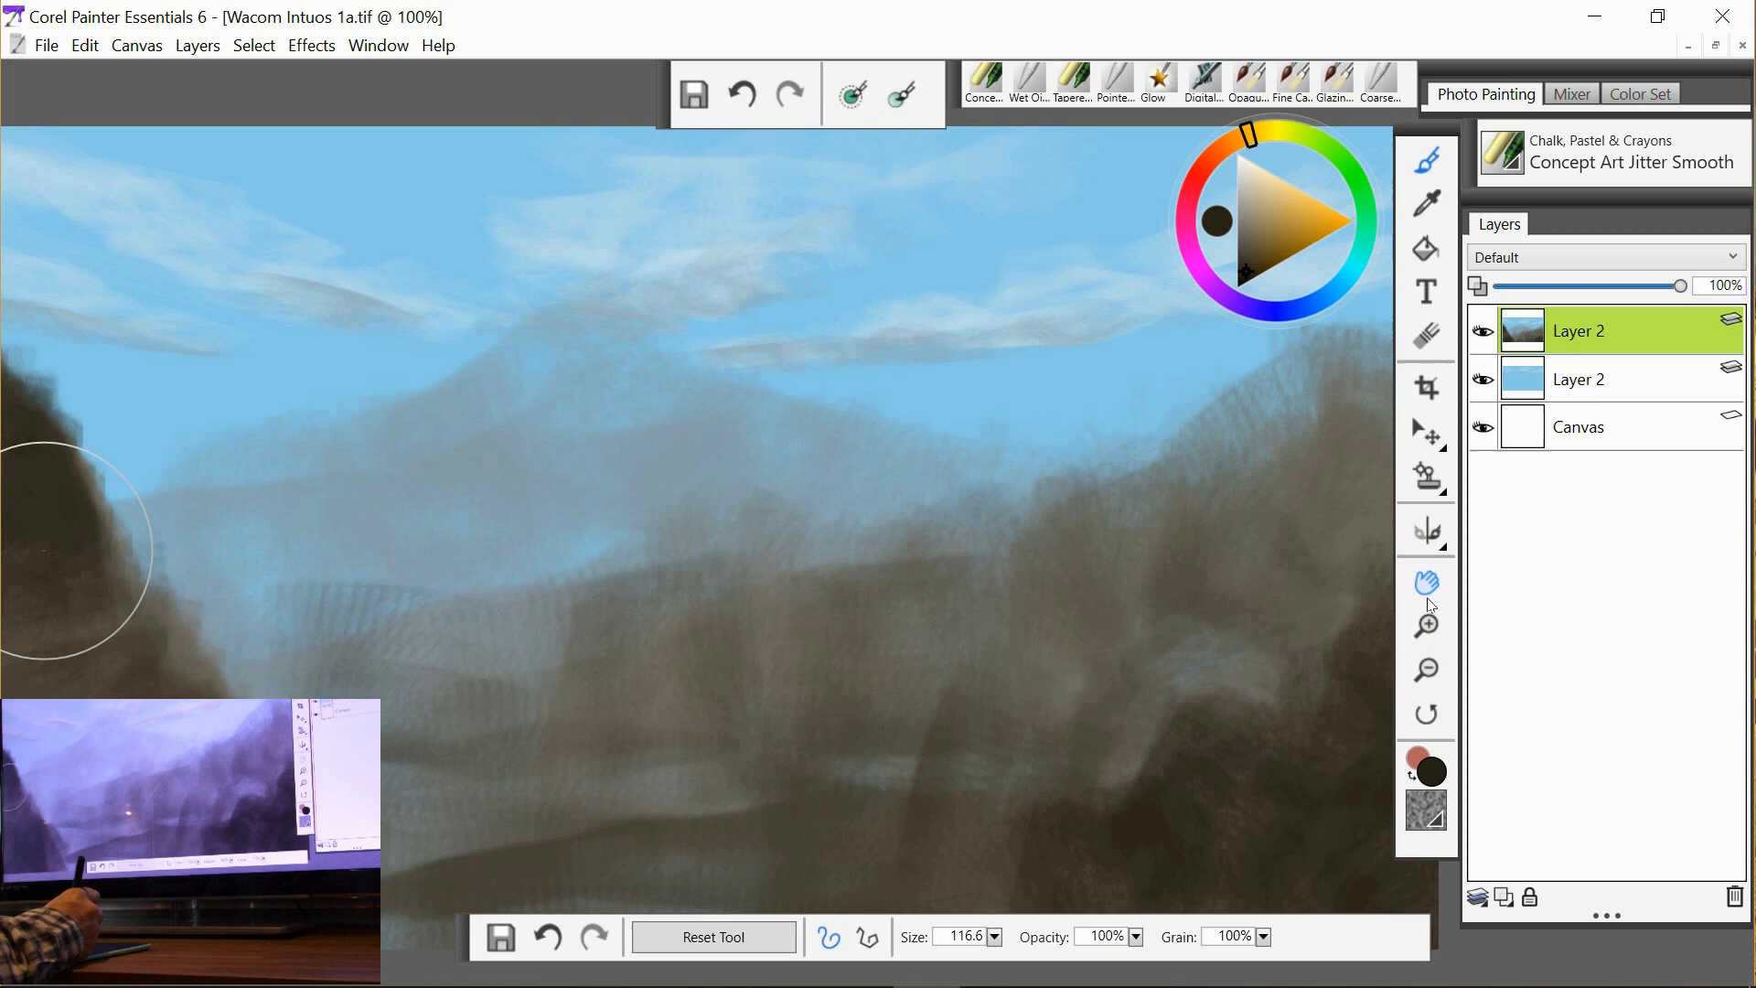
# Fit the painting in the window and load the Pointed Stump blending brush.
pyautogui.click(1426, 582)
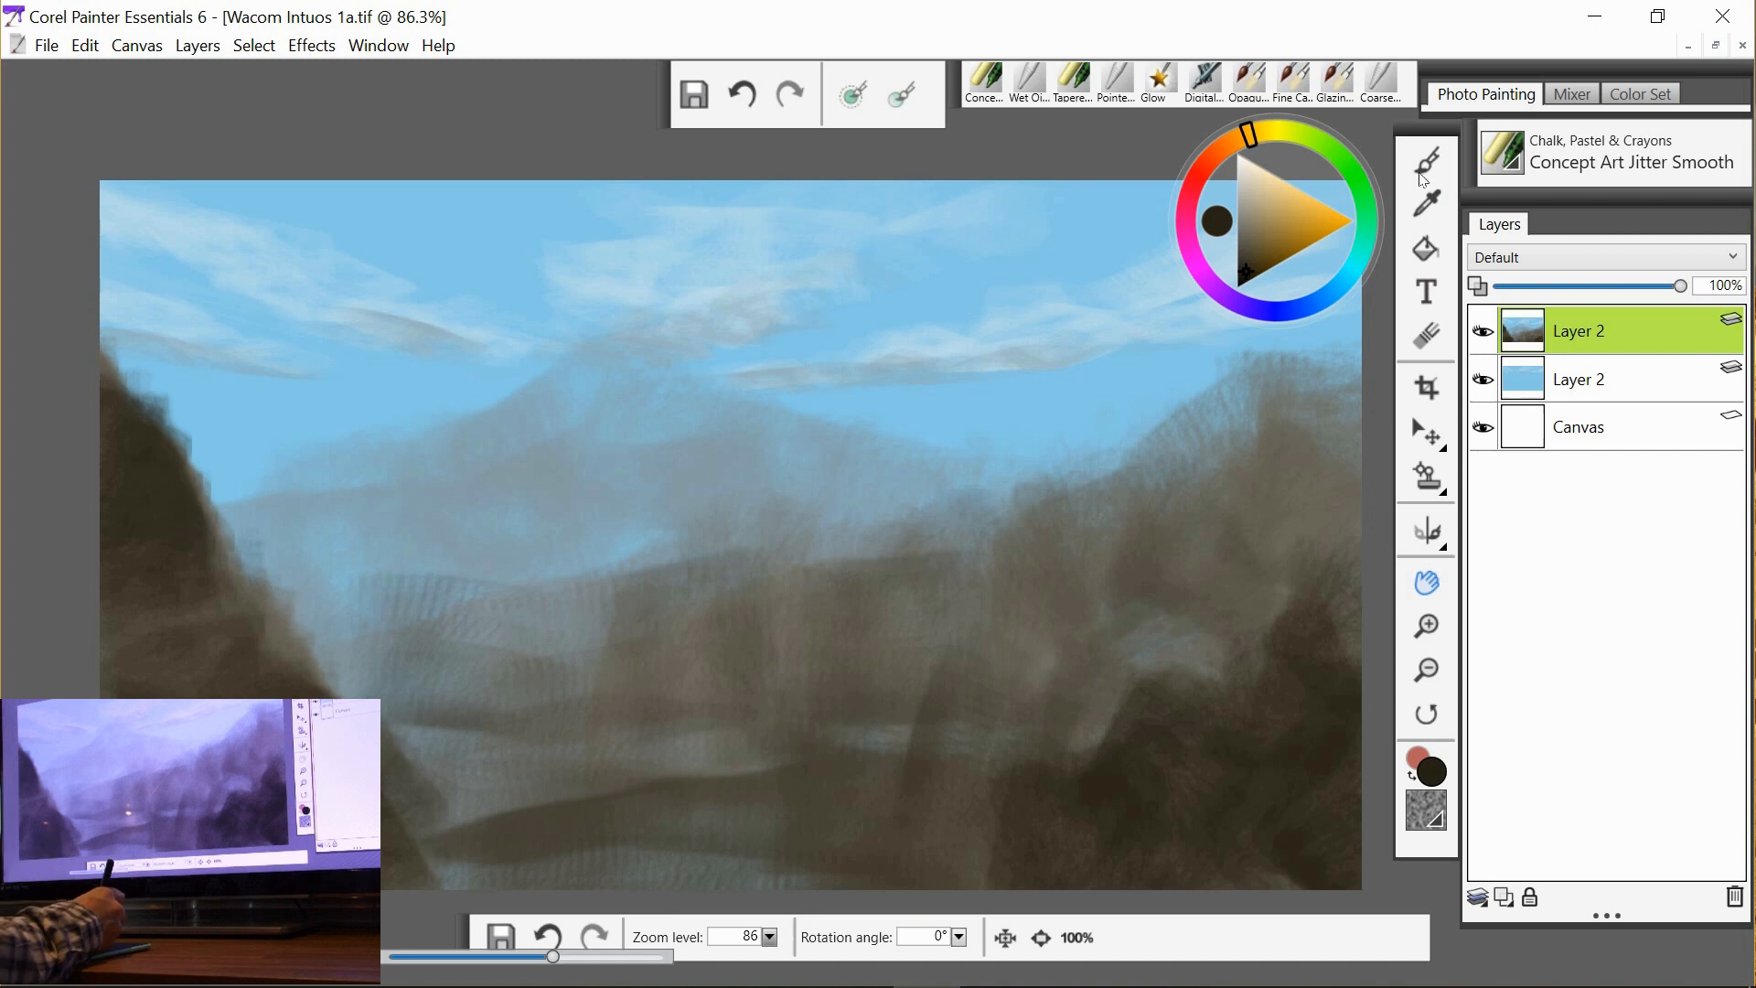
pyautogui.click(1427, 159)
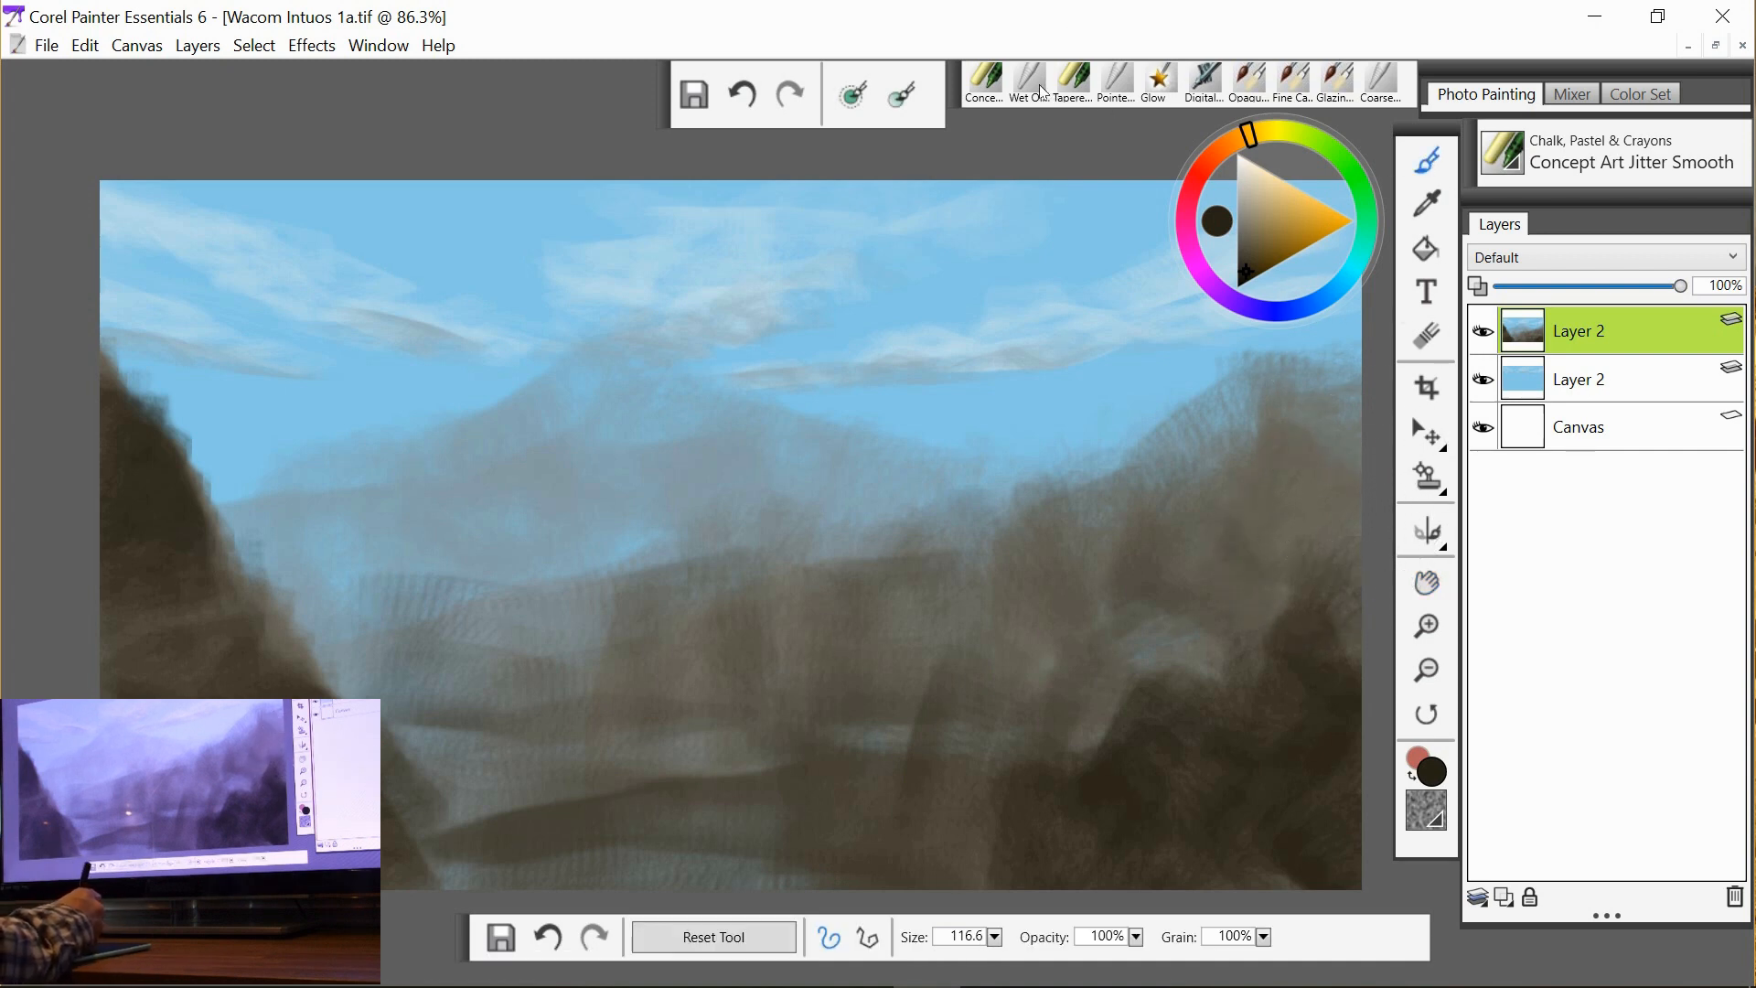
pyautogui.moveTo(1119, 83)
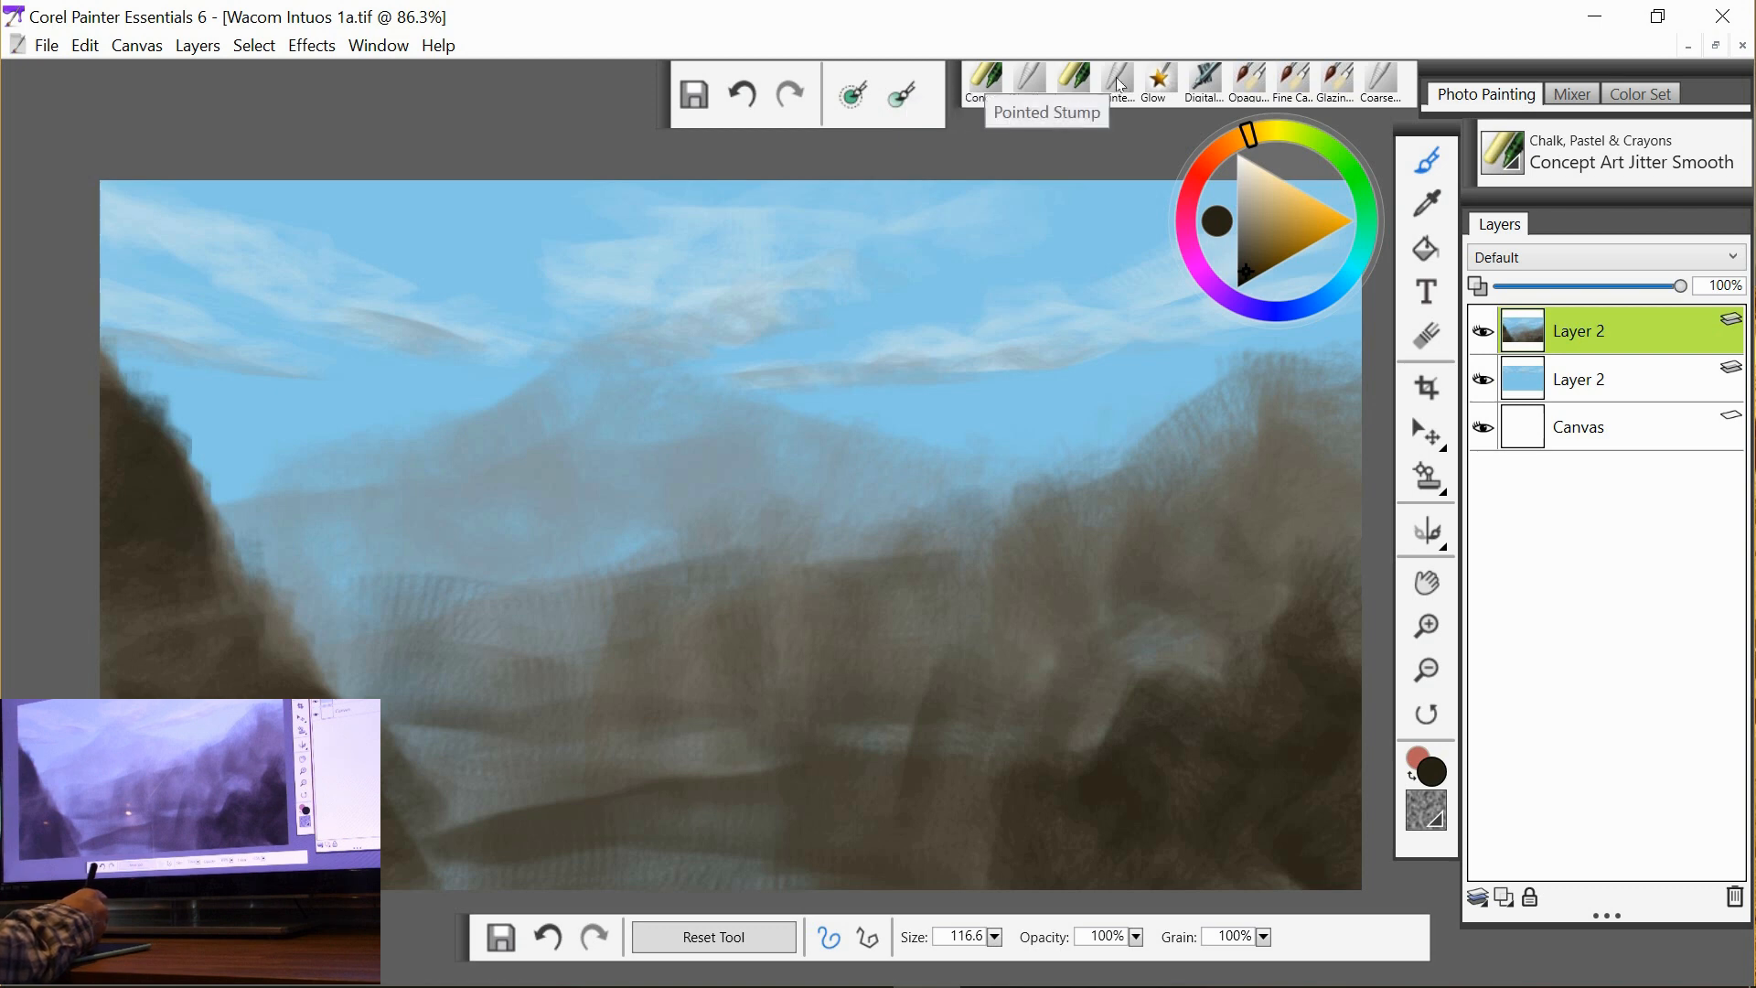
pyautogui.click(1116, 75)
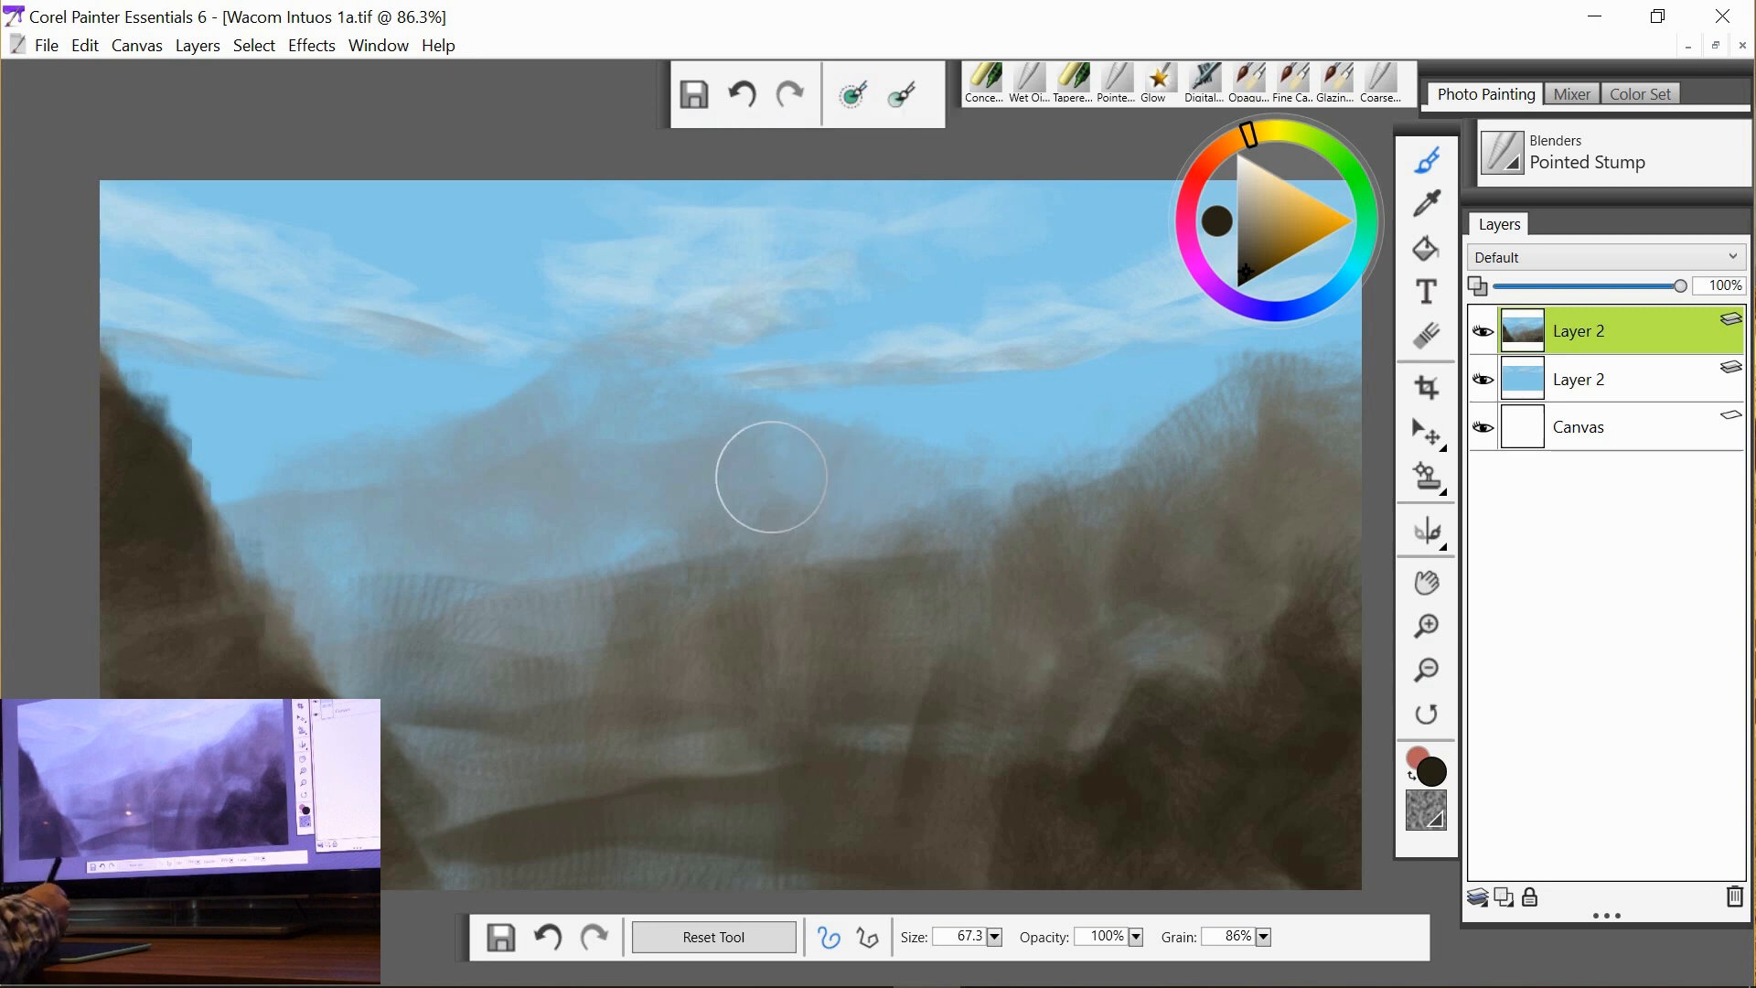
pyautogui.moveTo(351, 463)
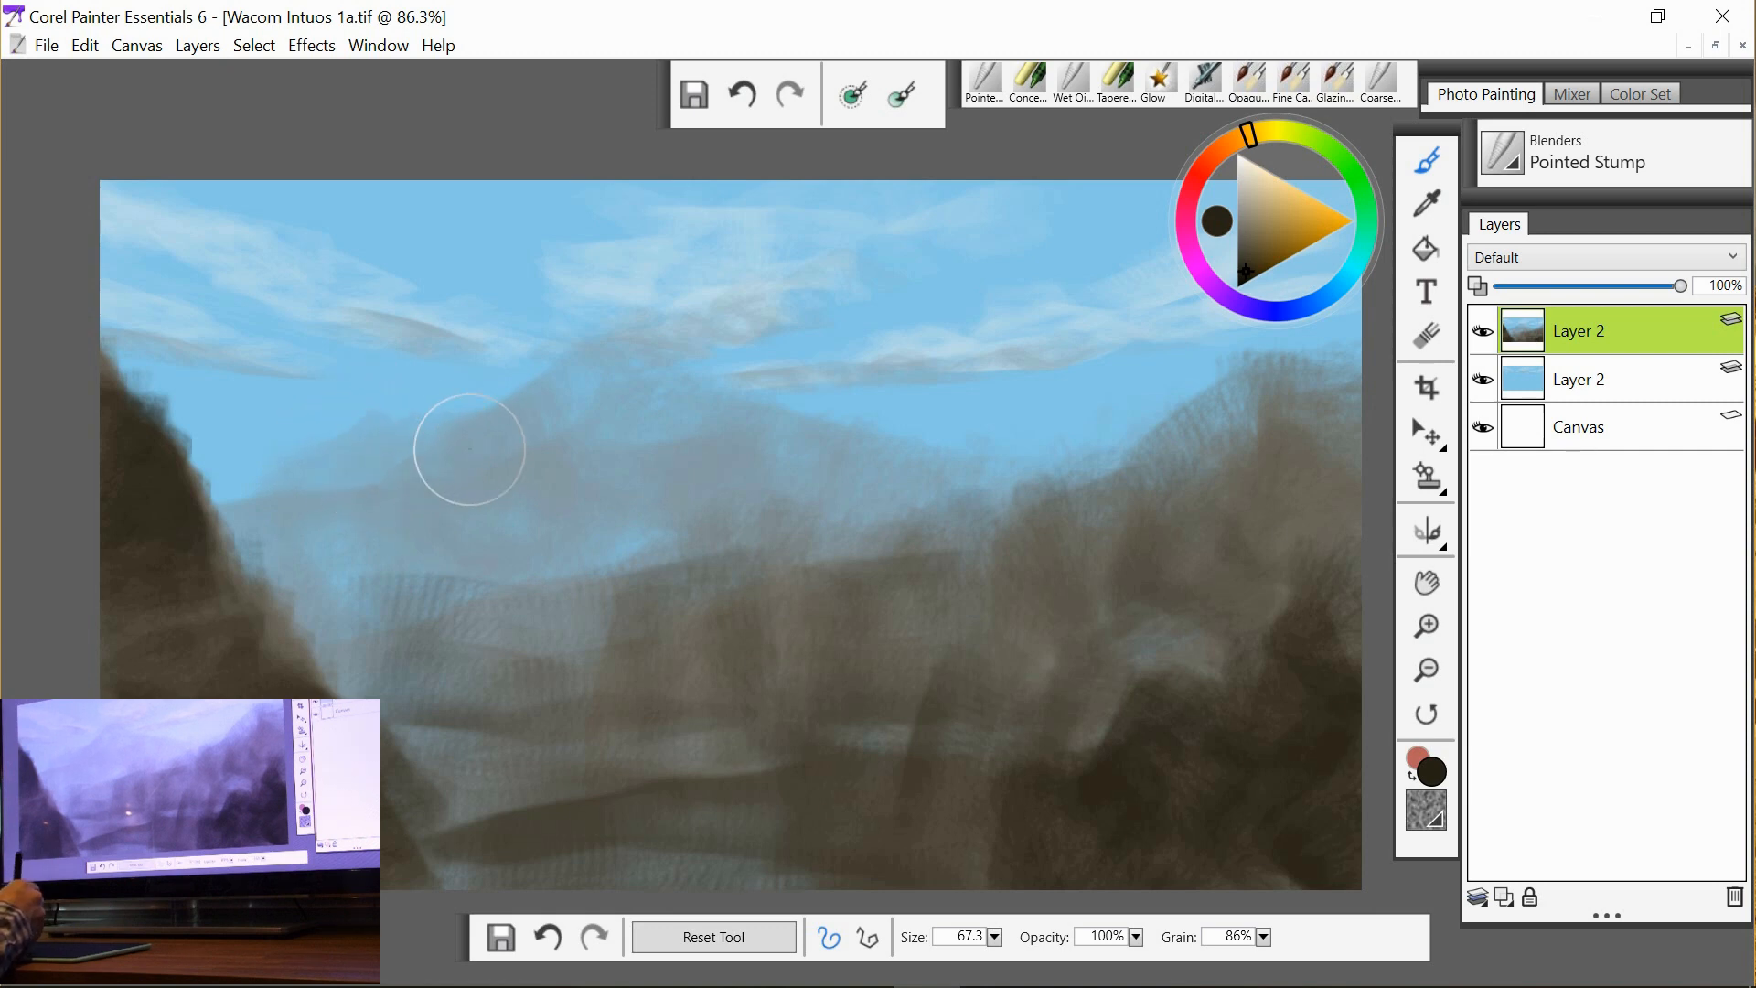
# Blend the central peak's slopes into a crisp silhouette and soften the ridges on its left.
pyautogui.moveTo(469, 449); pyautogui.dragTo(470, 432)
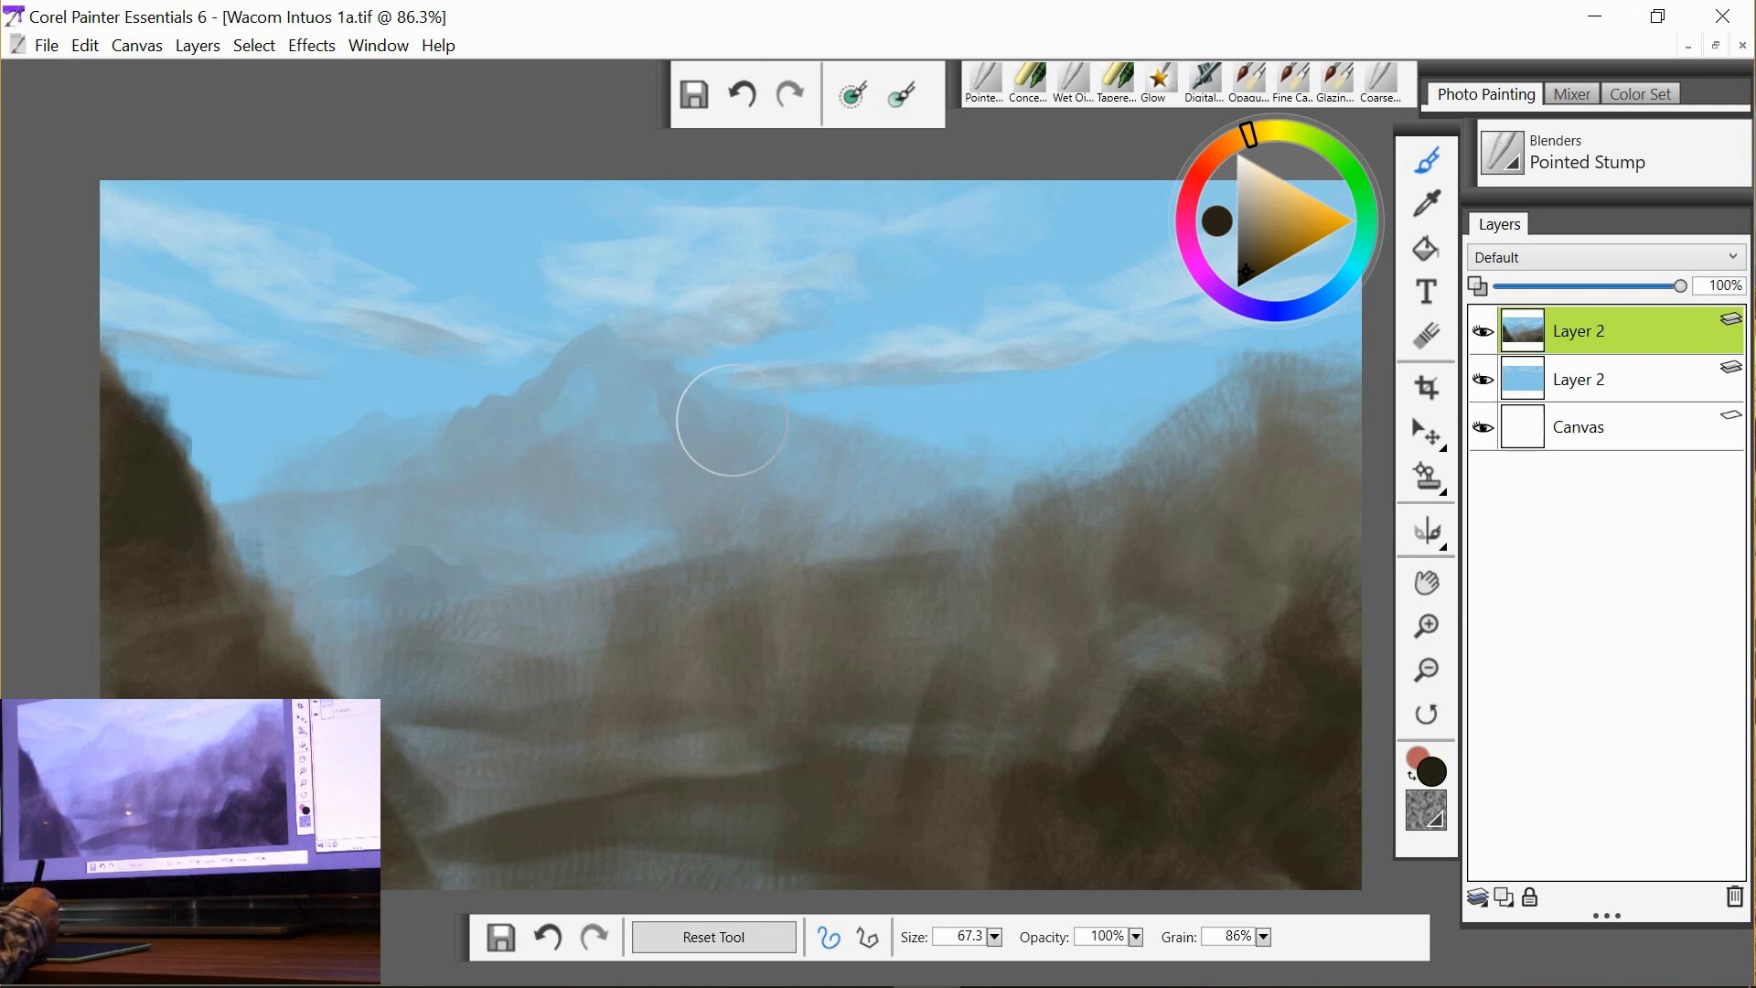
pyautogui.moveTo(730, 420); pyautogui.dragTo(644, 428)
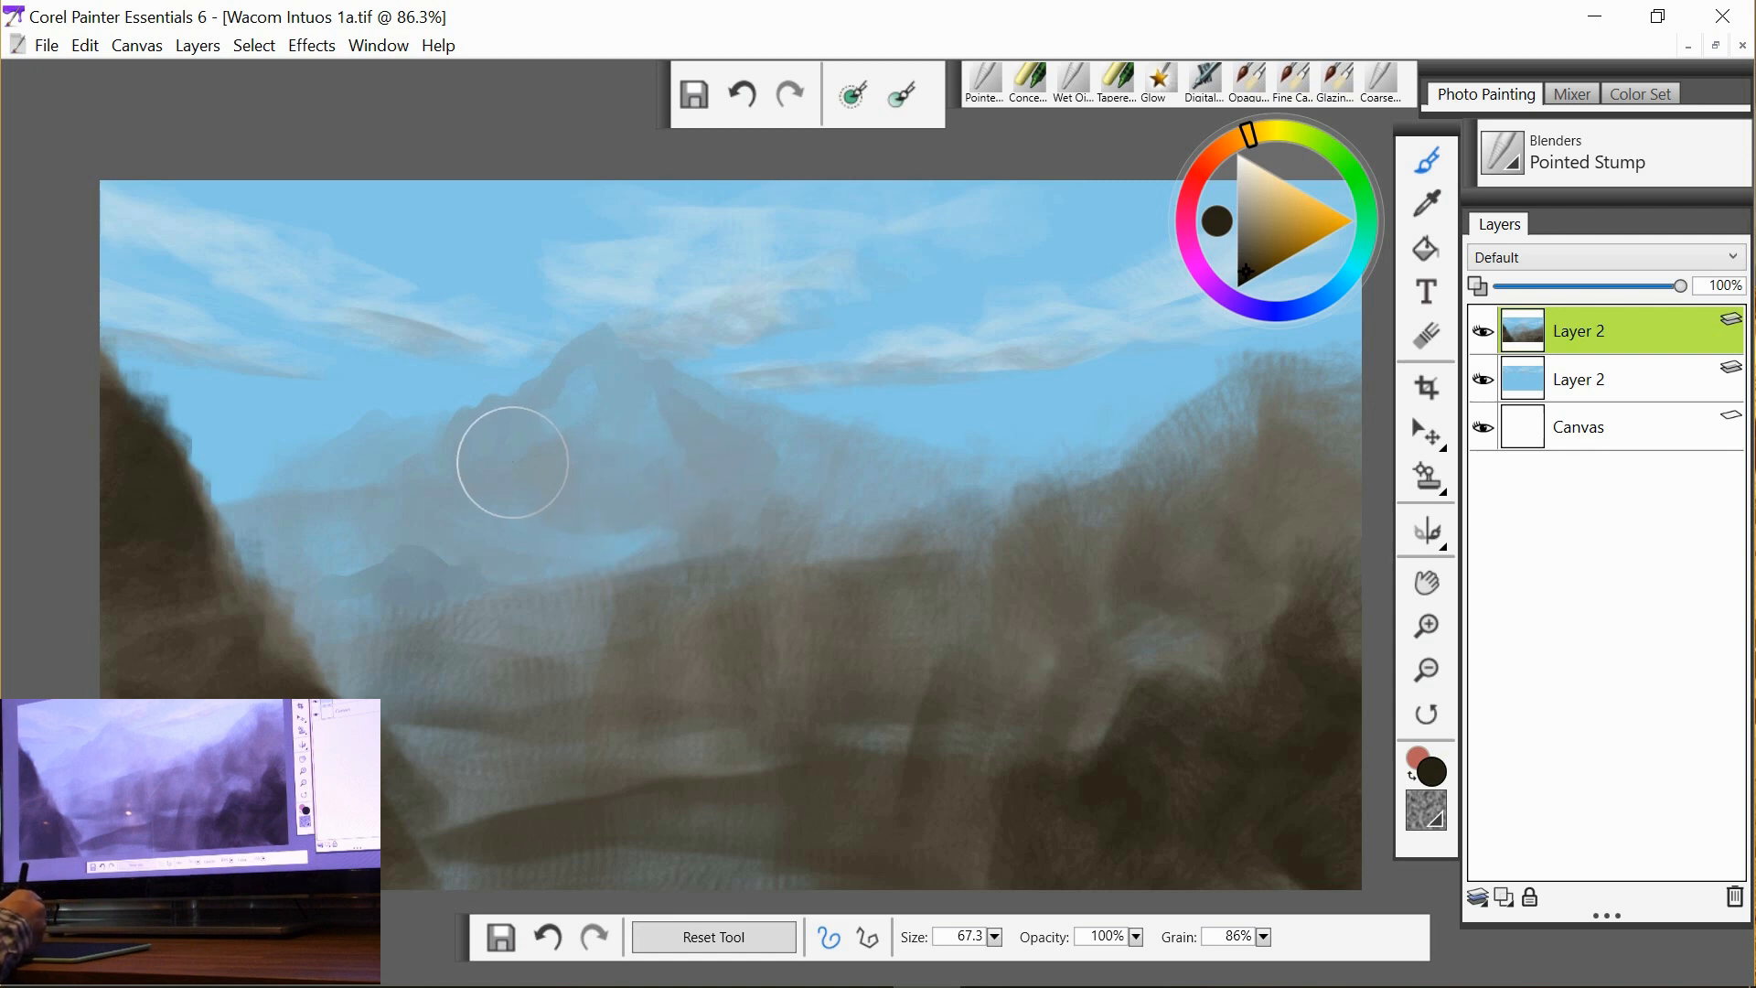
pyautogui.moveTo(512, 461); pyautogui.dragTo(329, 532)
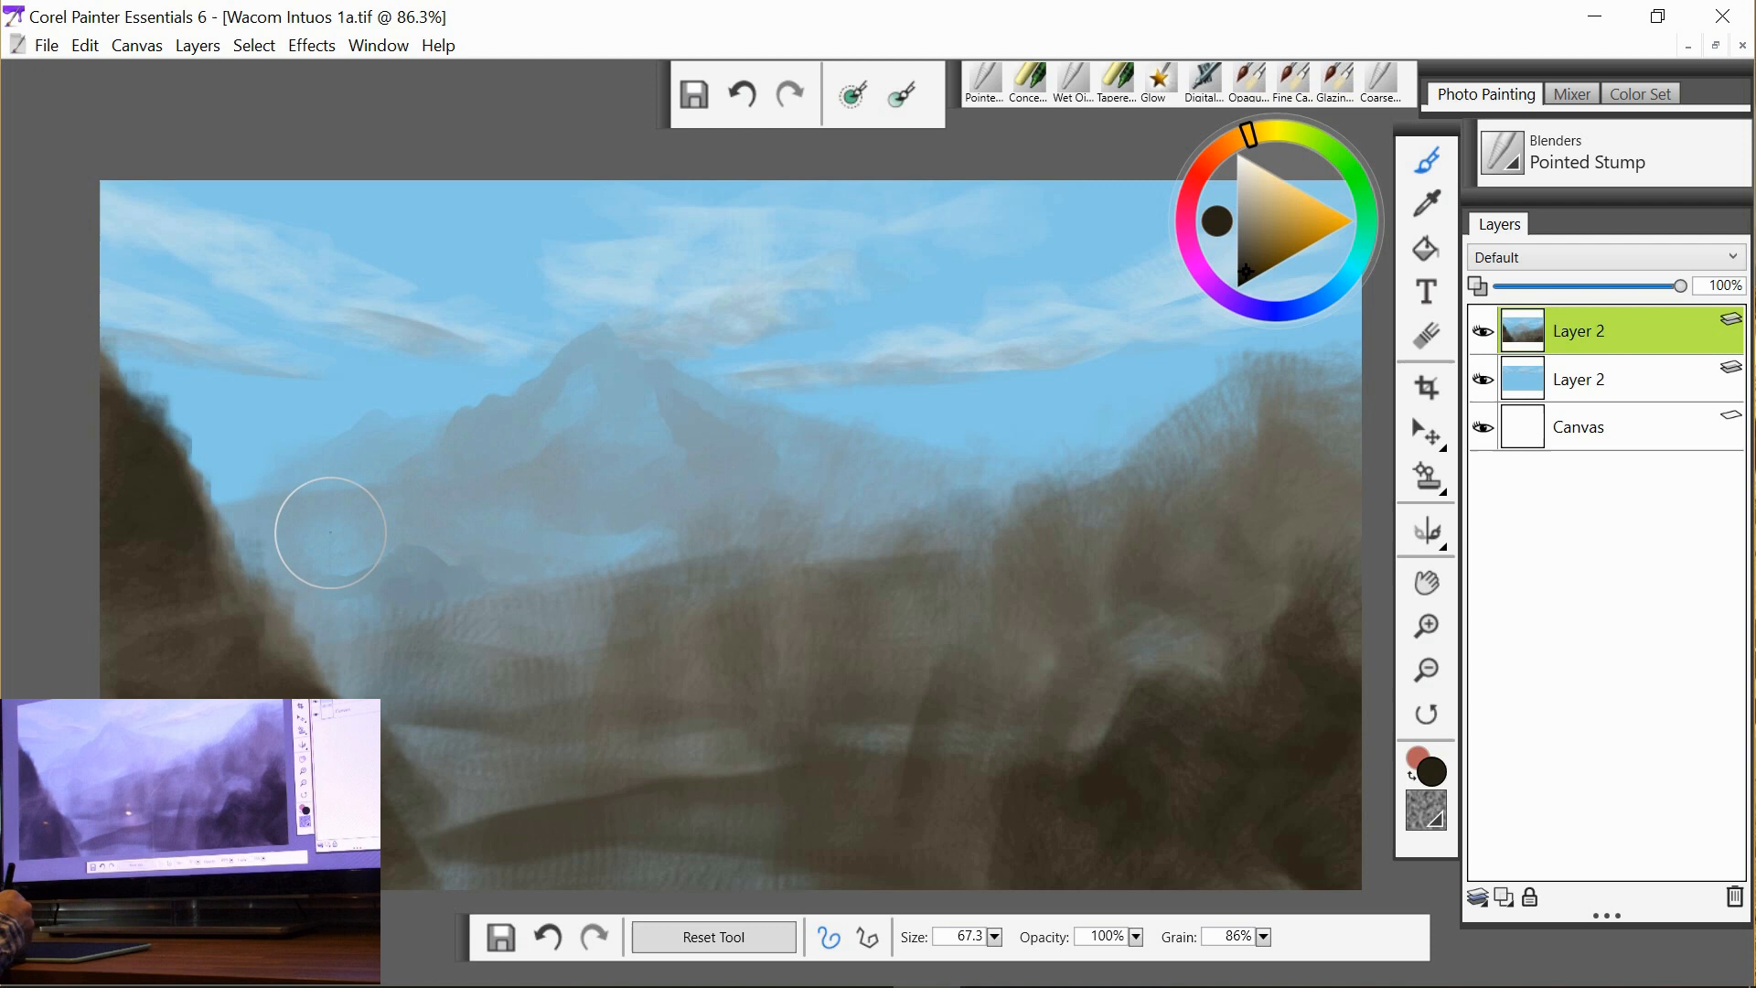
pyautogui.moveTo(332, 532); pyautogui.dragTo(222, 501)
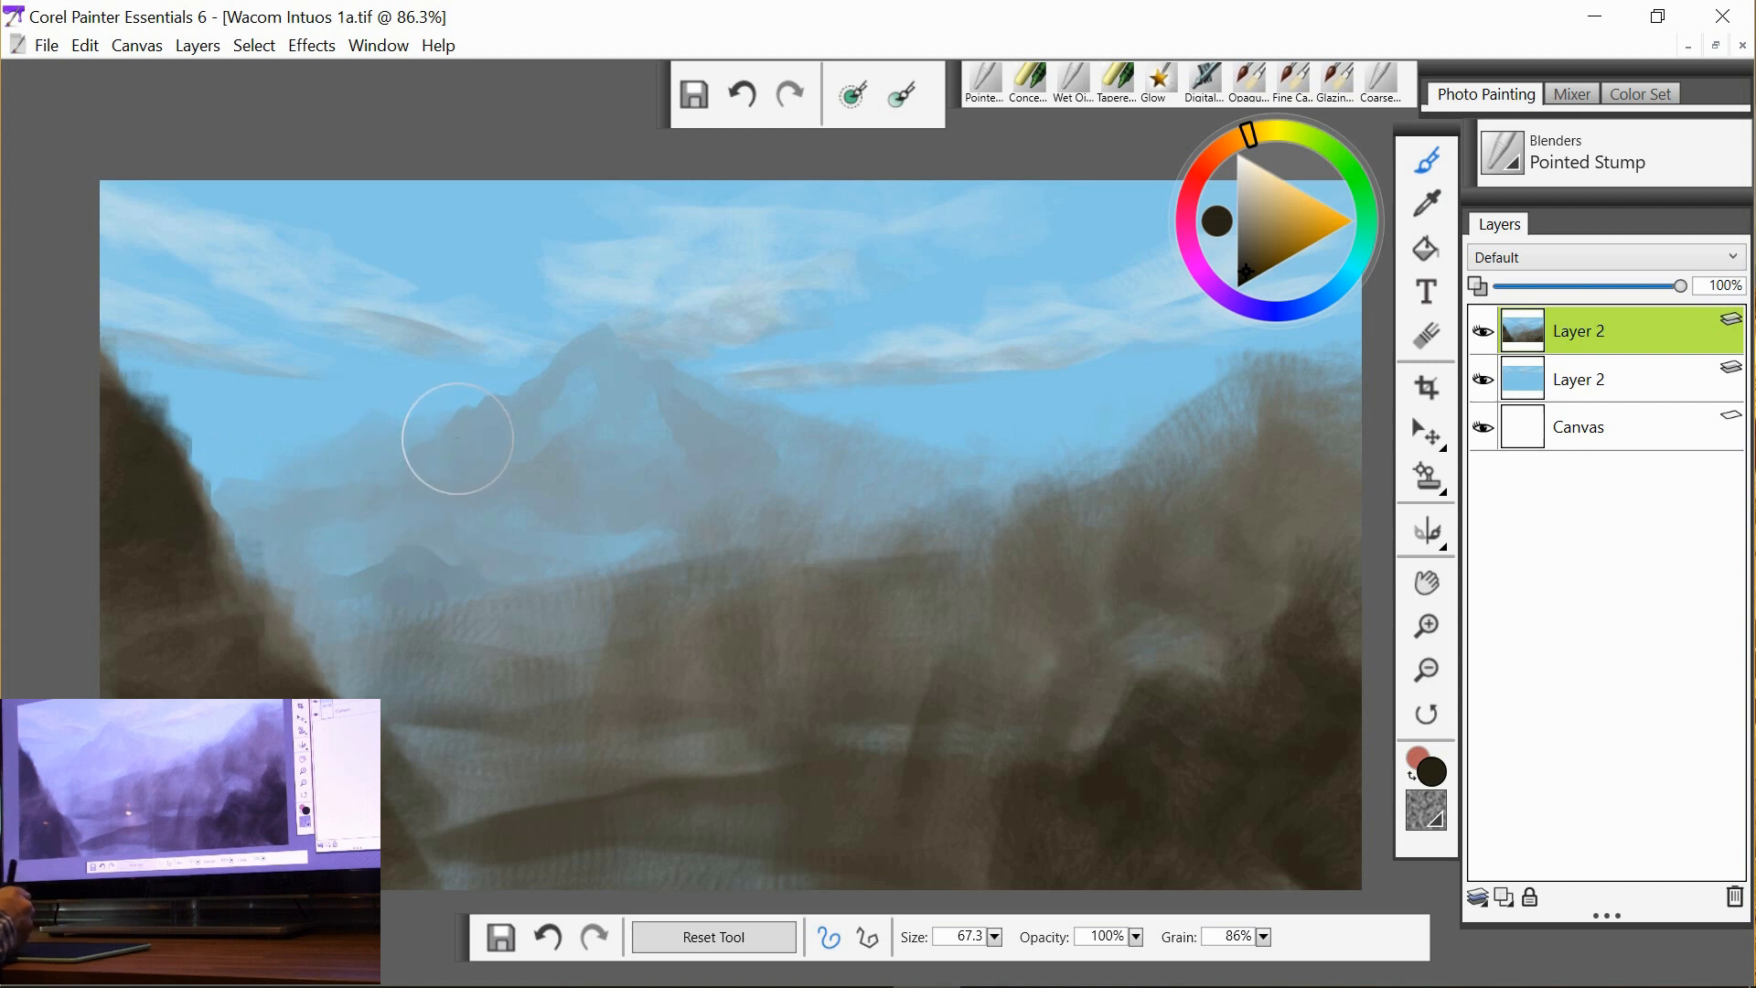
pyautogui.moveTo(458, 438); pyautogui.dragTo(209, 479)
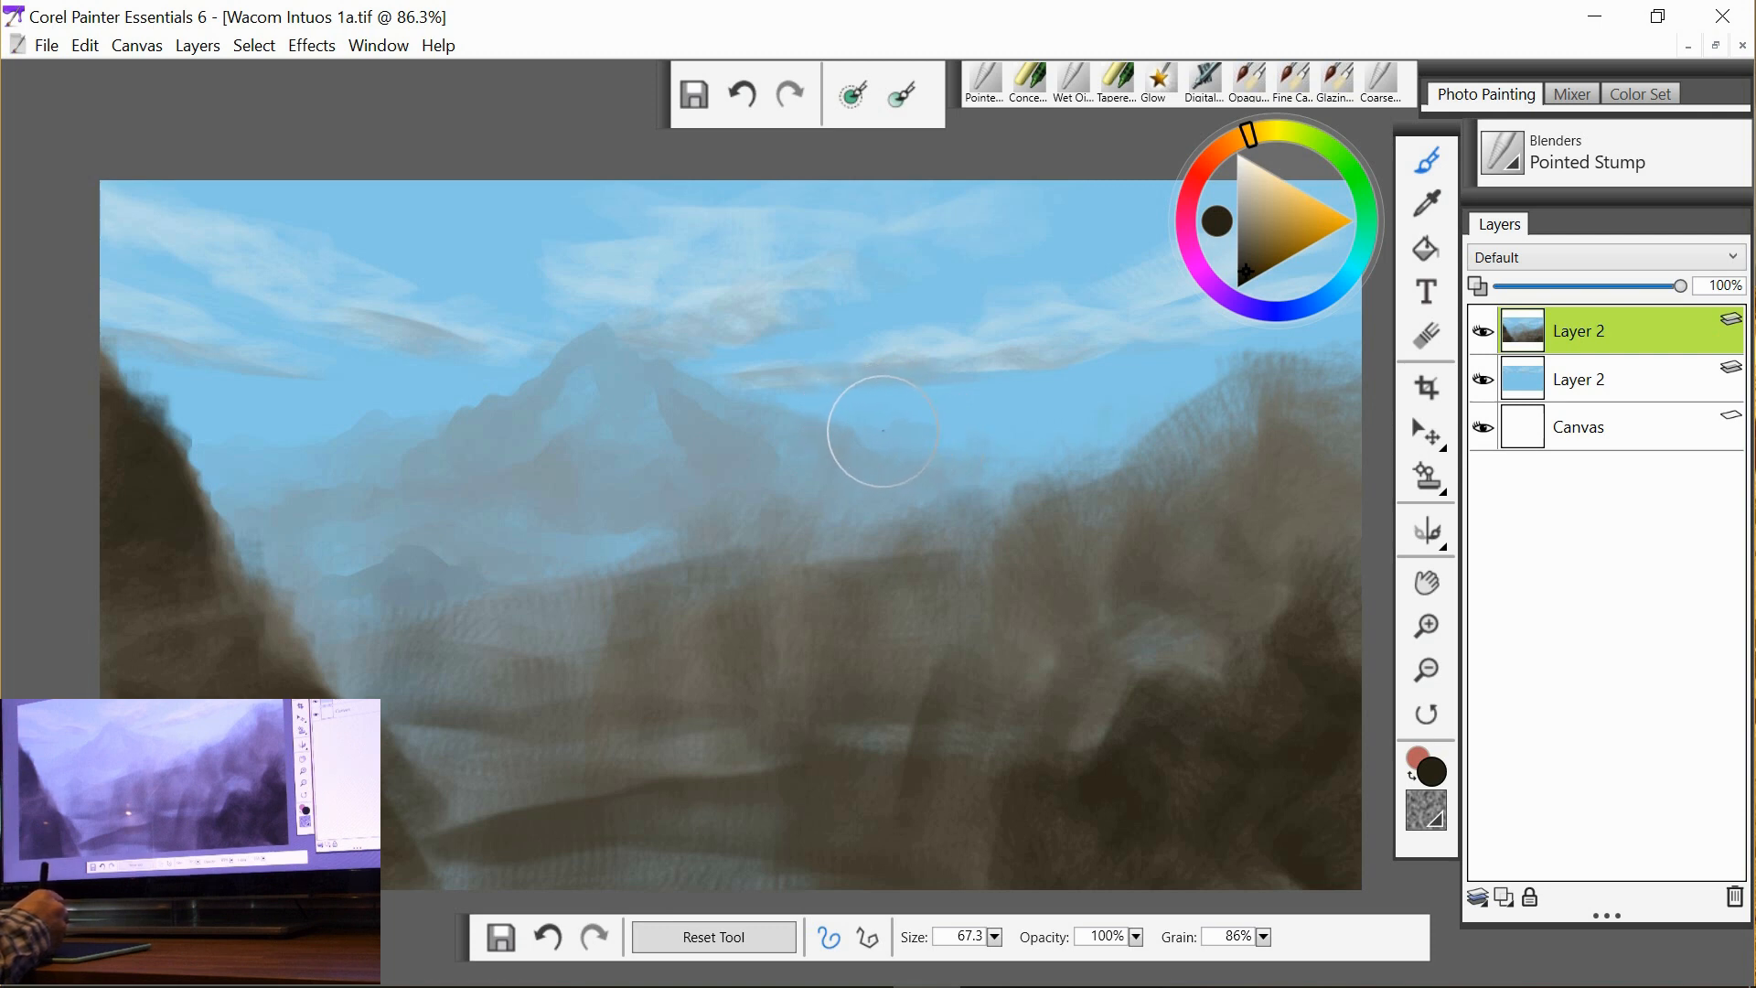
pyautogui.moveTo(1019, 441)
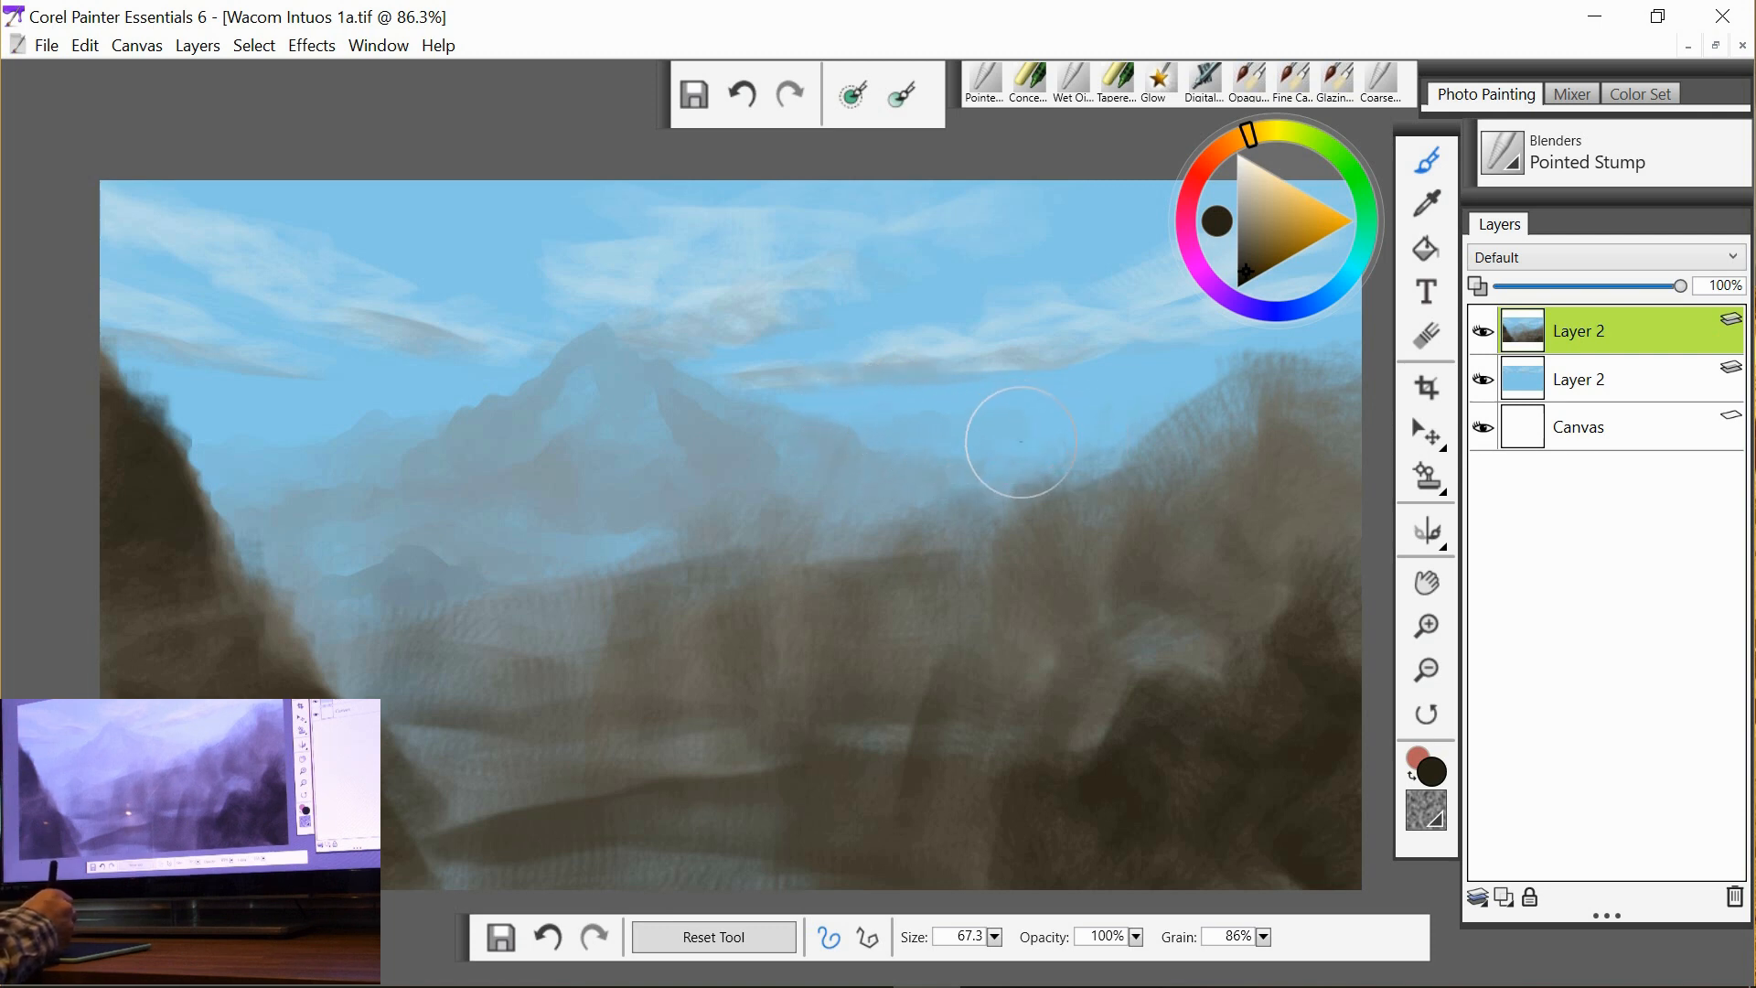
# Blend the slope right of the central peak and shape the dark middle-ground hilltops and right-side ridges.
pyautogui.moveTo(1019, 443); pyautogui.dragTo(1030, 460)
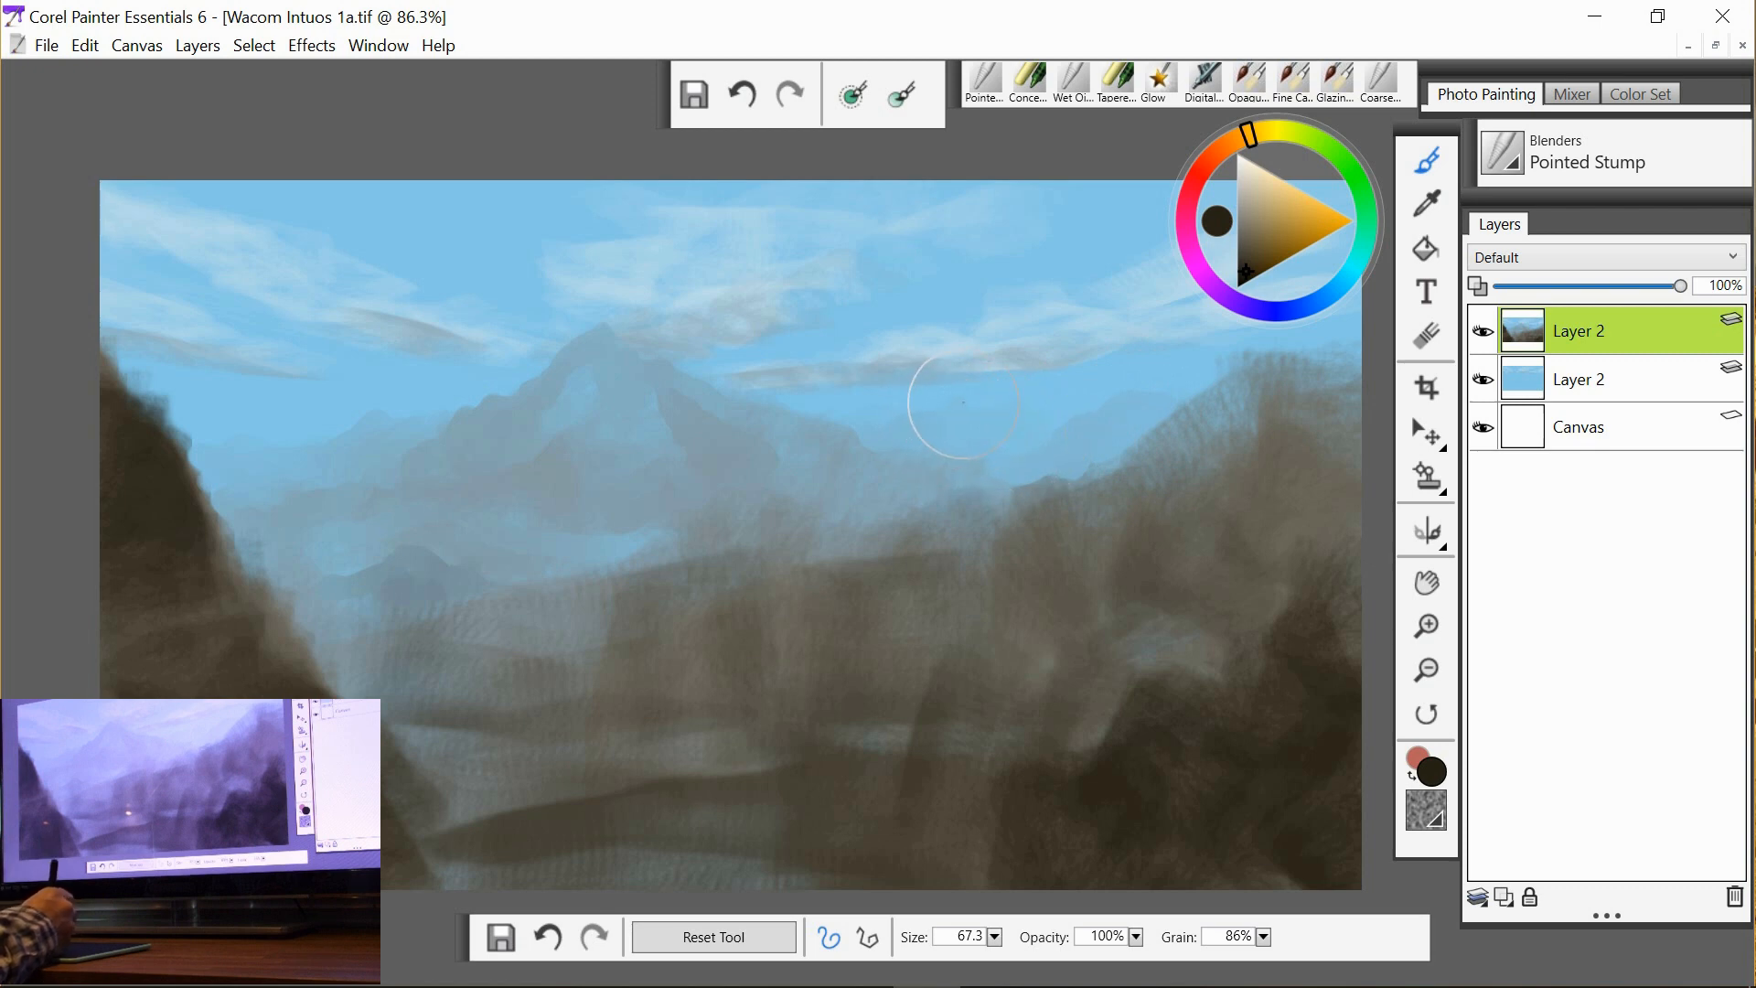
pyautogui.moveTo(841, 494)
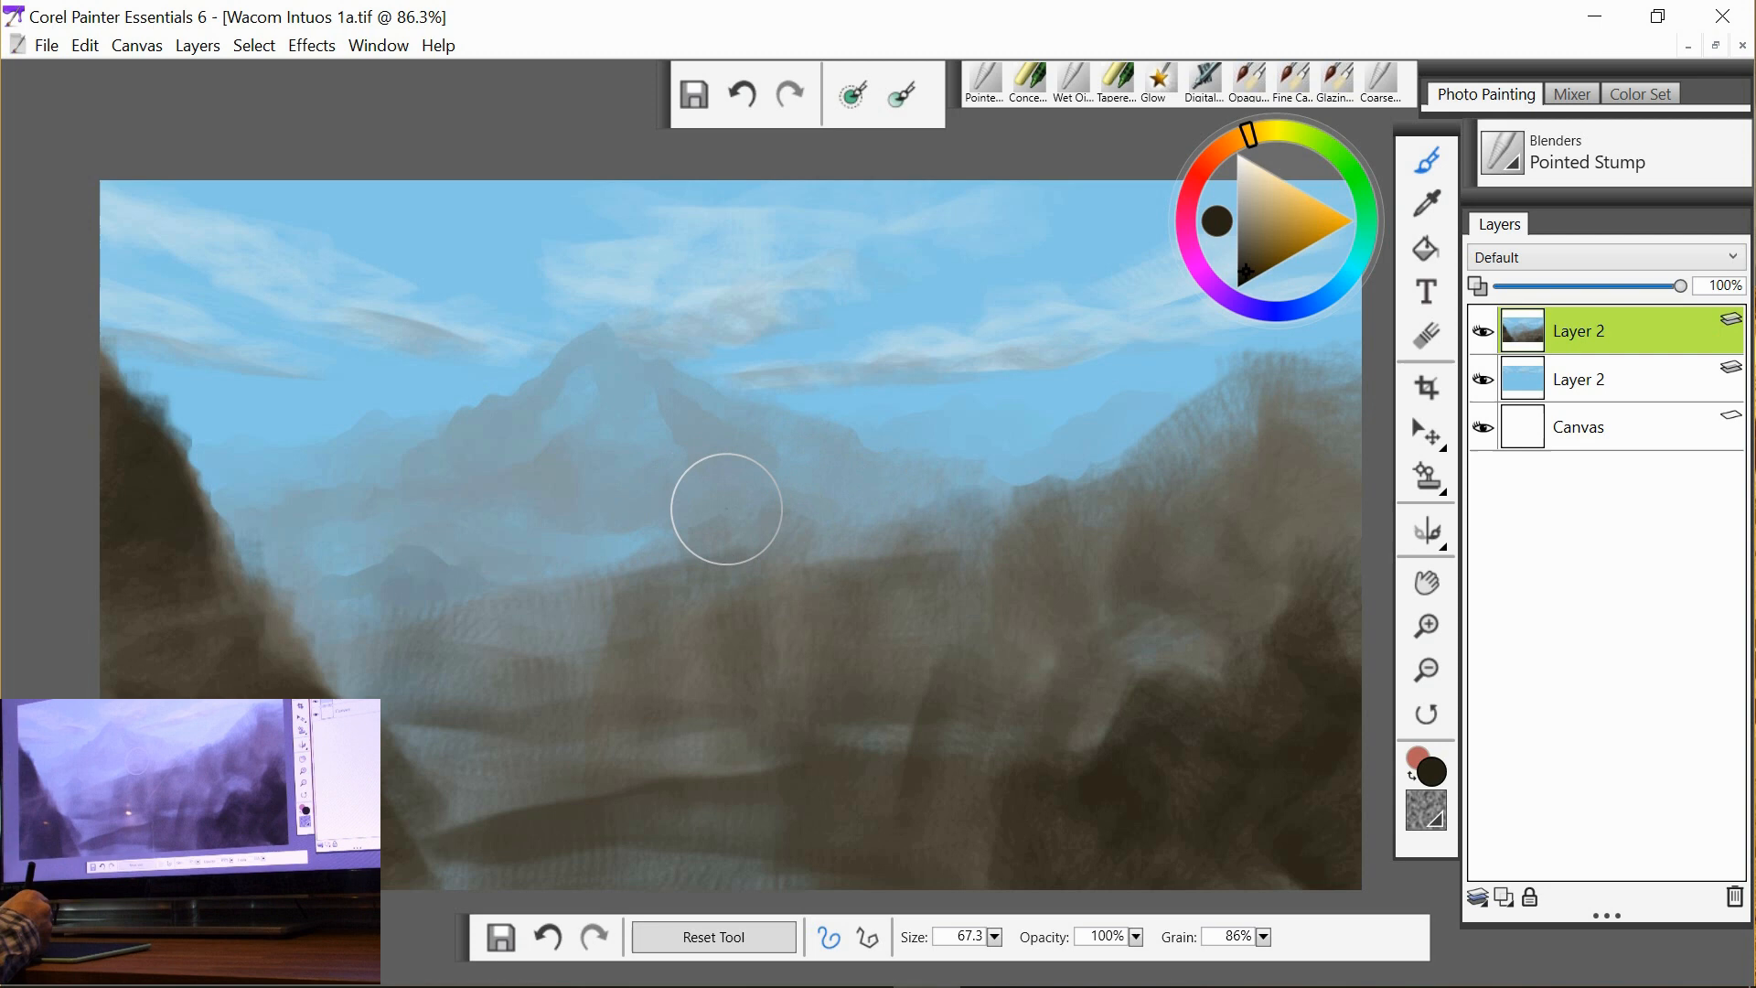
pyautogui.moveTo(727, 510); pyautogui.dragTo(750, 566)
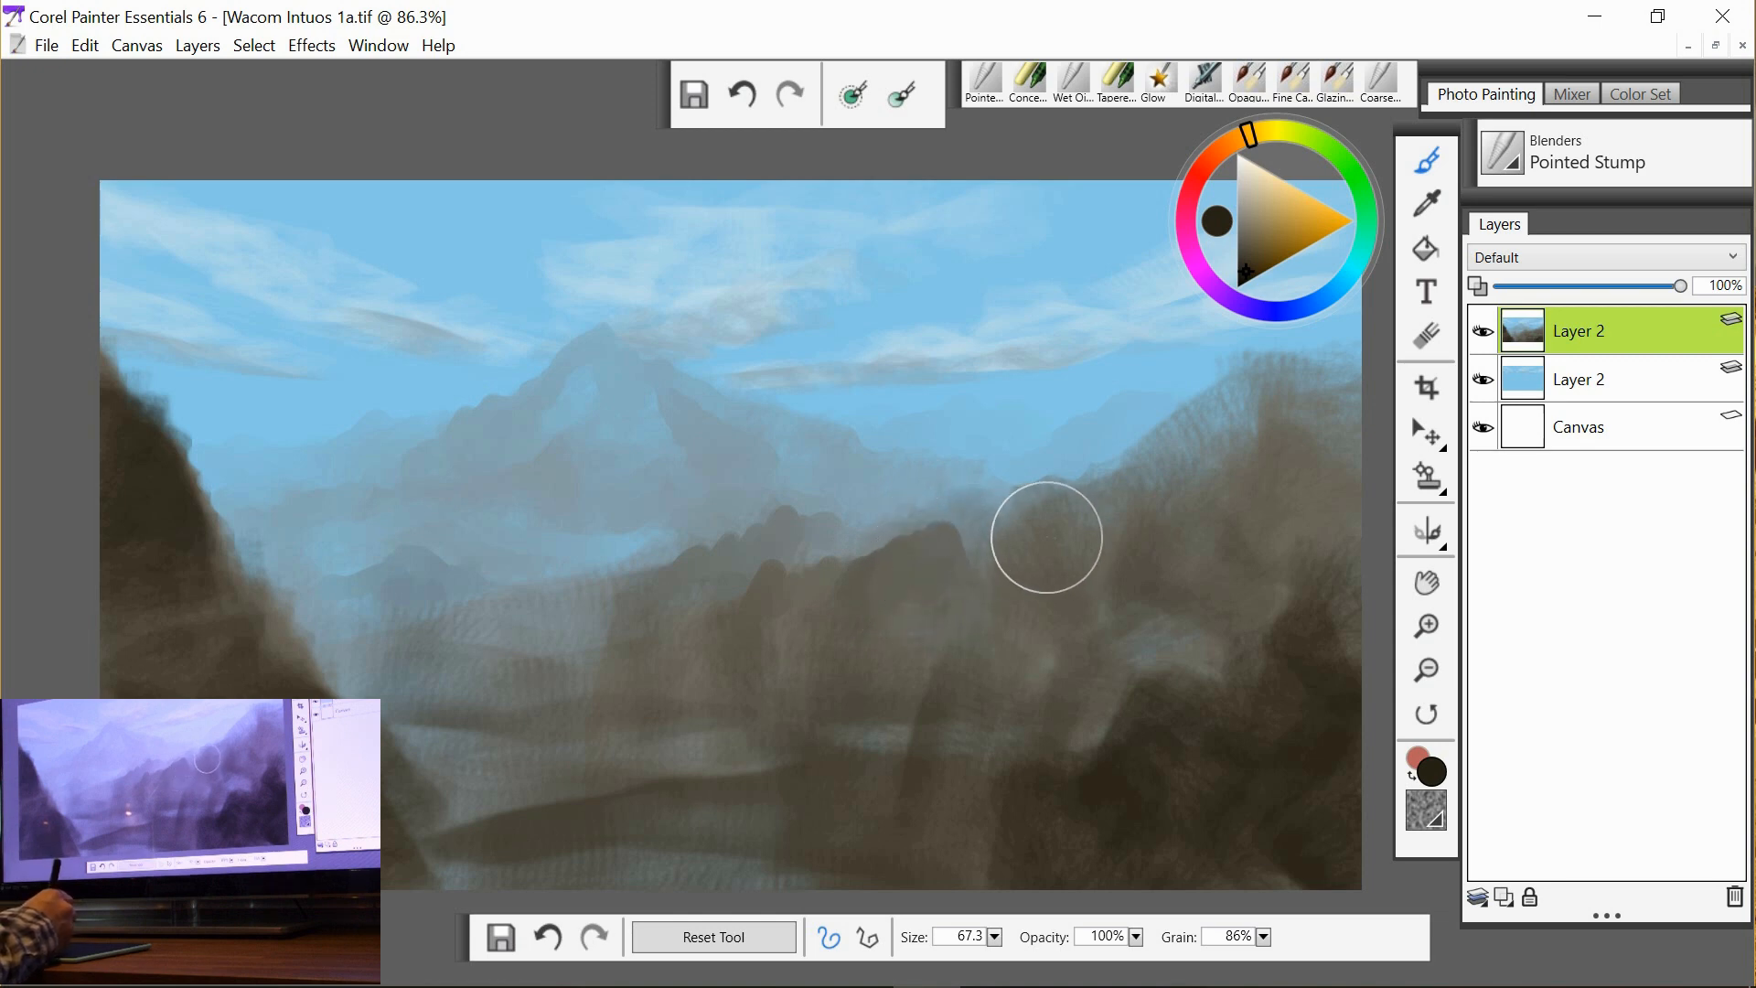
pyautogui.moveTo(1111, 496)
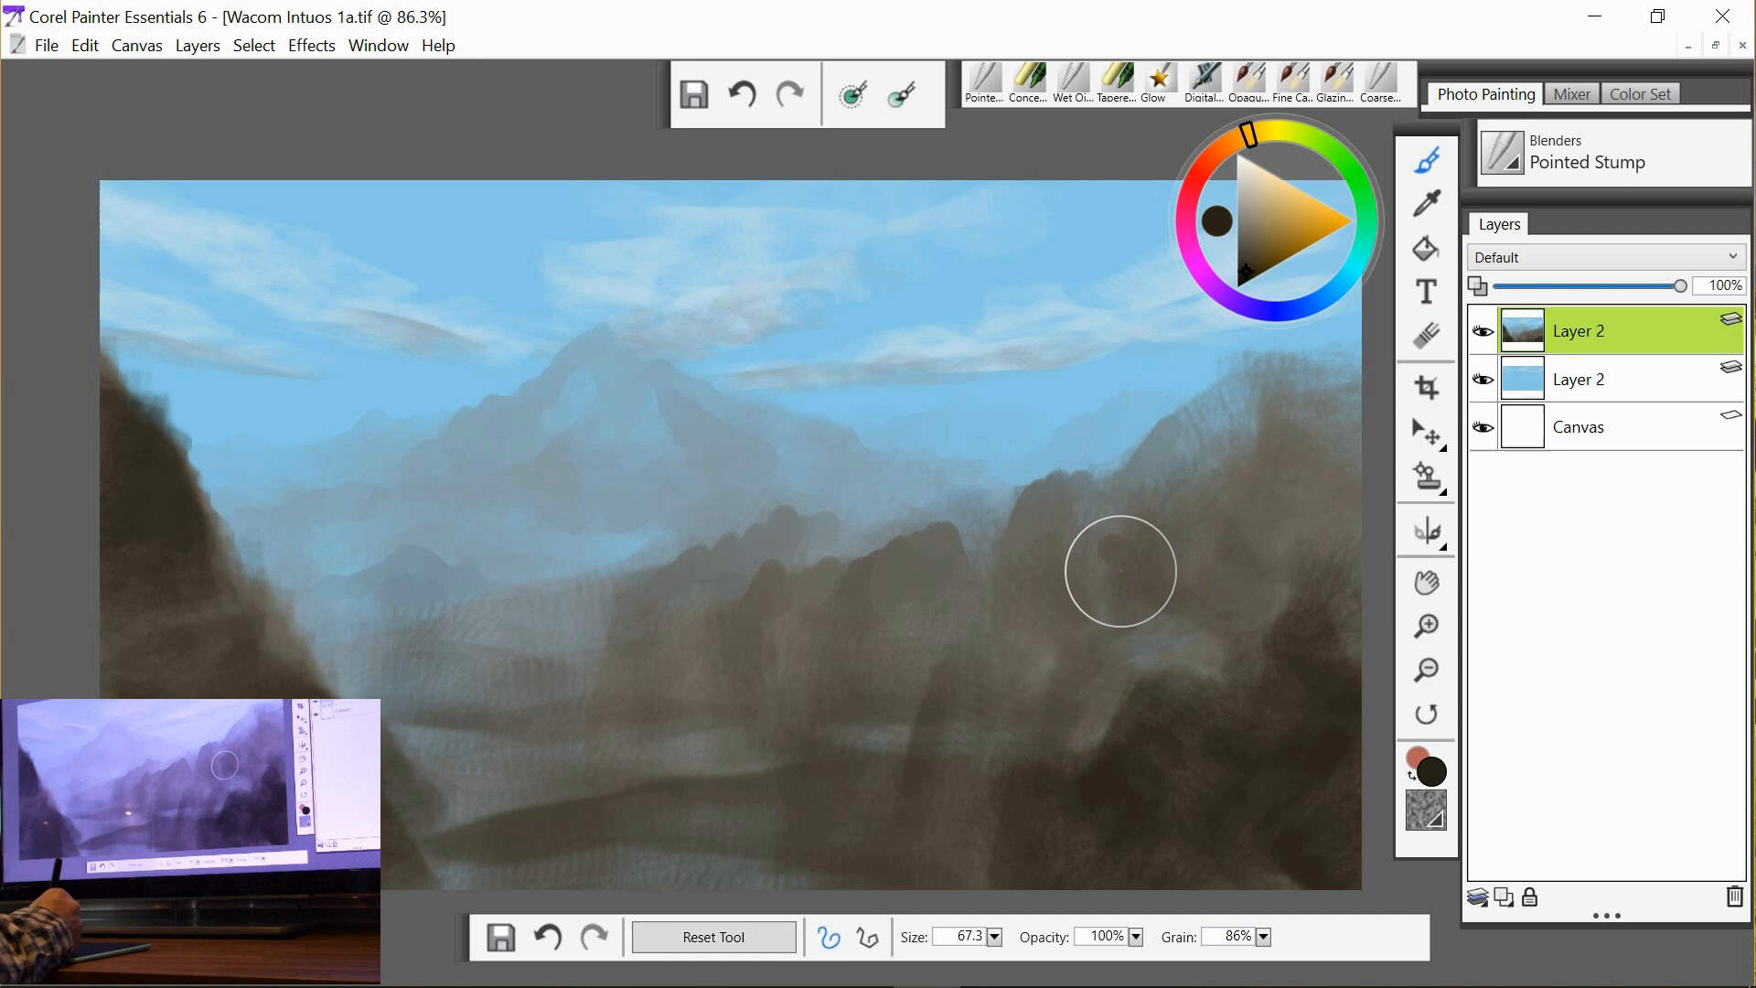
pyautogui.moveTo(1179, 615)
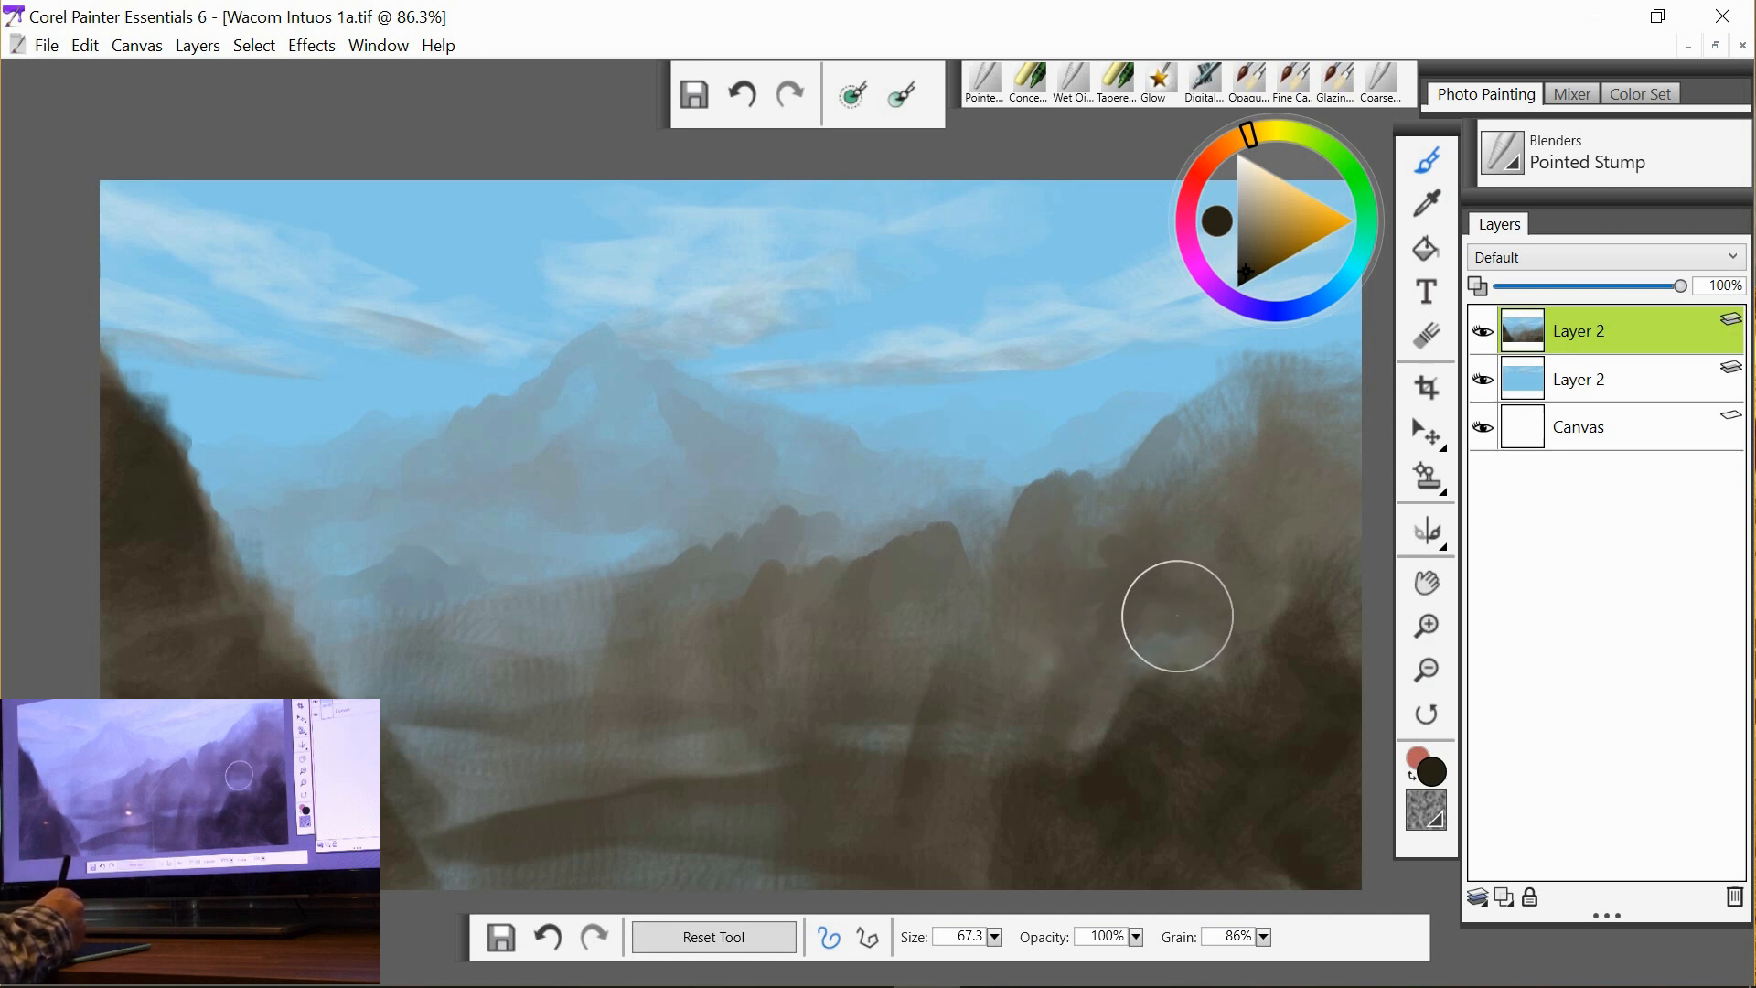
pyautogui.moveTo(1176, 615); pyautogui.dragTo(1235, 517)
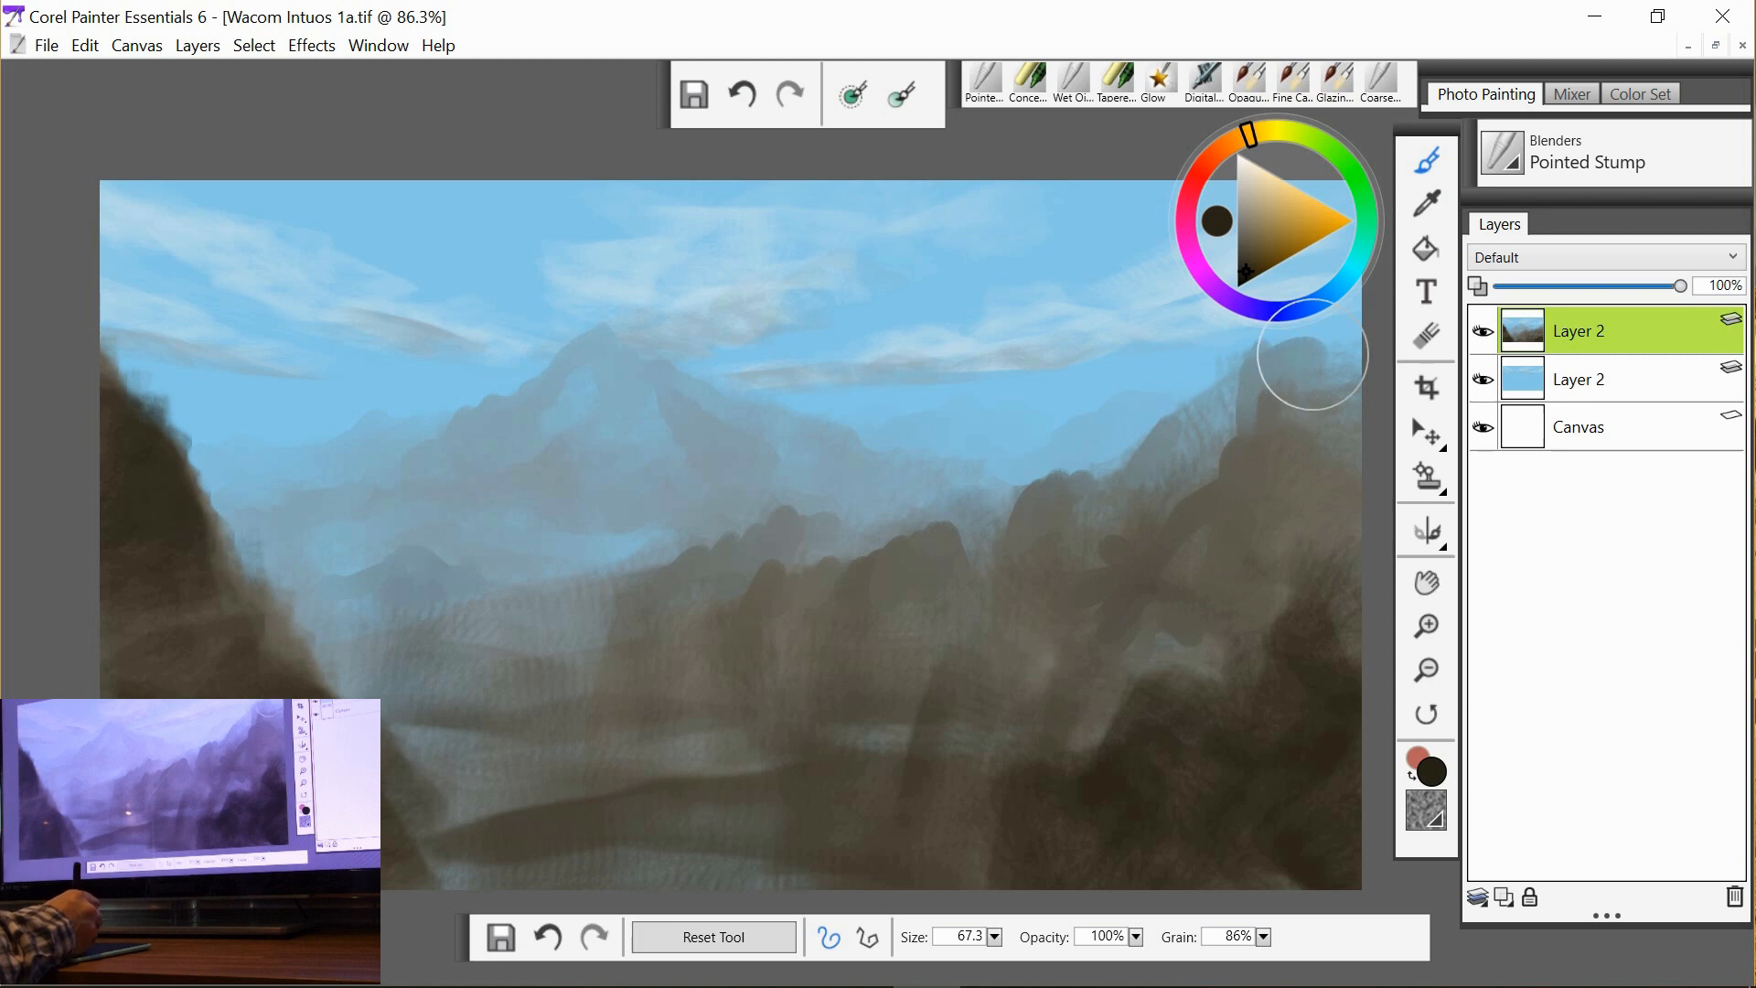
pyautogui.moveTo(1343, 380)
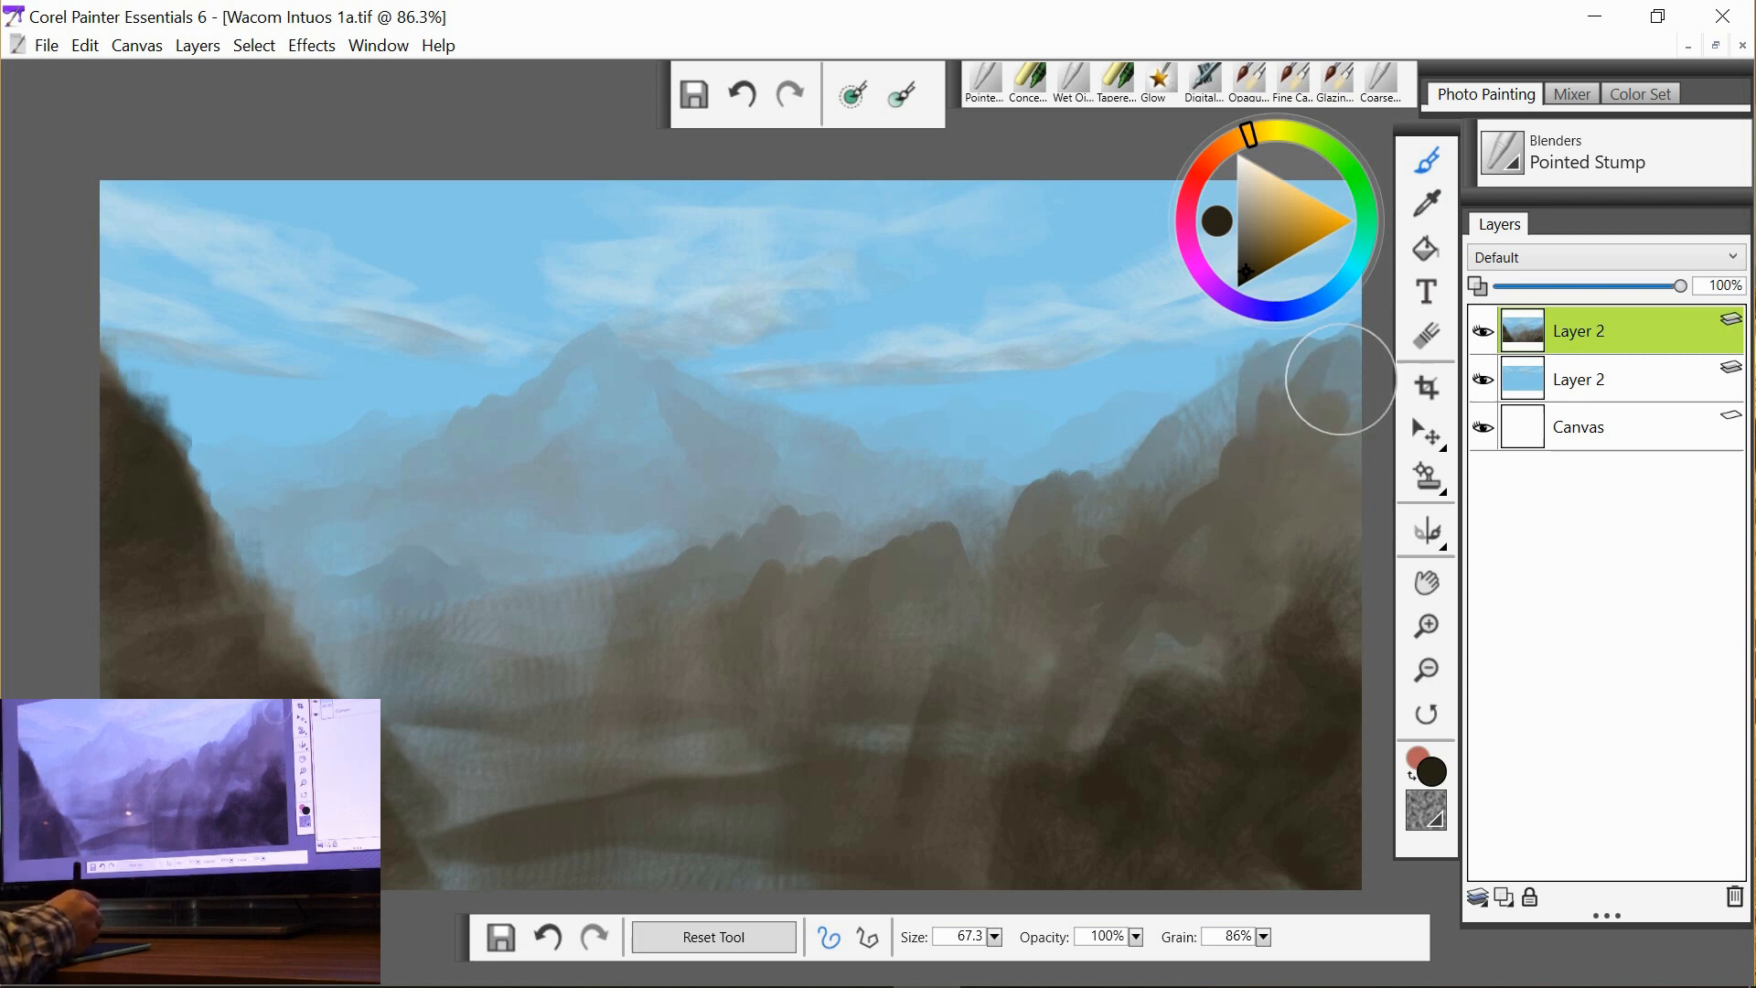
pyautogui.moveTo(1187, 440)
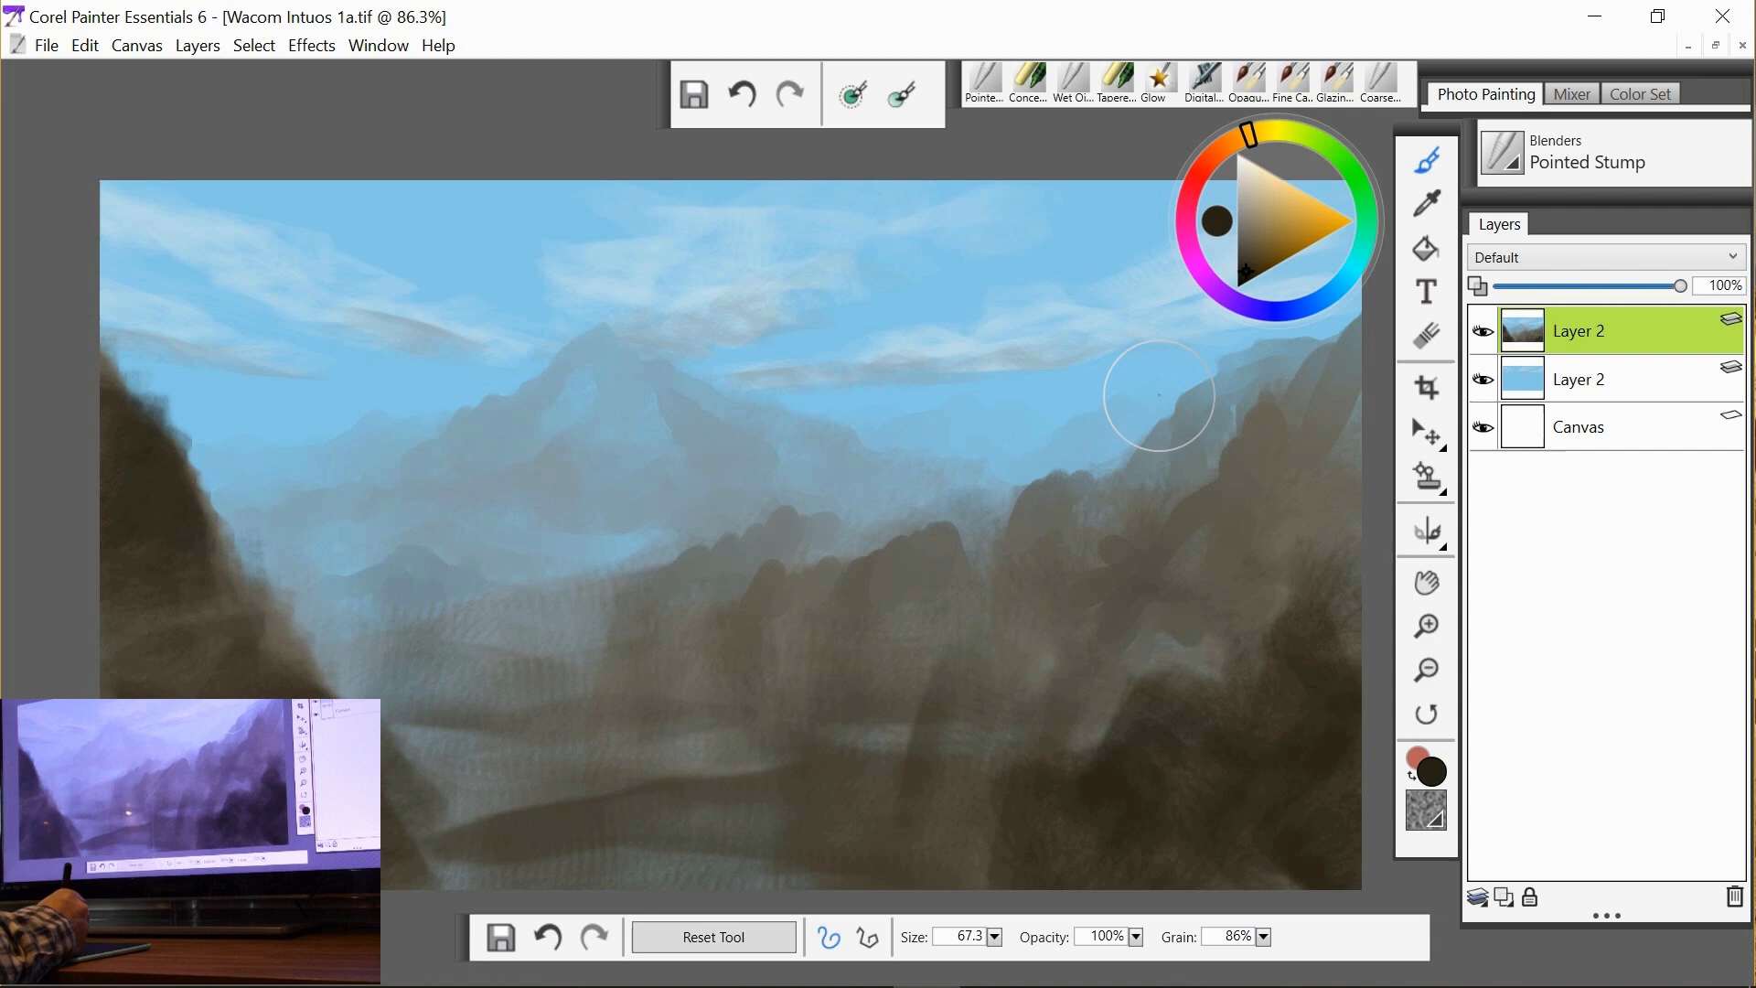
pyautogui.moveTo(1107, 527)
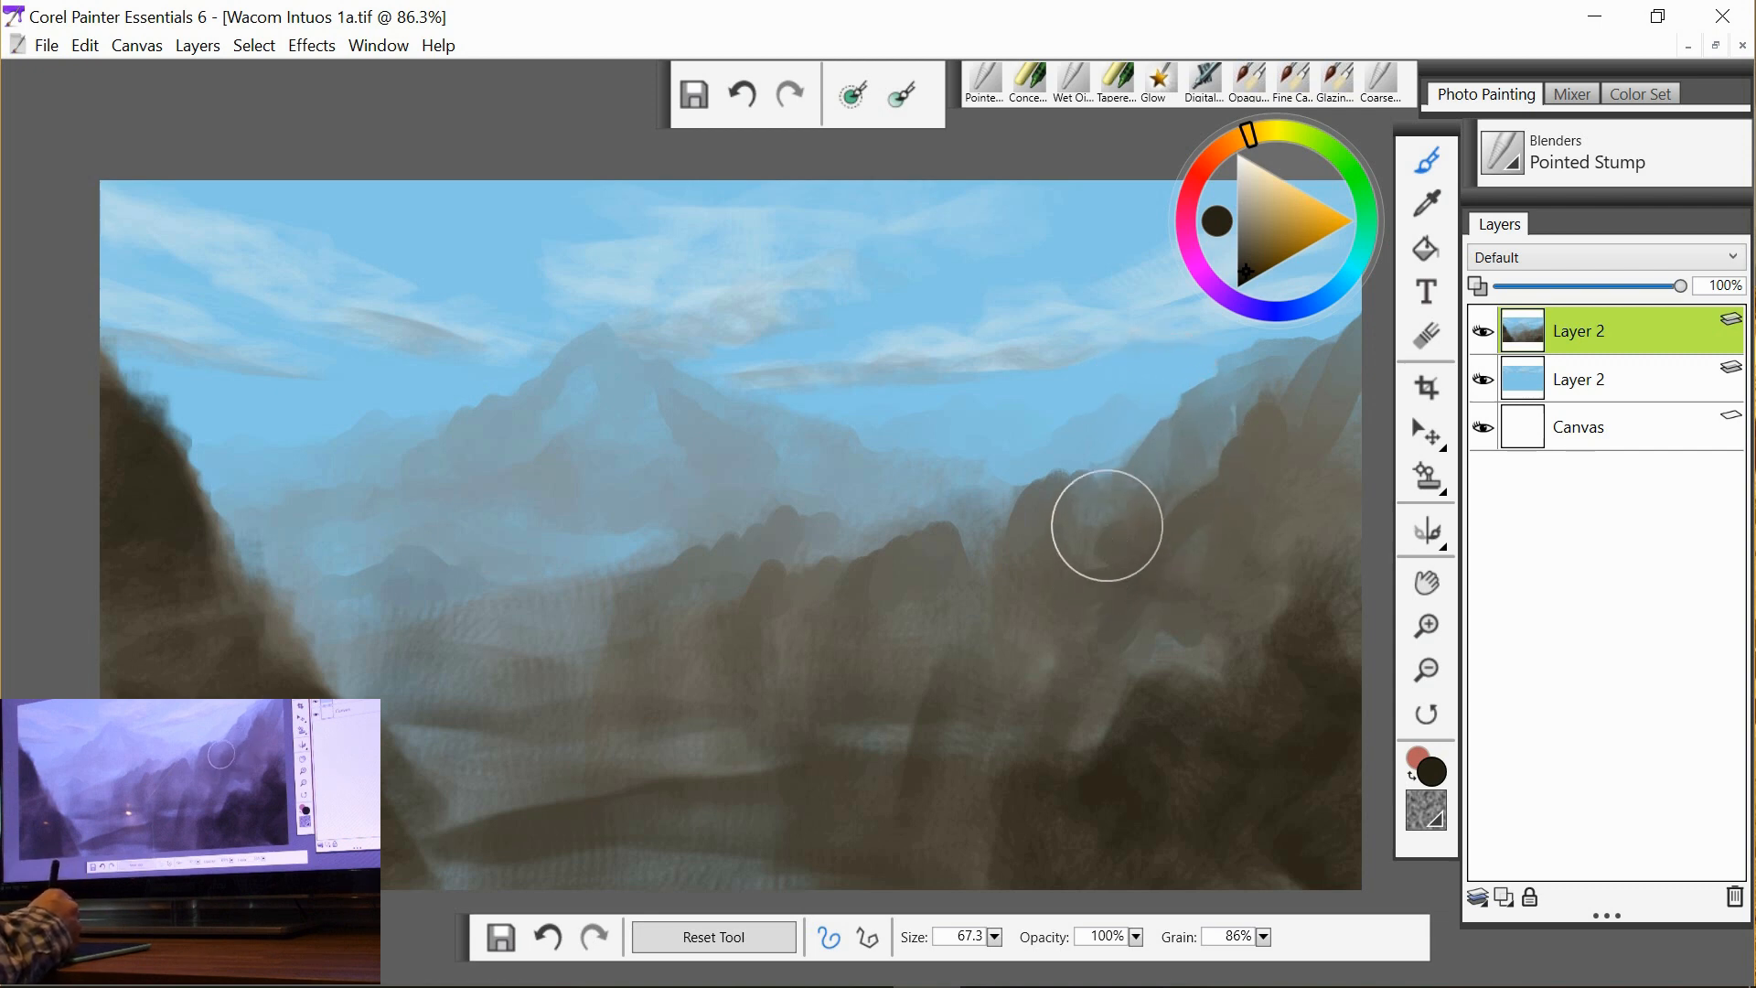
pyautogui.moveTo(952, 565)
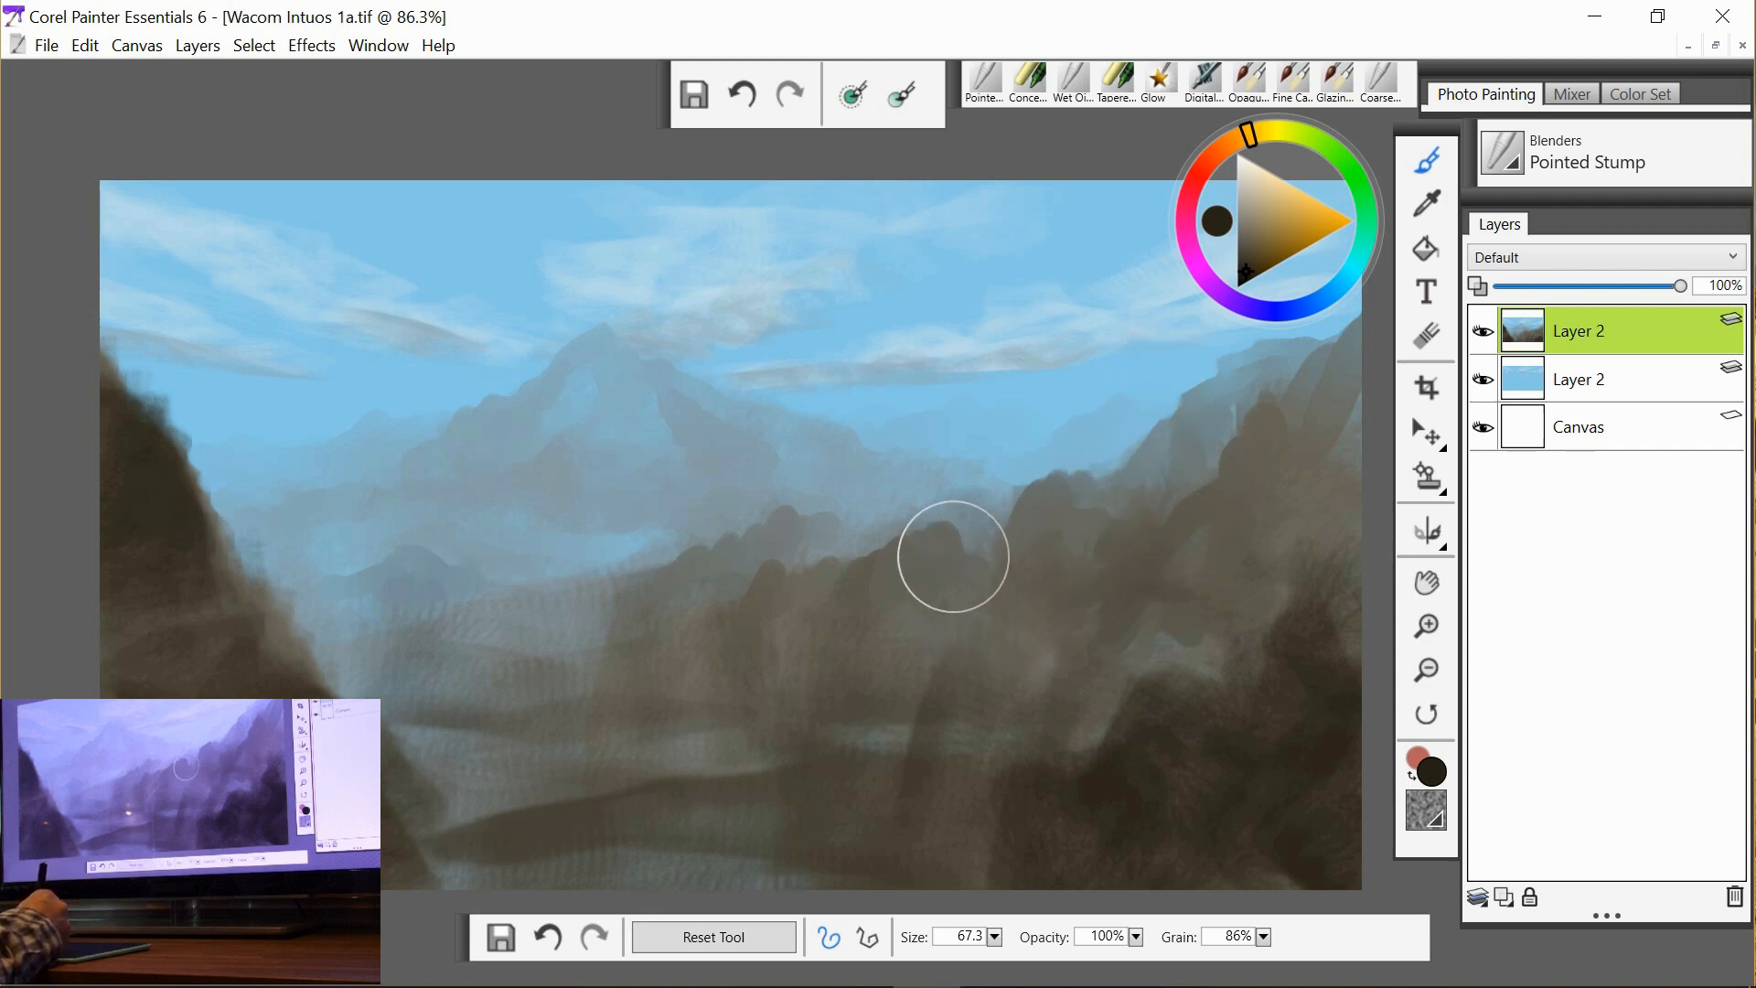
pyautogui.moveTo(955, 556); pyautogui.dragTo(949, 669)
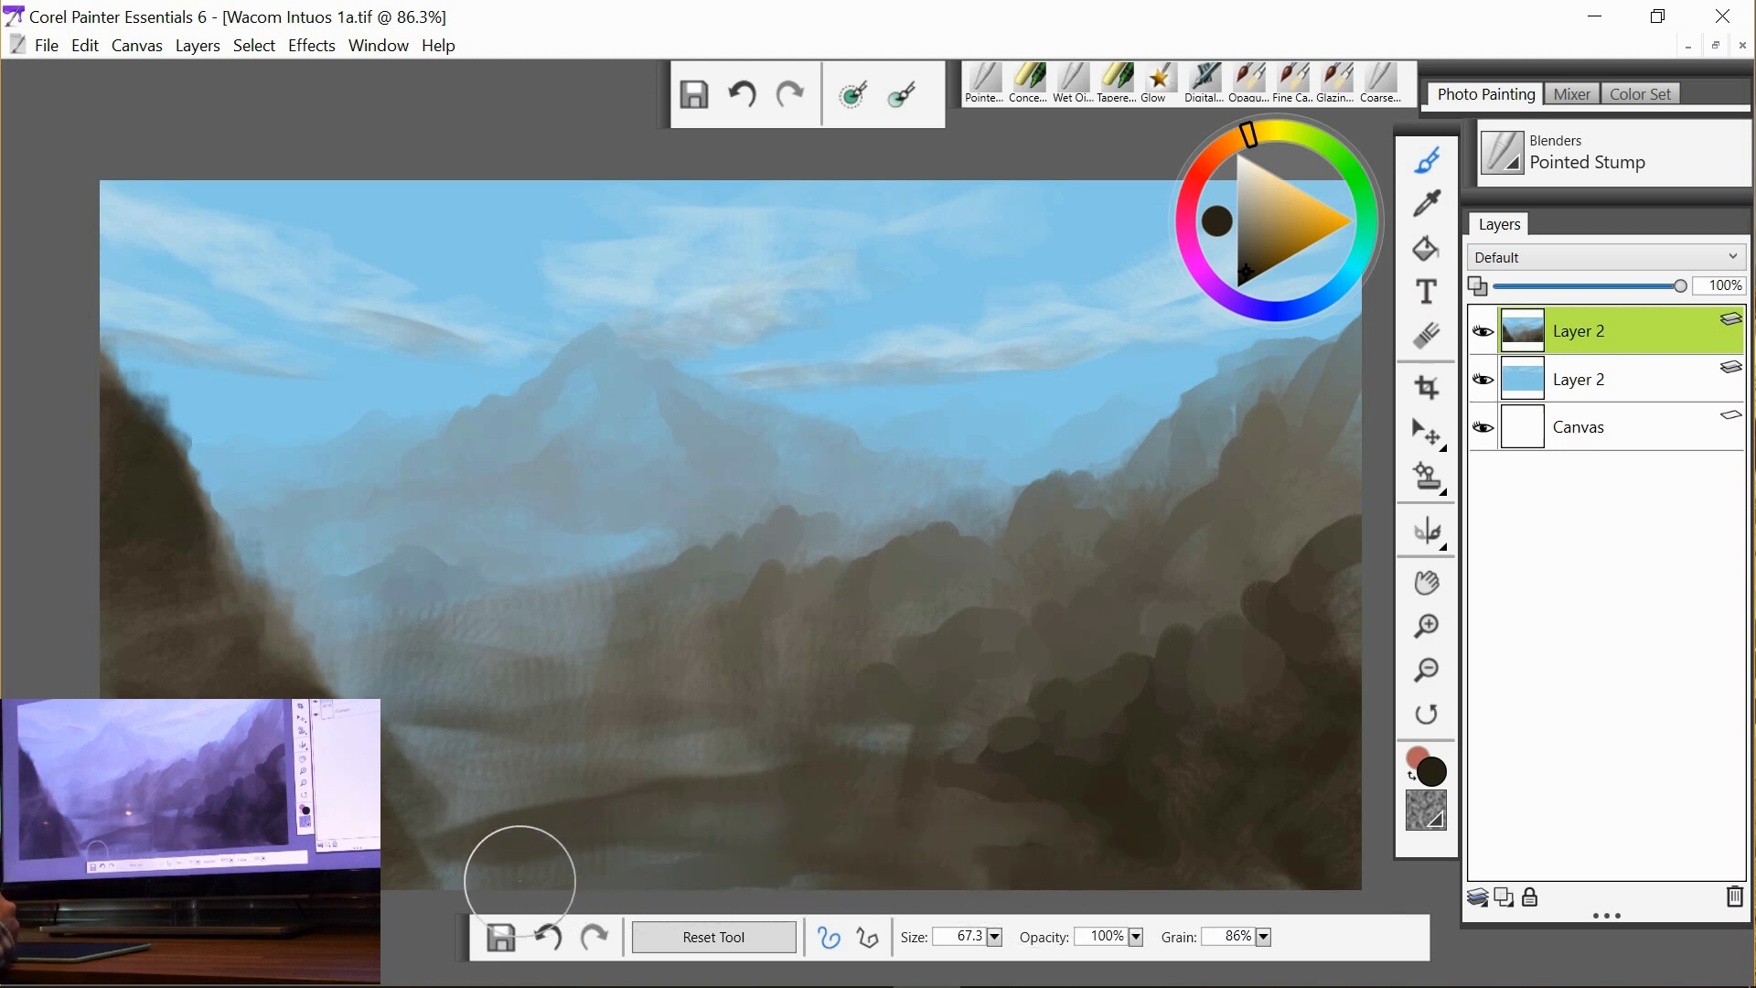
pyautogui.moveTo(373, 742)
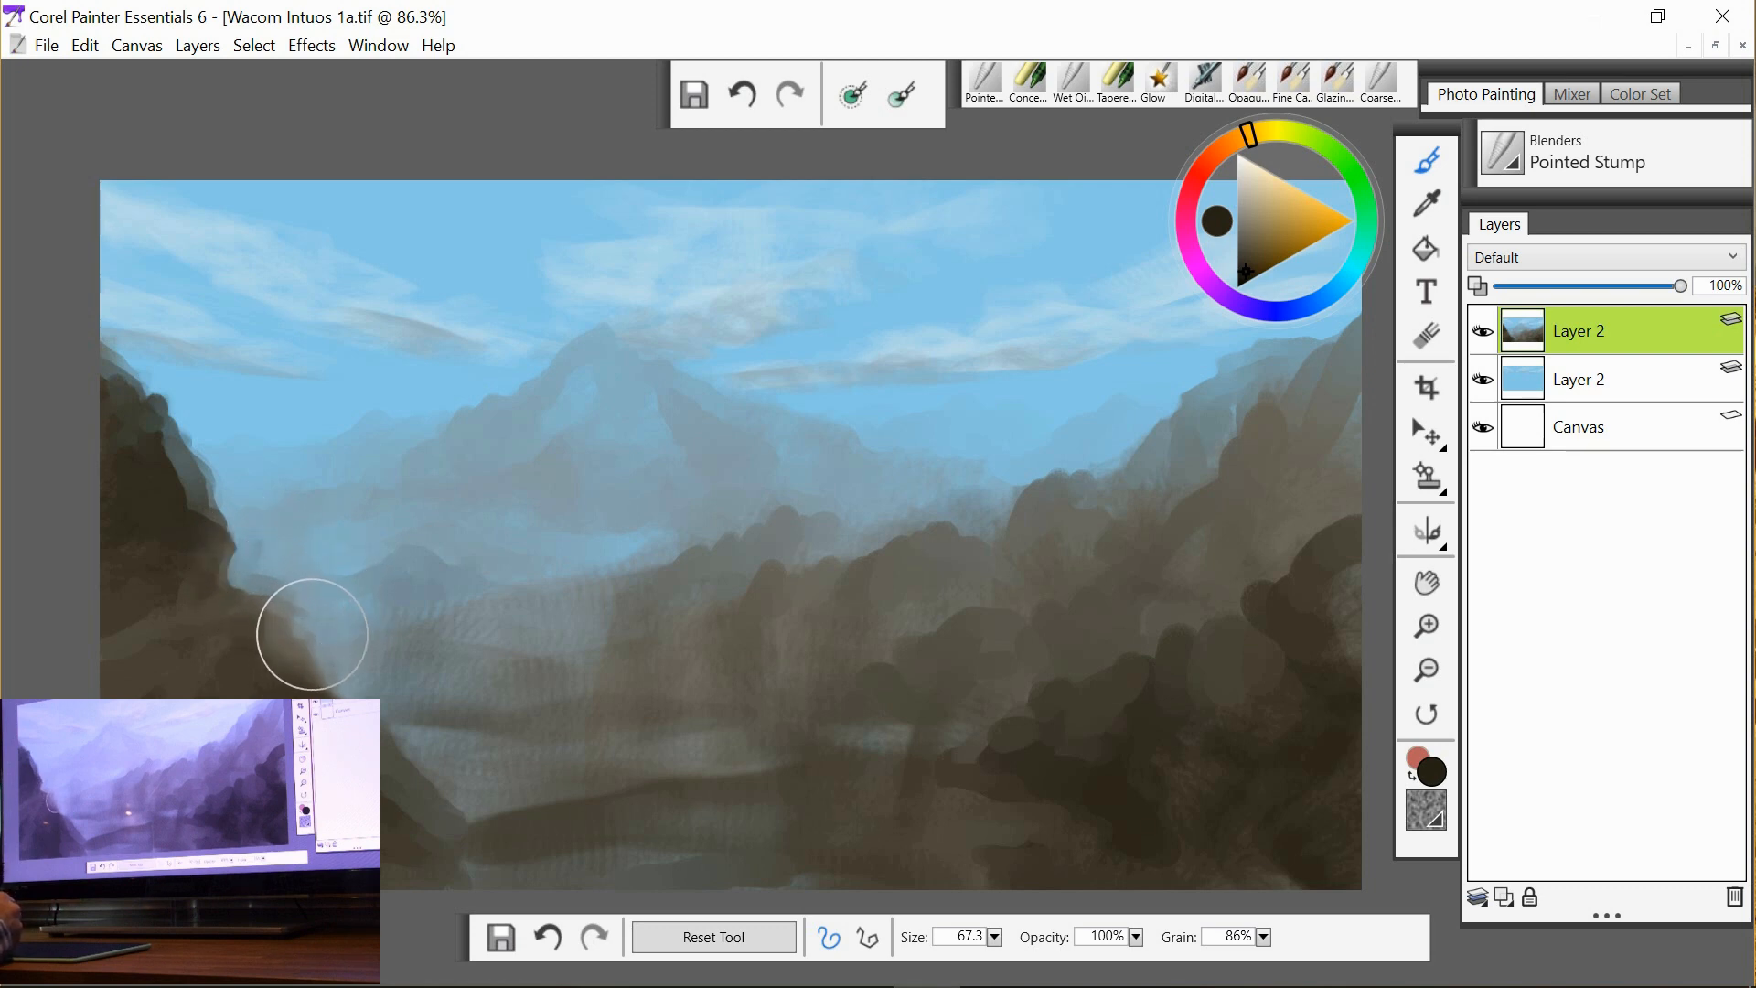
# Soften the left foreground mountain's edges and blend the hazy valley floor and lower foreground hills.
pyautogui.moveTo(311, 633); pyautogui.dragTo(326, 628)
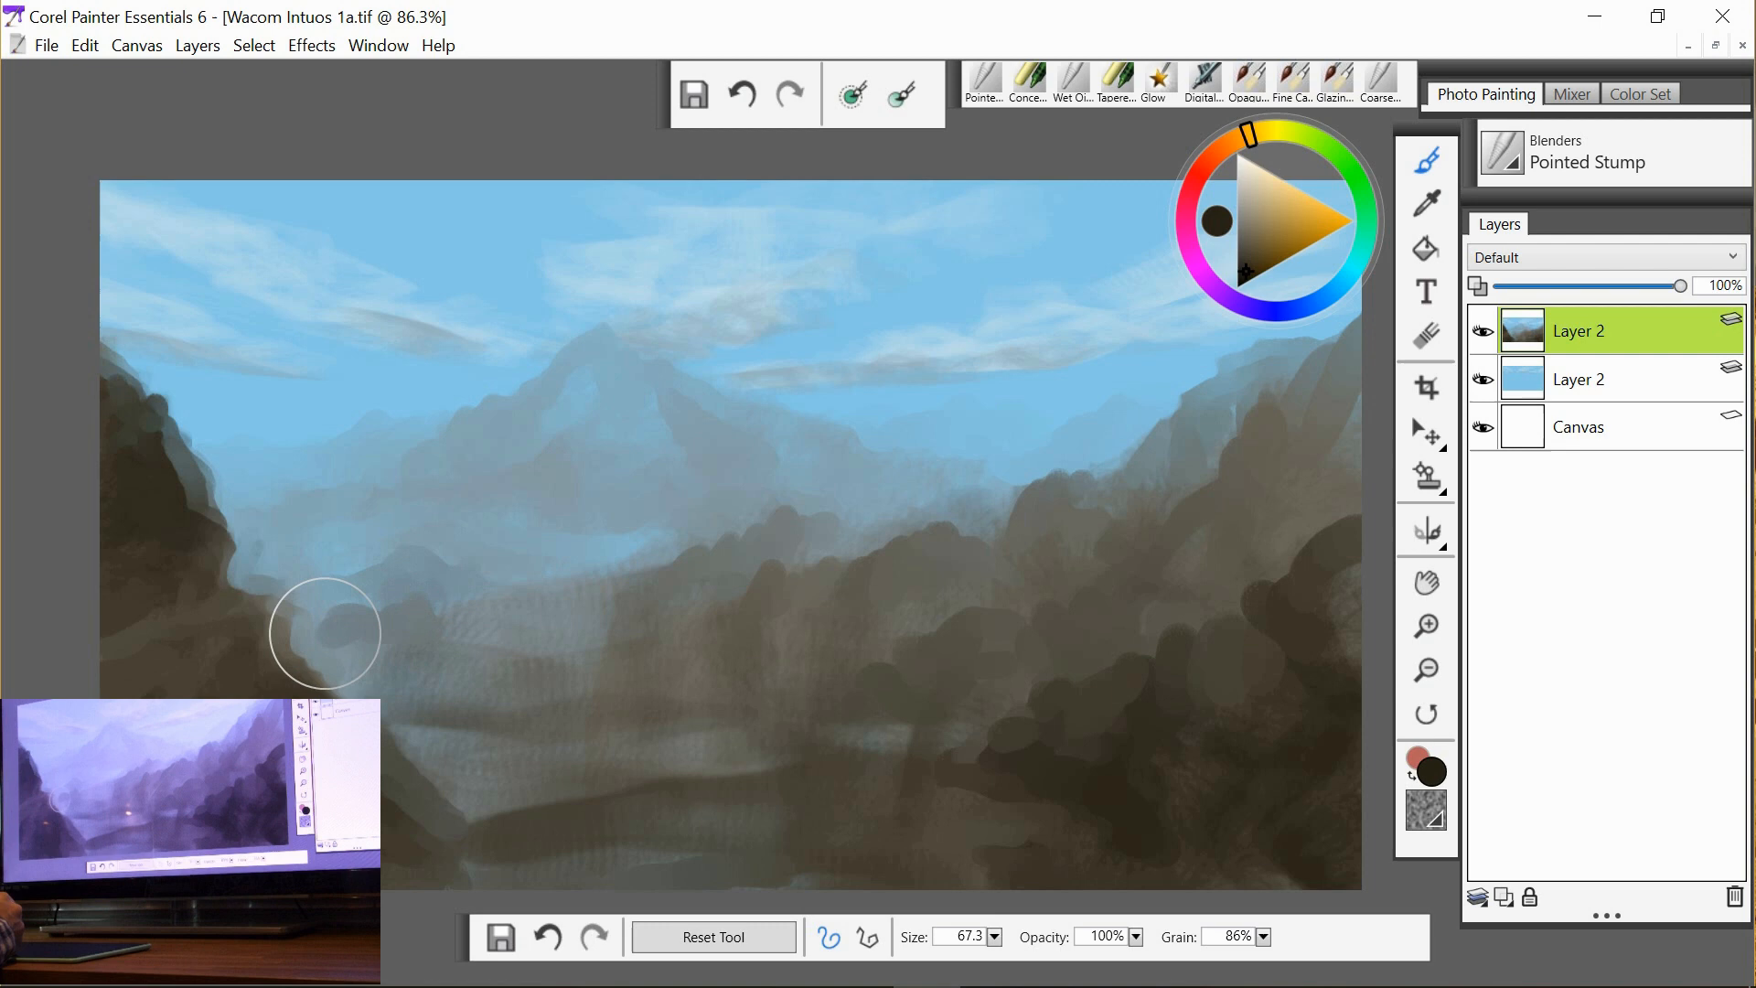
pyautogui.moveTo(326, 633); pyautogui.dragTo(631, 549)
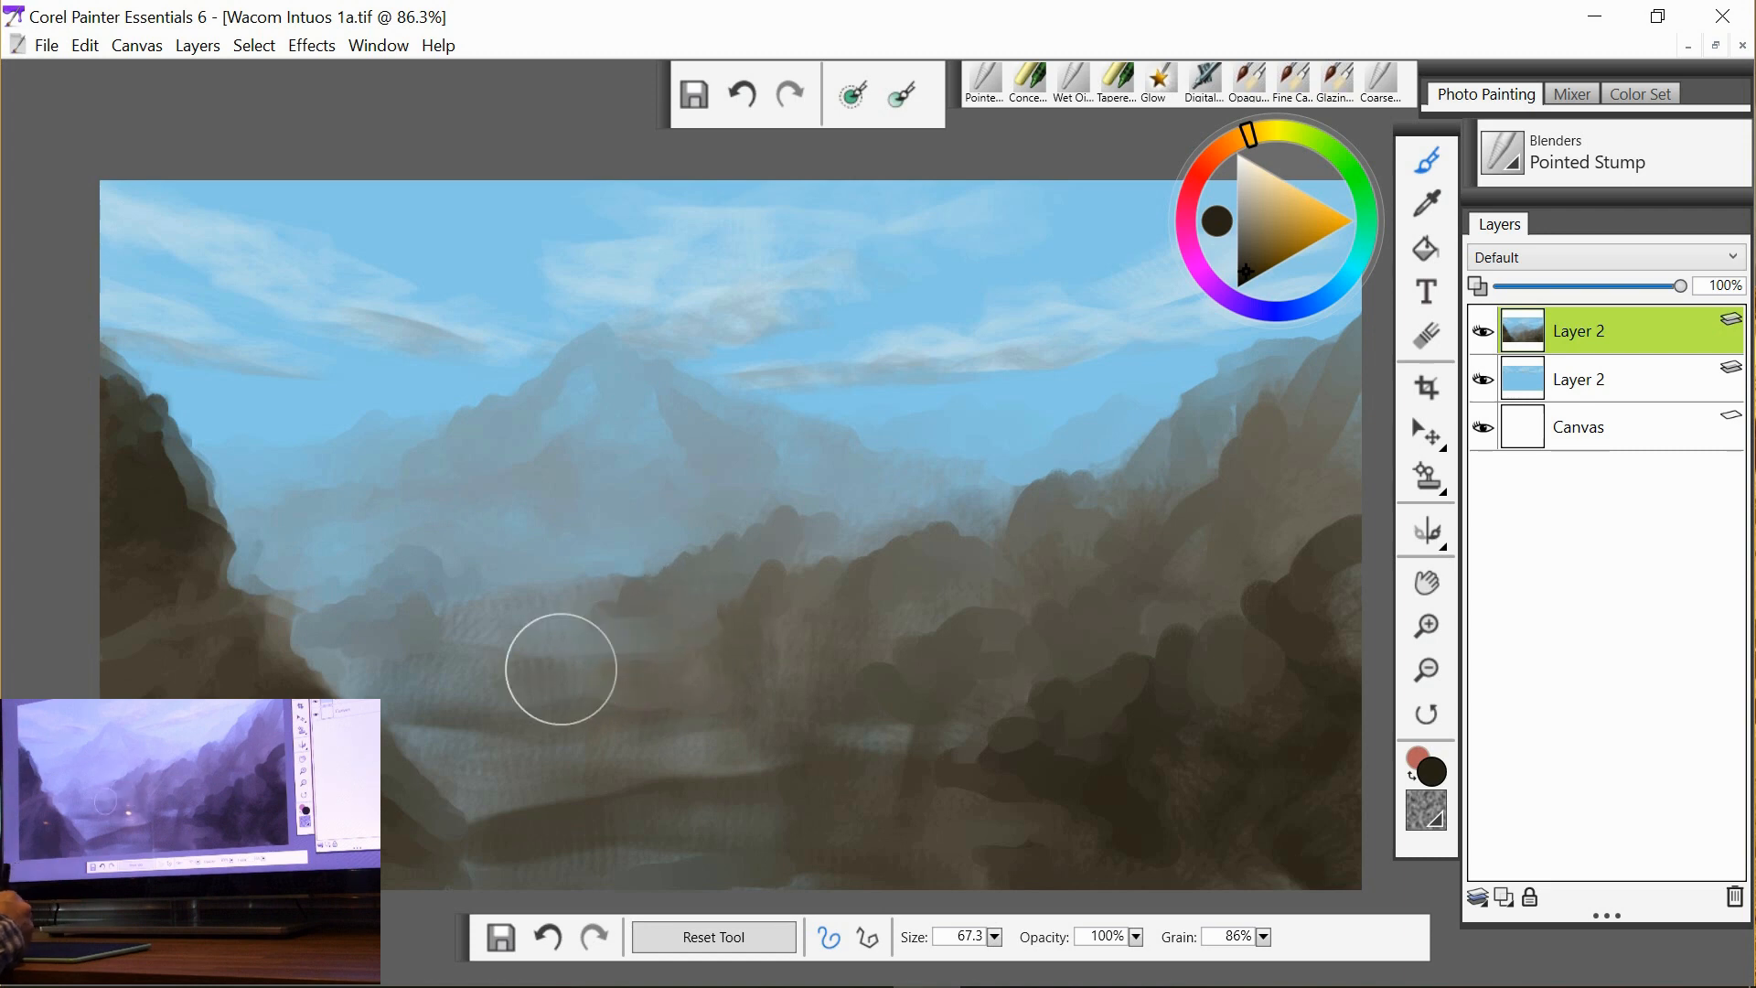
pyautogui.moveTo(560, 670); pyautogui.dragTo(441, 764)
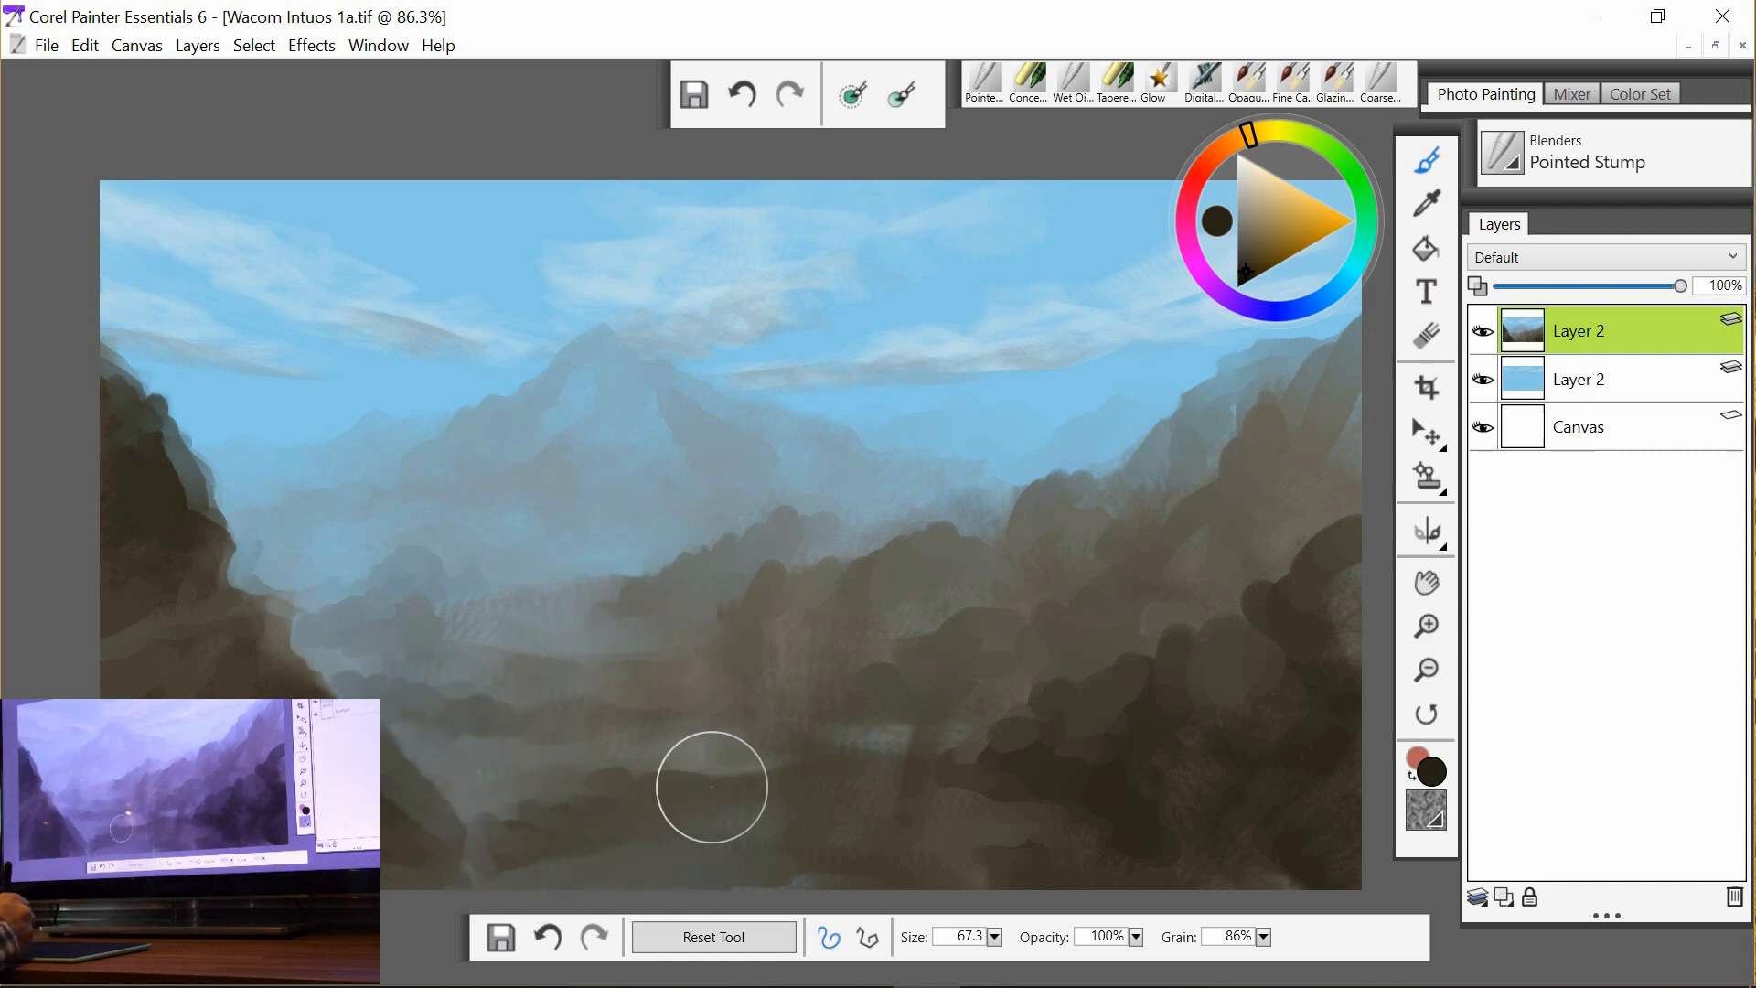
pyautogui.moveTo(712, 786); pyautogui.dragTo(1006, 787)
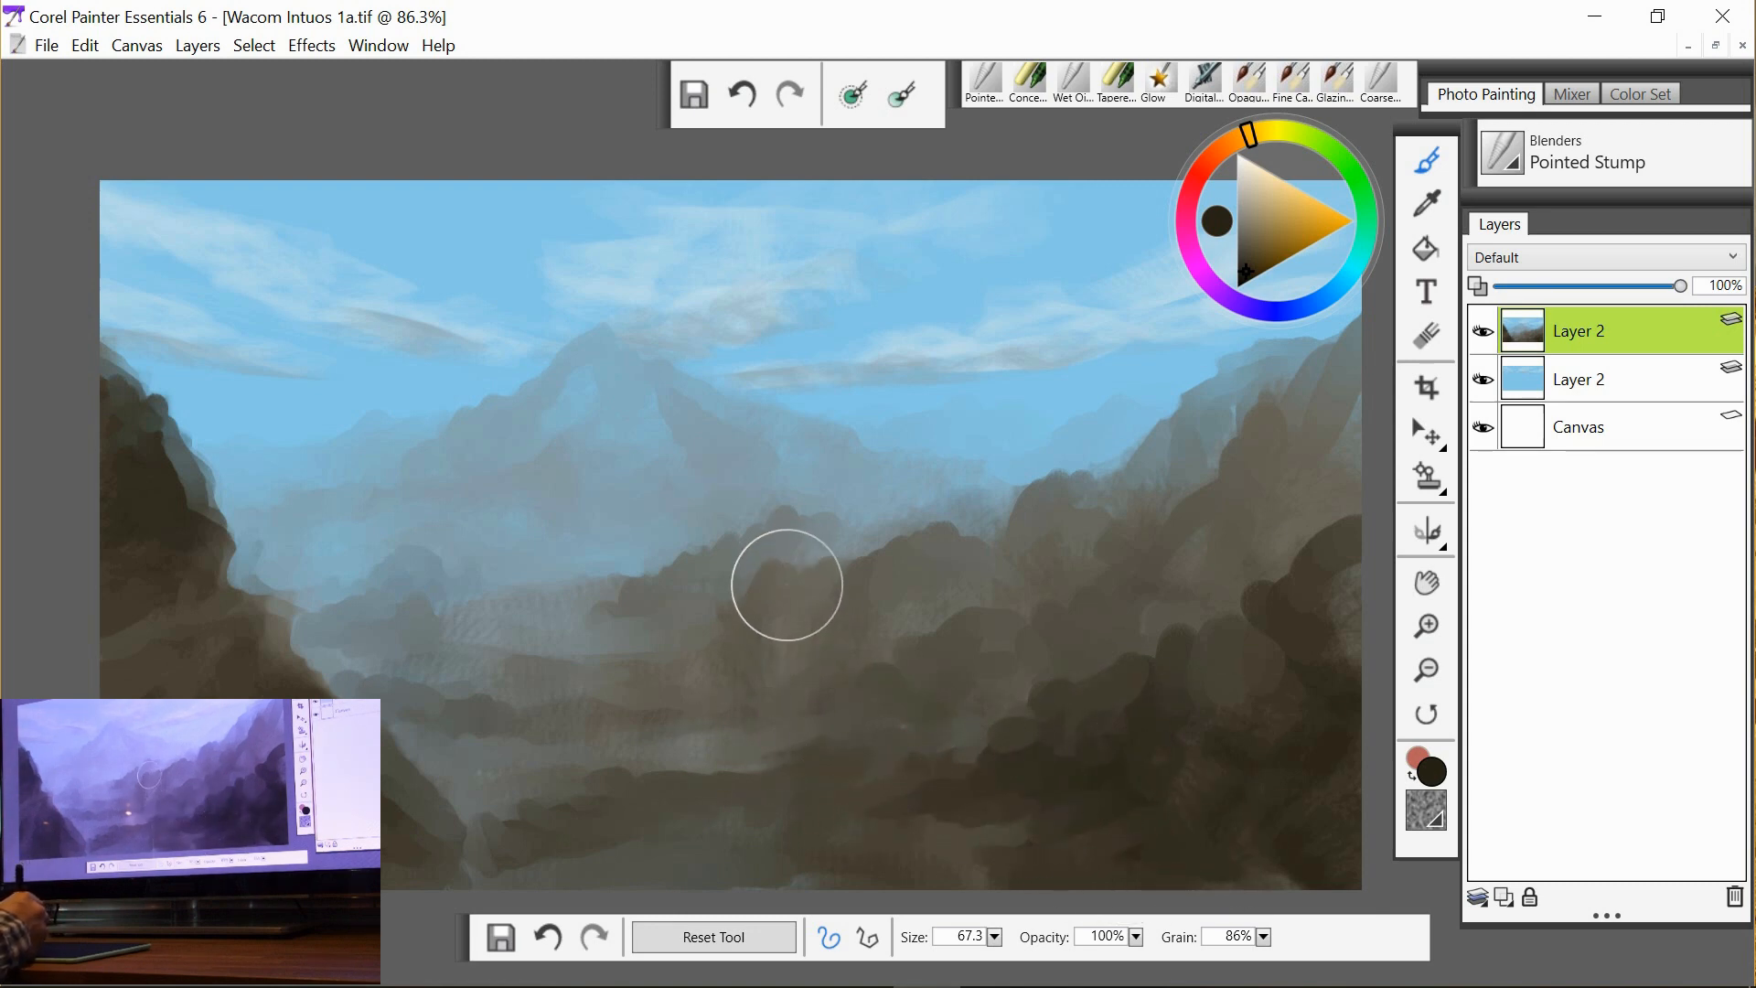
pyautogui.moveTo(786, 585); pyautogui.dragTo(695, 681)
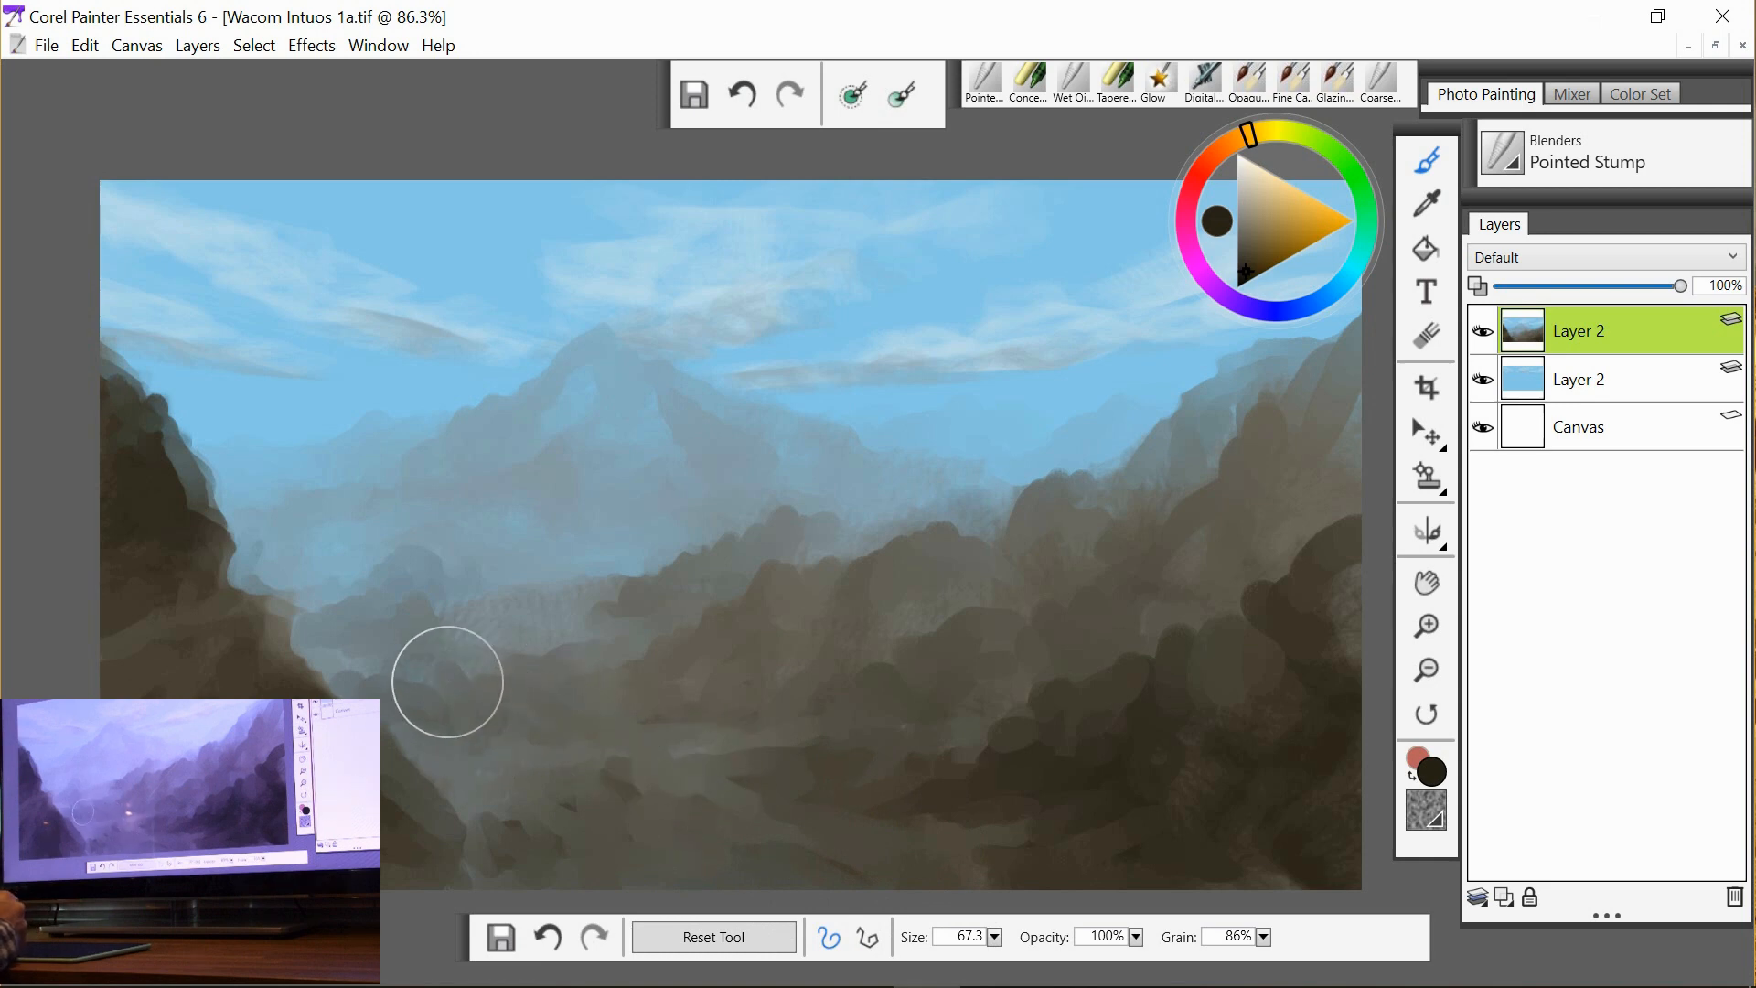
# Blend the valley beside the left mountain and soften the right-of-centre ridges into the haze.
pyautogui.moveTo(448, 682); pyautogui.dragTo(661, 570)
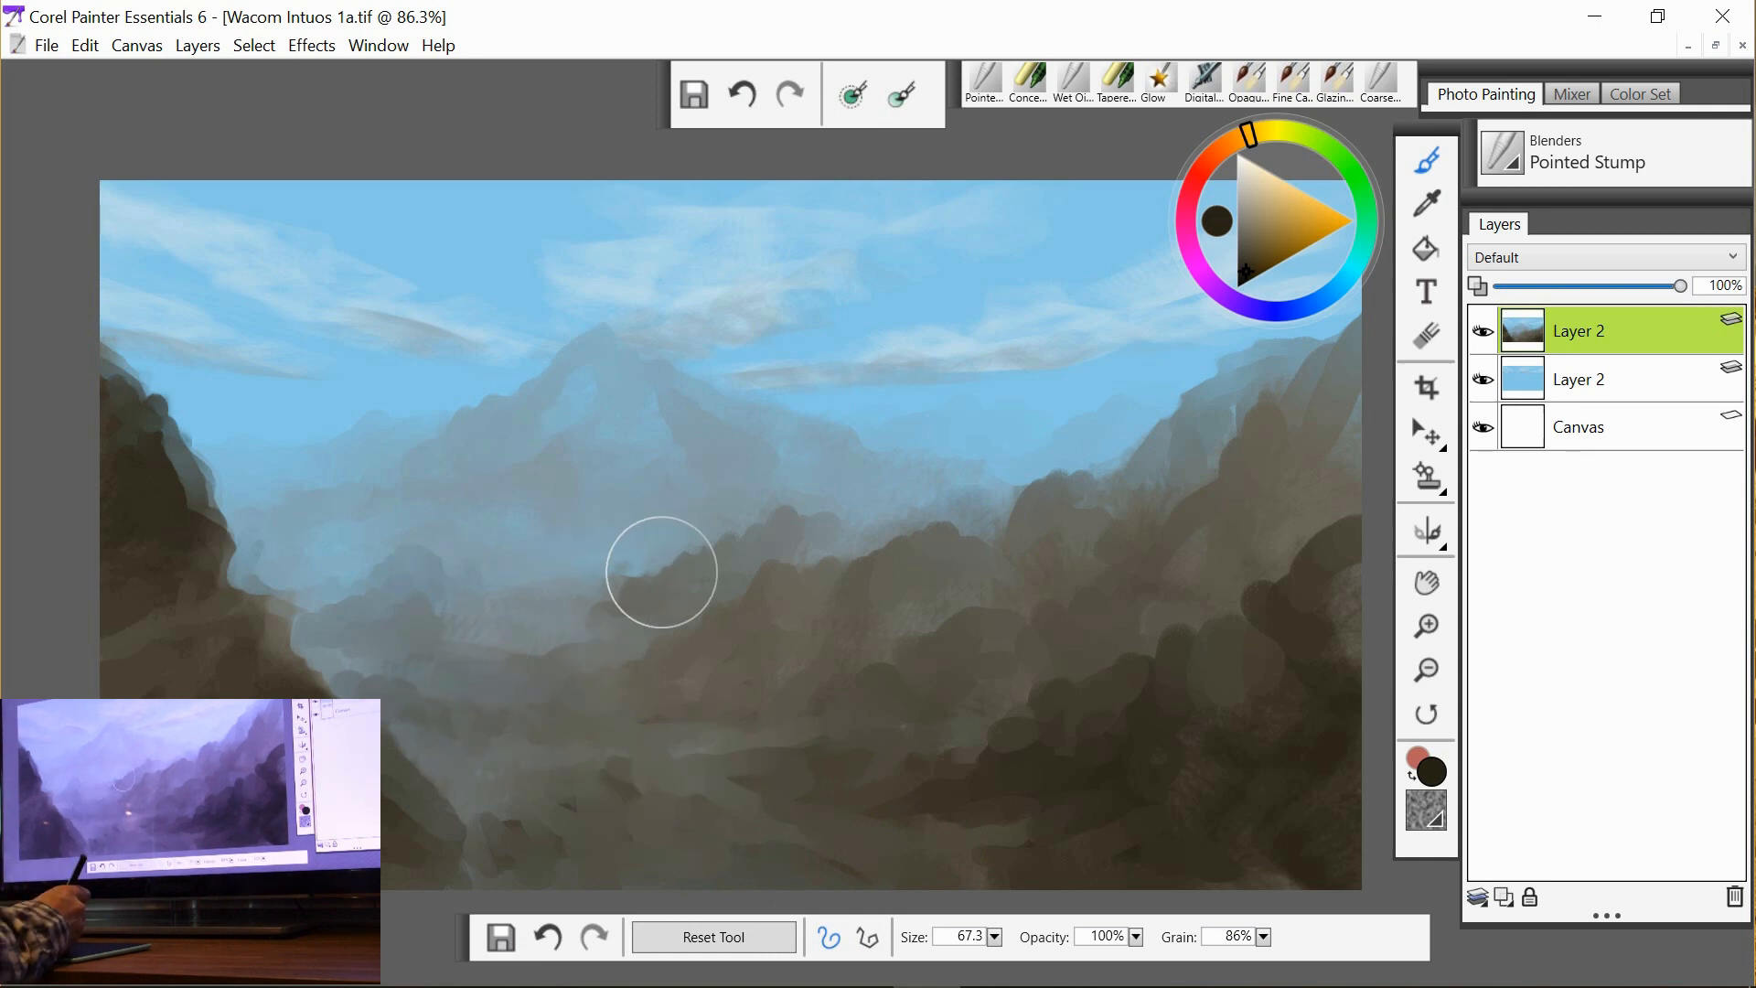
pyautogui.moveTo(660, 571); pyautogui.dragTo(1008, 483)
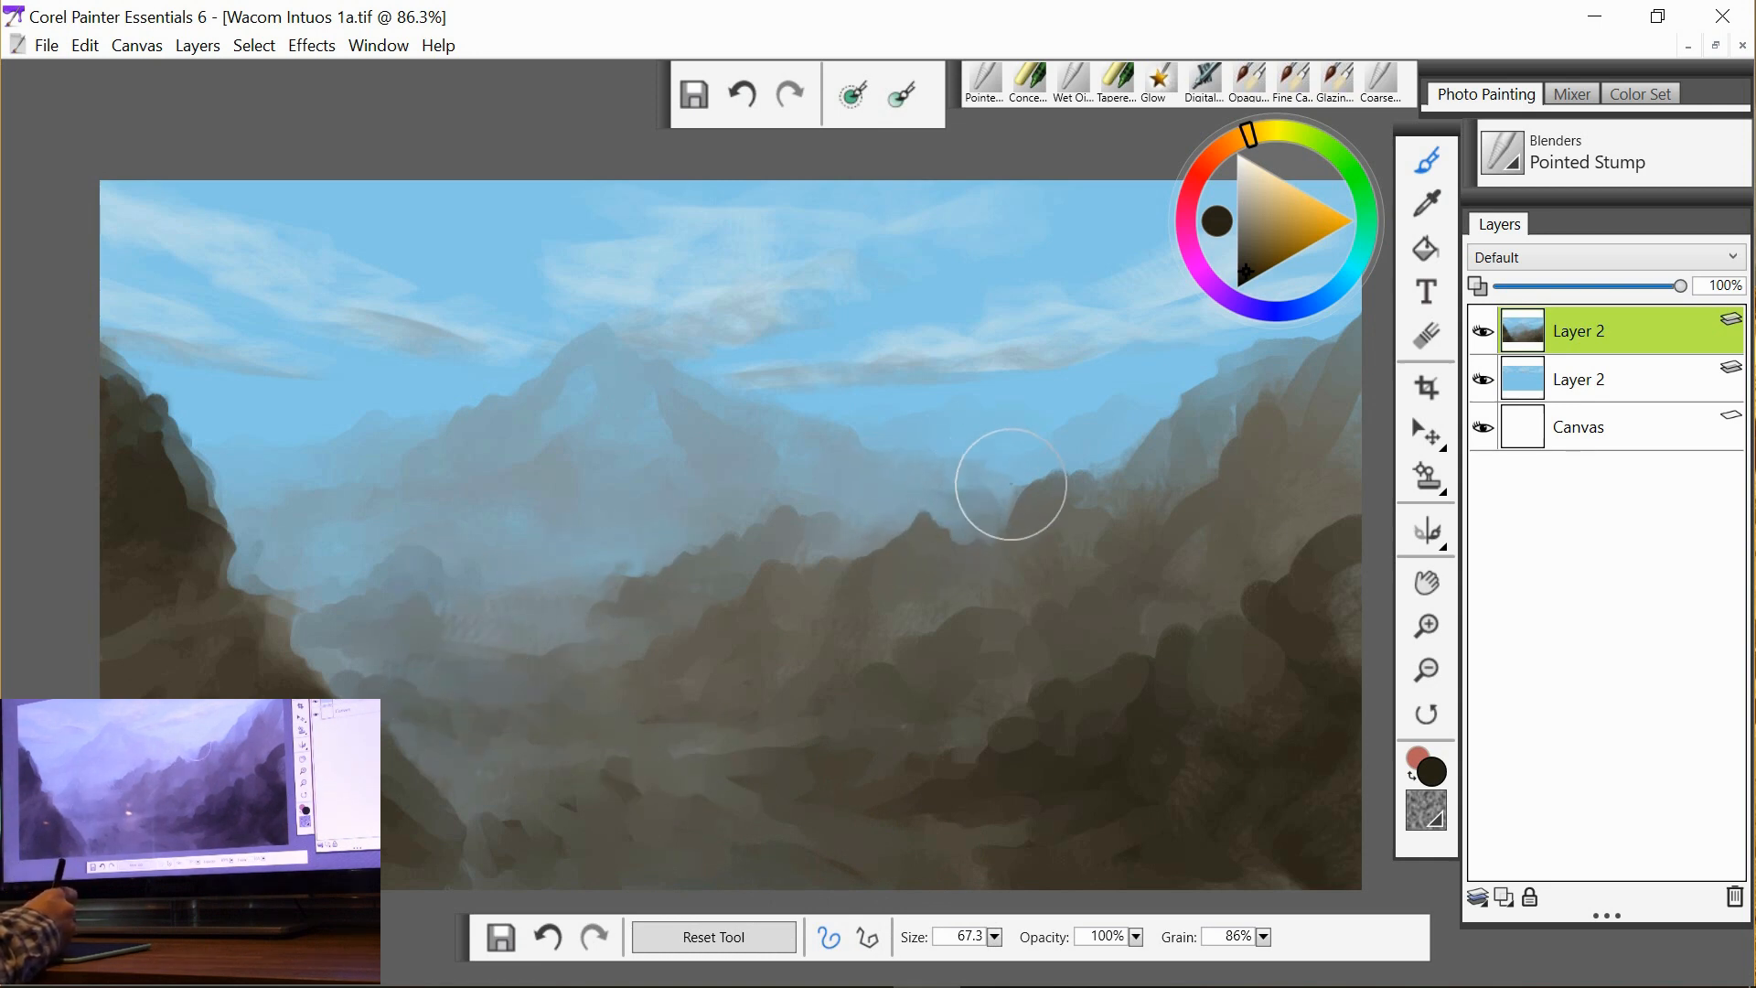
pyautogui.moveTo(1010, 483); pyautogui.dragTo(933, 637)
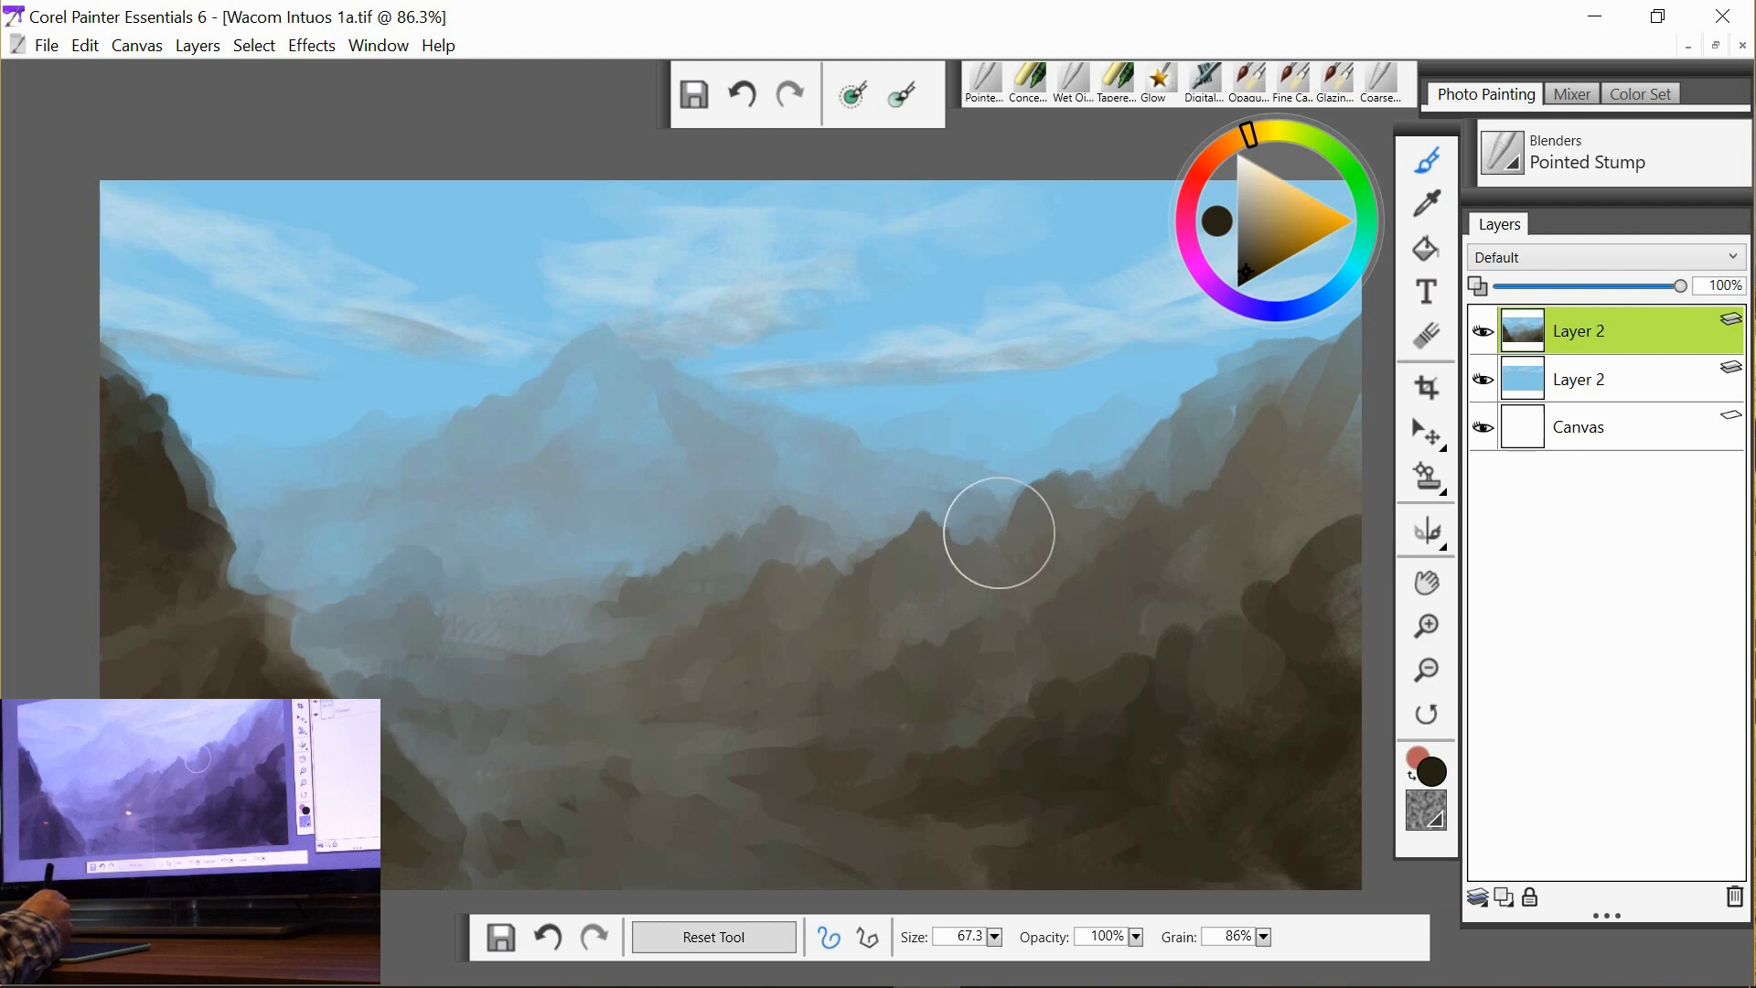
pyautogui.moveTo(997, 533); pyautogui.dragTo(1095, 483)
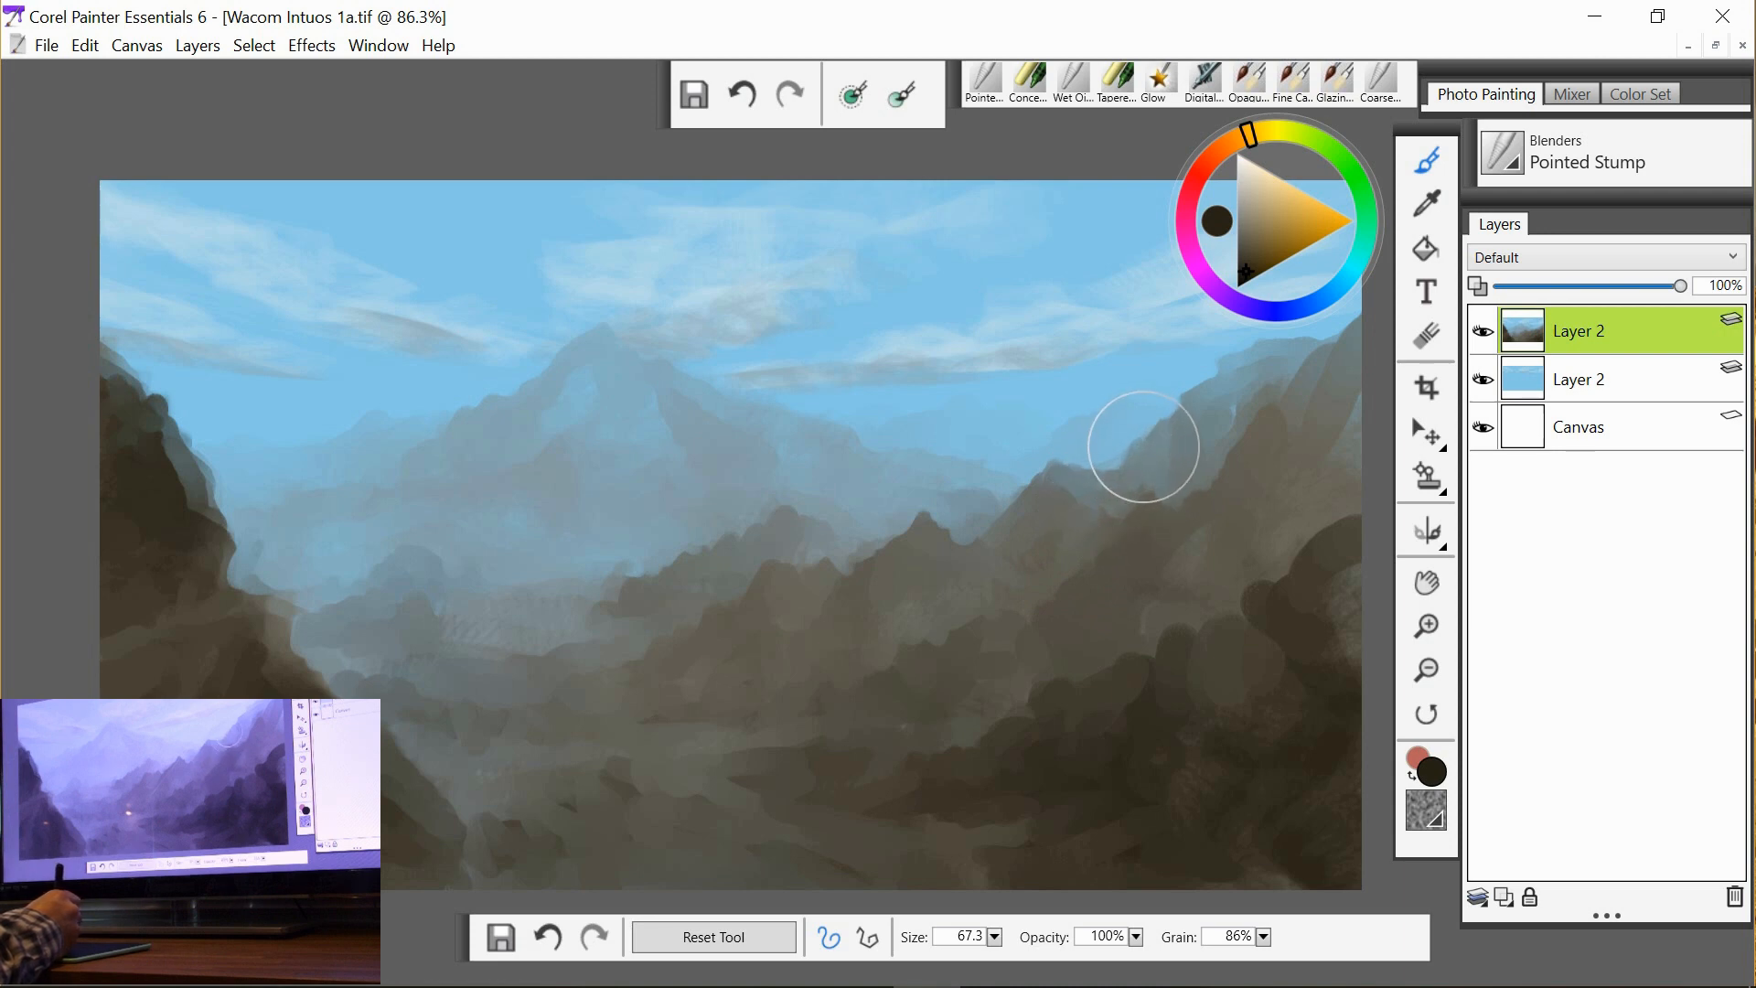
pyautogui.moveTo(1327, 782)
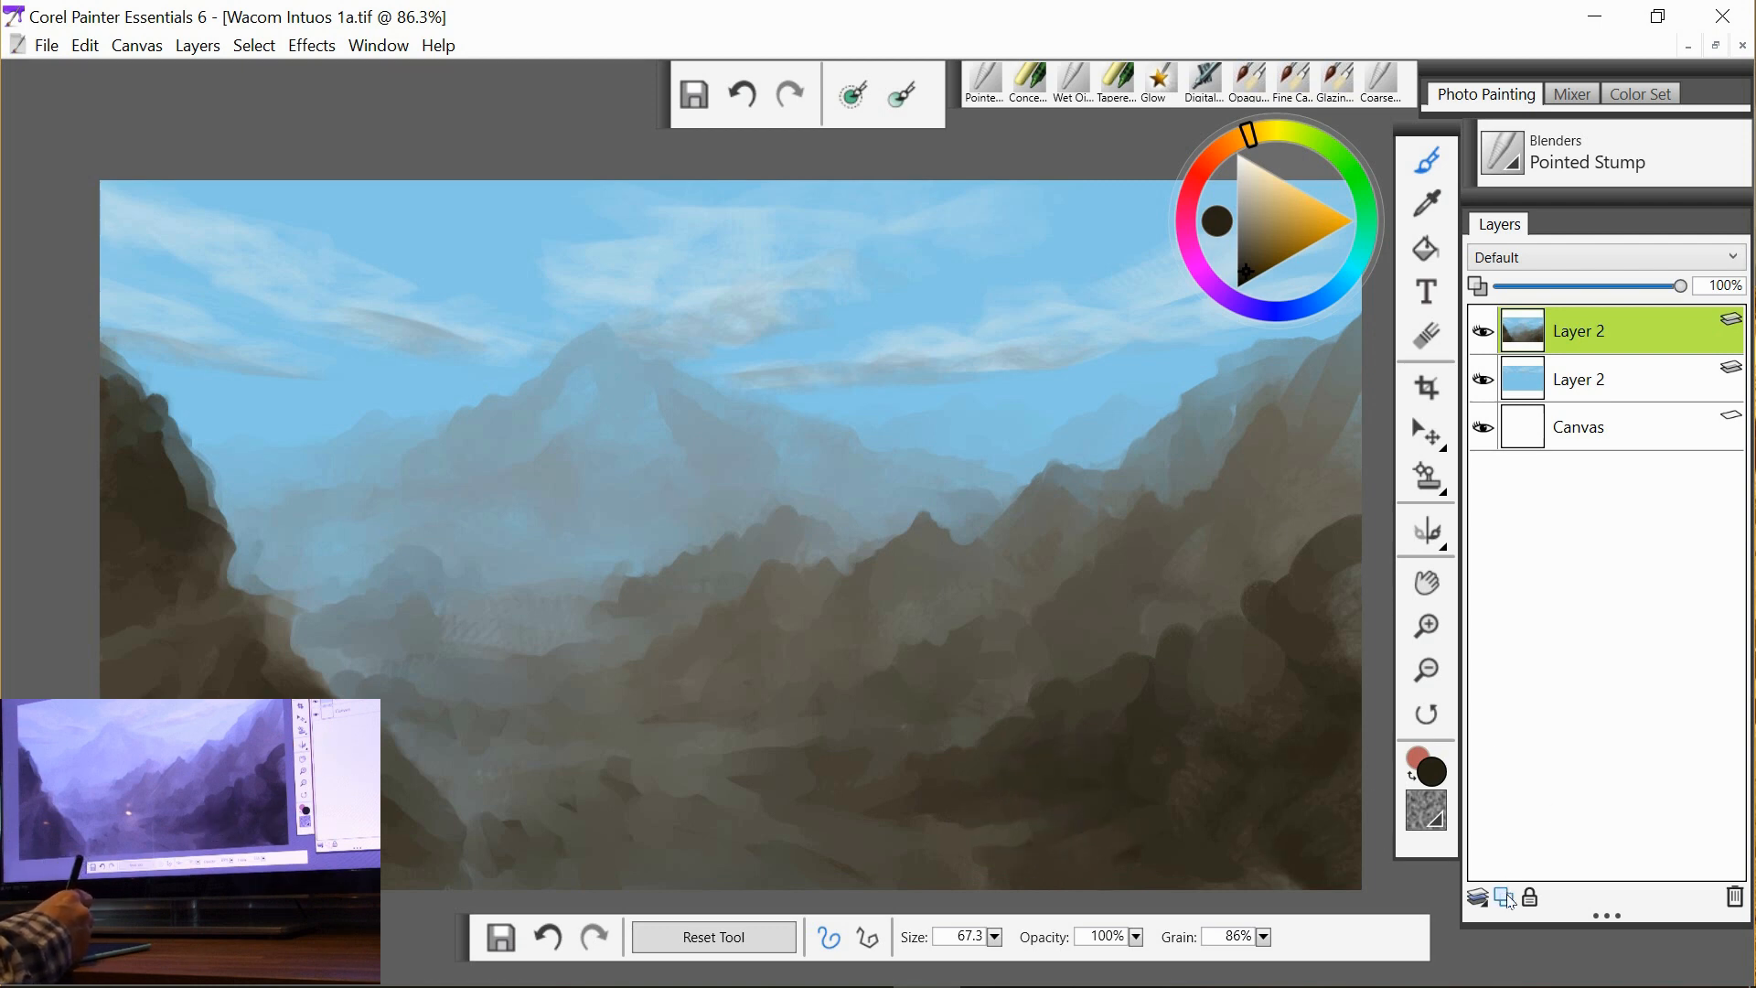
# Add a new Layer 3 set to the Shadow Map composite method and pick a pale blue colour.
pyautogui.click(1502, 896)
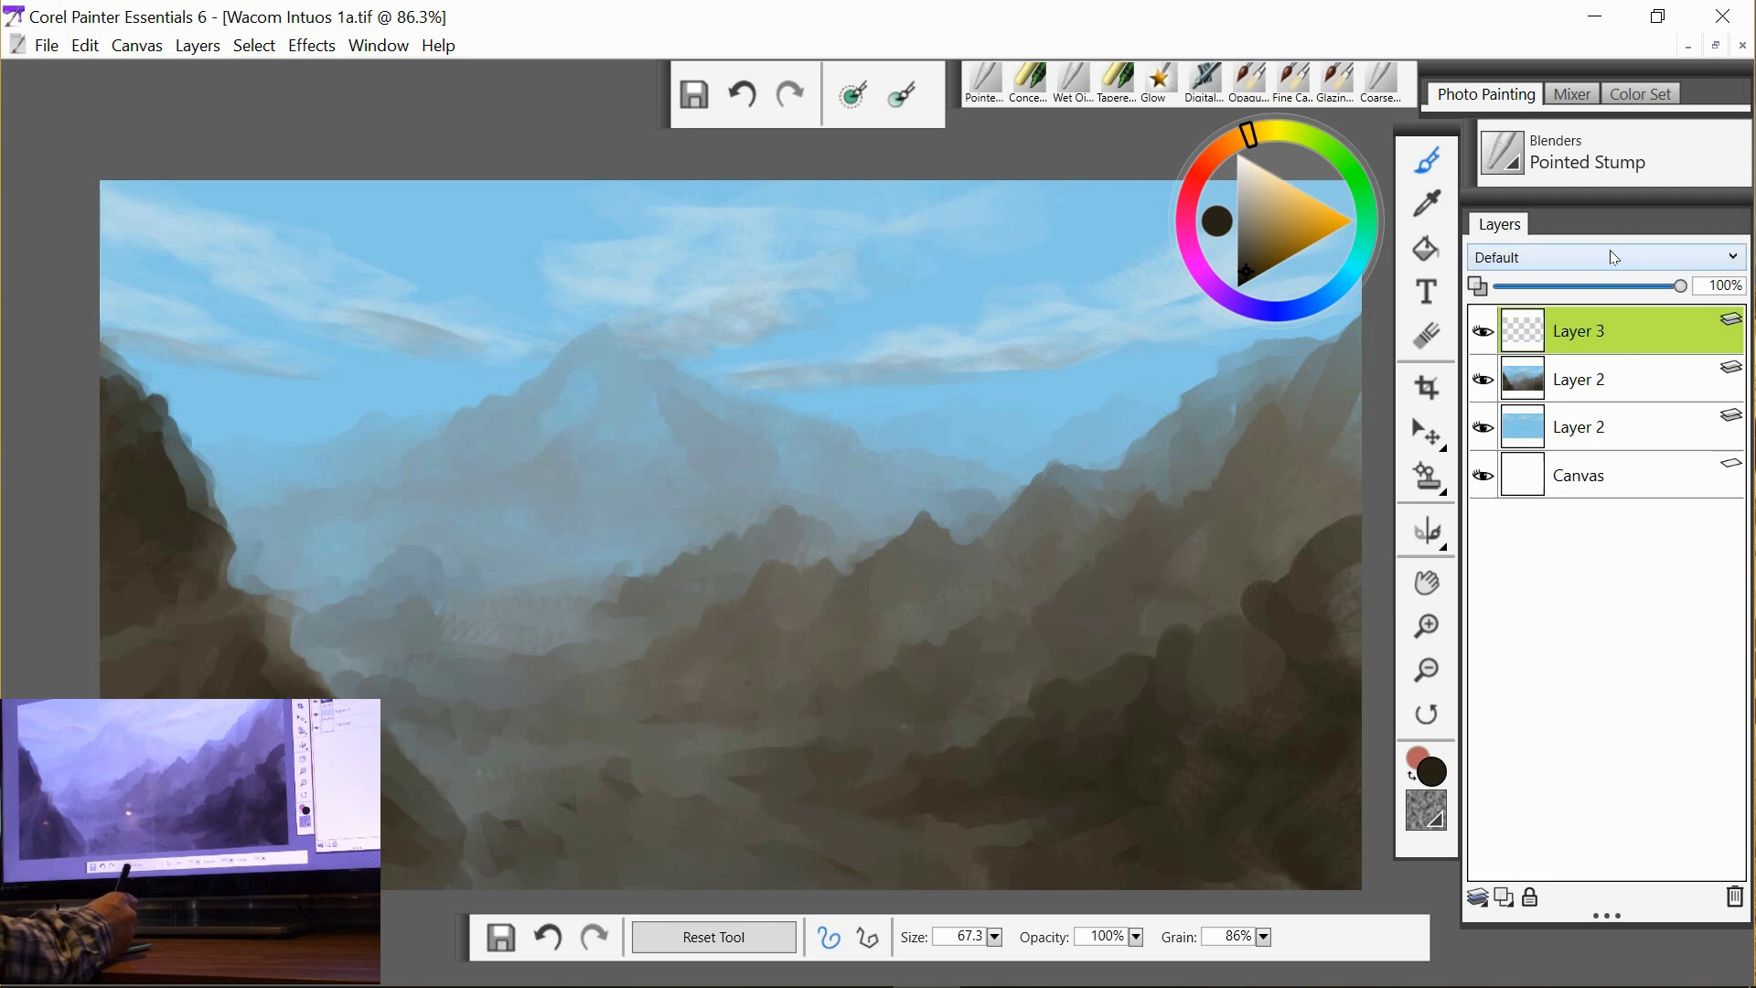
pyautogui.click(1606, 256)
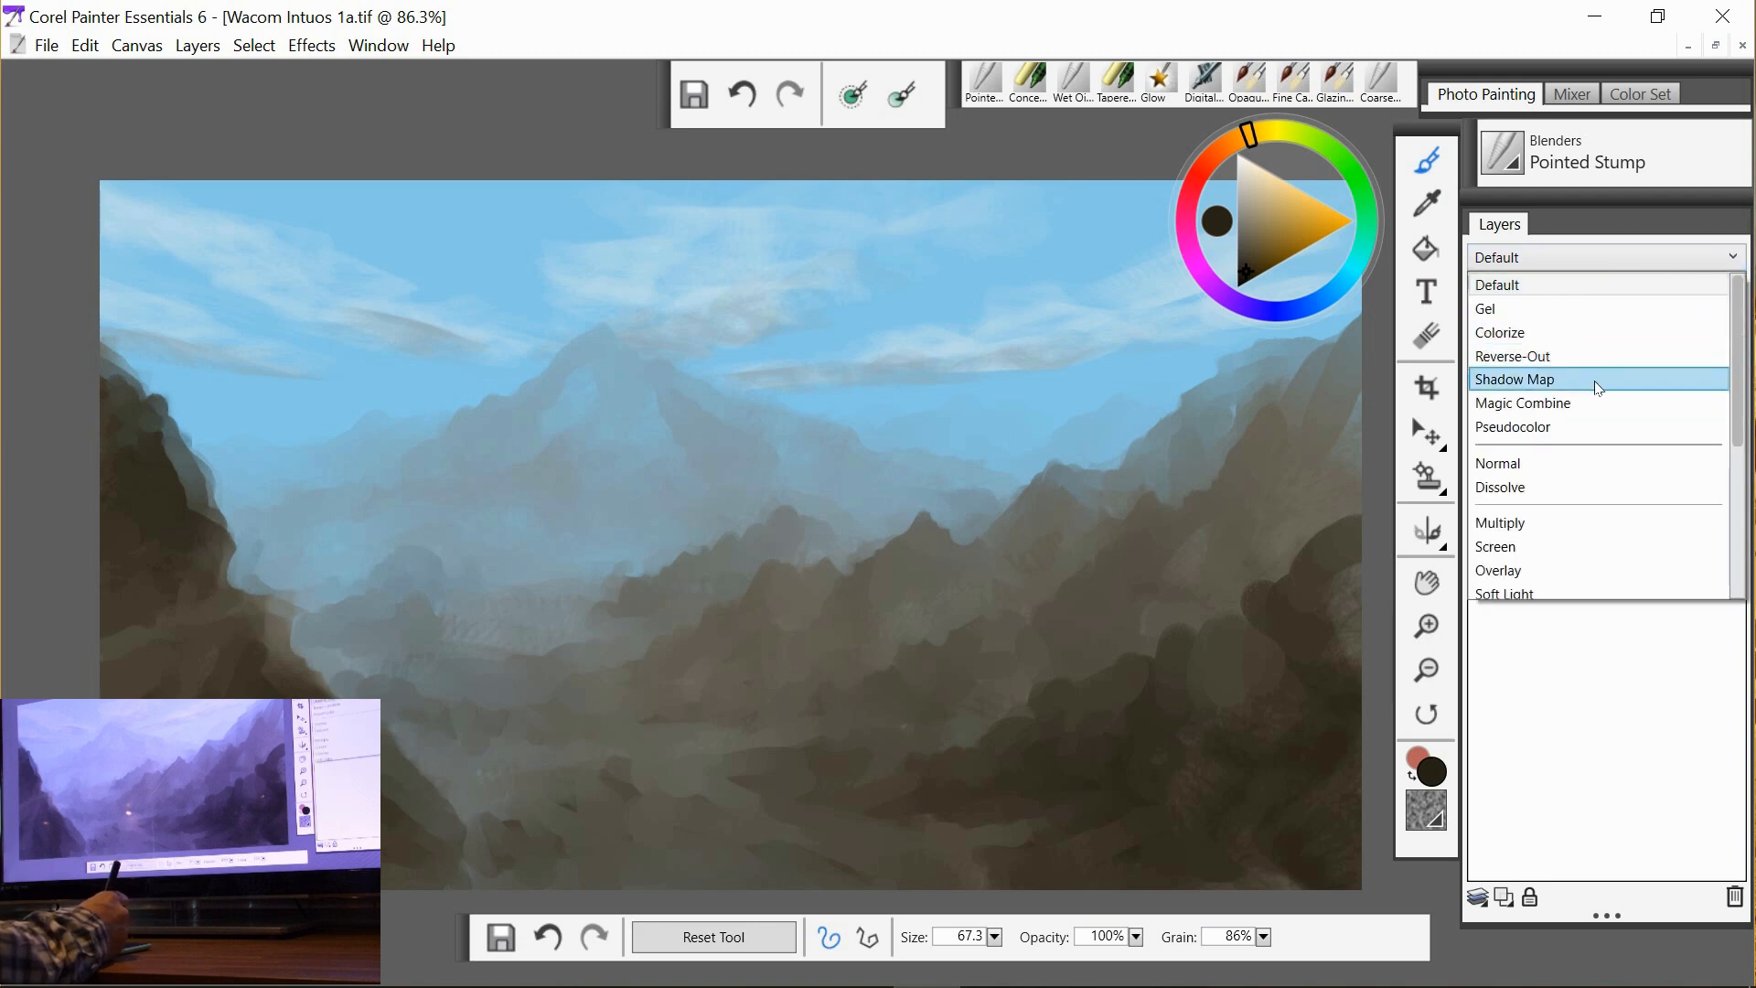
pyautogui.click(1515, 381)
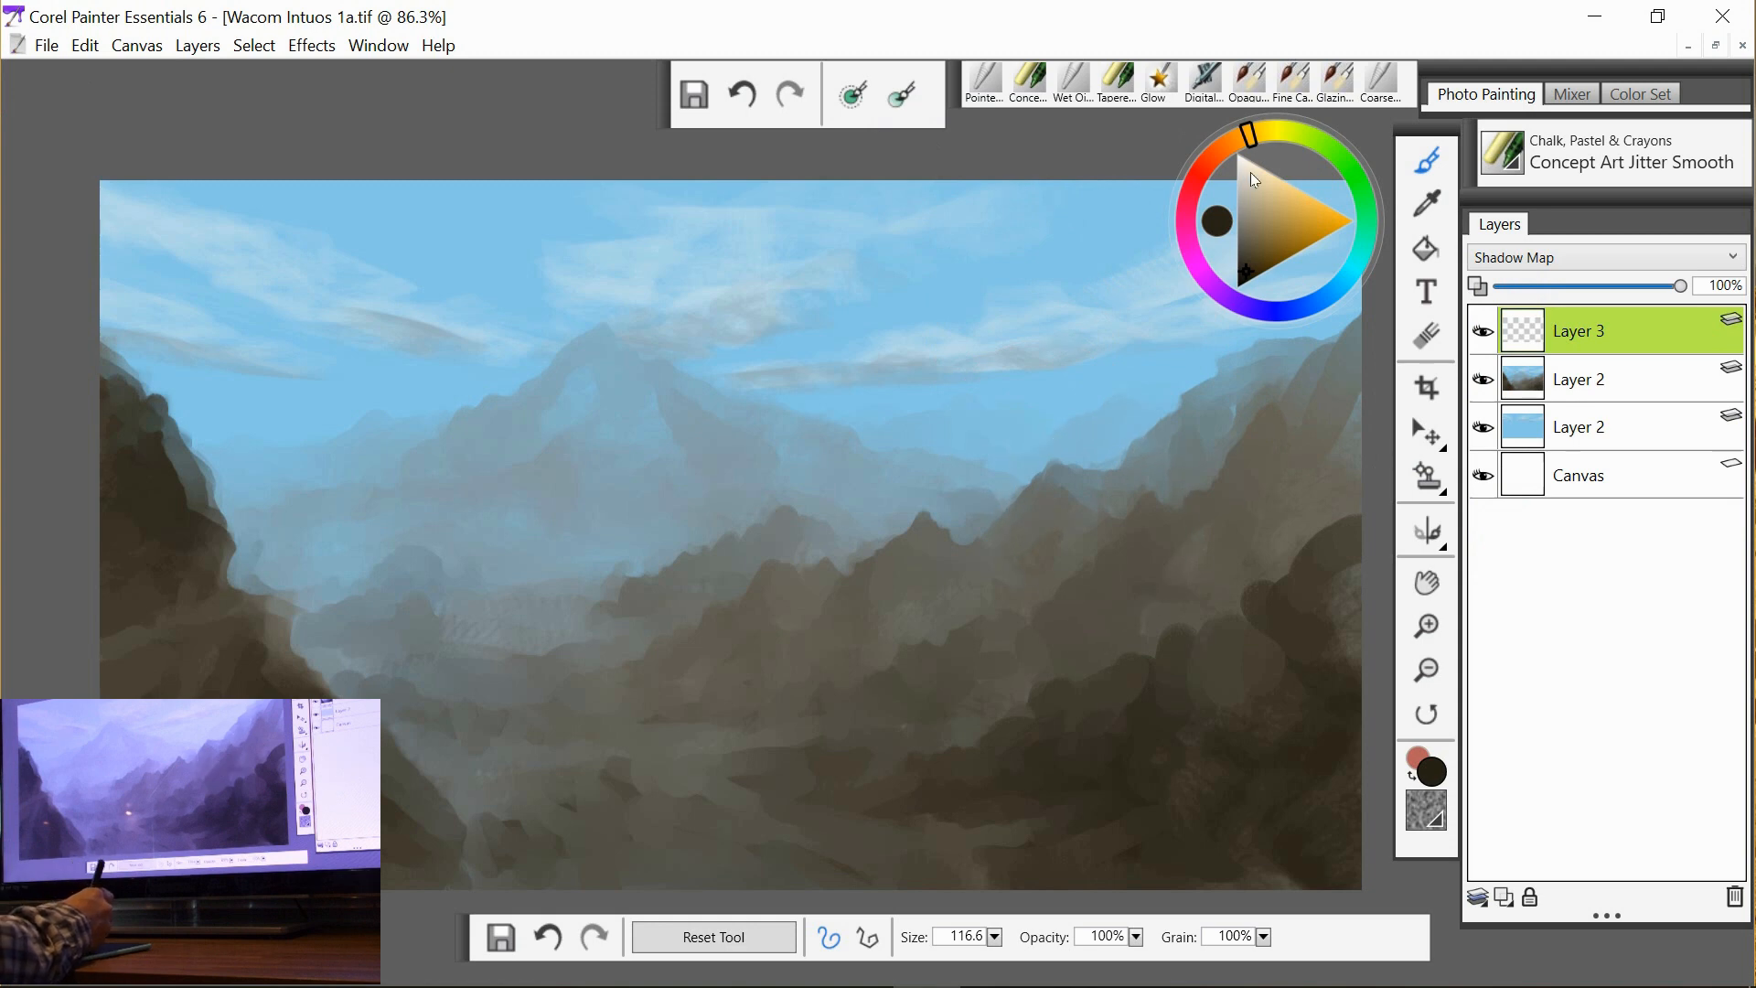
pyautogui.click(1216, 221)
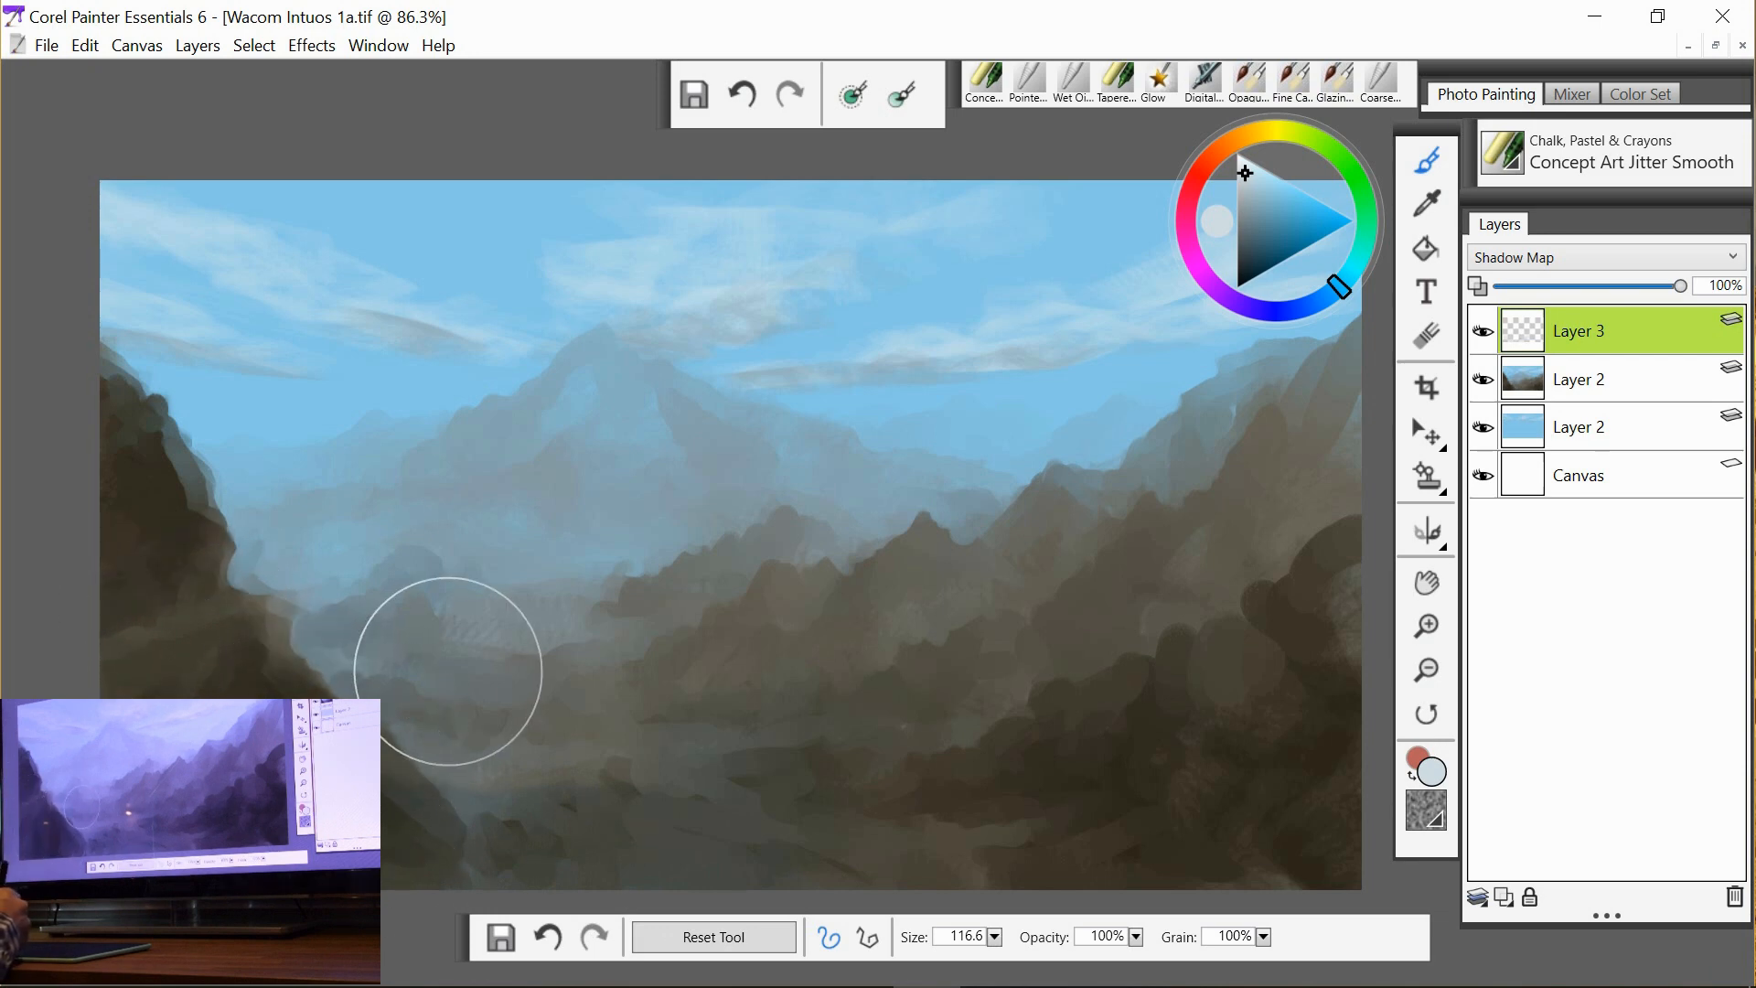
# Paint dark shadow tones over the foothills, base of the main peak, bottom foreground and right-hand mountains.
pyautogui.moveTo(448, 670); pyautogui.dragTo(619, 637)
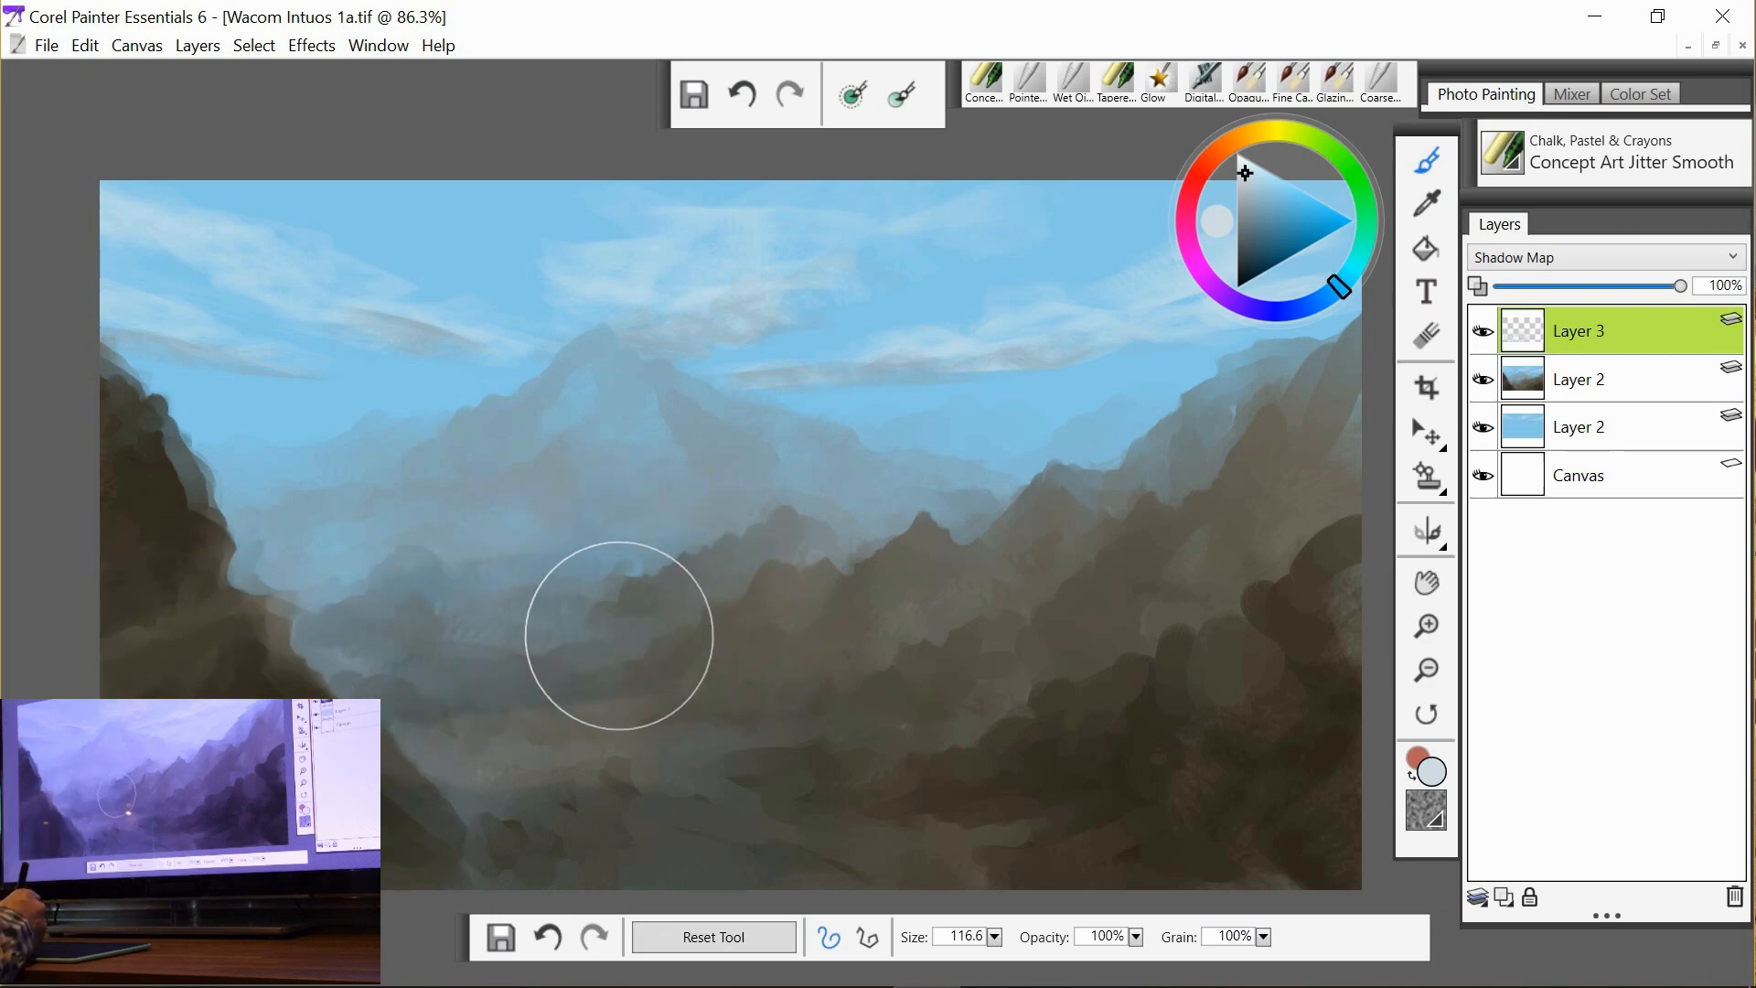
pyautogui.moveTo(622, 636); pyautogui.dragTo(669, 468)
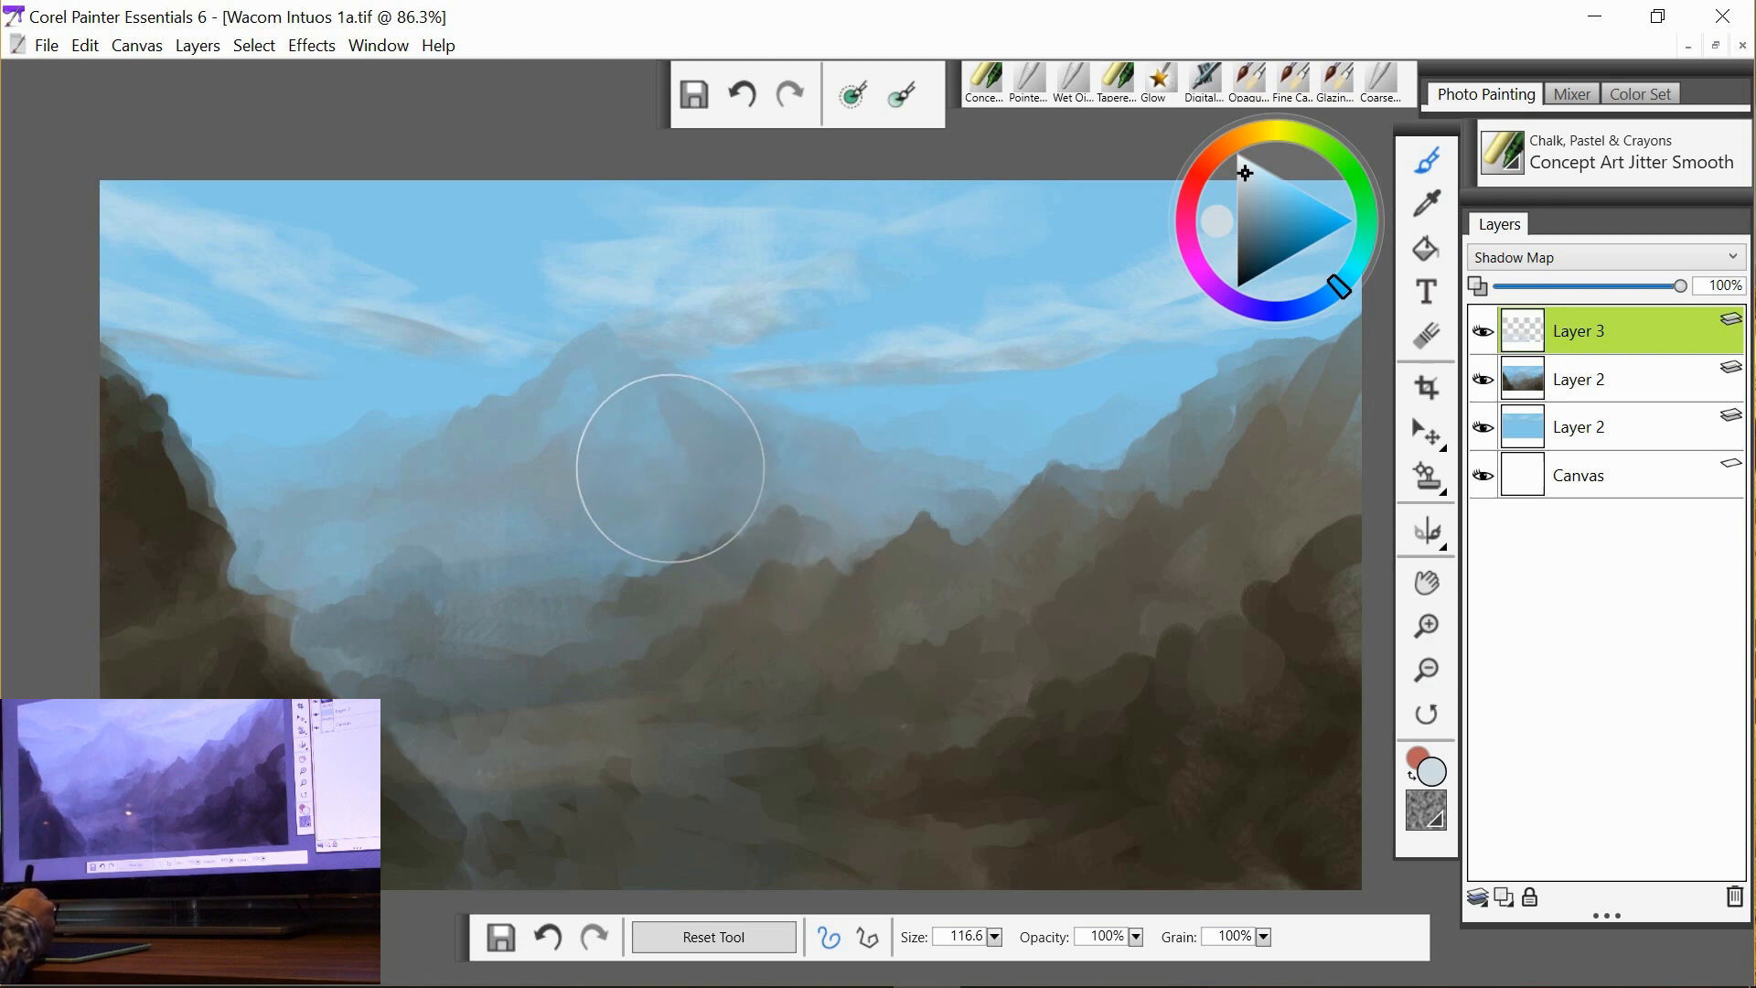
pyautogui.moveTo(669, 466); pyautogui.dragTo(797, 691)
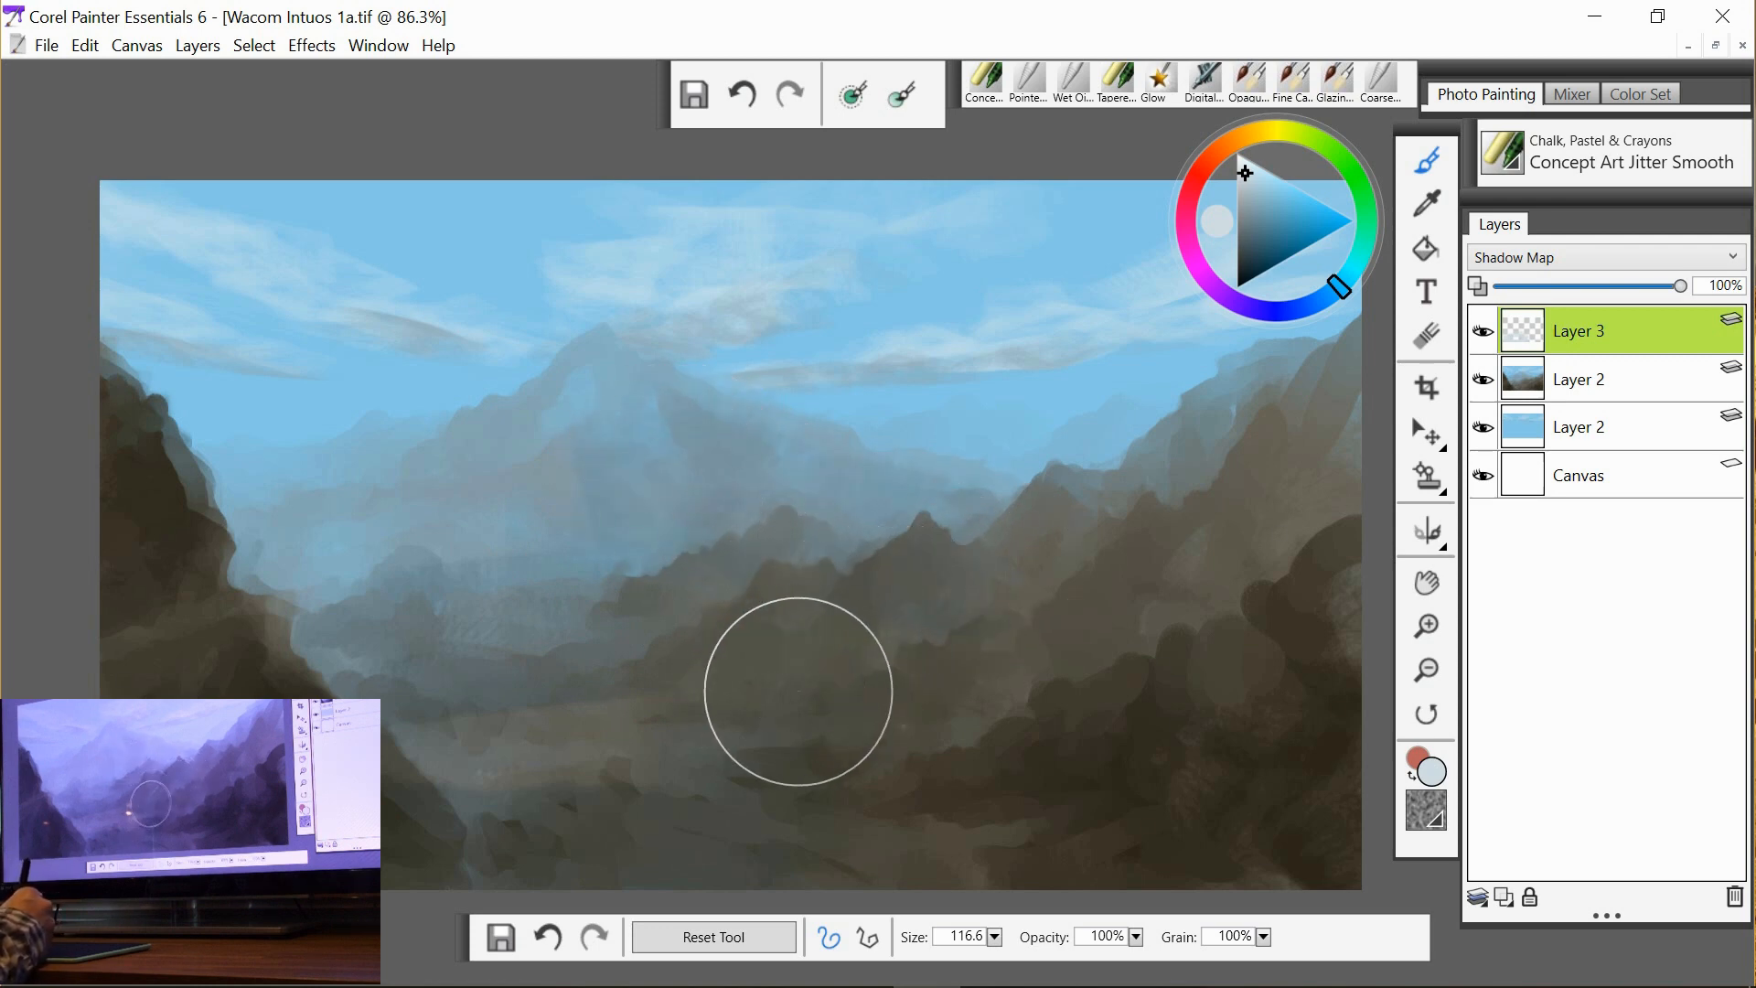
pyautogui.moveTo(798, 690); pyautogui.dragTo(703, 757)
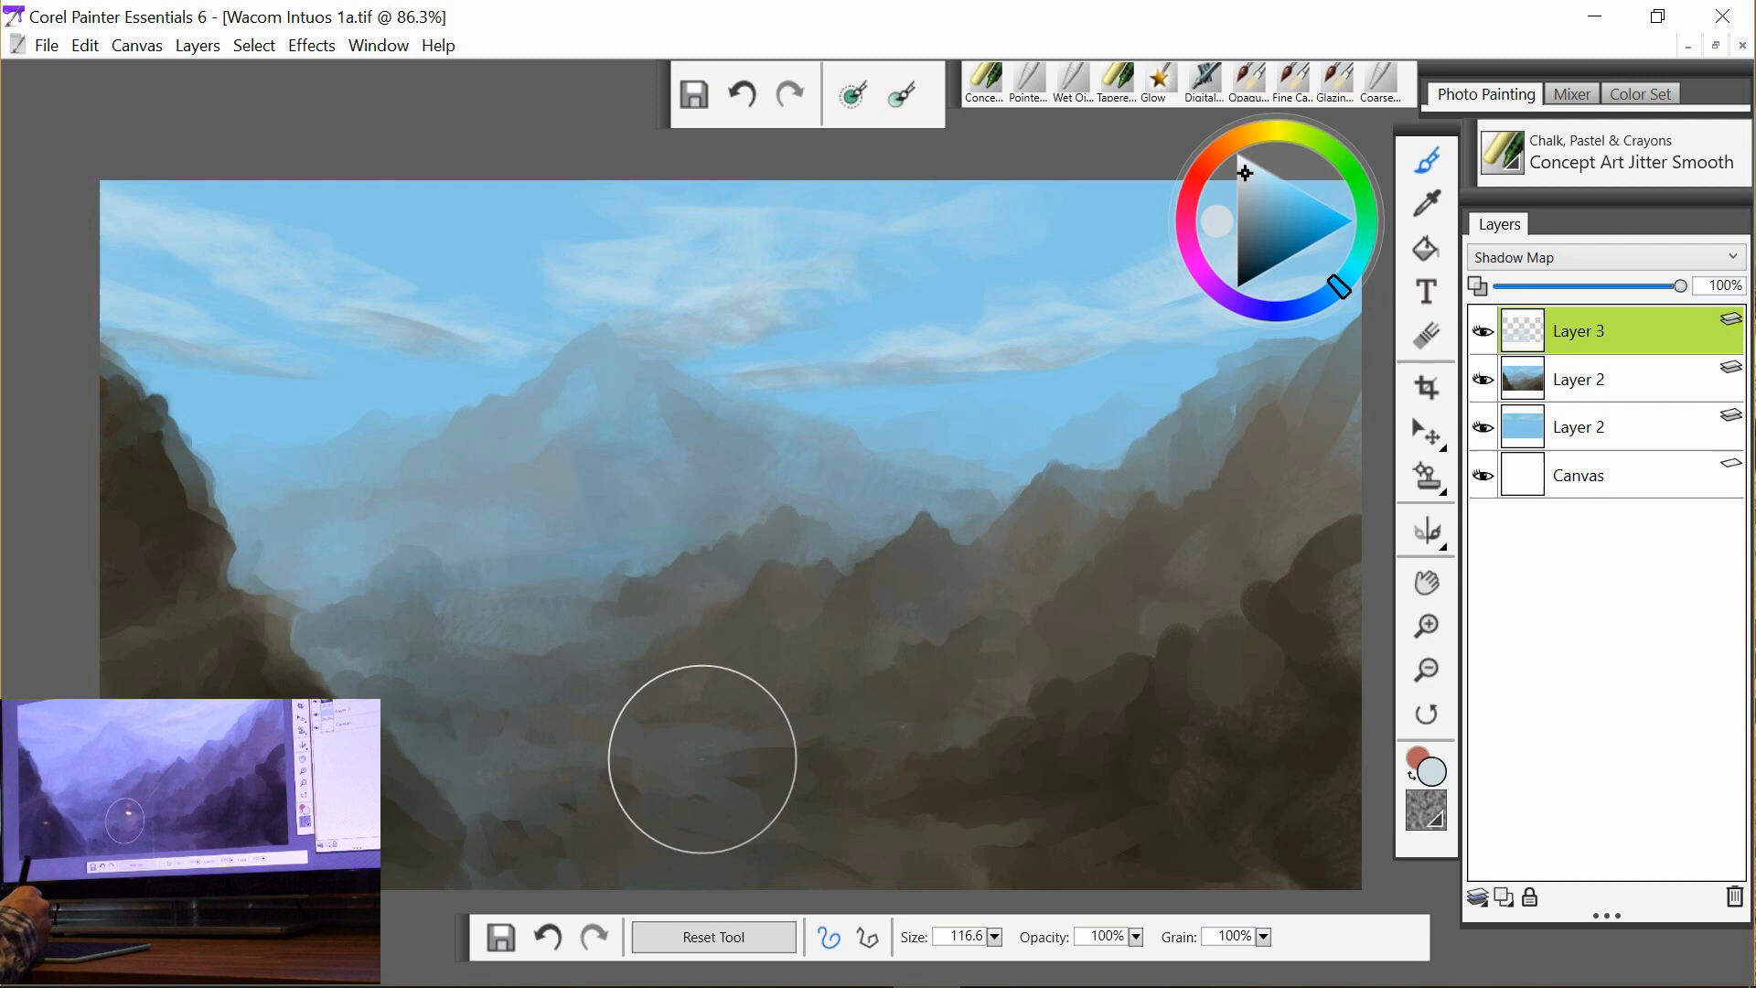
pyautogui.moveTo(702, 758); pyautogui.dragTo(1288, 748)
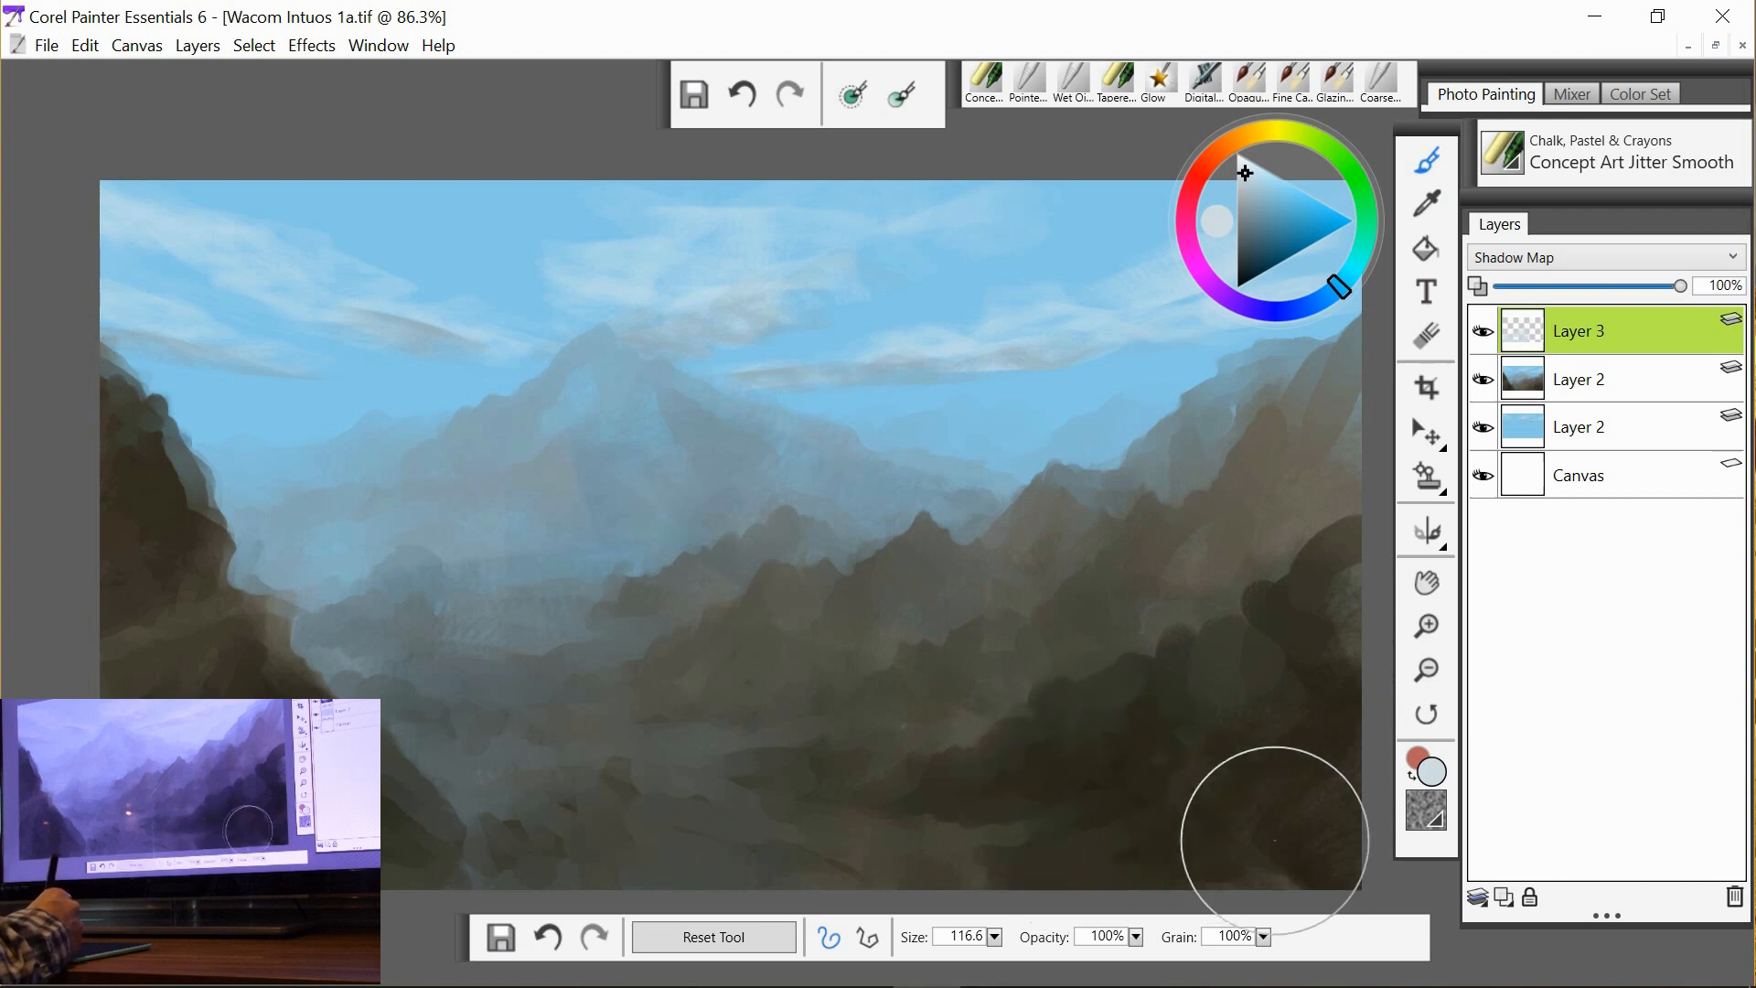
pyautogui.moveTo(942, 846)
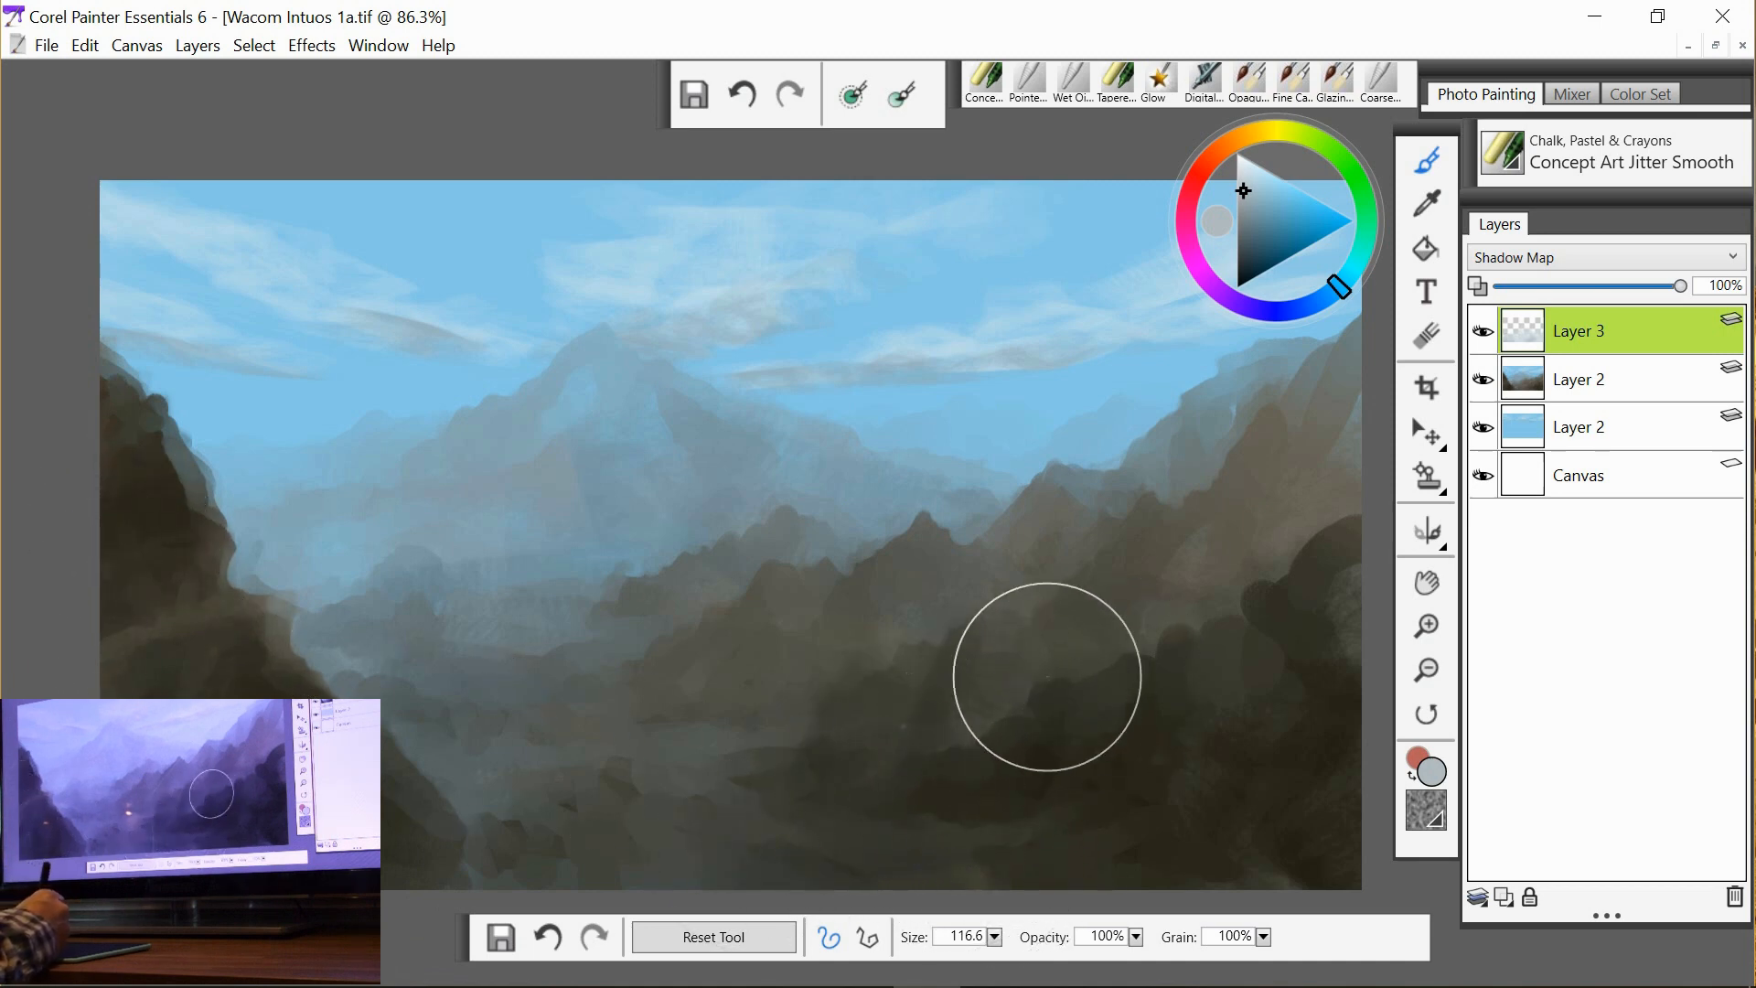
pyautogui.moveTo(1047, 675); pyautogui.dragTo(1299, 549)
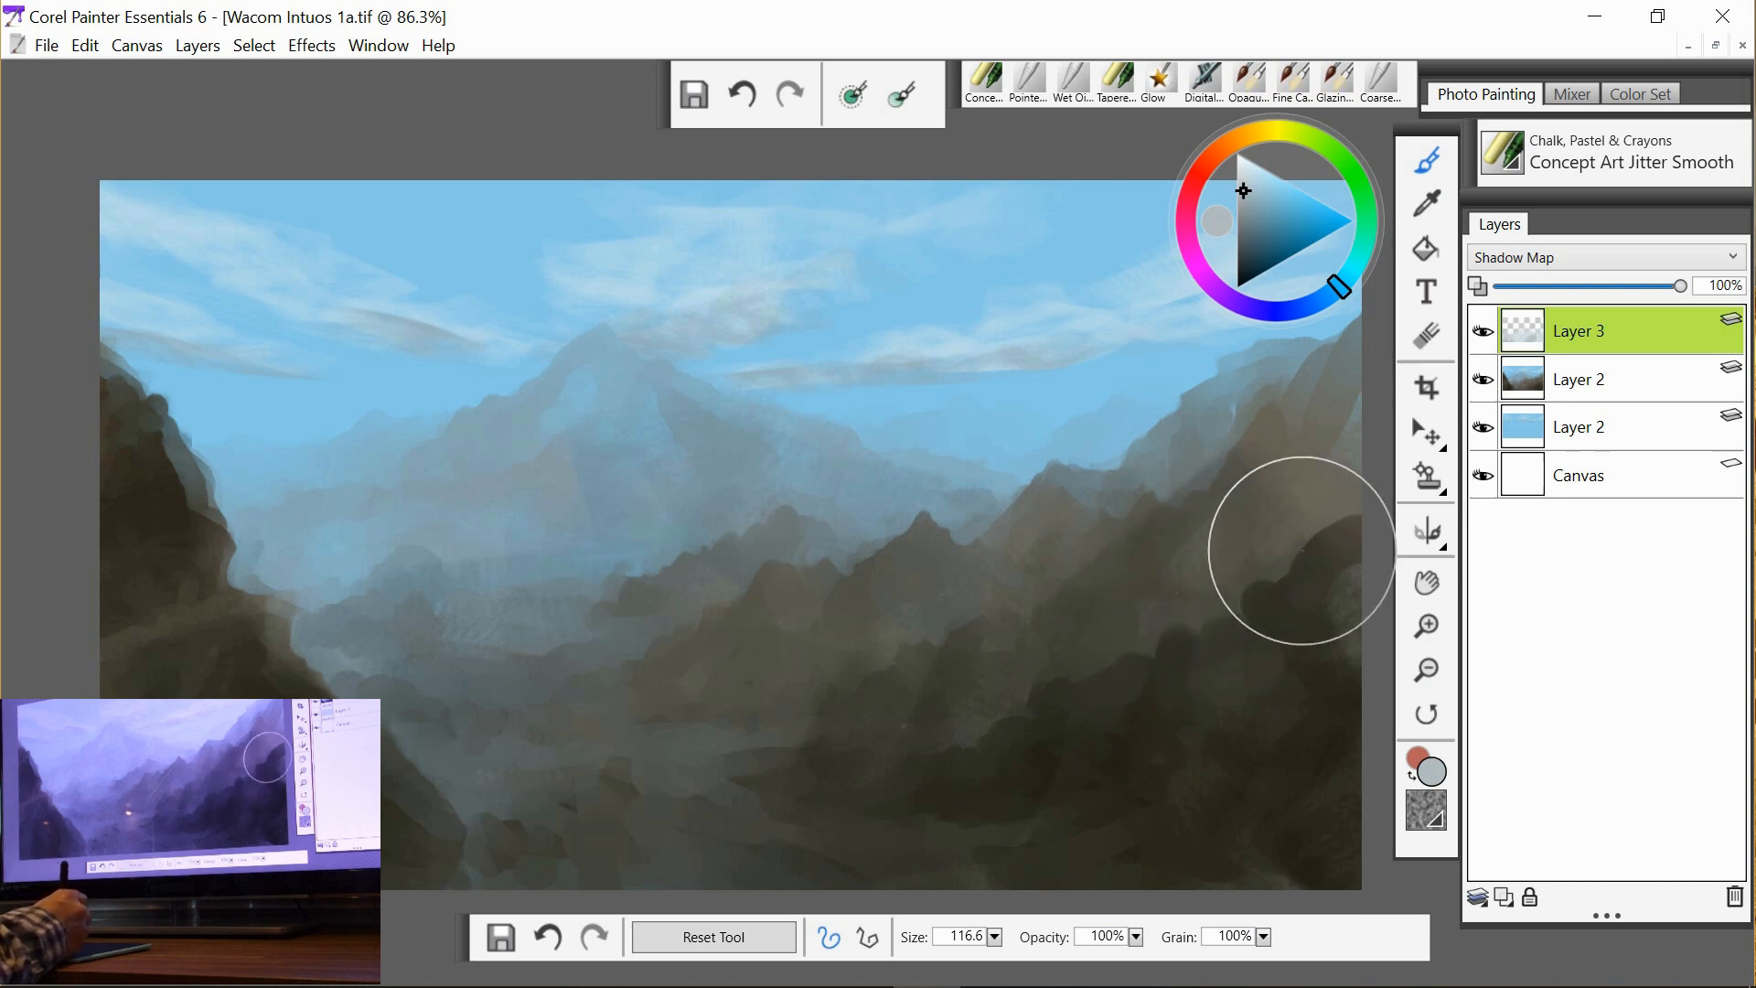
pyautogui.moveTo(1186, 885)
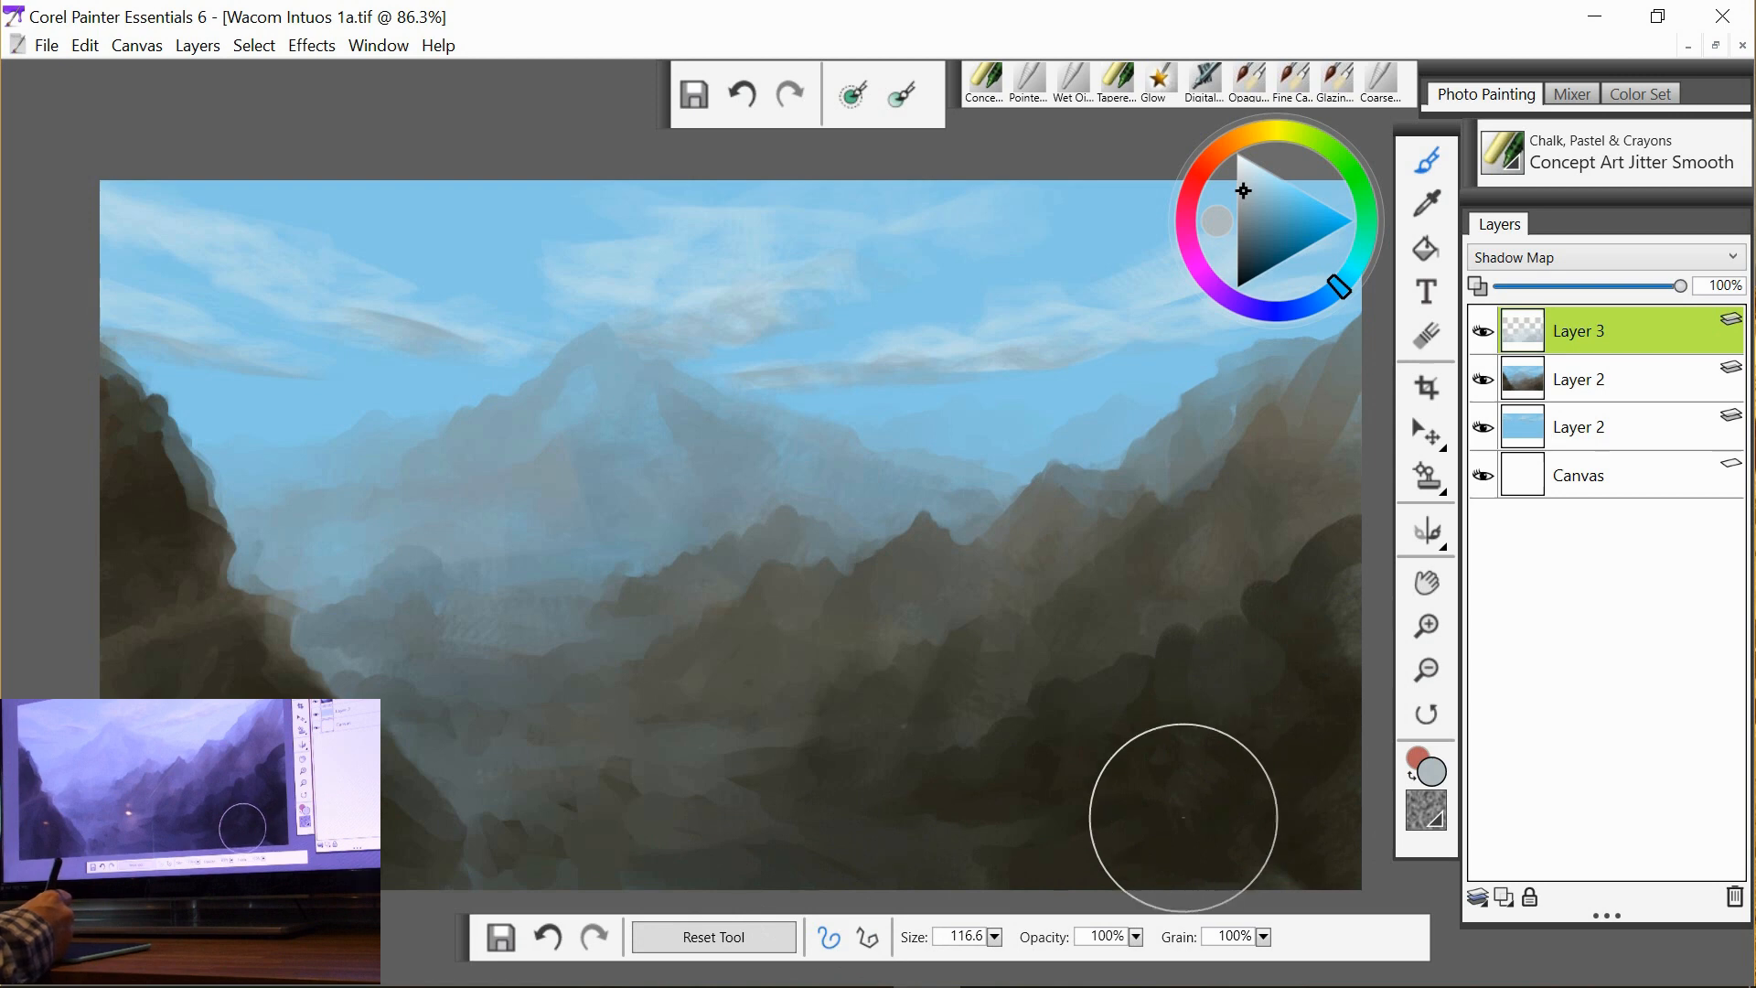
pyautogui.moveTo(1325, 644)
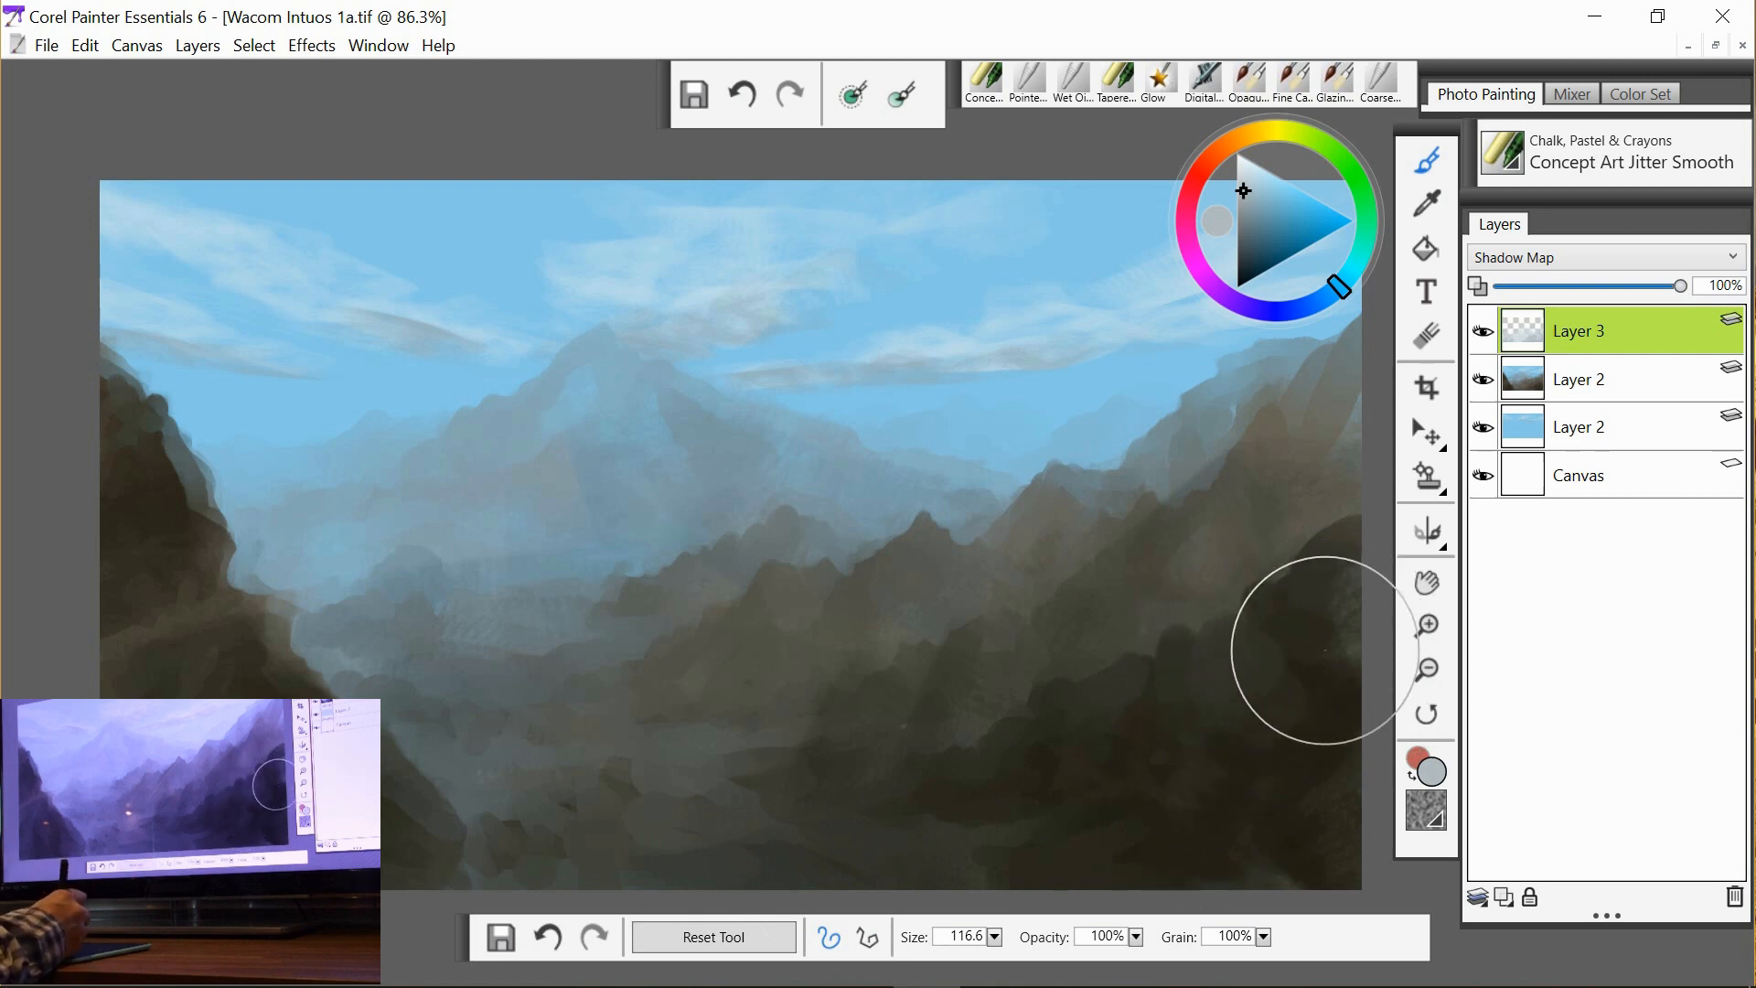
pyautogui.moveTo(499, 697)
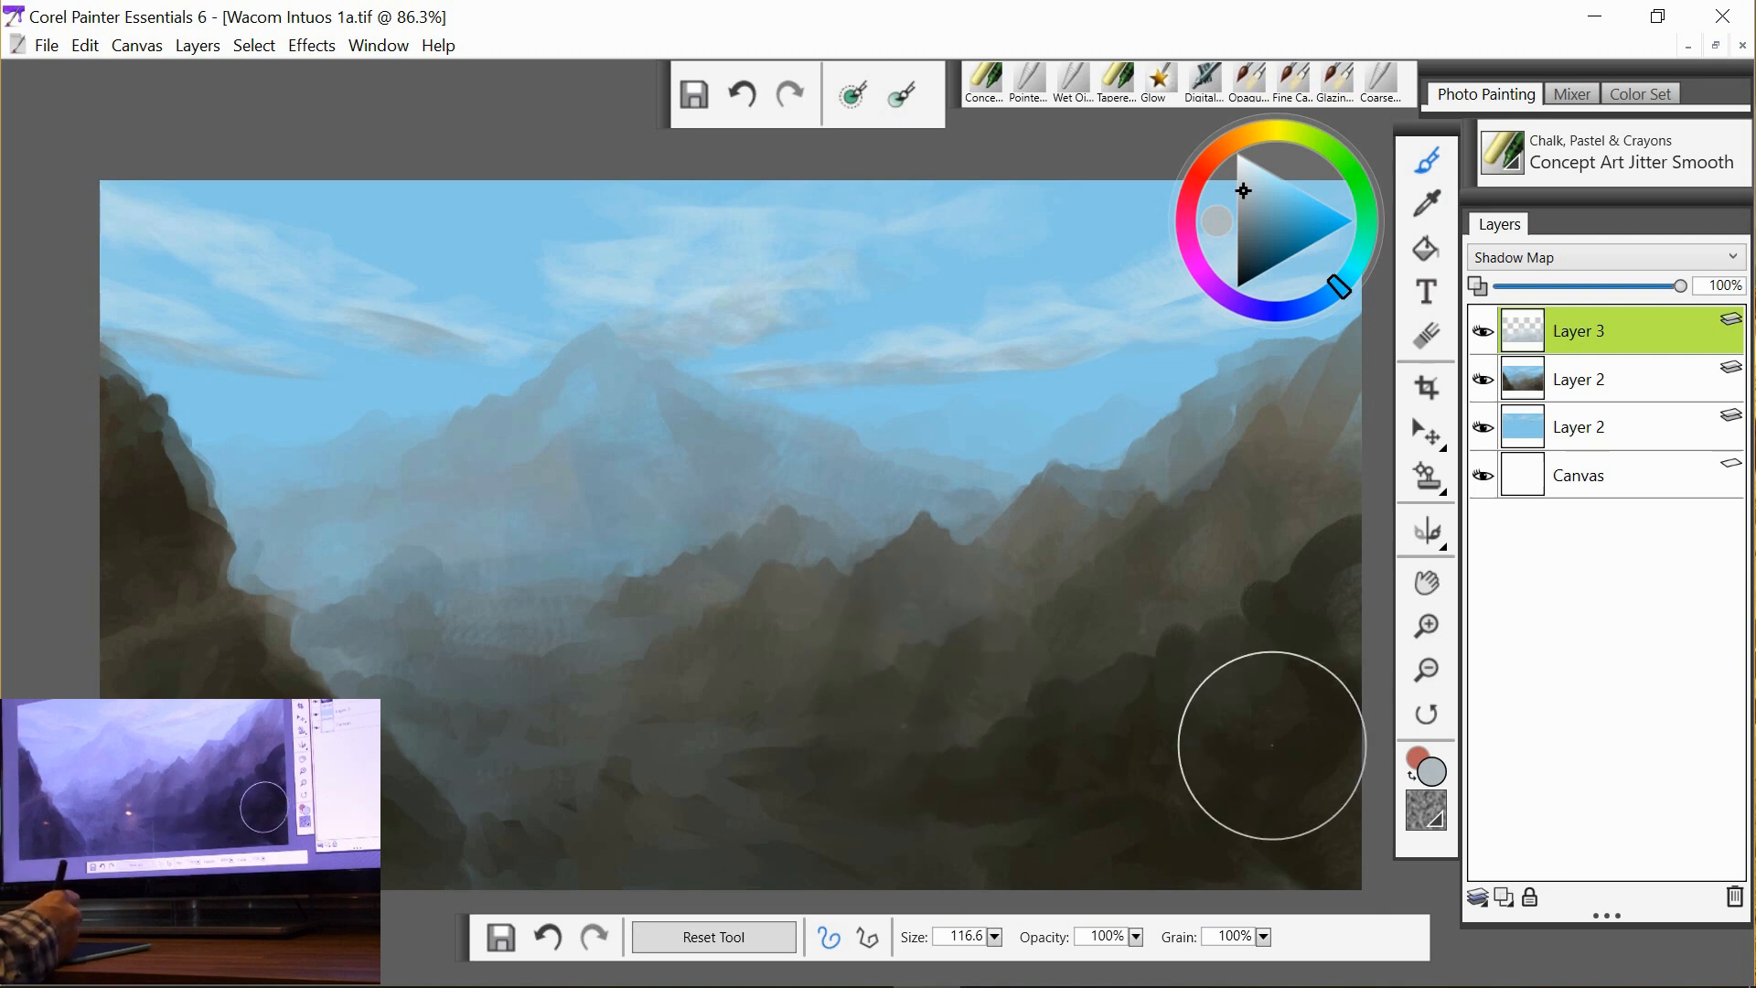
pyautogui.moveTo(920, 637)
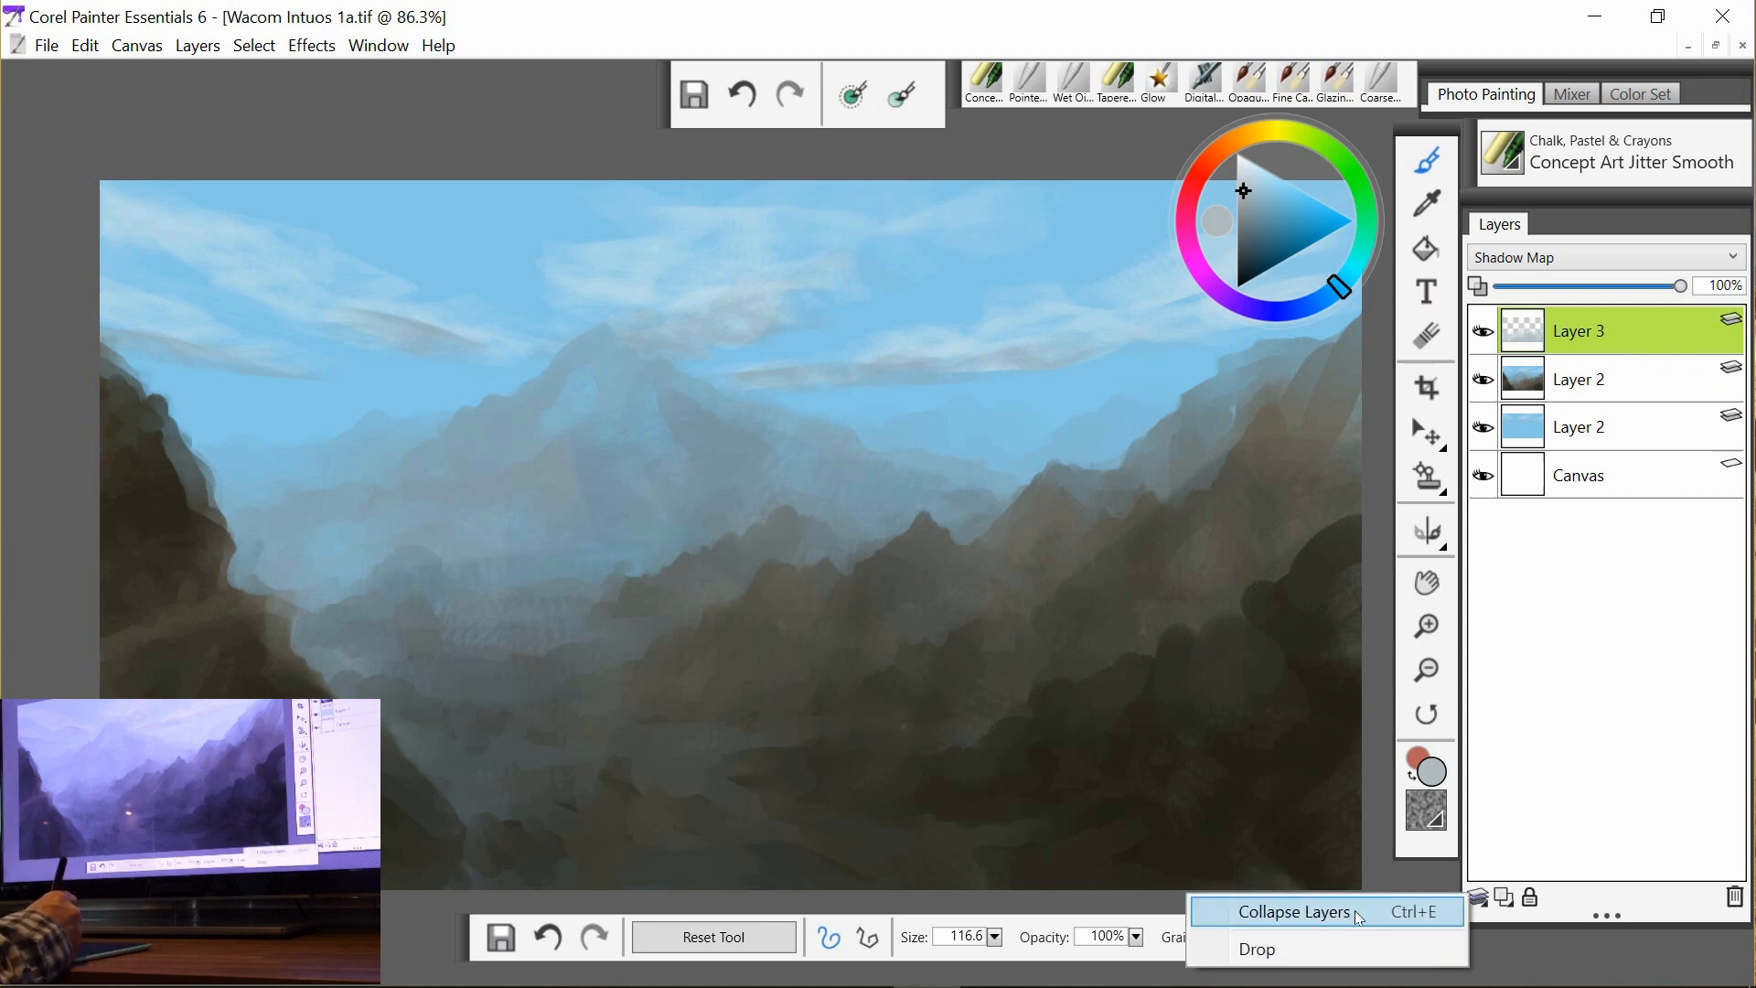
# Set Layer 3's composite method back to Default, keeping the darkened foreground.
pyautogui.click(1295, 912)
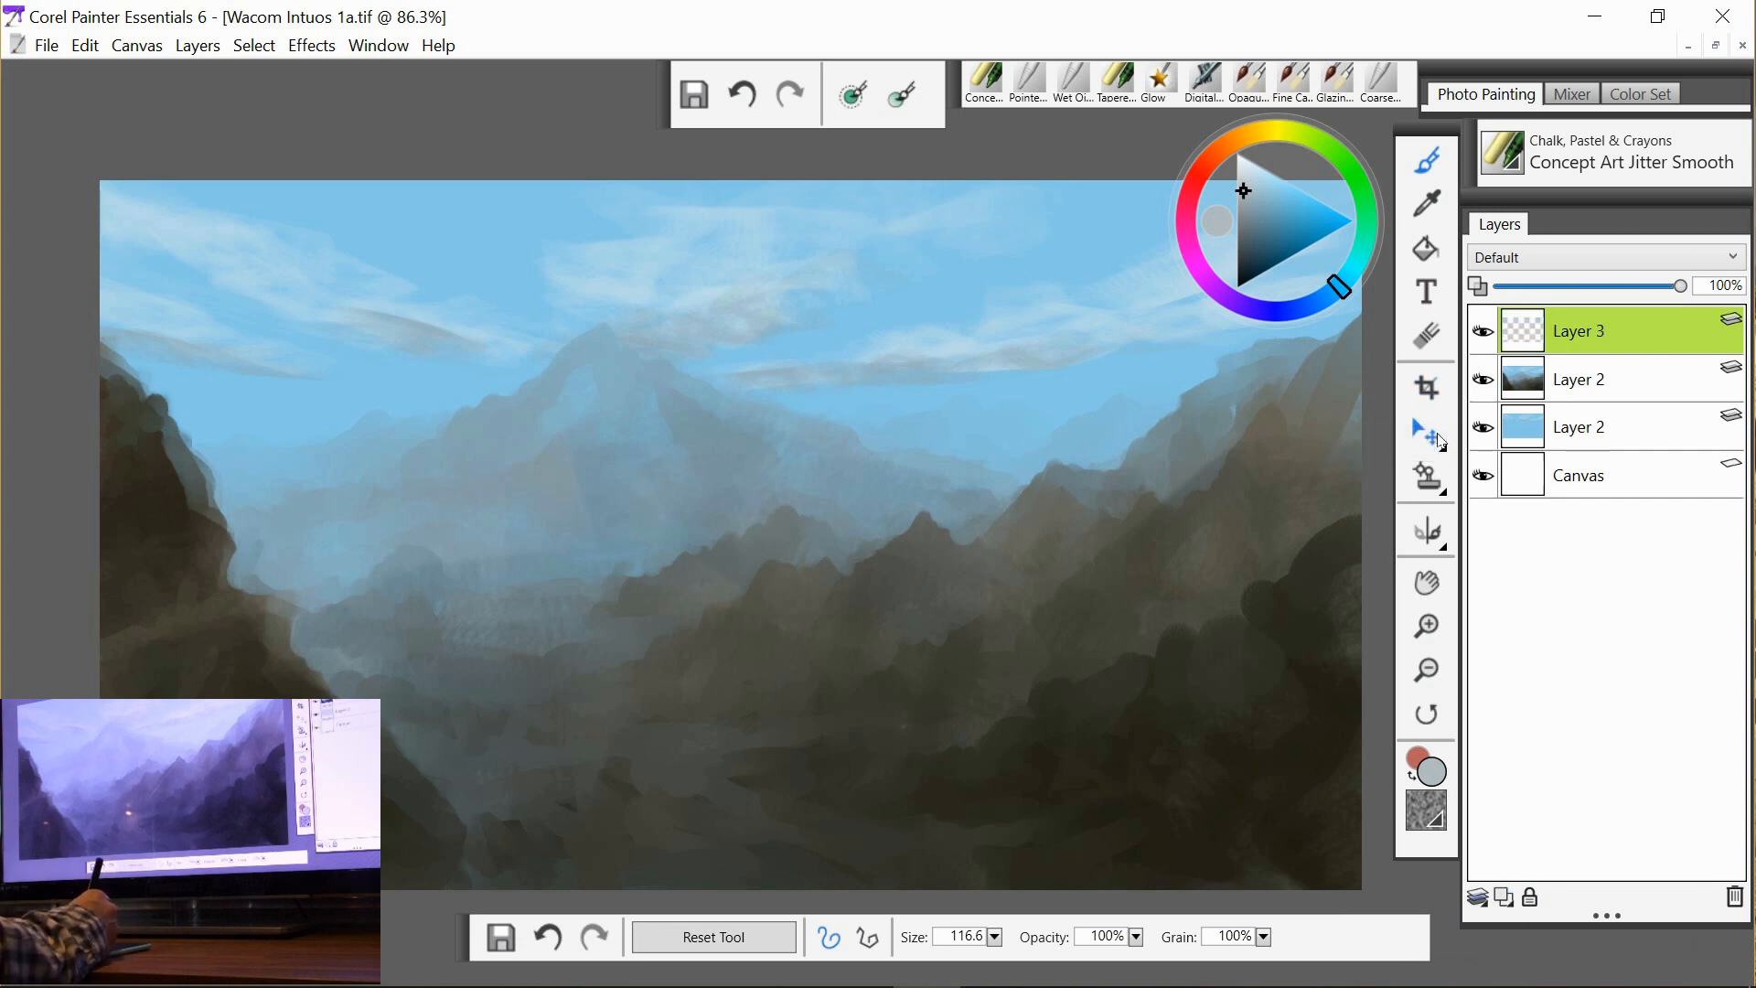
# Lasso a winding river shape through the valley, fill it light blue with the Paint Bucket and deselect.
pyautogui.click(1426, 432)
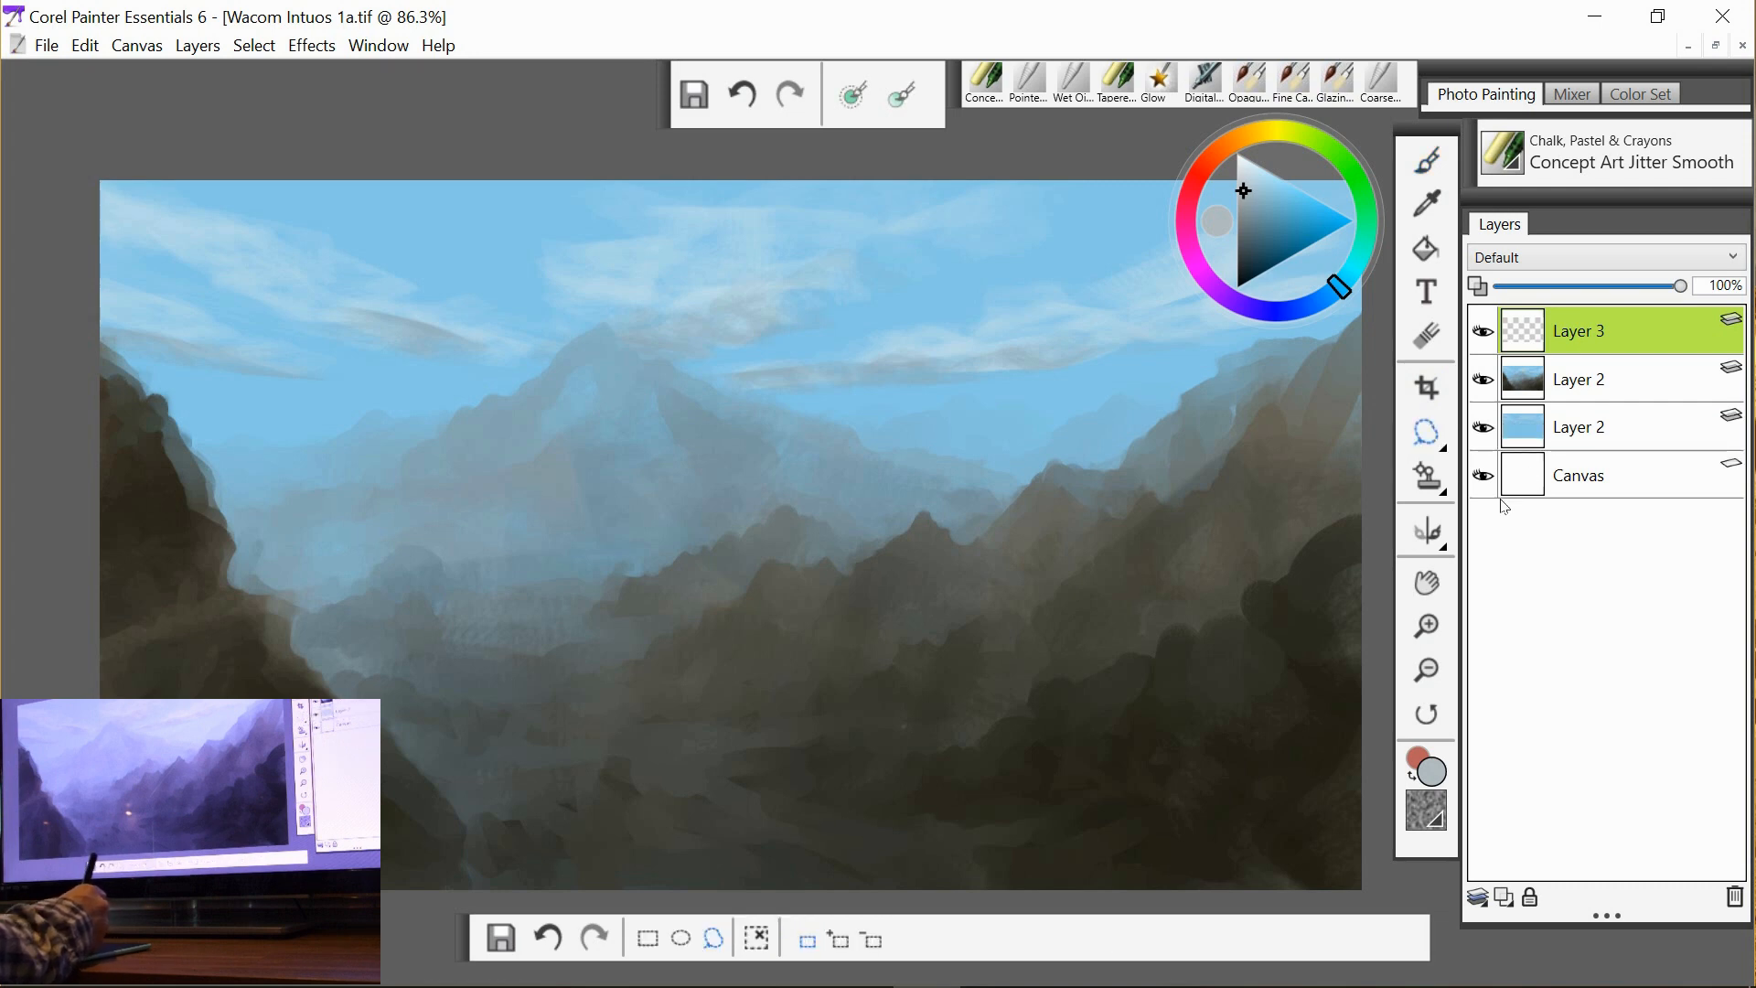
pyautogui.moveTo(575, 589)
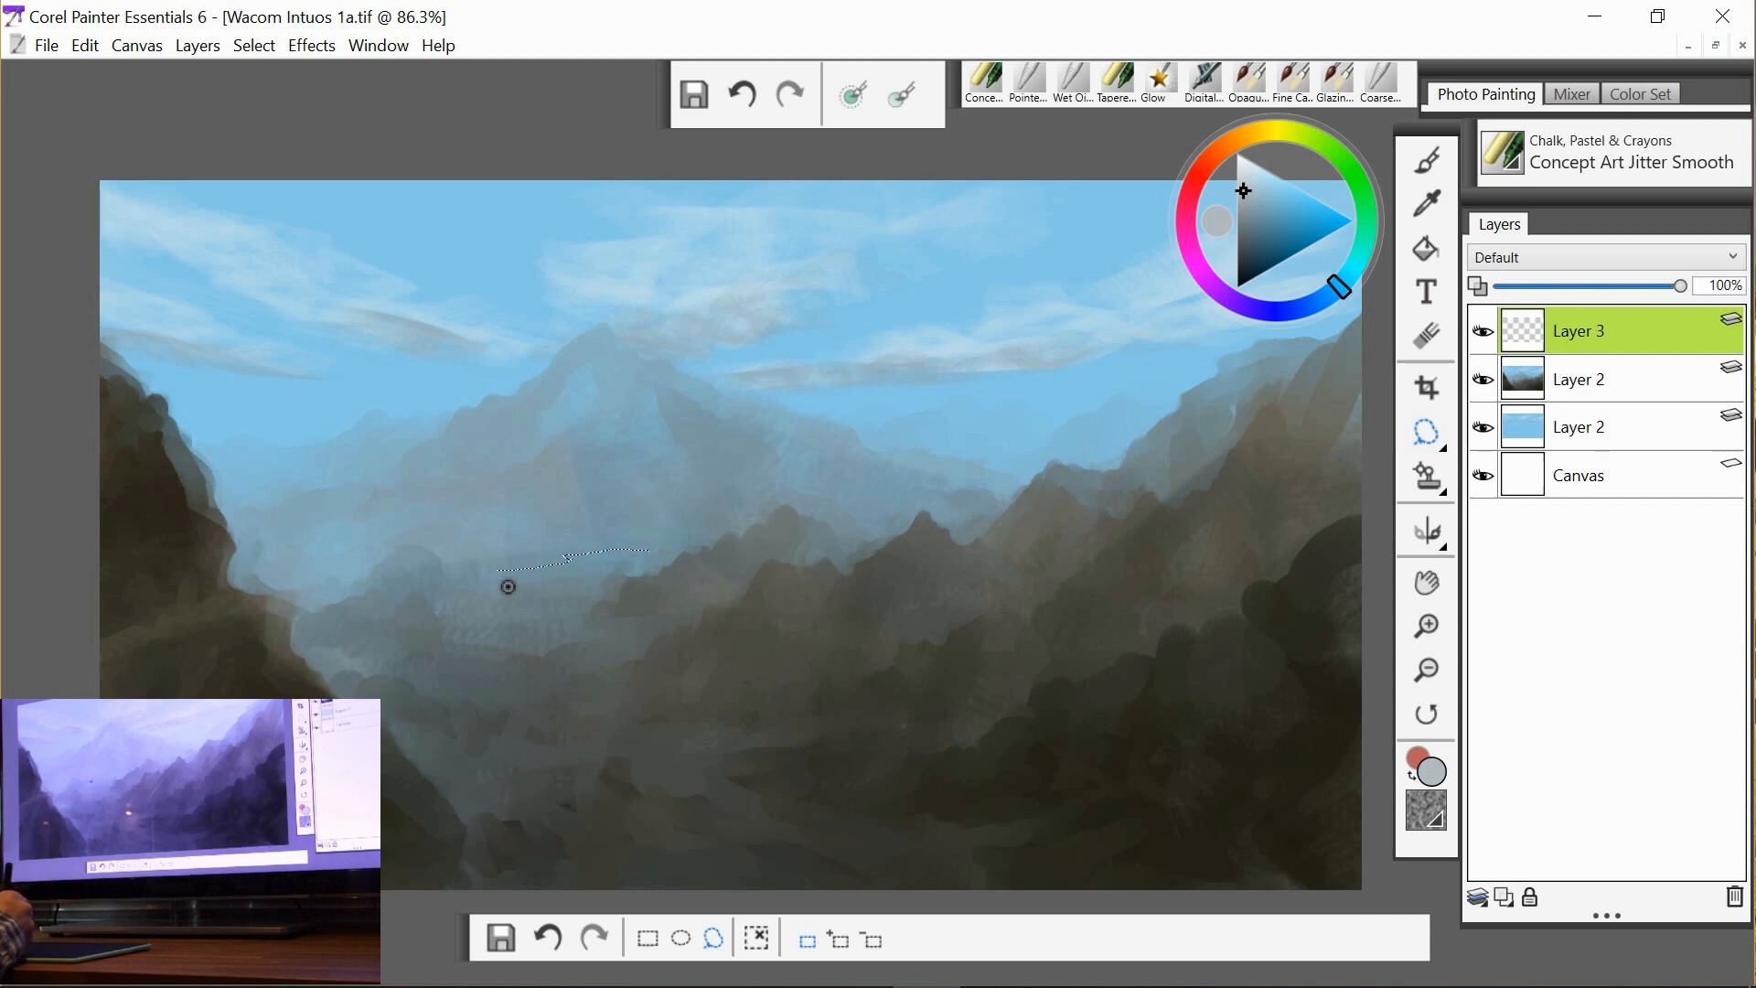
pyautogui.moveTo(528, 597)
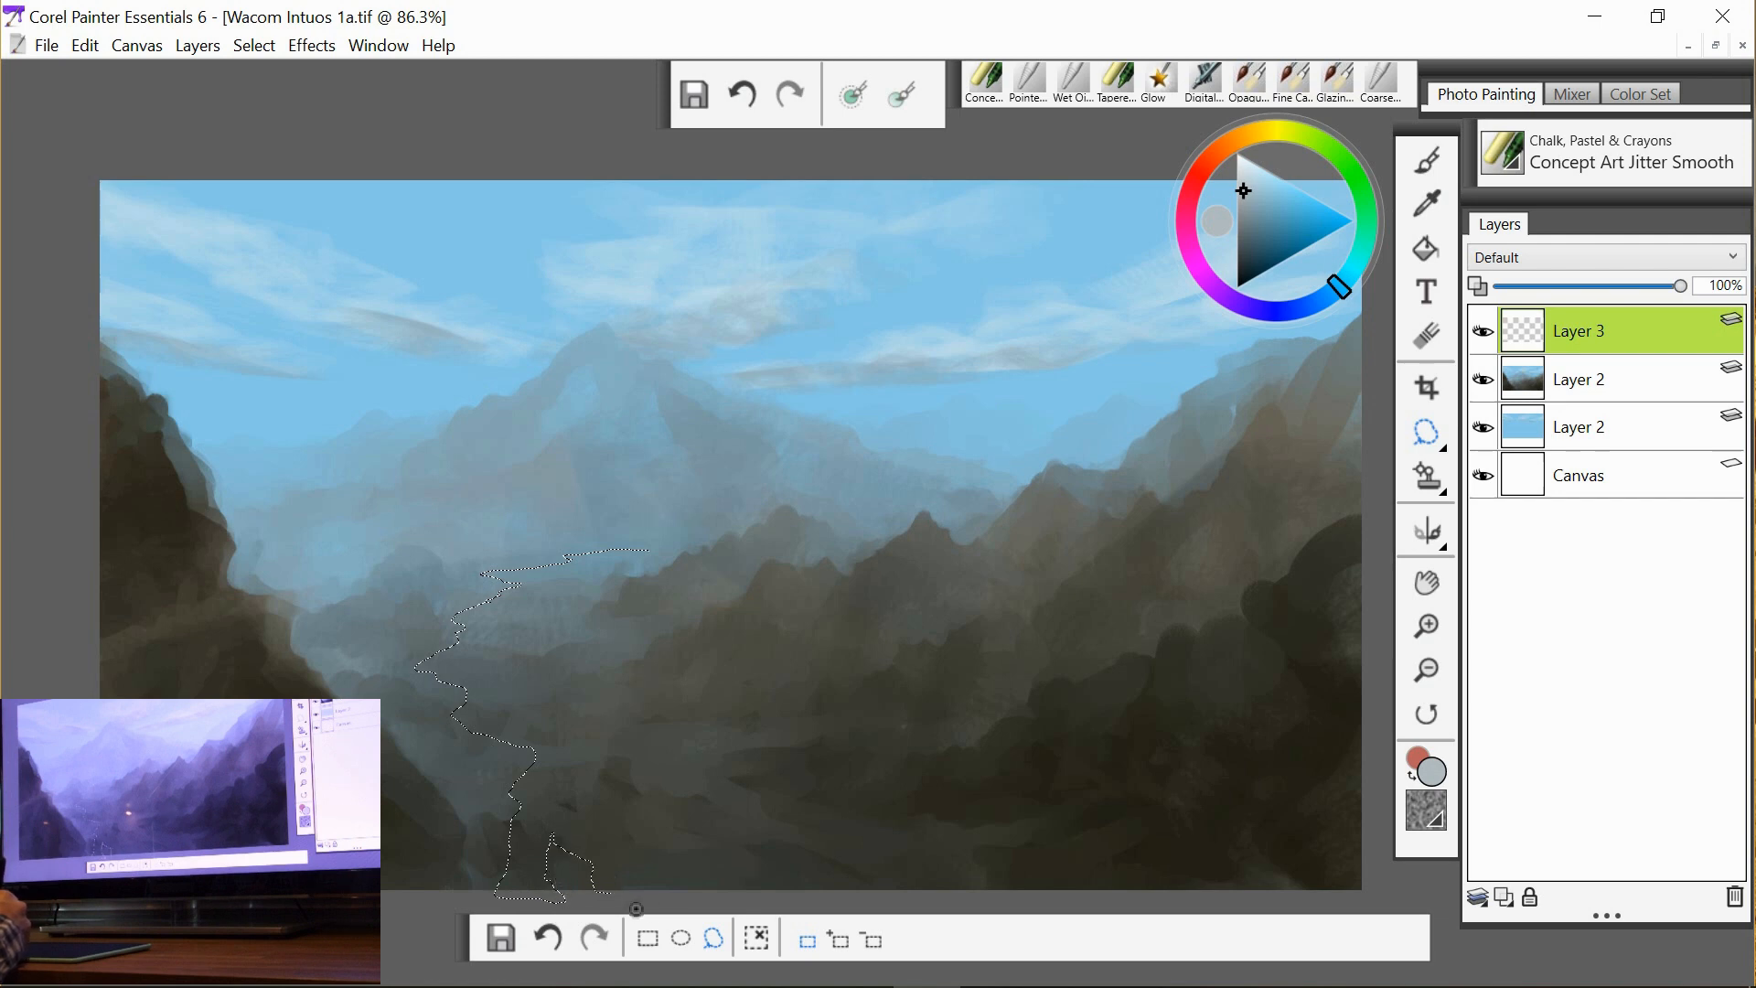
pyautogui.moveTo(560, 885); pyautogui.dragTo(722, 886)
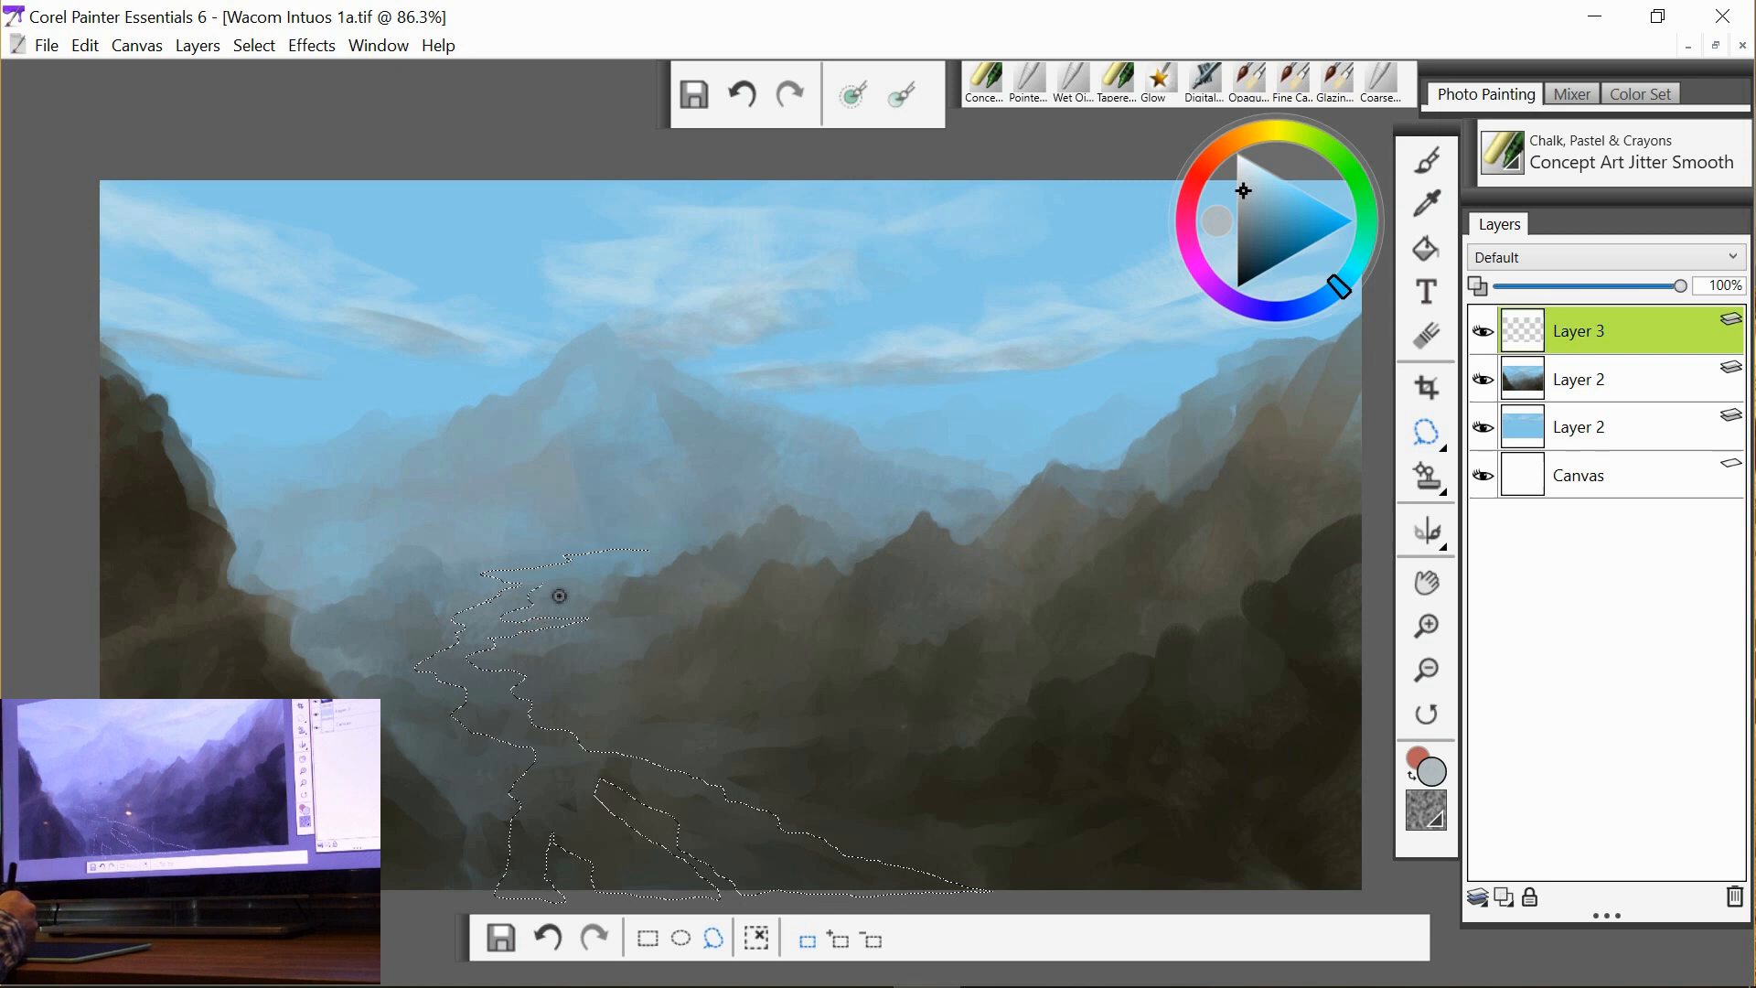
pyautogui.moveTo(670, 589)
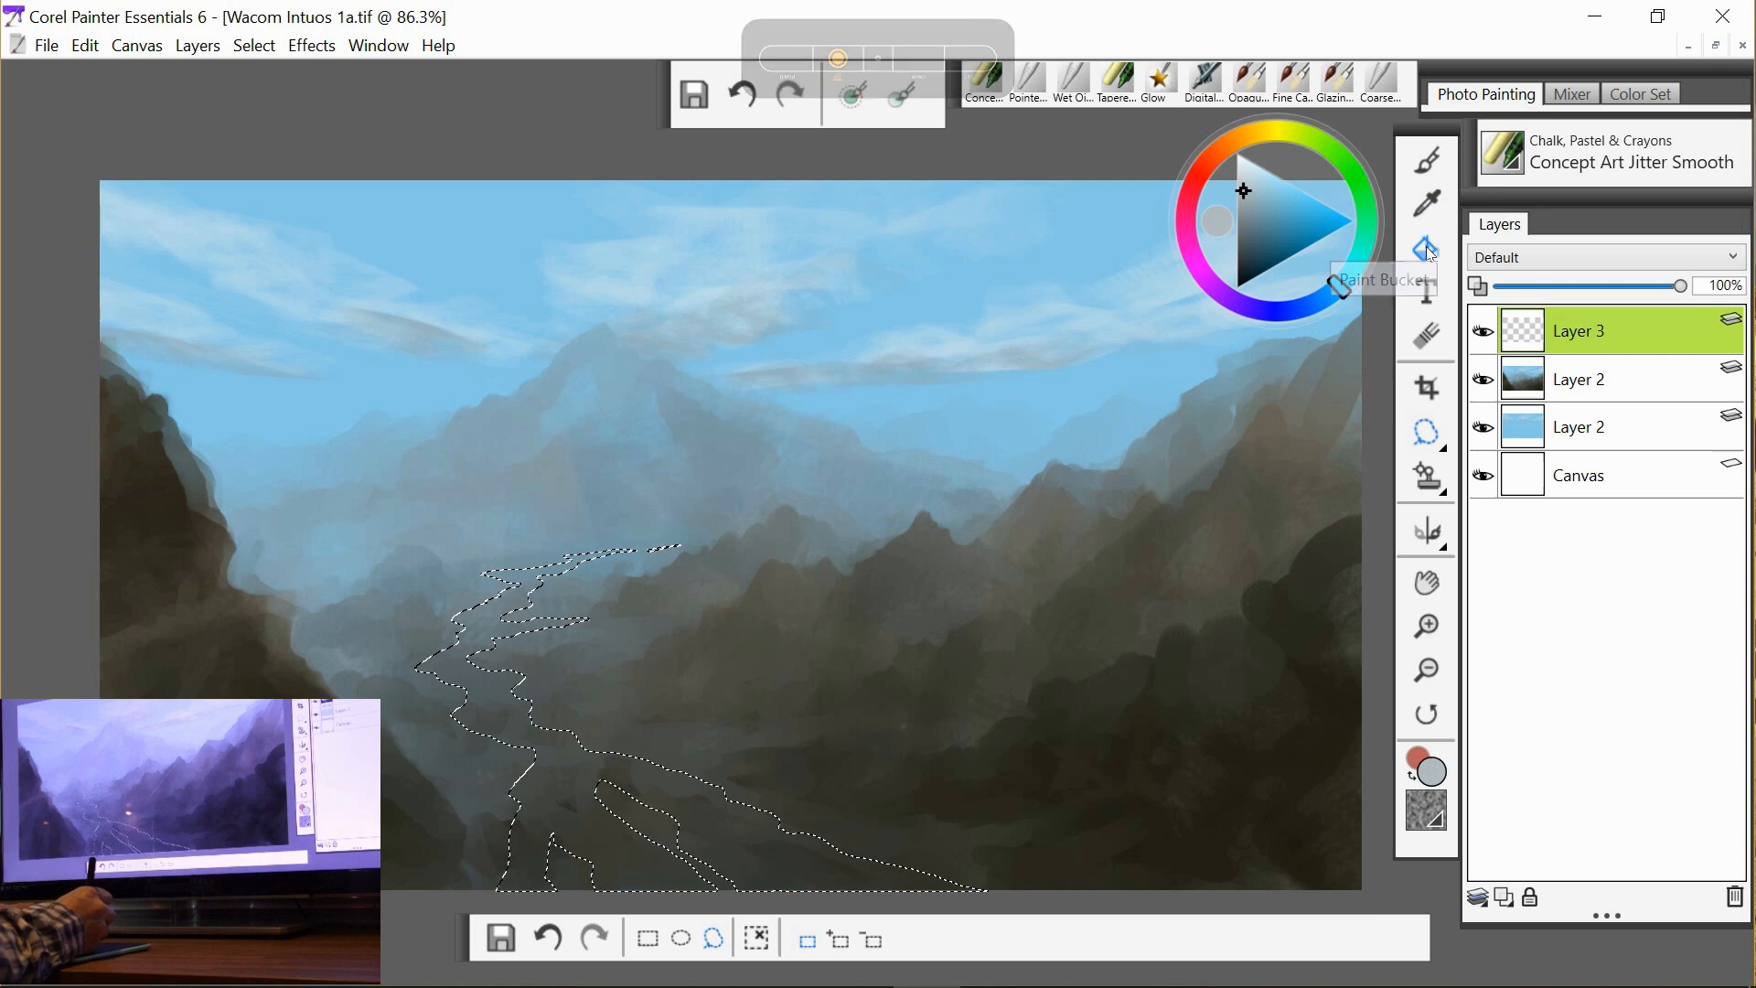
pyautogui.click(1426, 249)
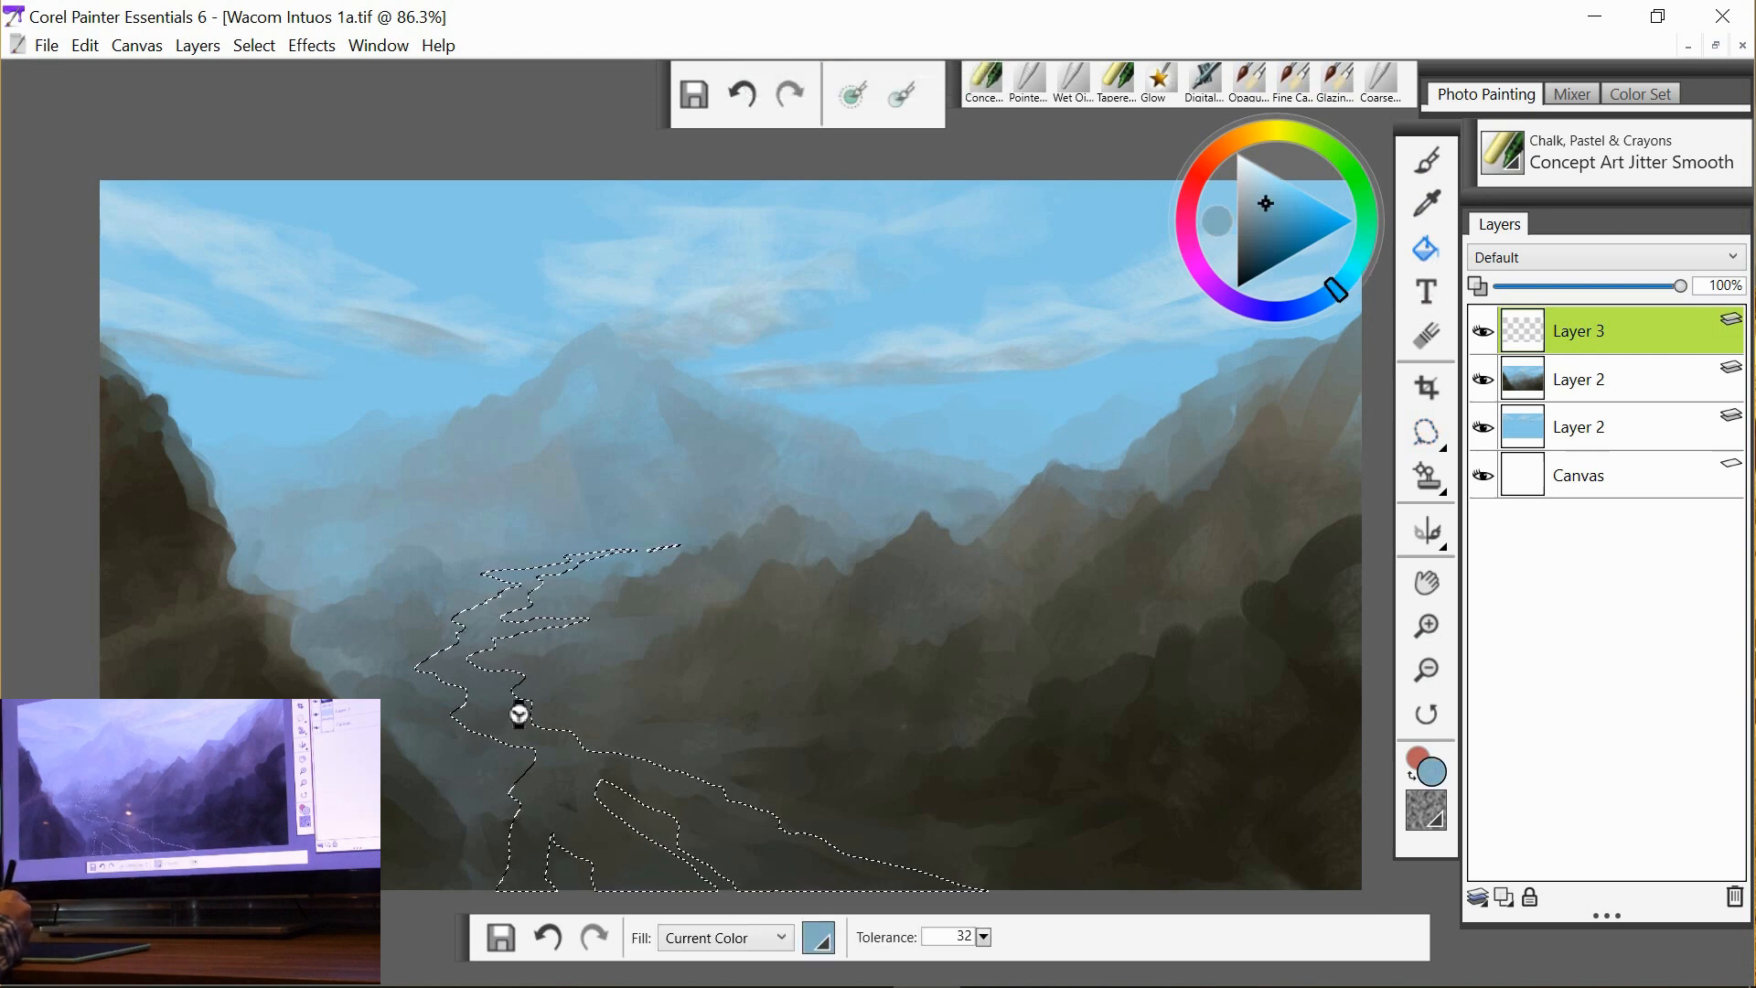
pyautogui.click(524, 717)
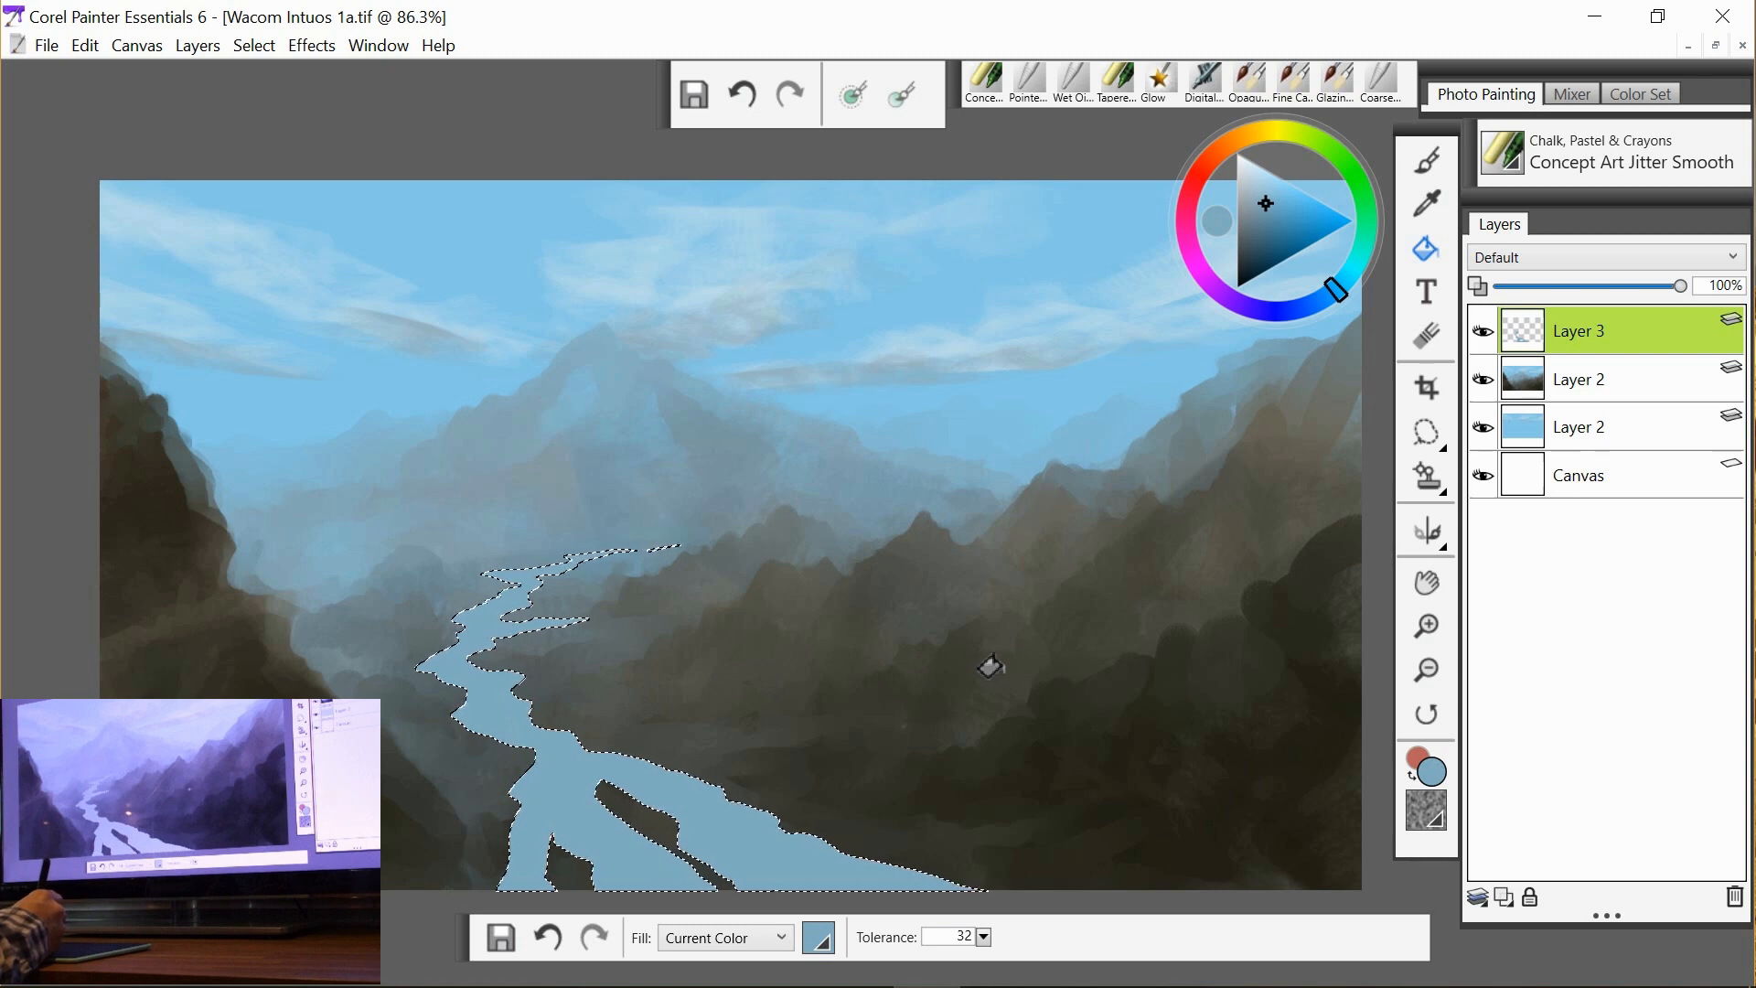
pyautogui.moveTo(1002, 661)
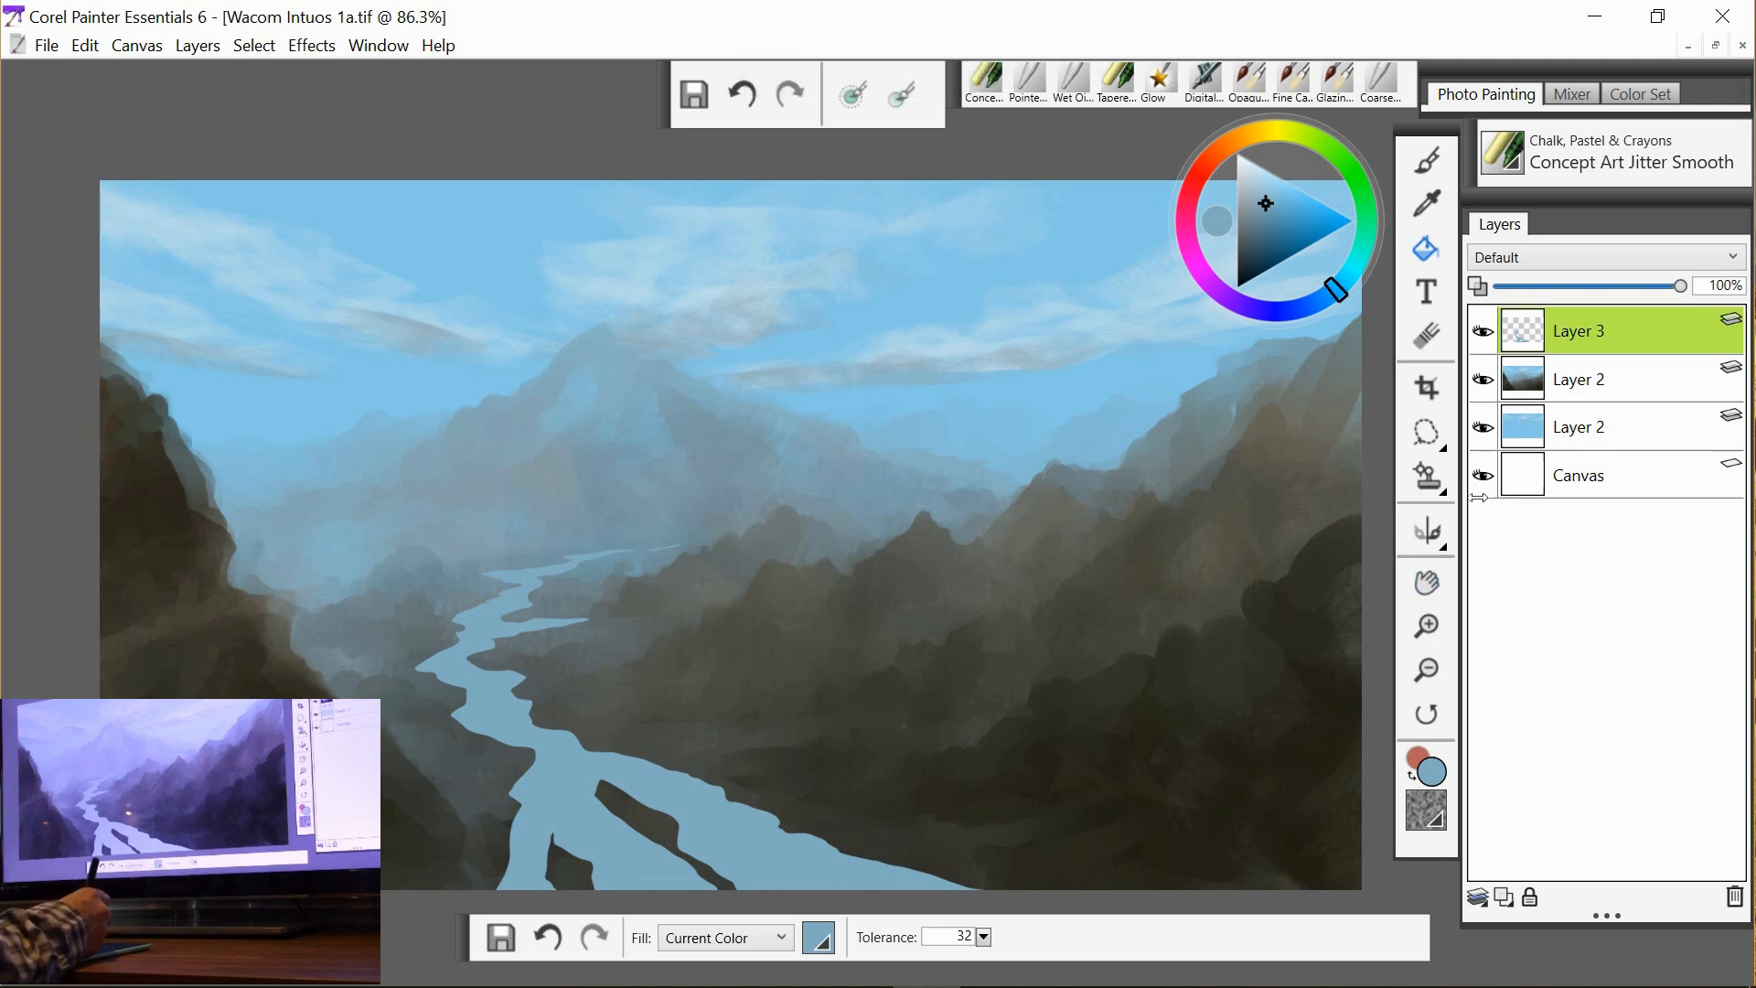
pyautogui.click(1423, 432)
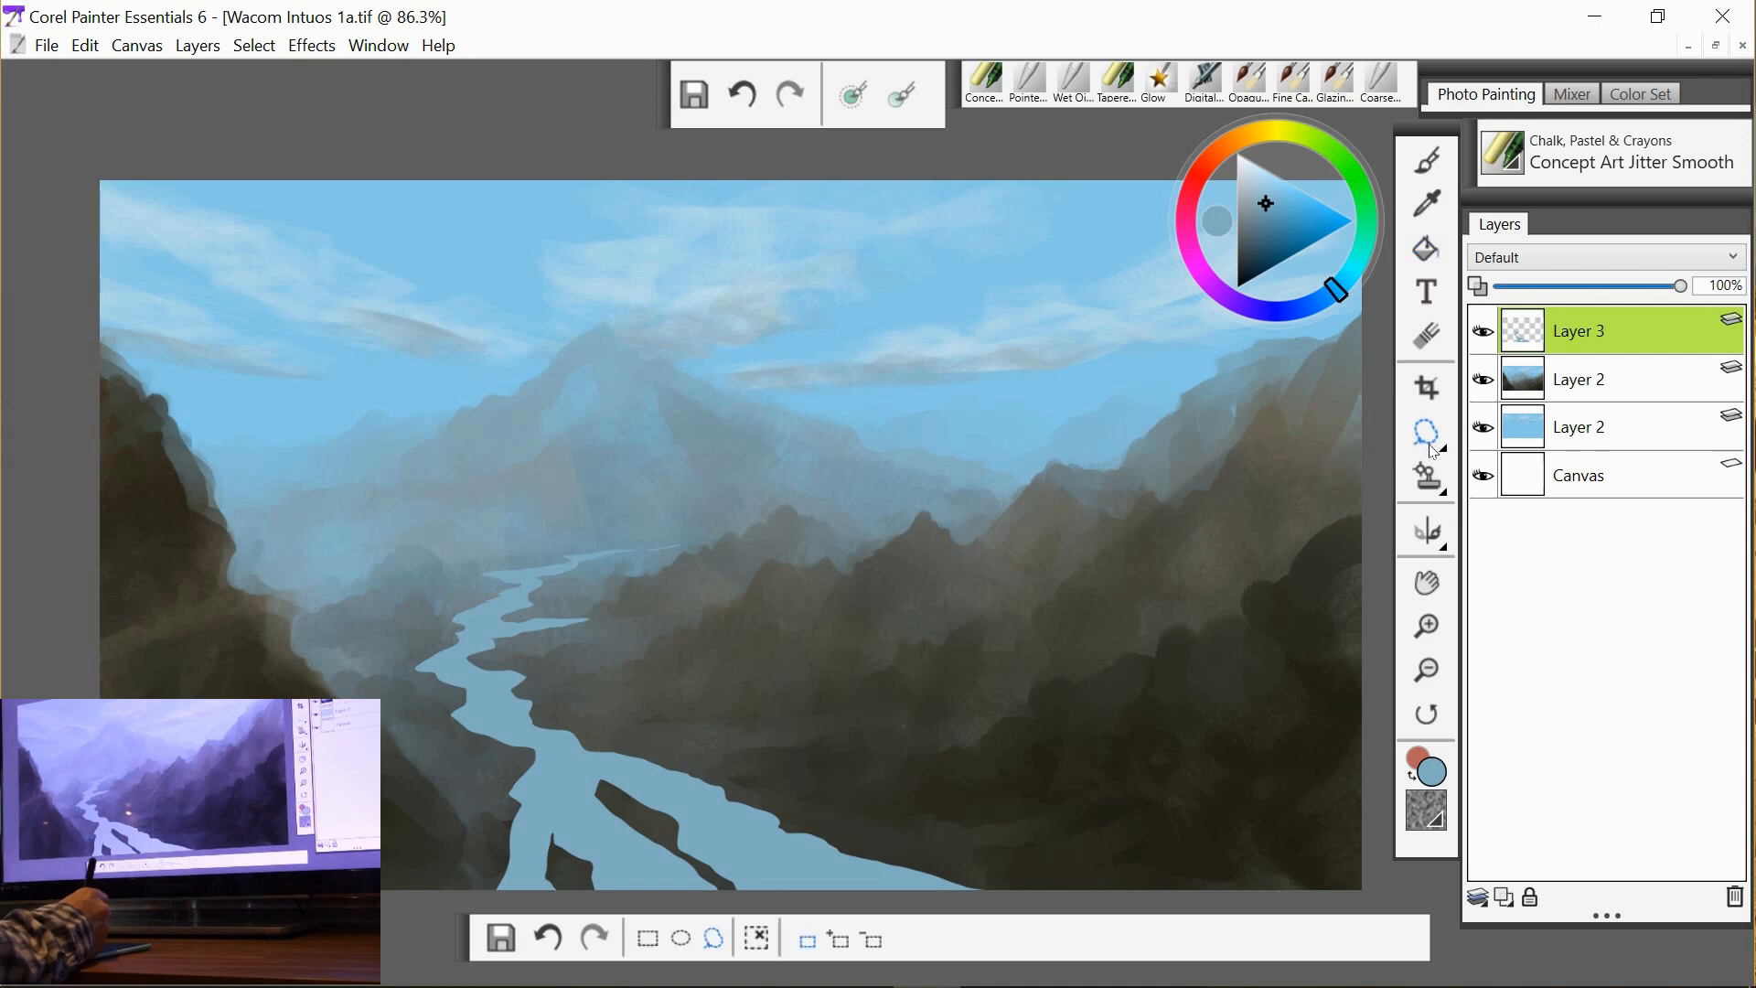
# Start a free transform on Layer 3's pale-blue river shape.
pyautogui.click(1424, 431)
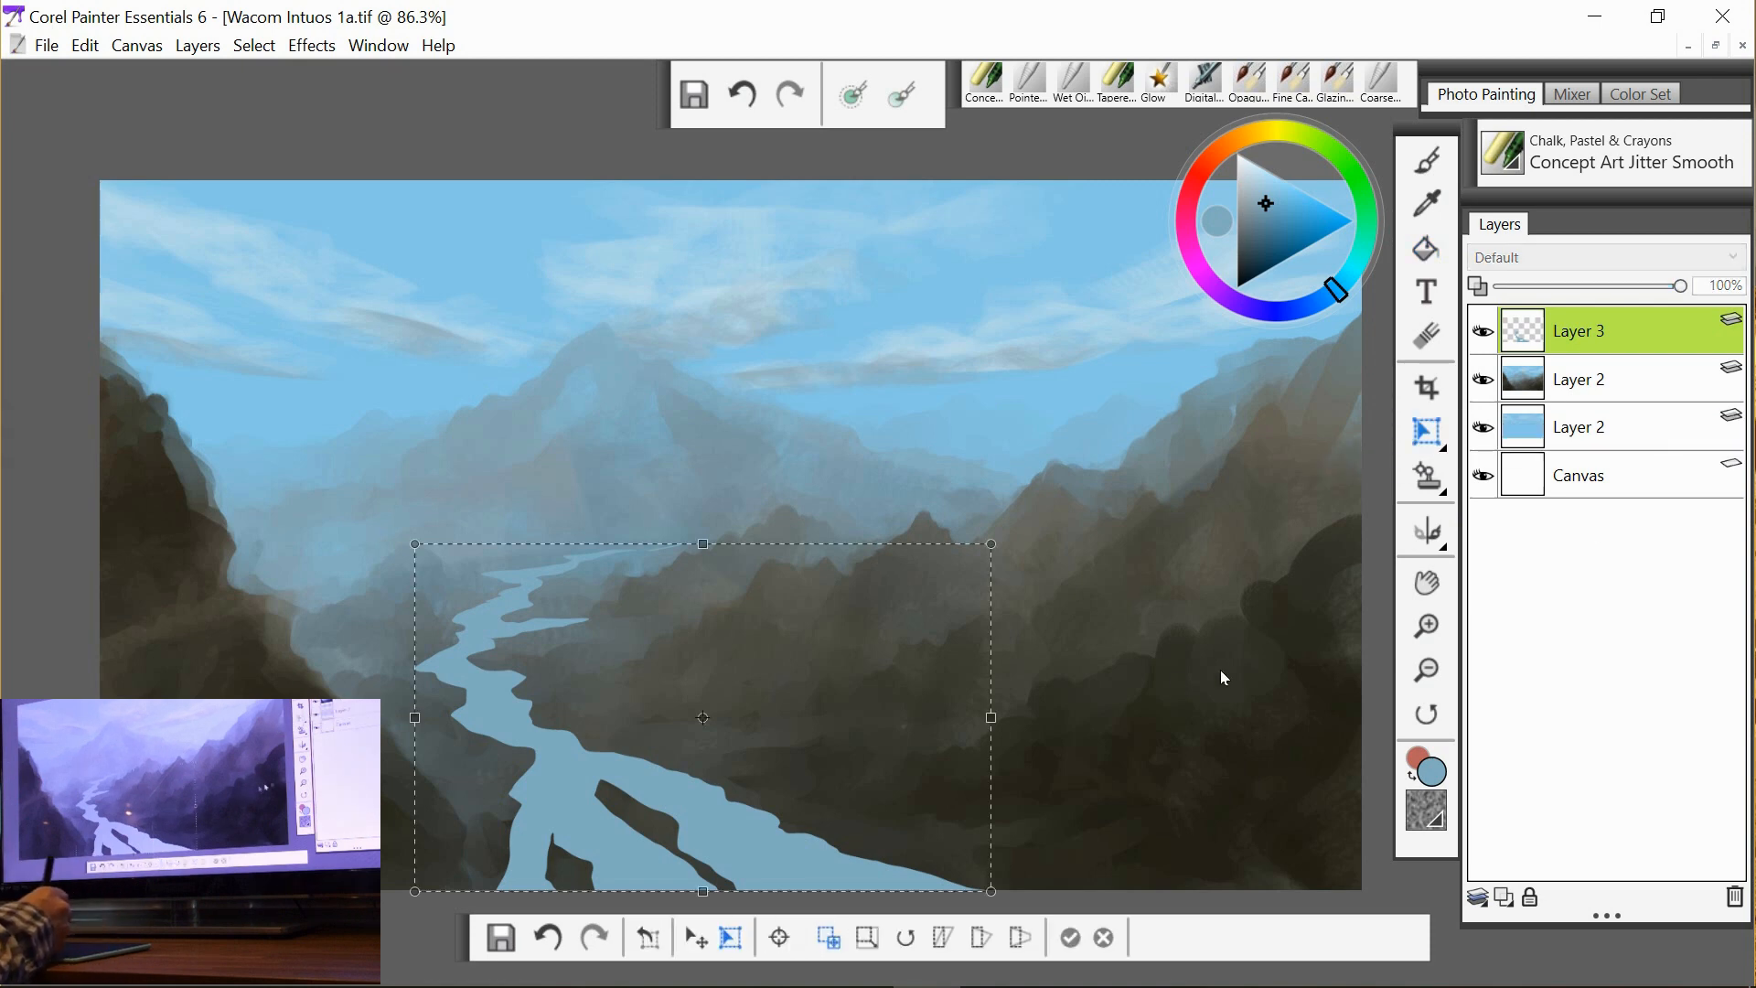
pyautogui.moveTo(1019, 936)
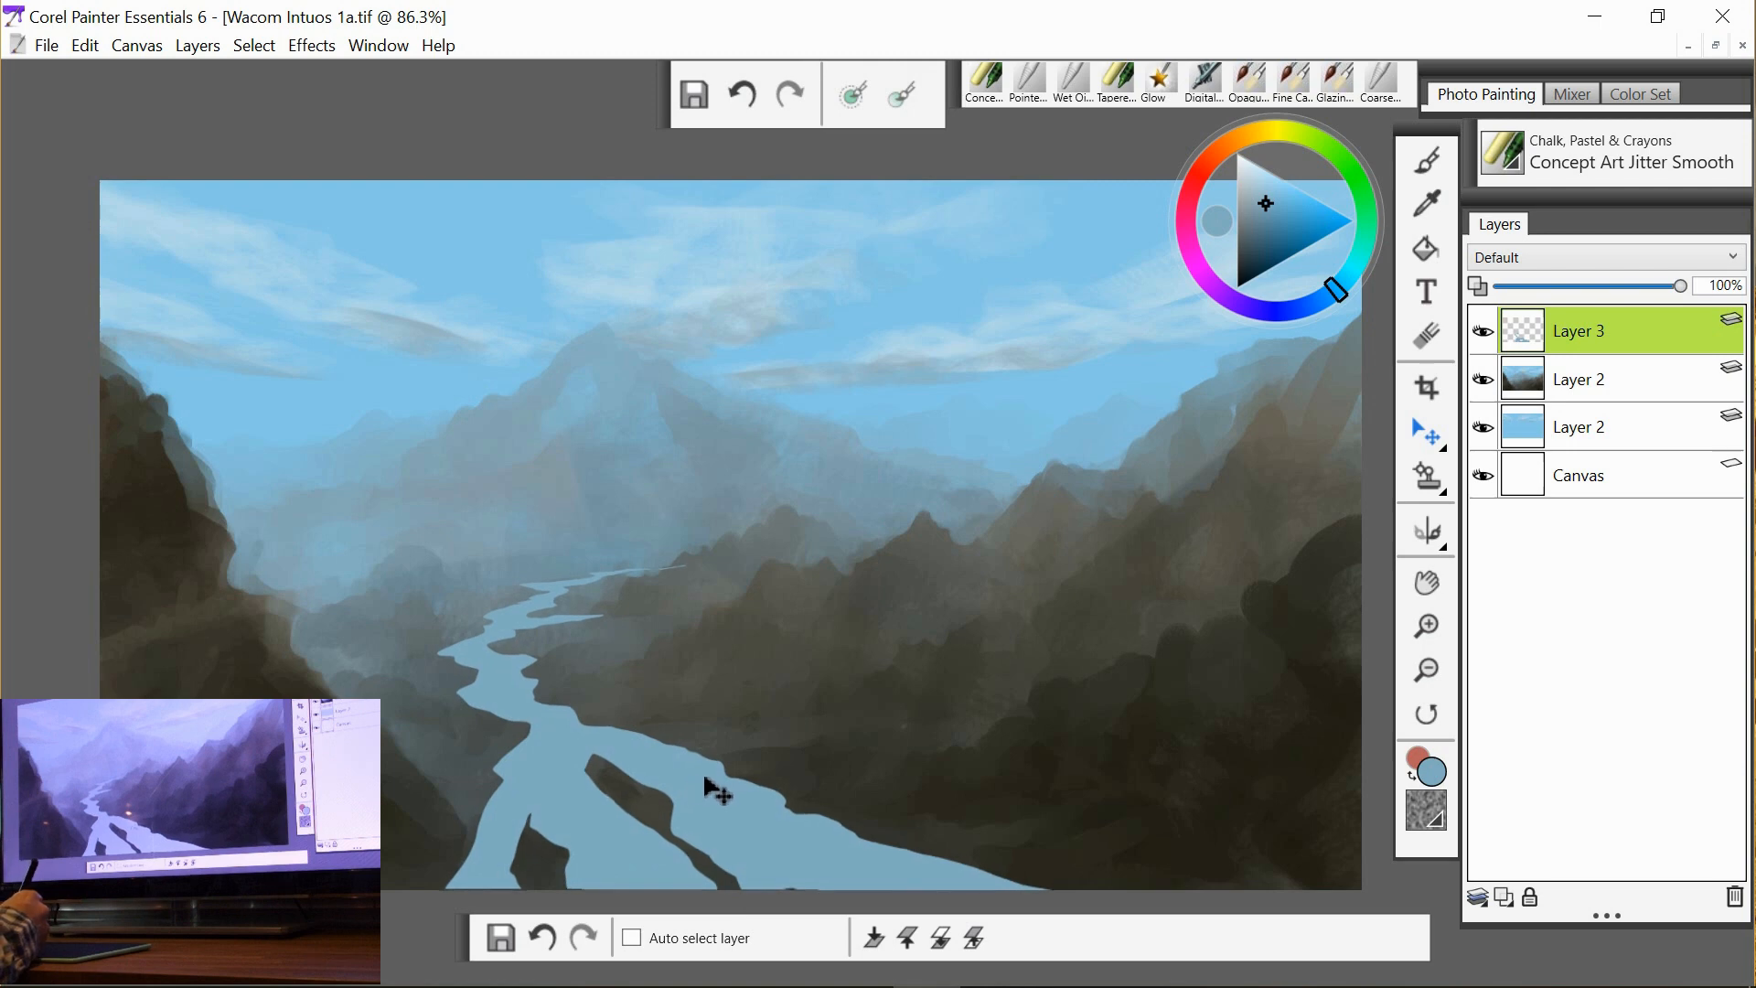
pyautogui.moveTo(776, 743)
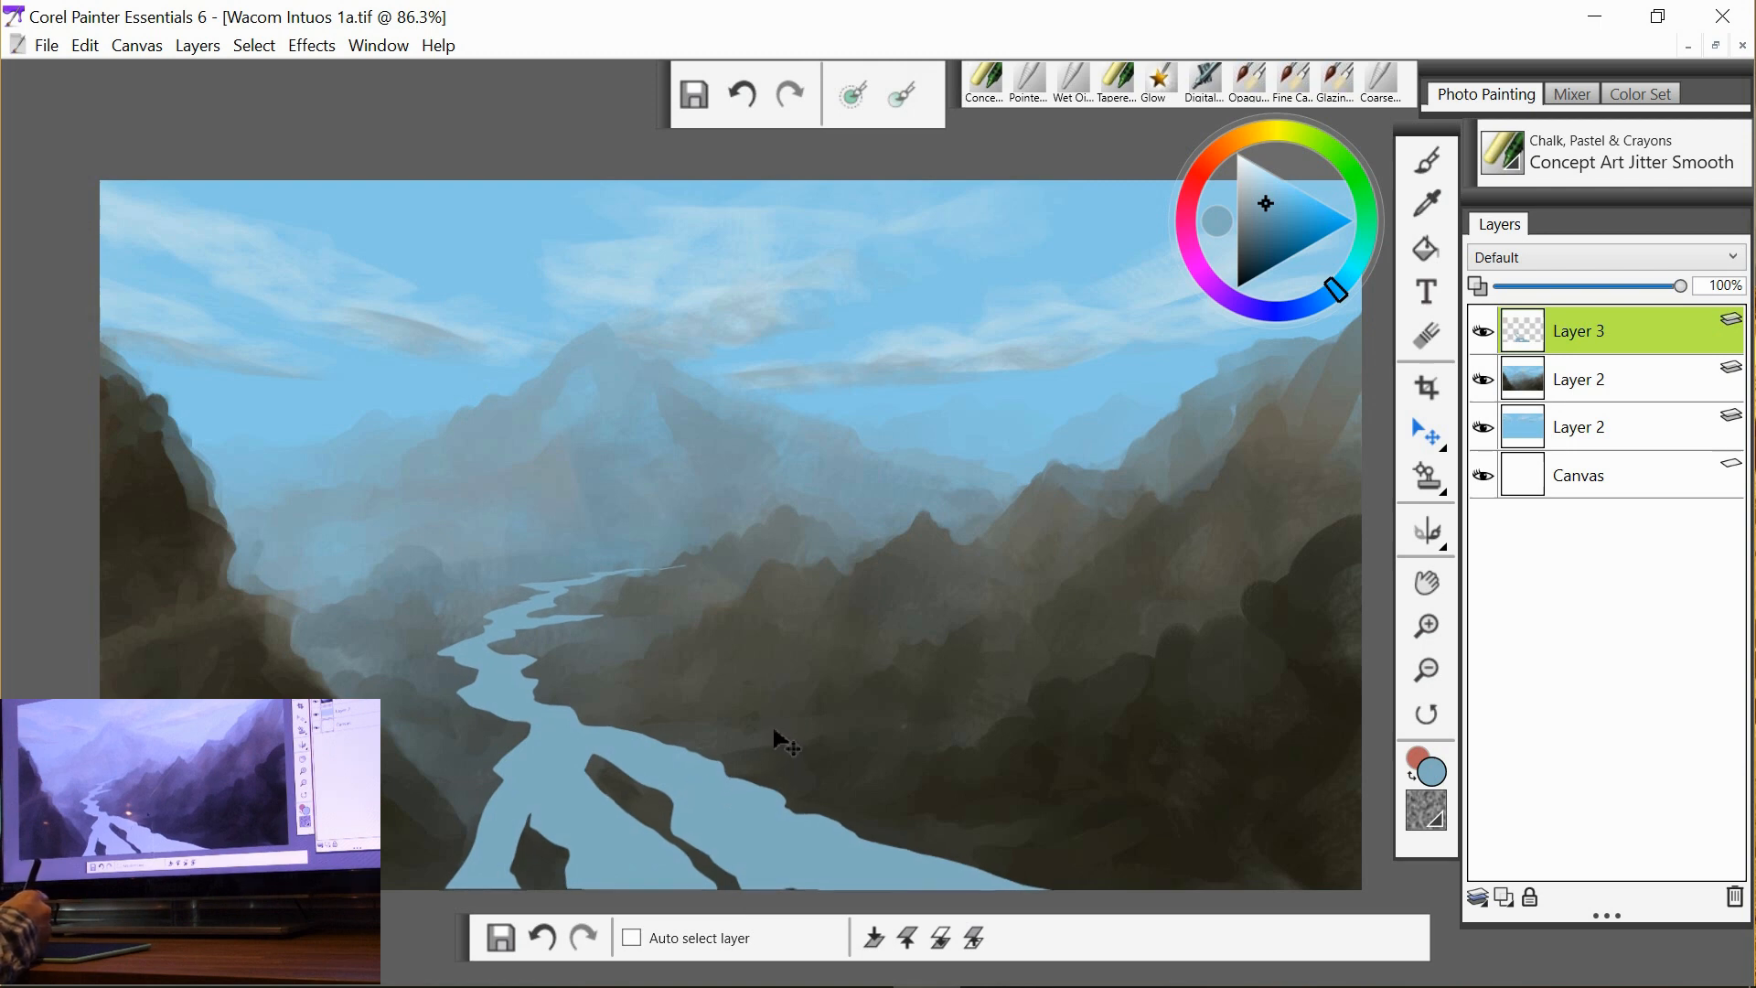
pyautogui.moveTo(1178, 702)
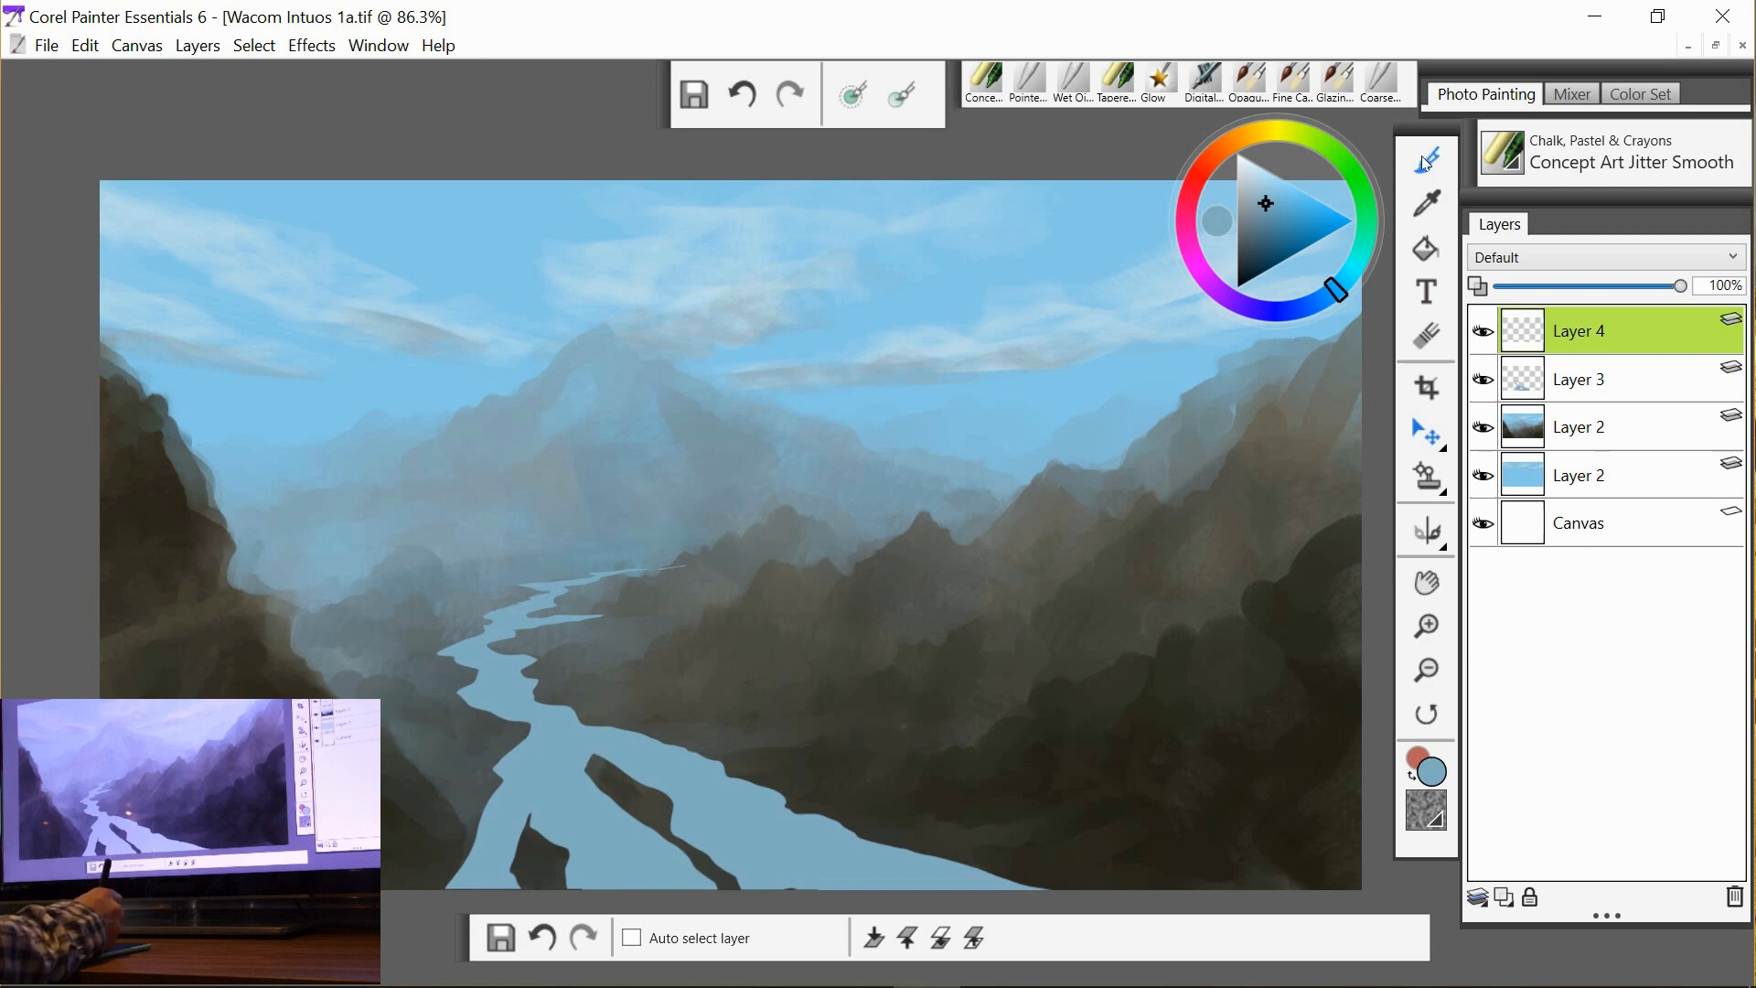
# Lasso snow patch shapes across the main peak's slopes and choose a pale near-white colour.
pyautogui.click(1426, 158)
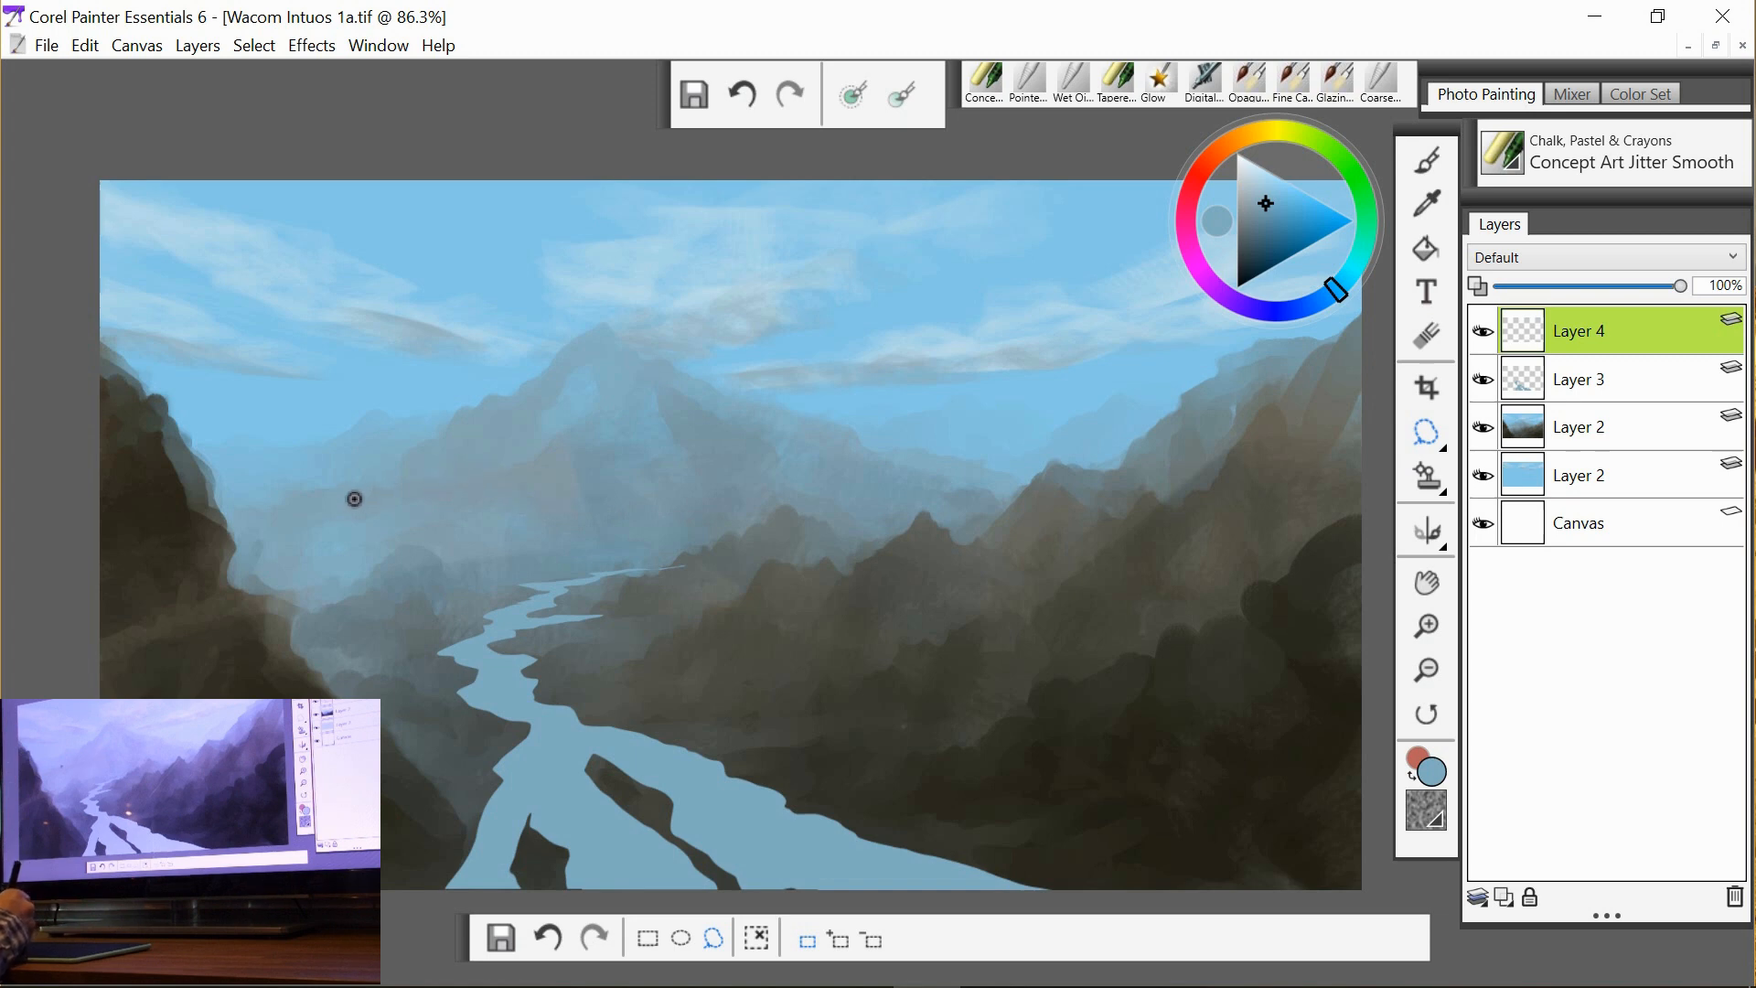
pyautogui.moveTo(355, 497); pyautogui.dragTo(386, 487)
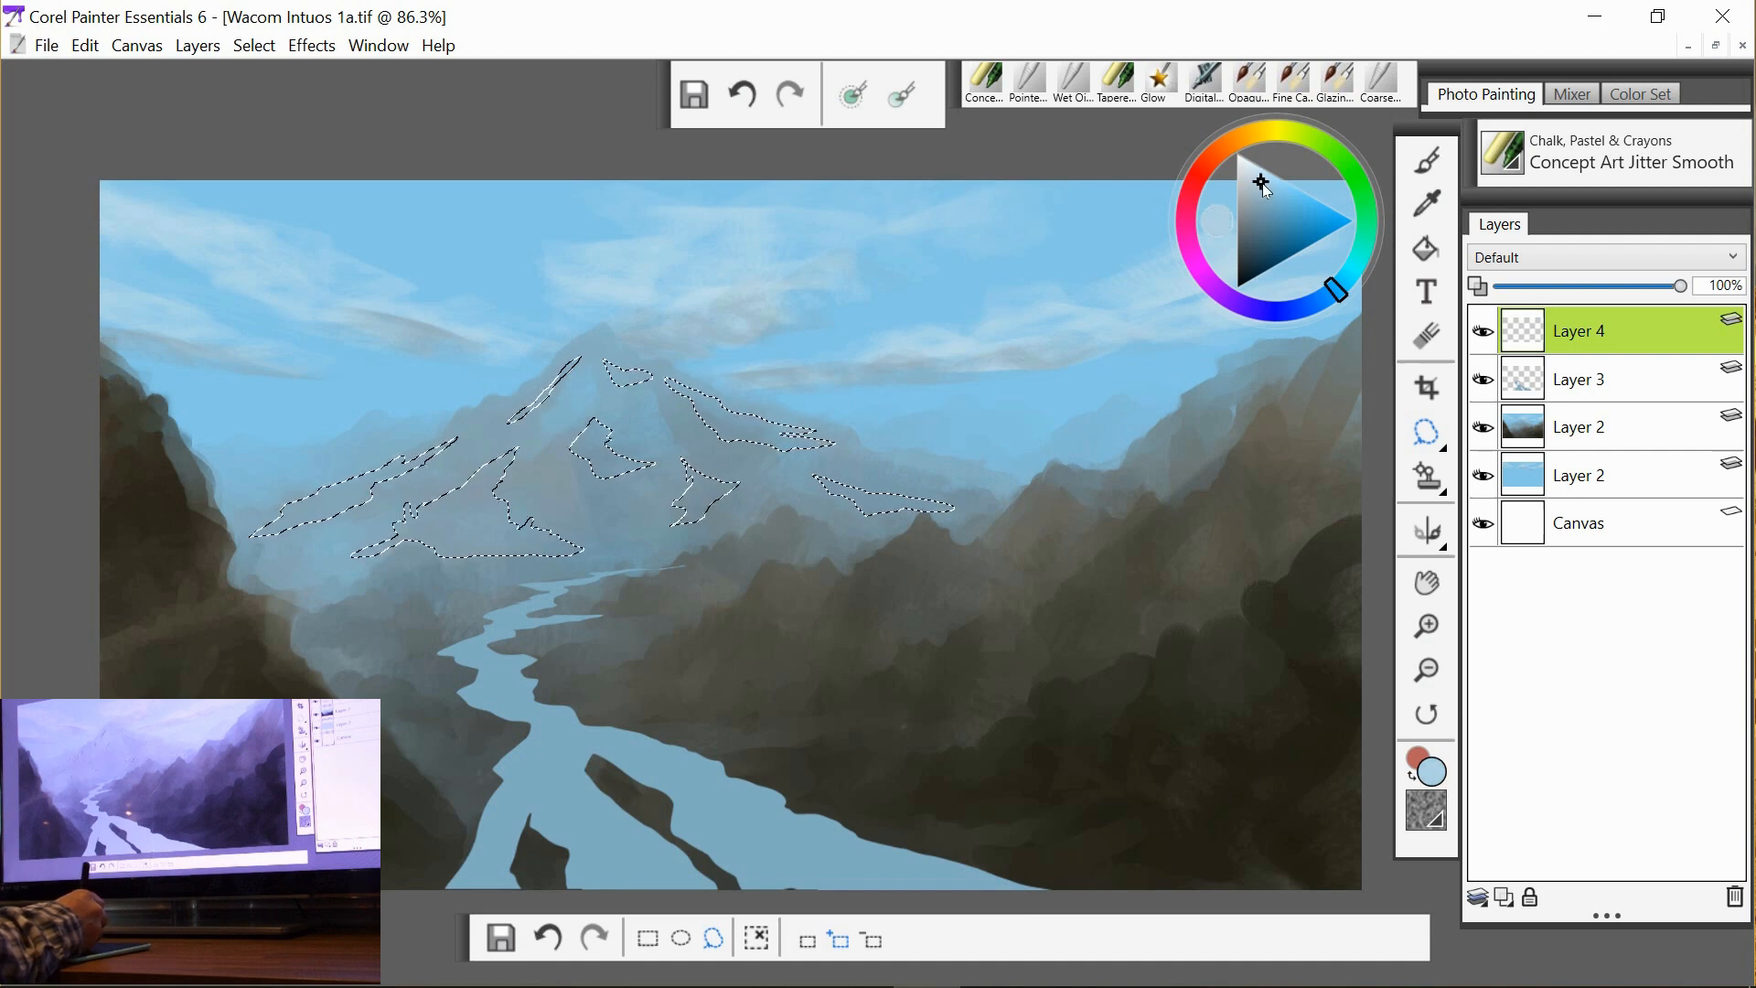
pyautogui.click(1425, 249)
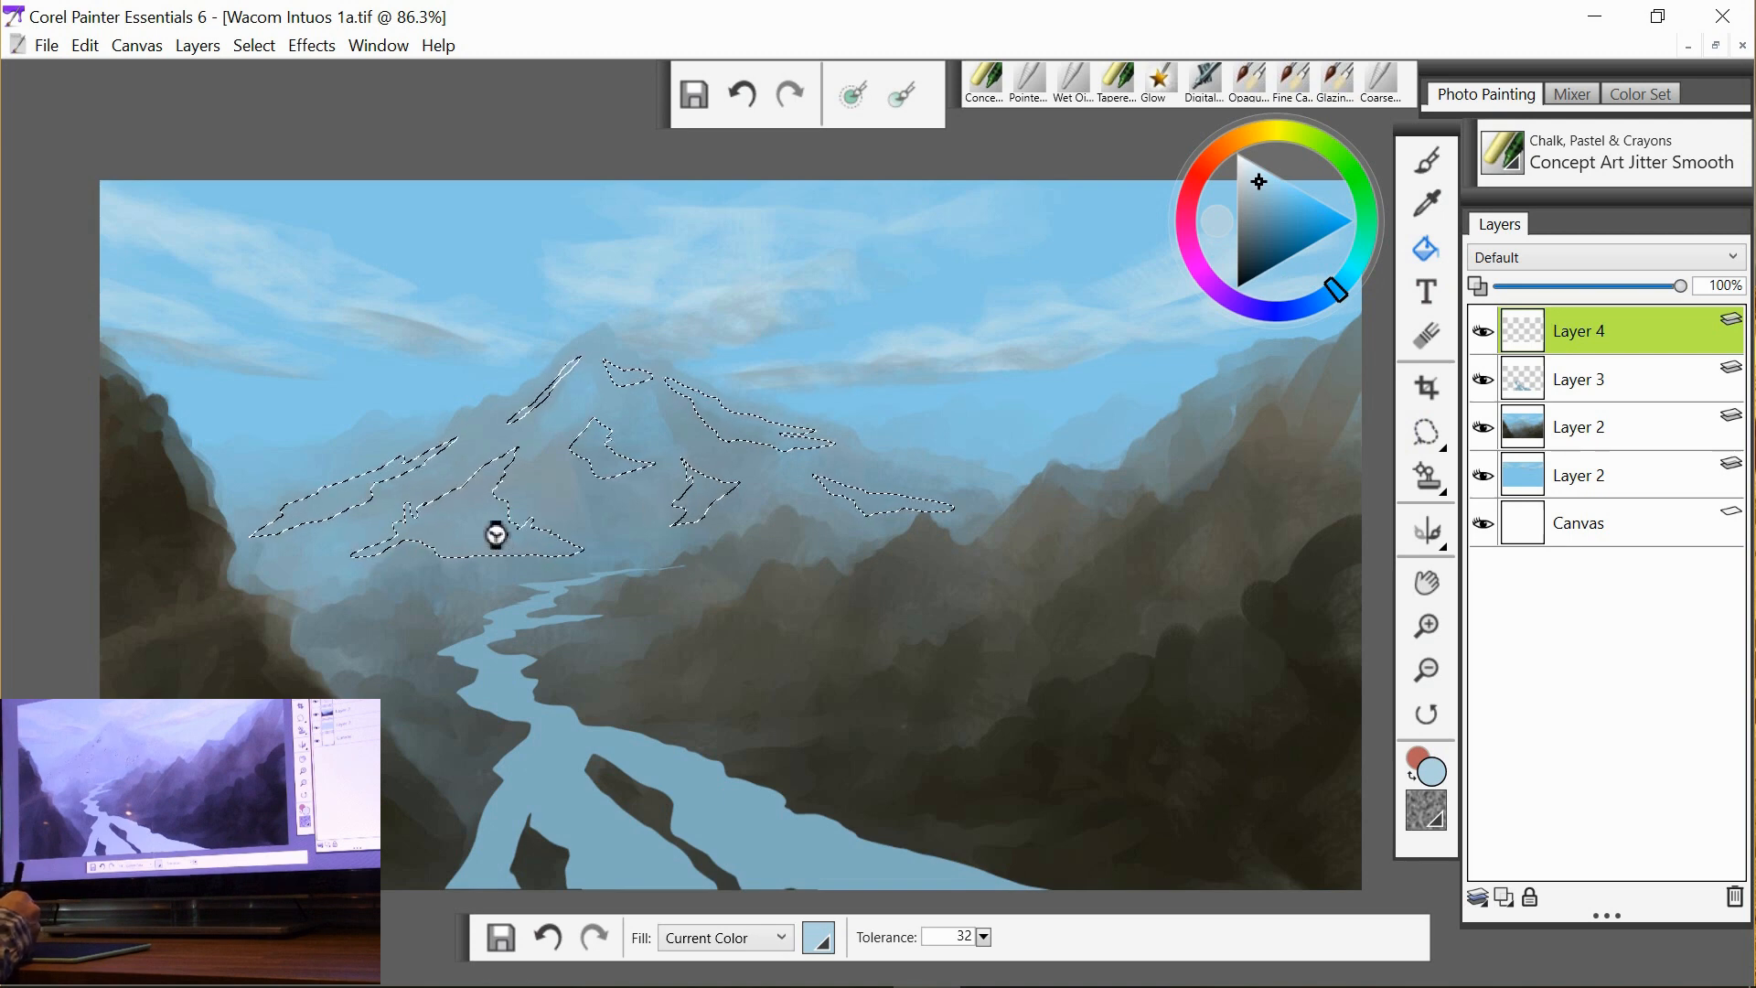
# Fill the snow patch selections with the pale colour and soften them with Amount 2.76.
pyautogui.click(494, 530)
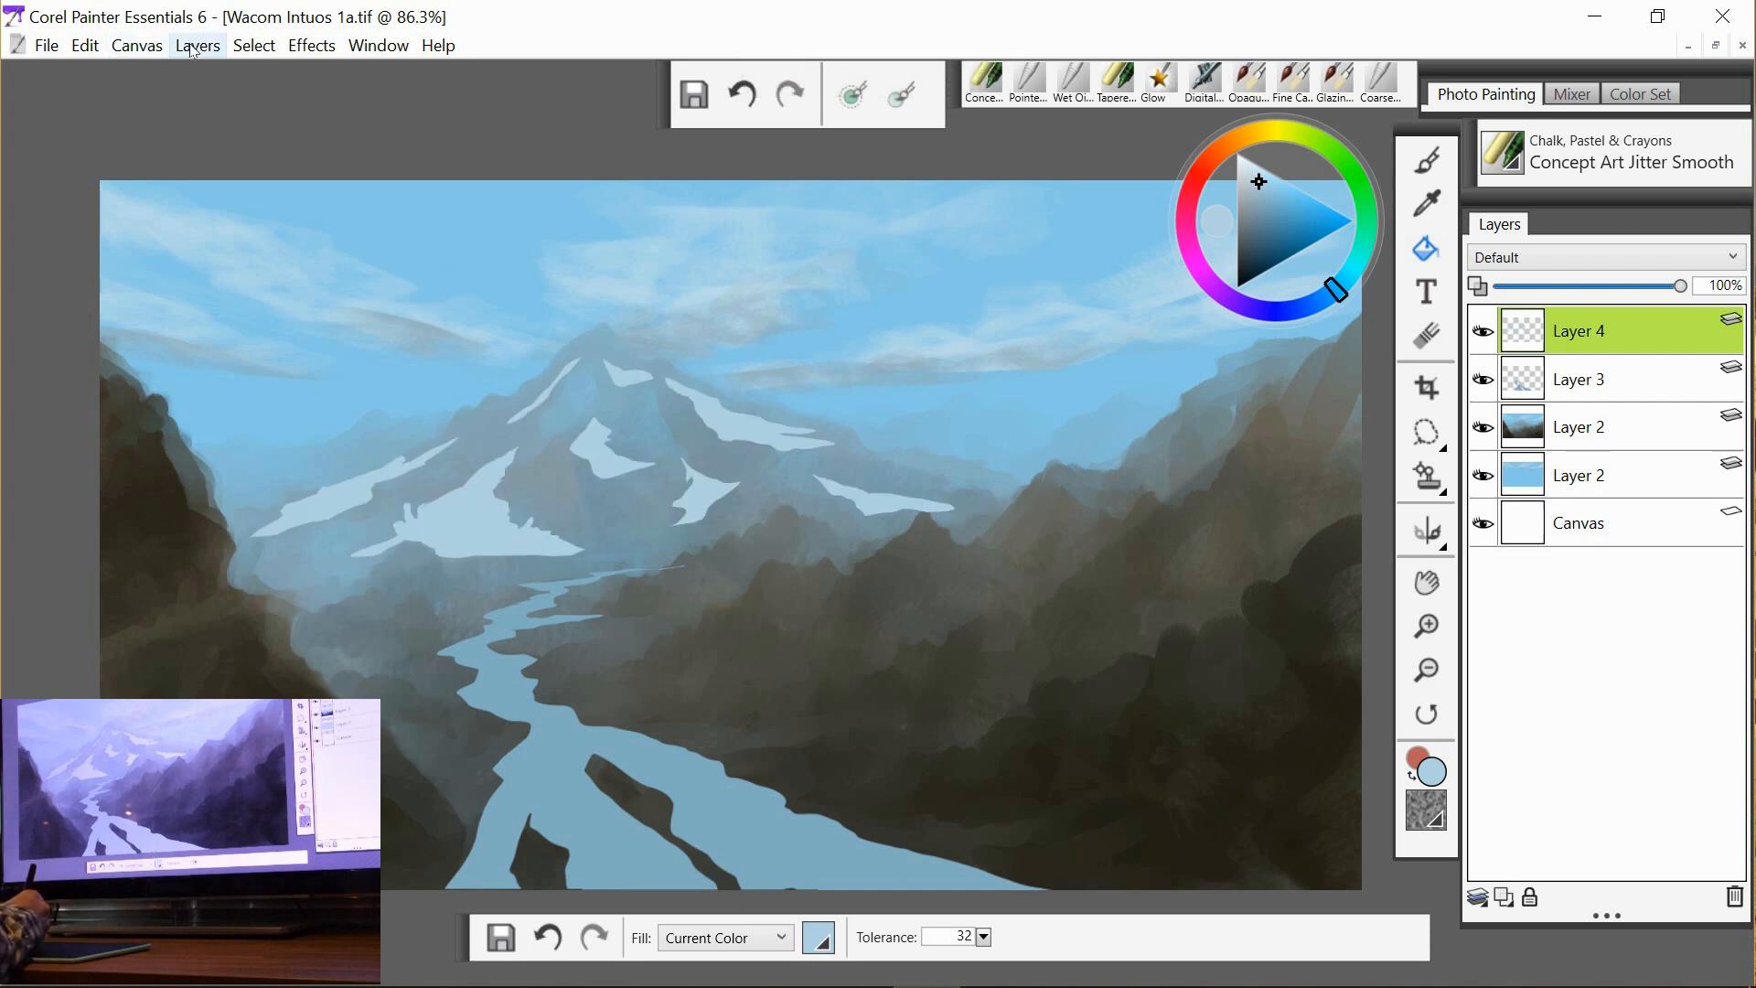
pyautogui.click(311, 44)
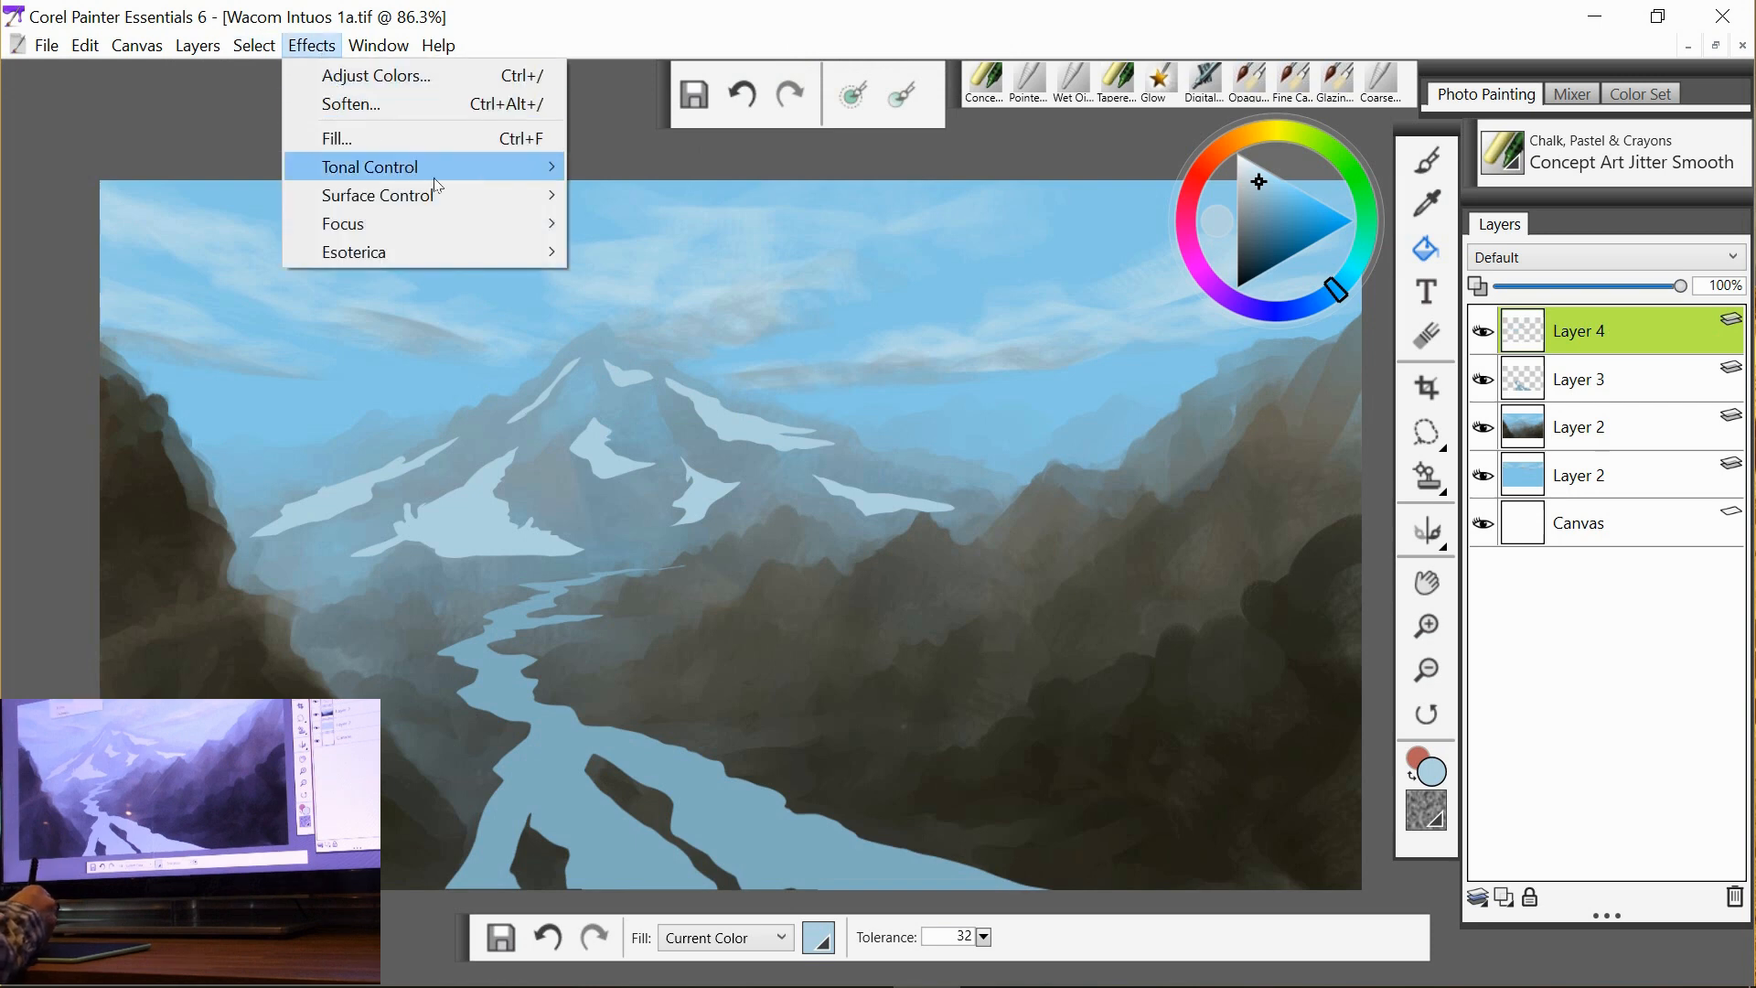
pyautogui.moveTo(344, 223)
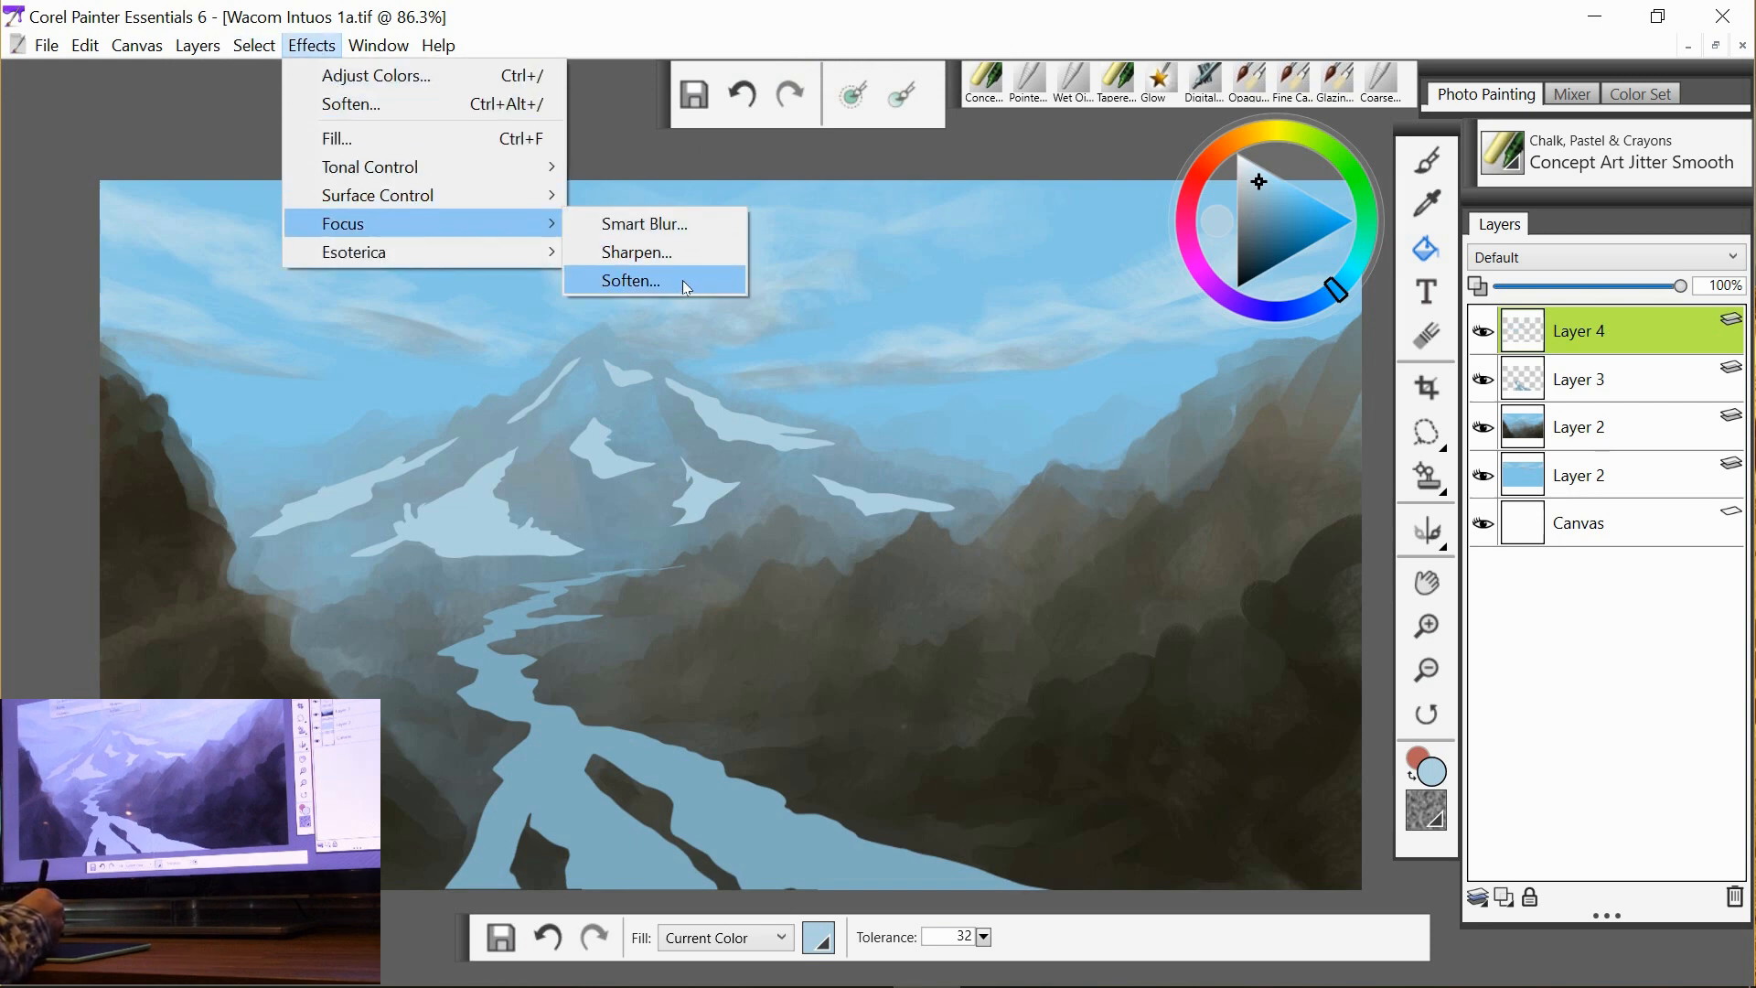
pyautogui.click(629, 282)
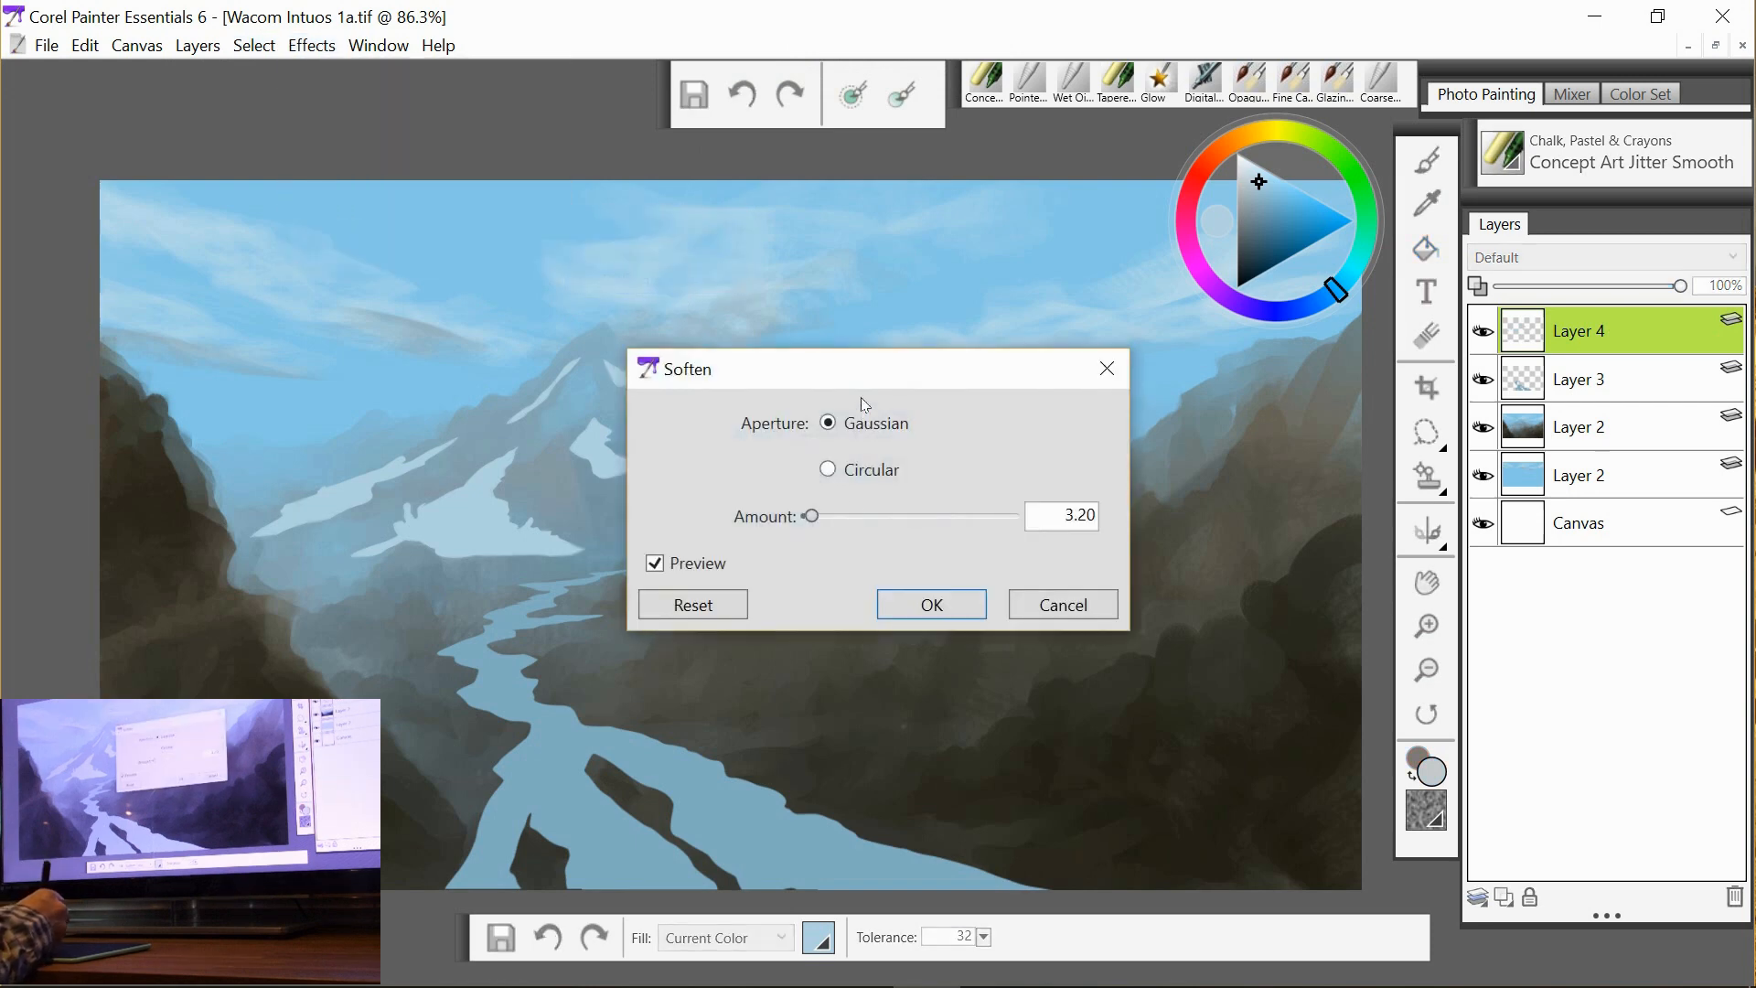
pyautogui.moveTo(683, 368); pyautogui.dragTo(924, 377)
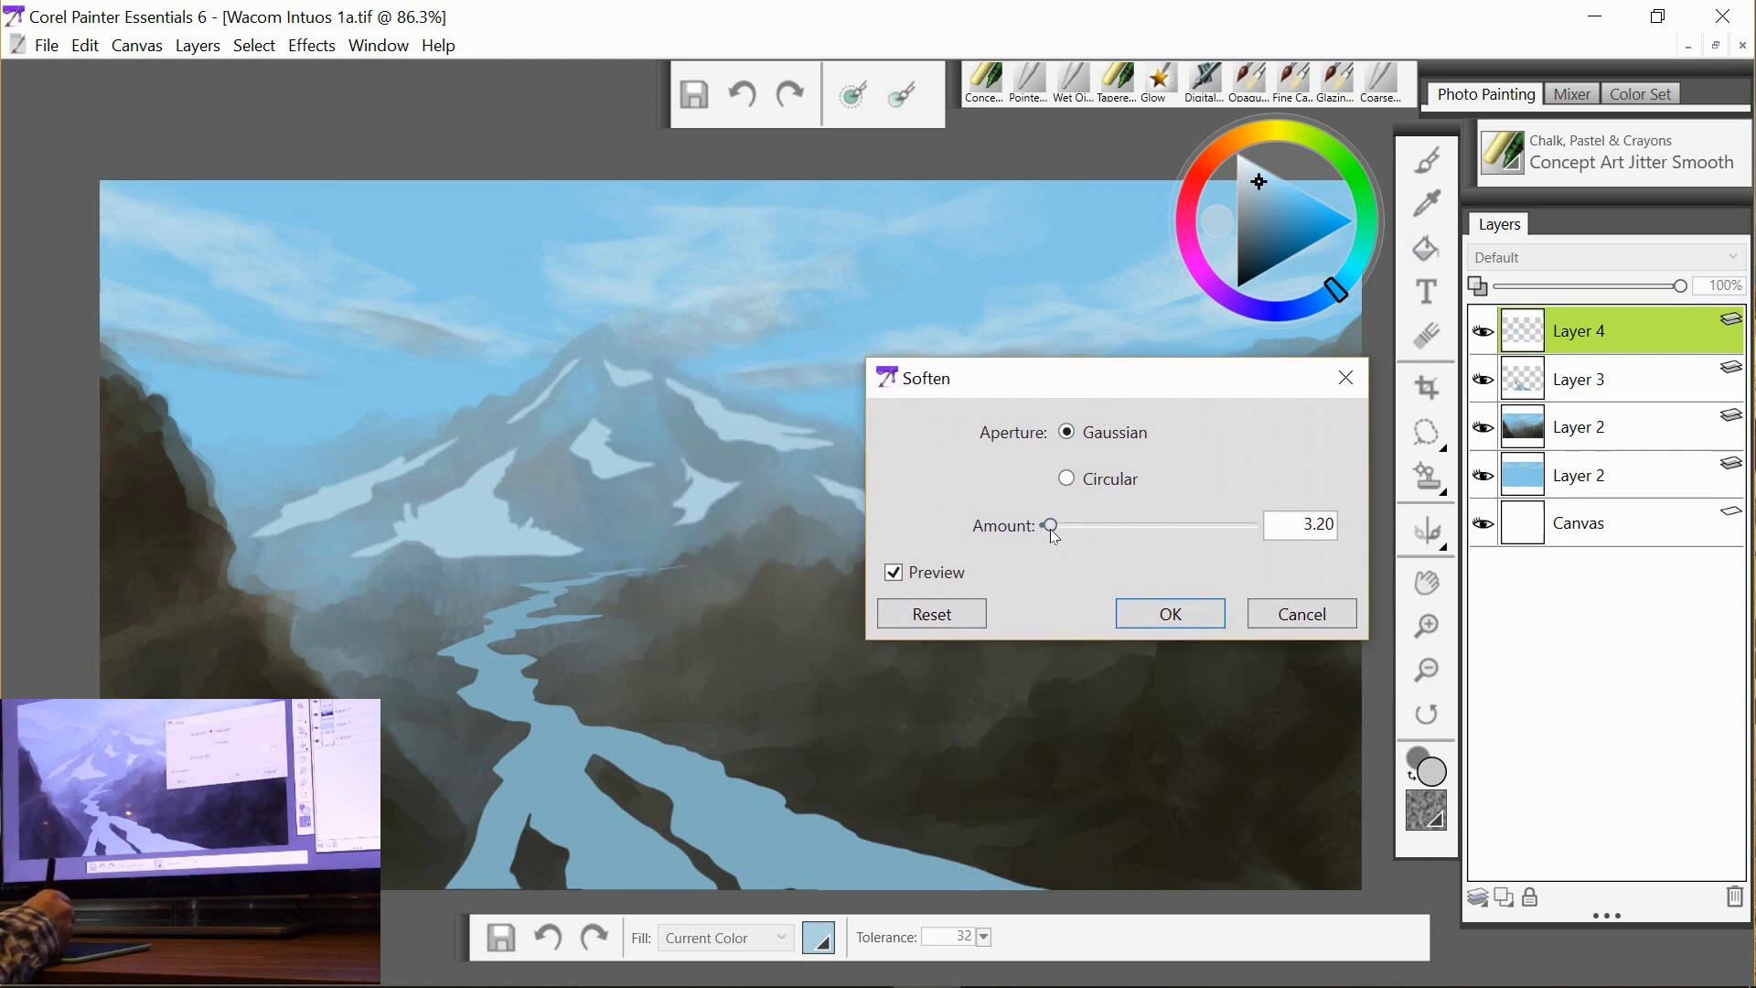
pyautogui.moveTo(1050, 527); pyautogui.dragTo(1045, 527)
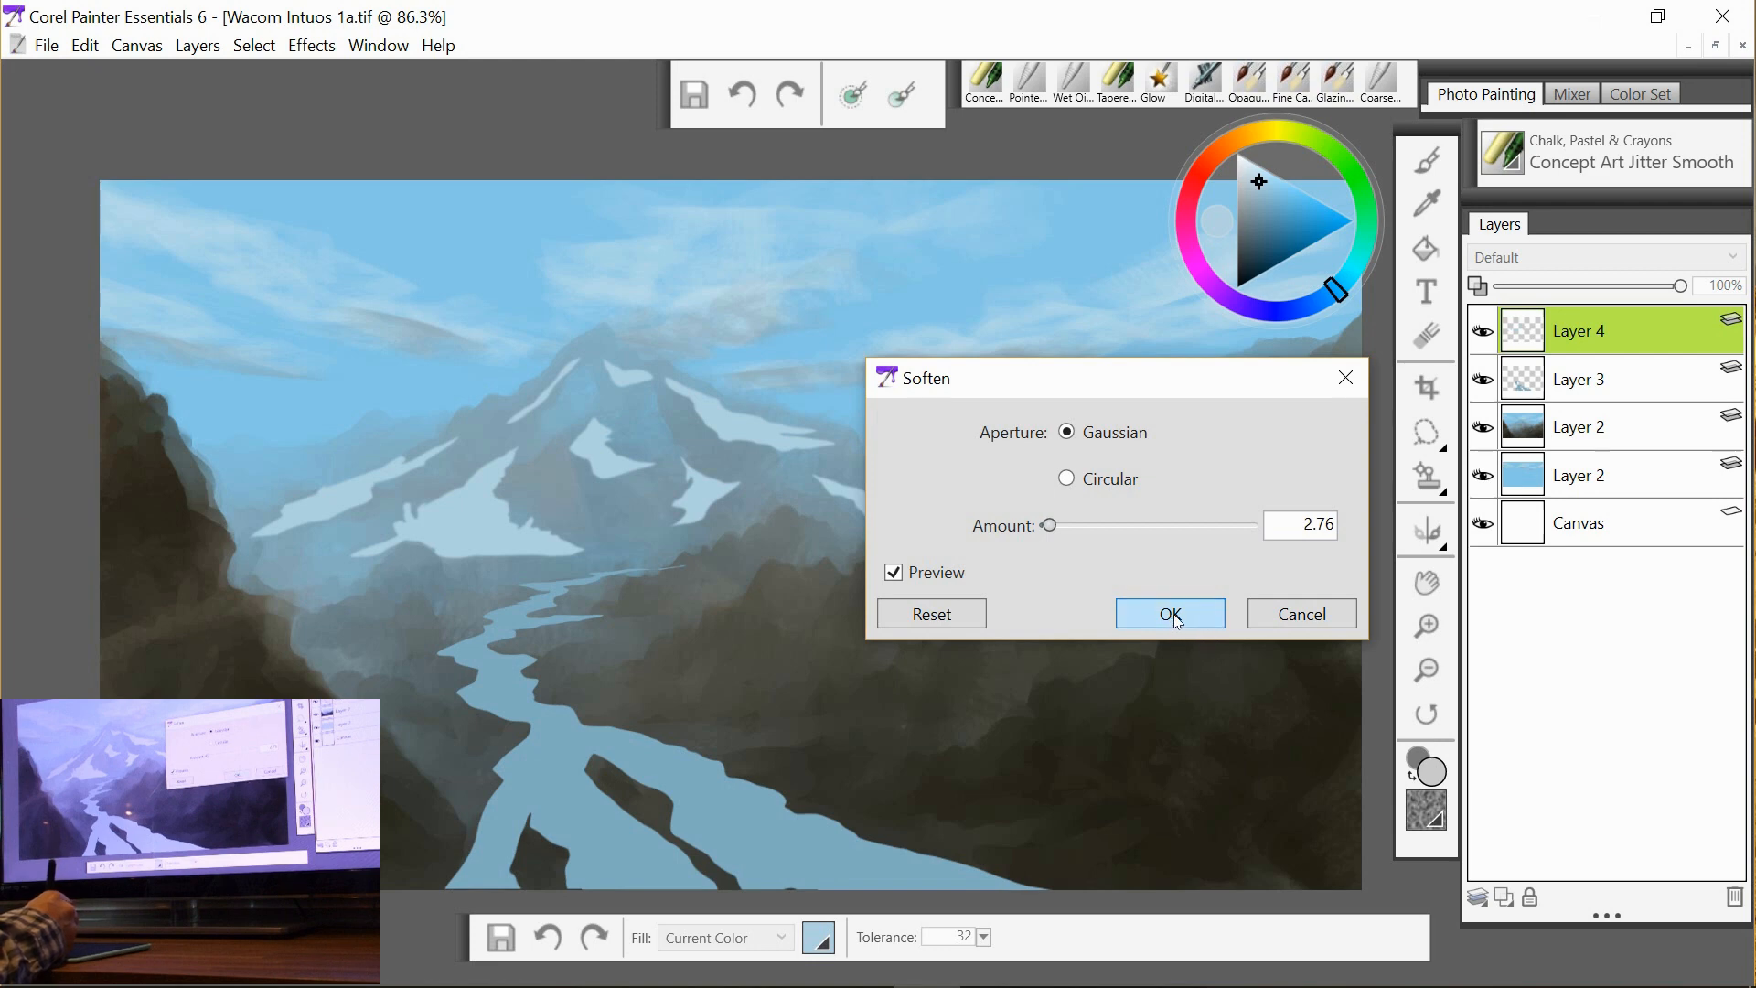
pyautogui.click(1170, 615)
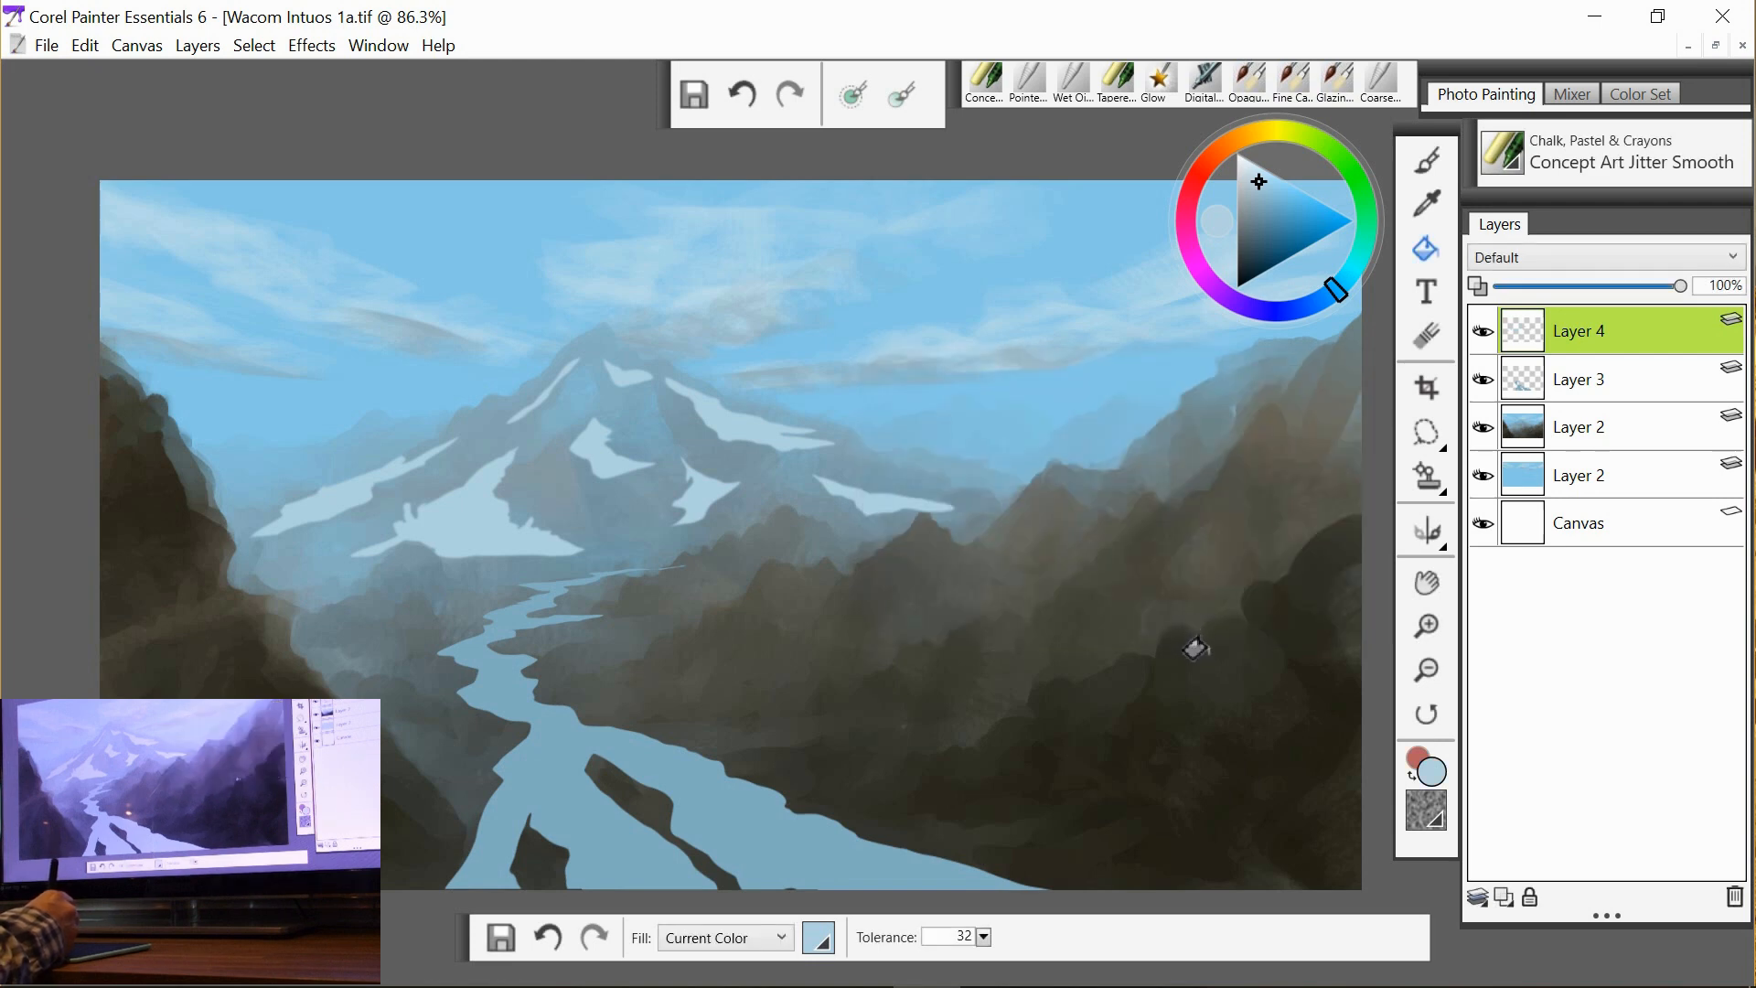
# Soften Layer 3's river and foreground with Amount 2.32, then return to the mountain layer.
pyautogui.click(1579, 379)
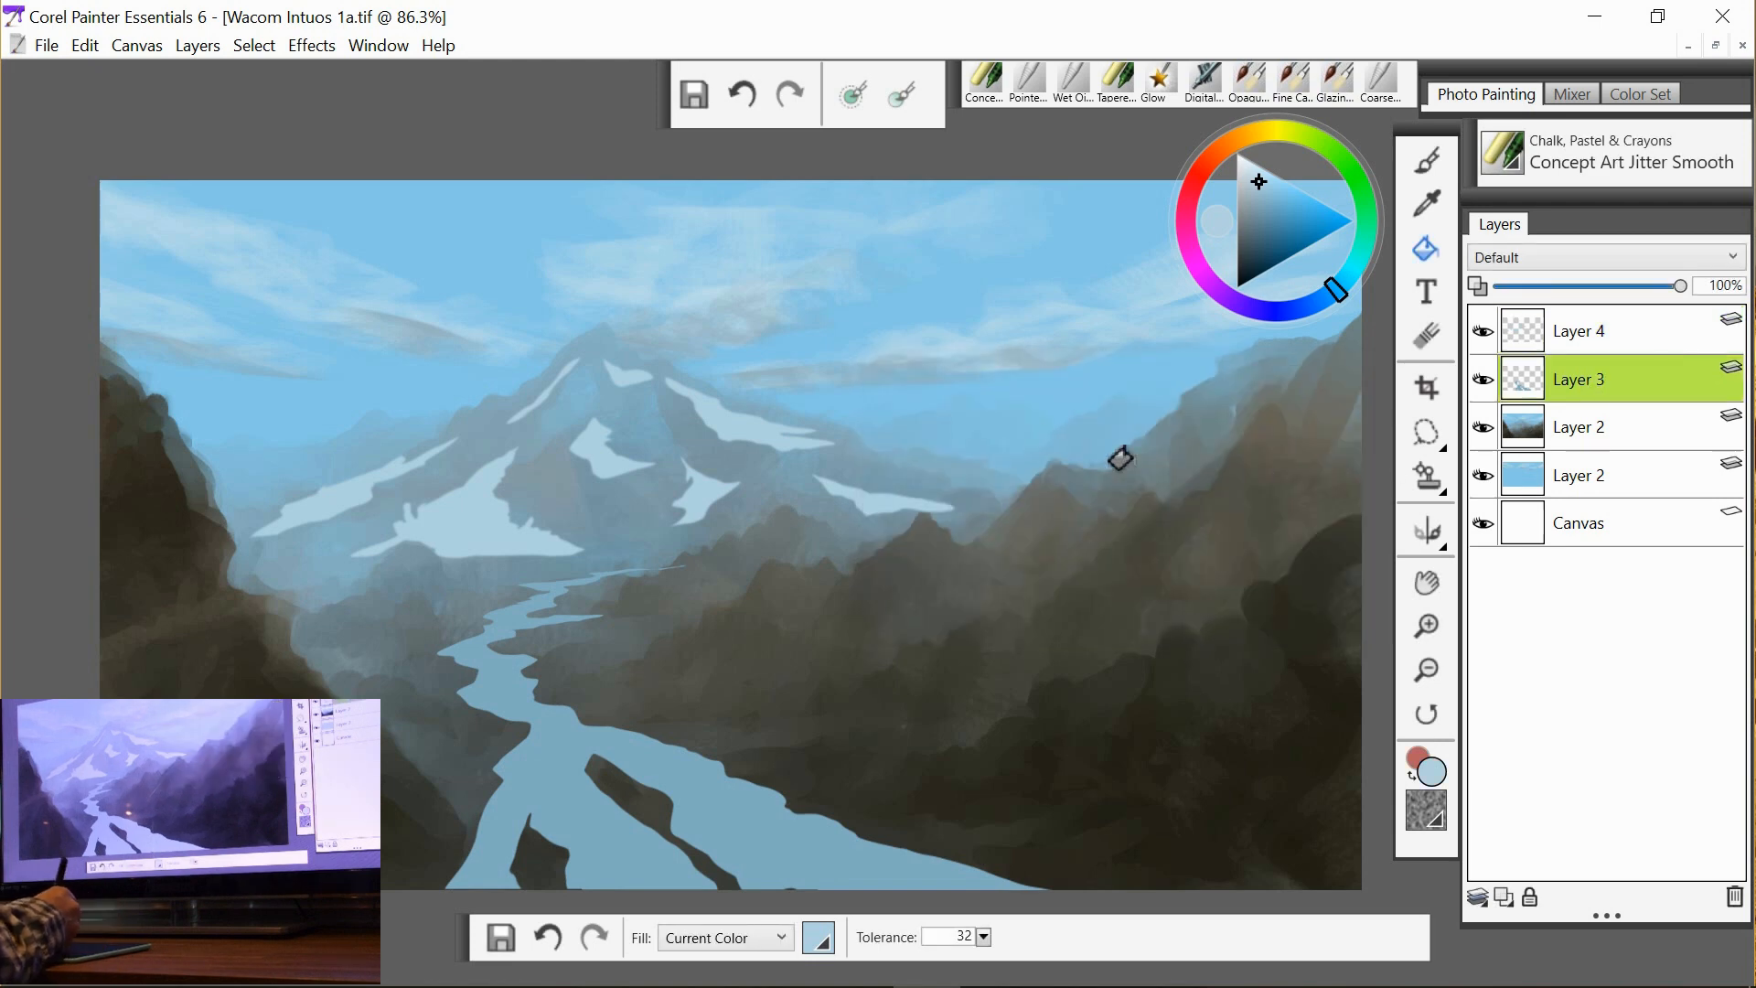
pyautogui.click(311, 46)
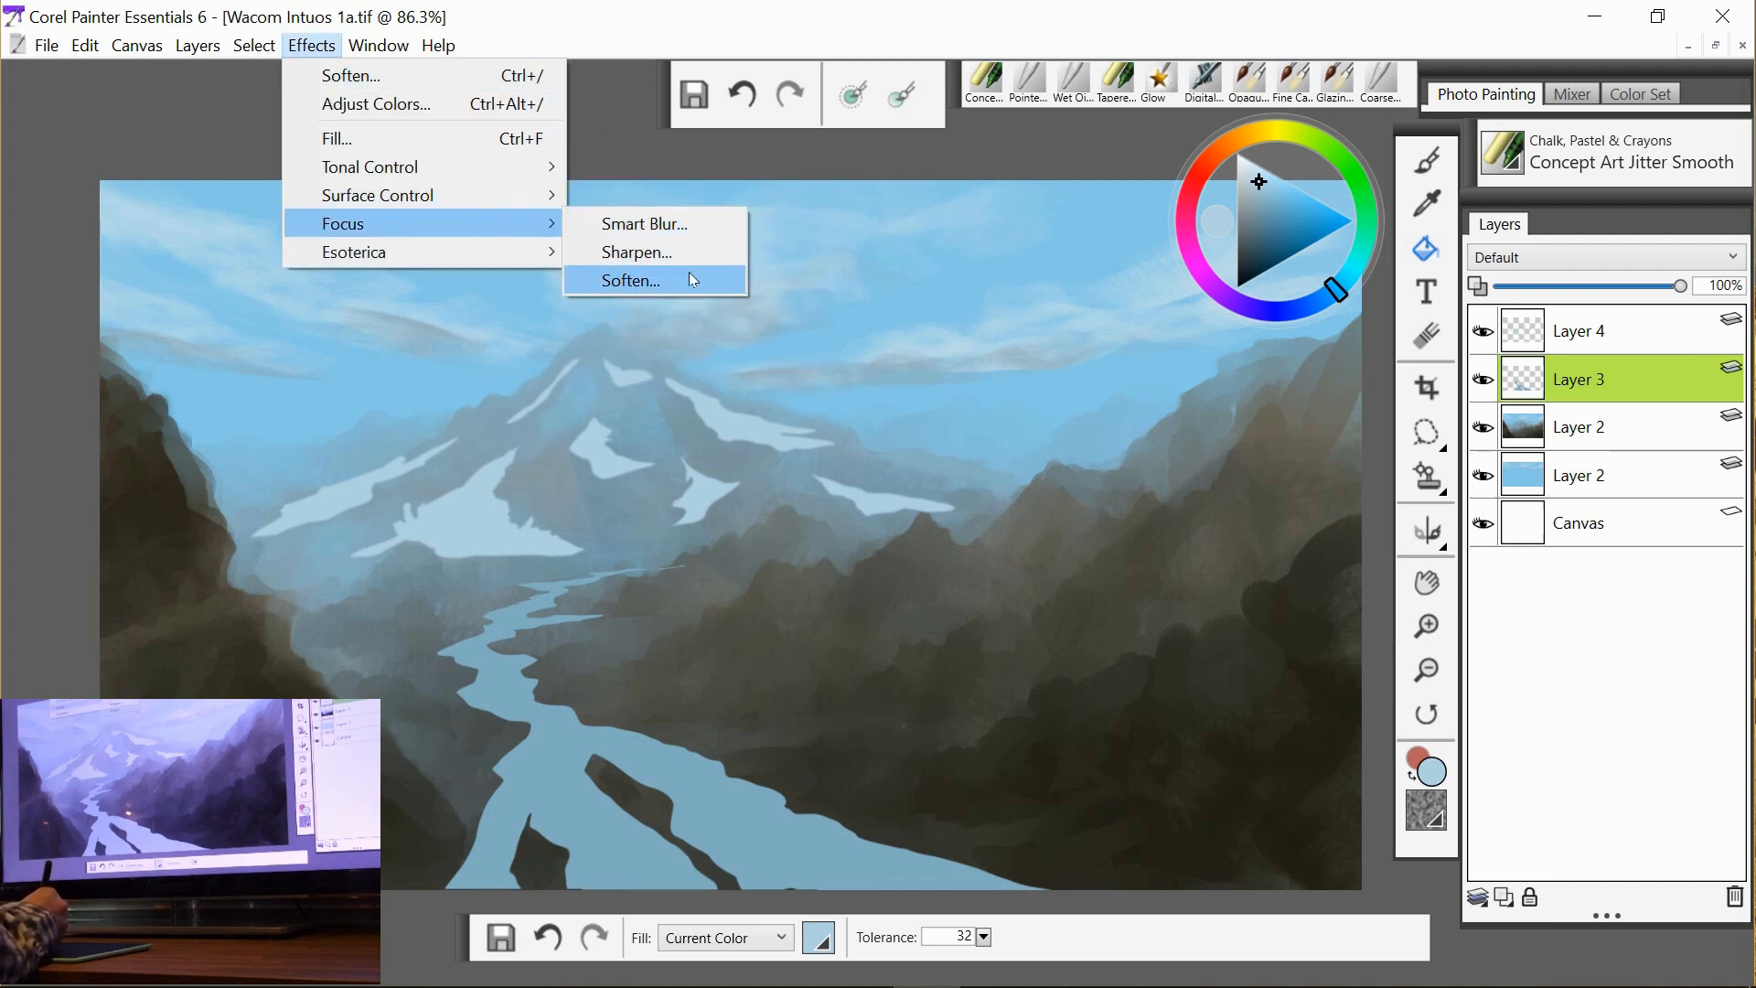
pyautogui.click(631, 280)
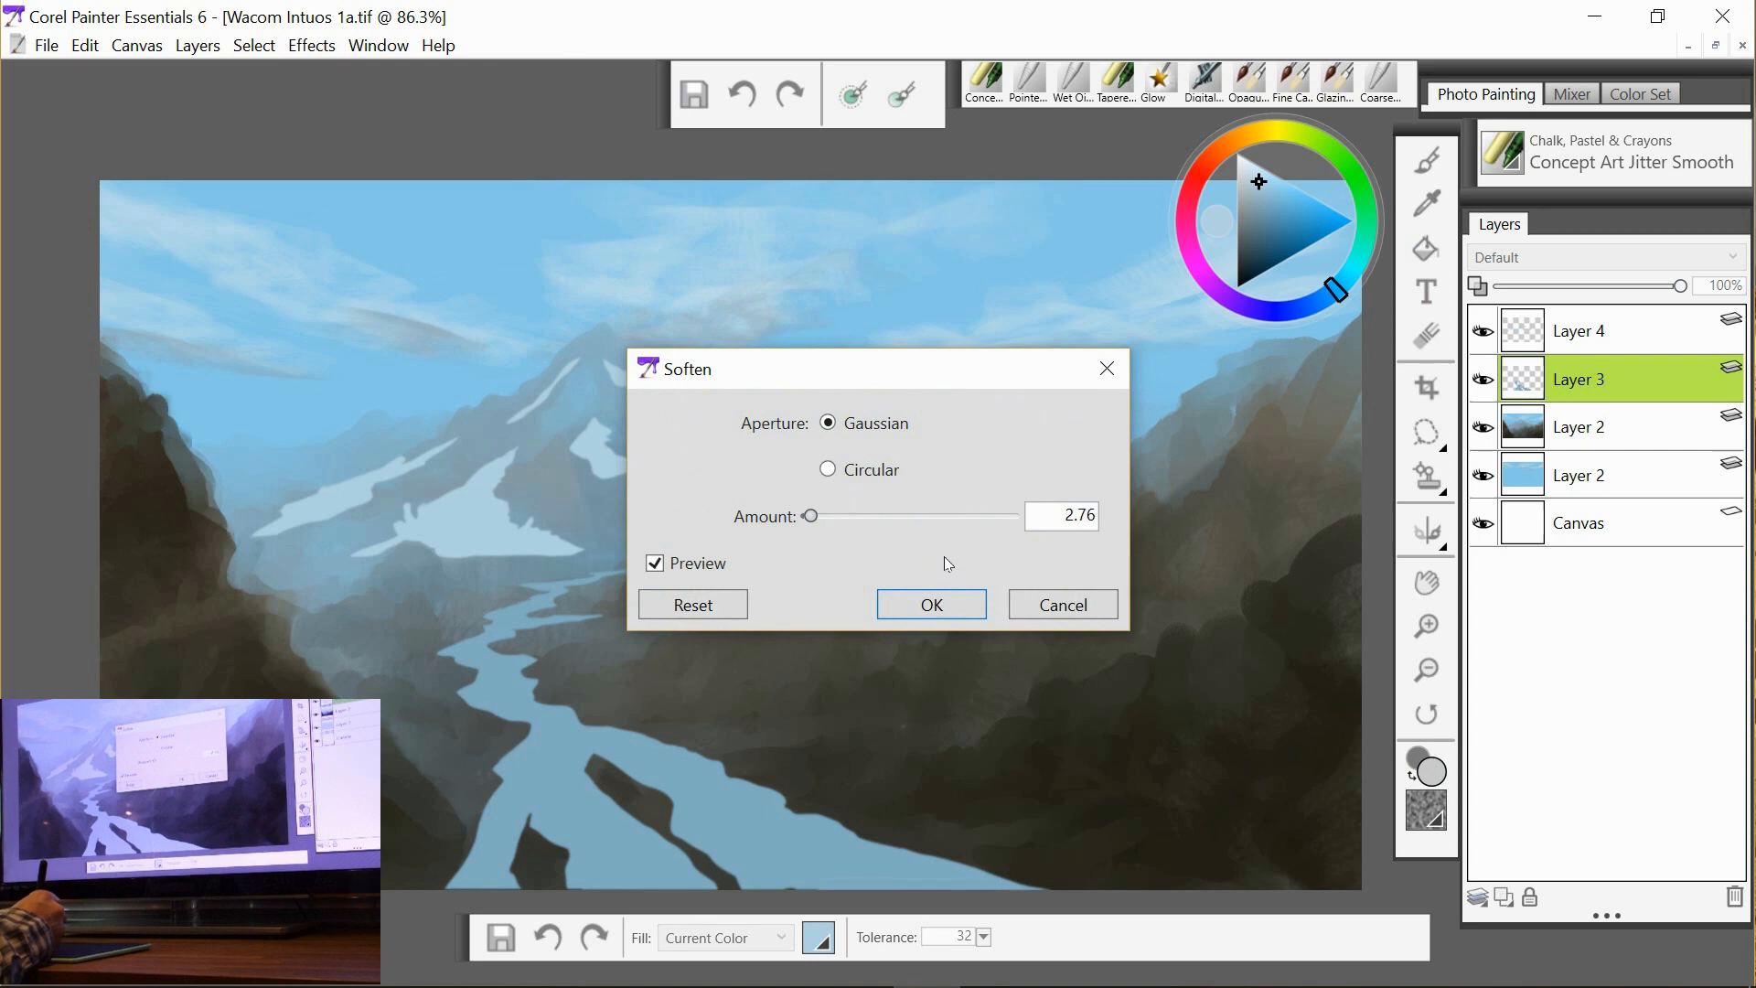
pyautogui.moveTo(812, 516); pyautogui.dragTo(816, 518)
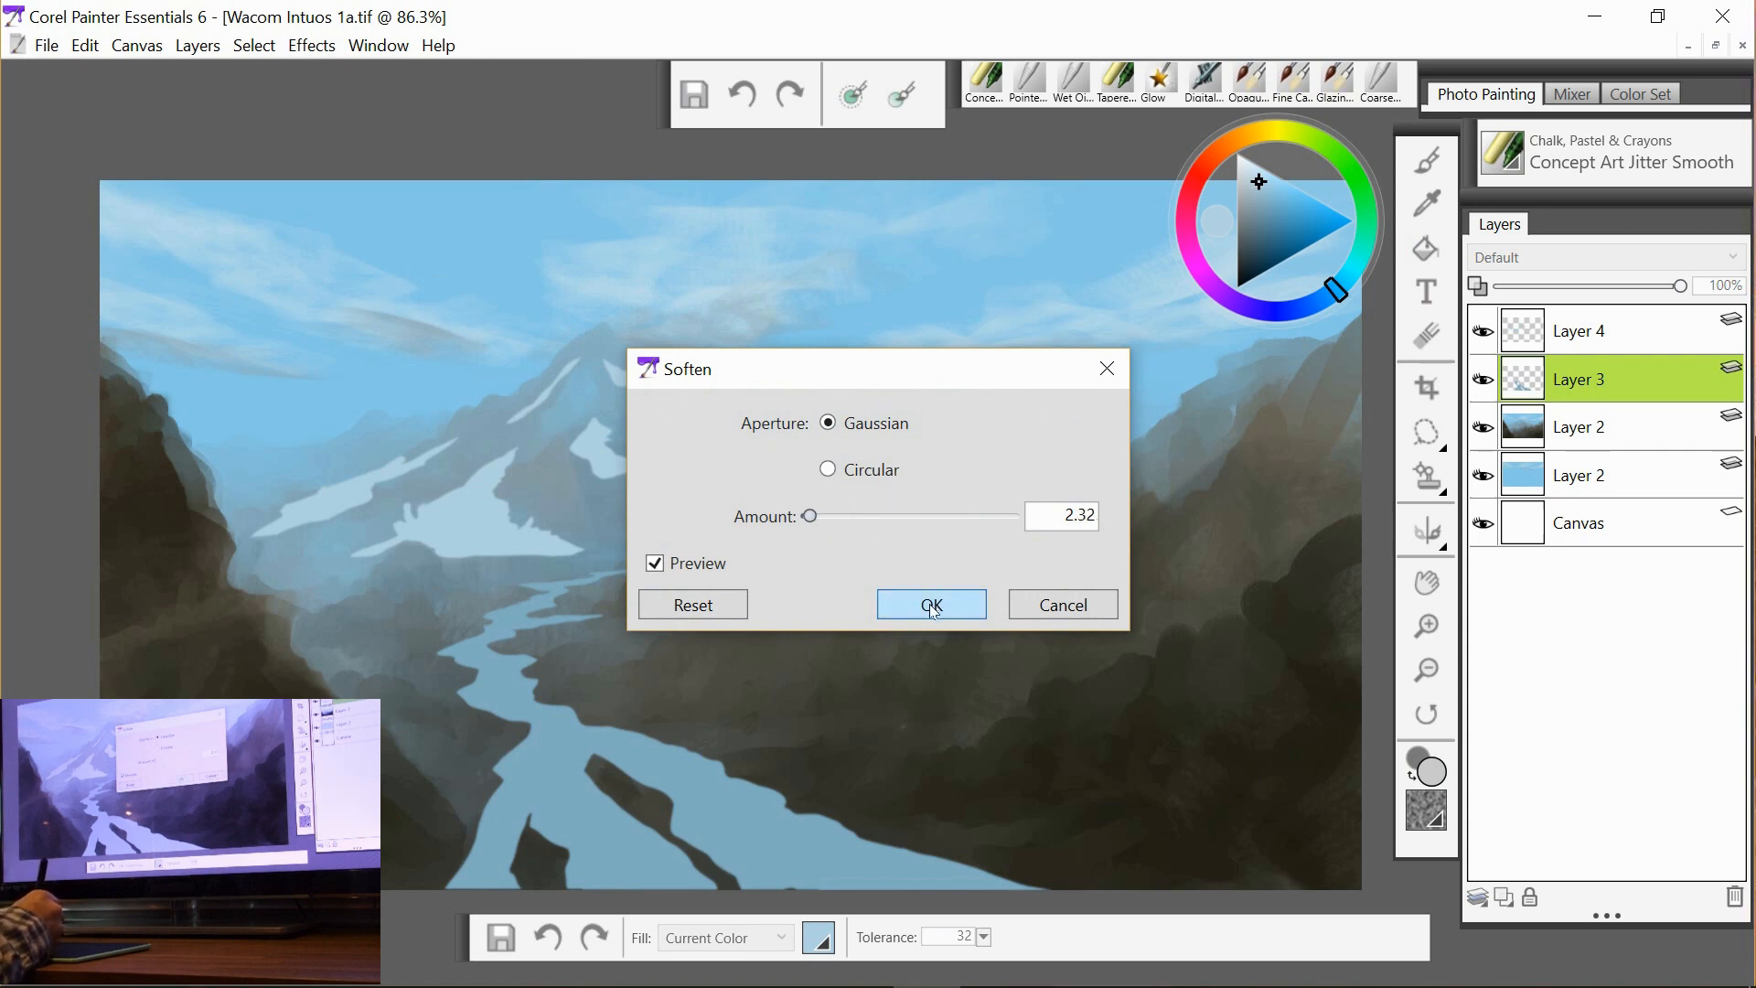
pyautogui.click(931, 603)
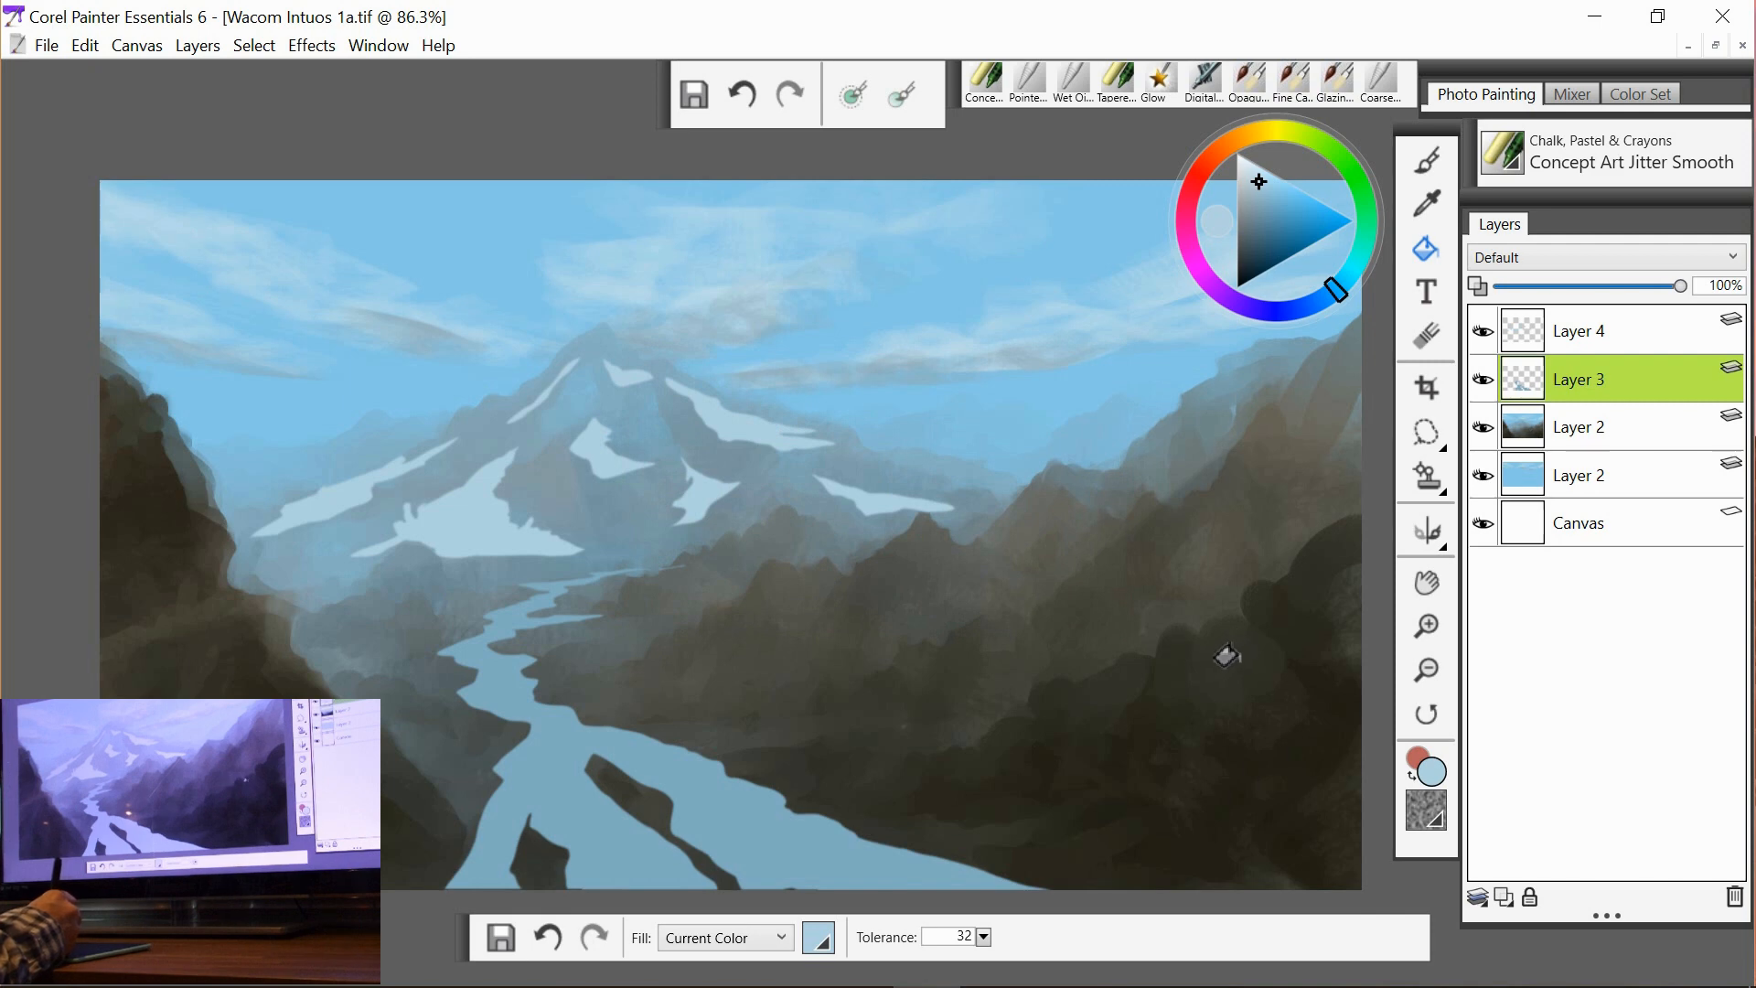
pyautogui.click(1605, 428)
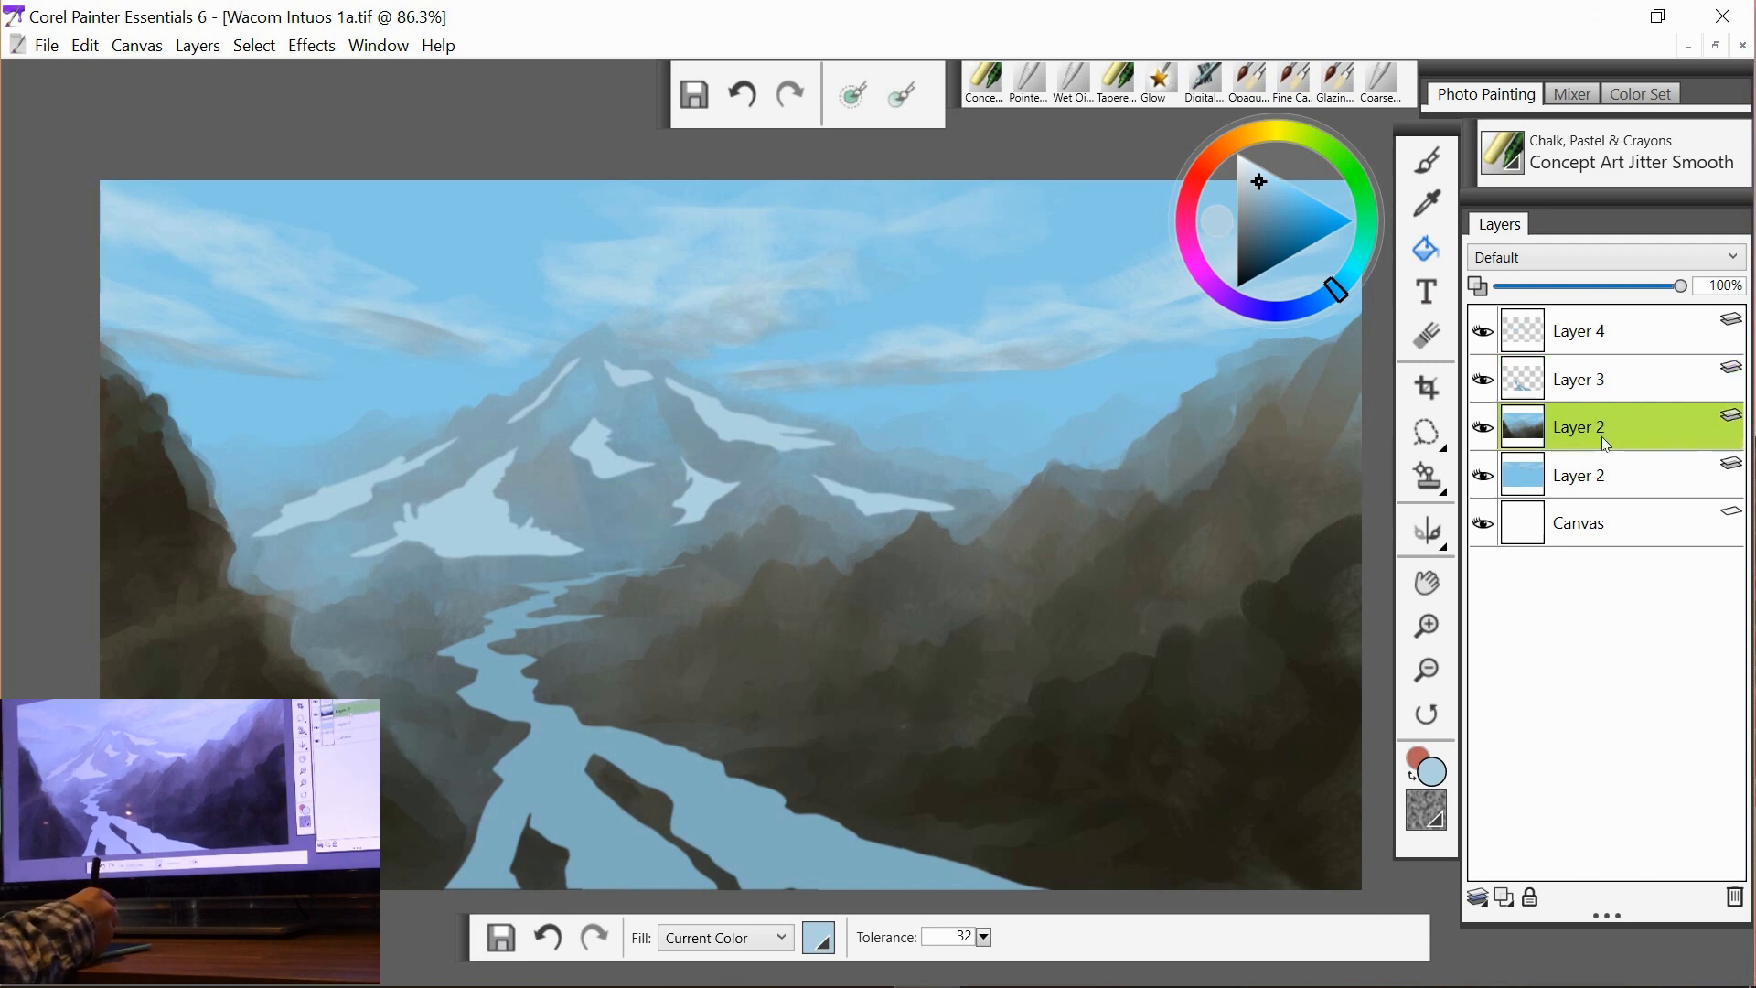
# Bring up Adjust Colors for the mountain layer and reset all adjustments to zero.
pyautogui.click(311, 44)
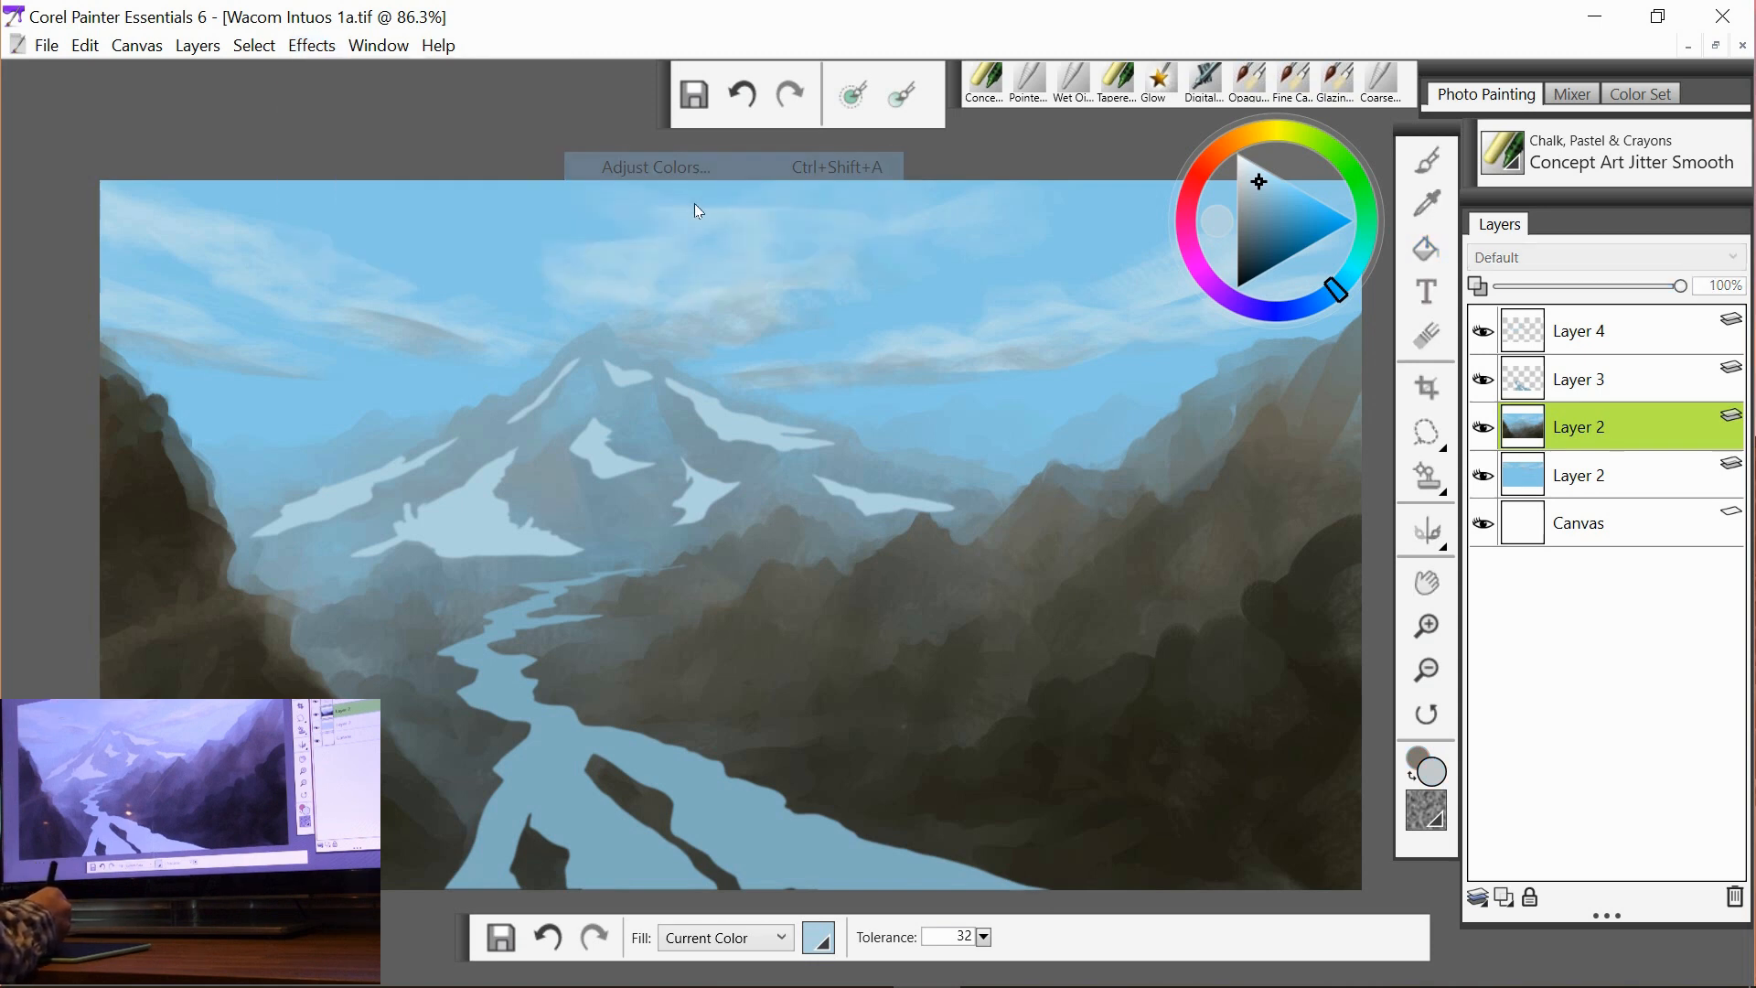
pyautogui.click(655, 167)
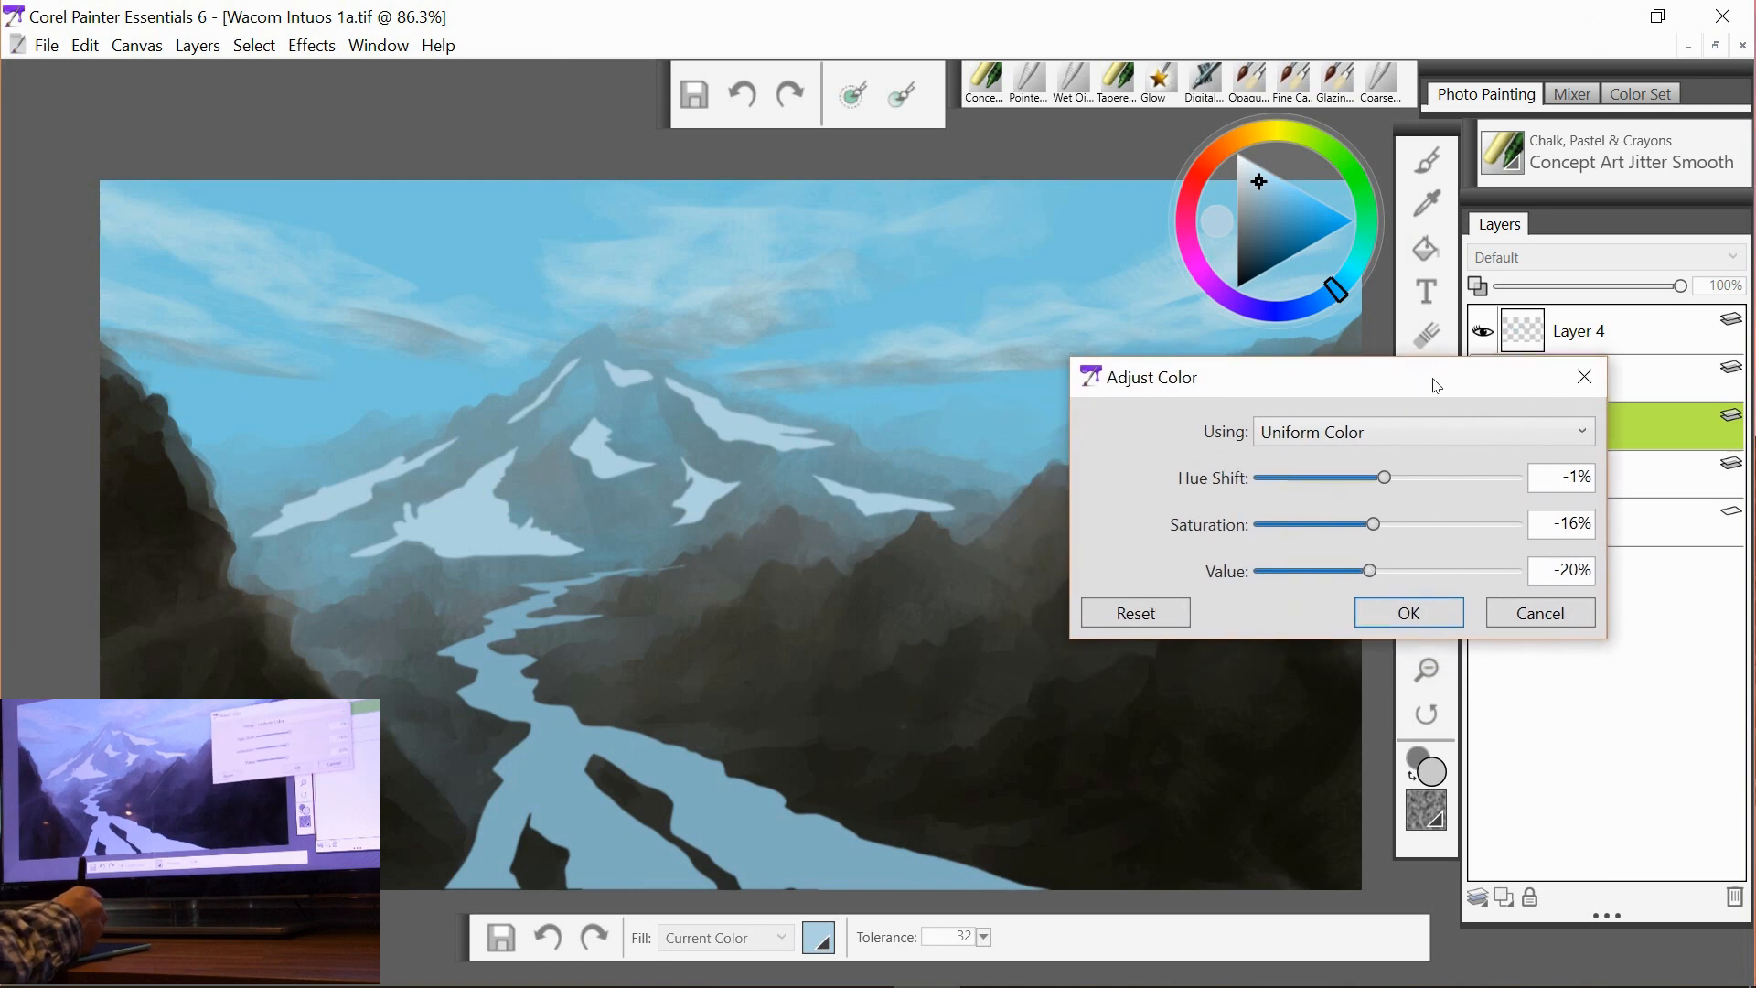
pyautogui.click(1134, 613)
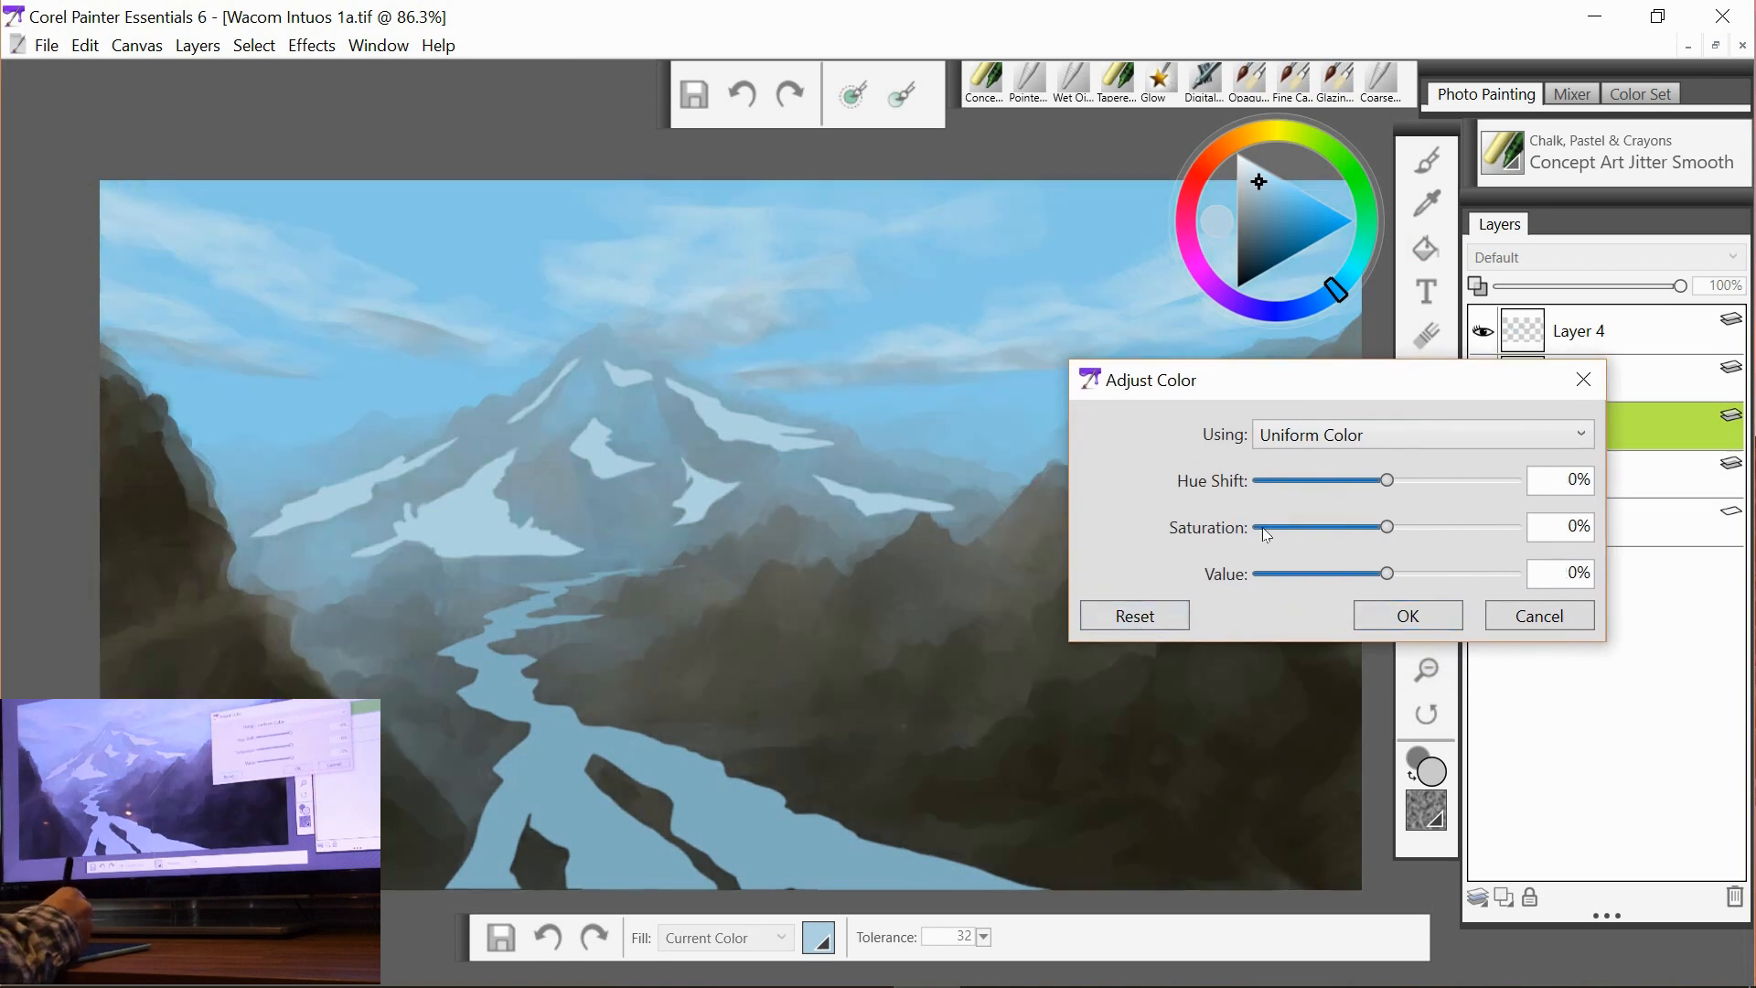
pyautogui.moveTo(1142, 380); pyautogui.dragTo(1215, 353)
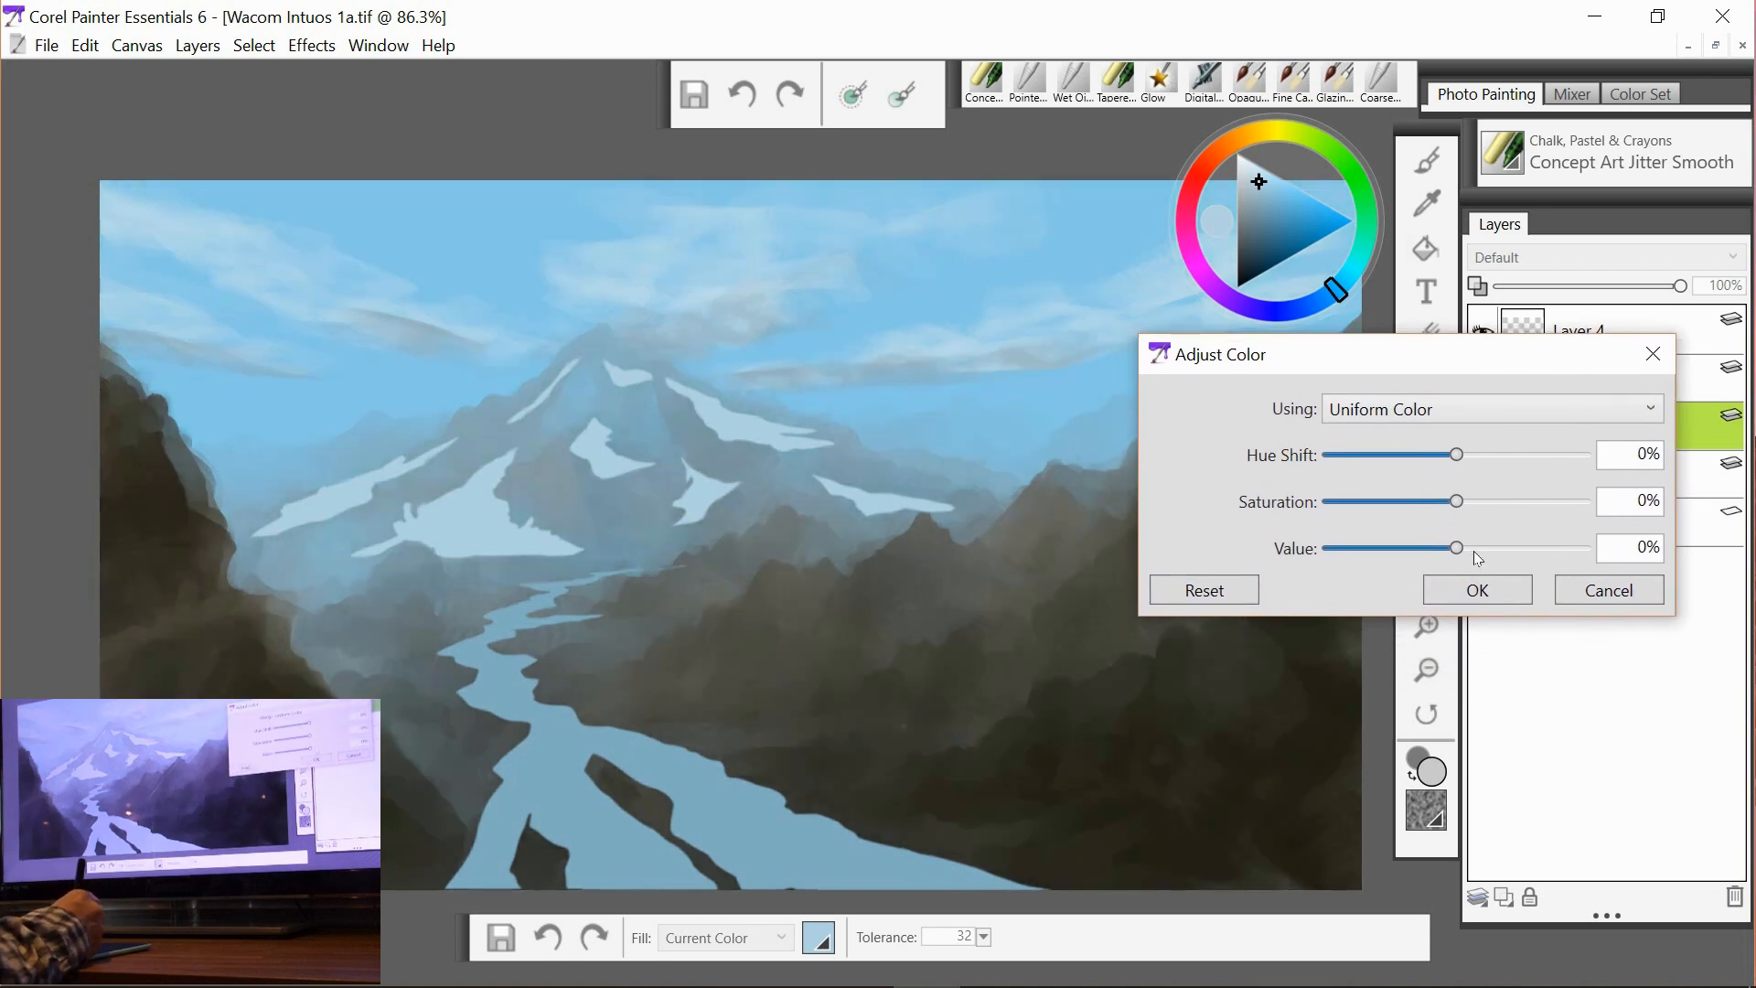
# Apply Value -13% and Saturation 7% to darken and enrich the mountain layer.
pyautogui.moveTo(1456, 547); pyautogui.dragTo(1453, 547)
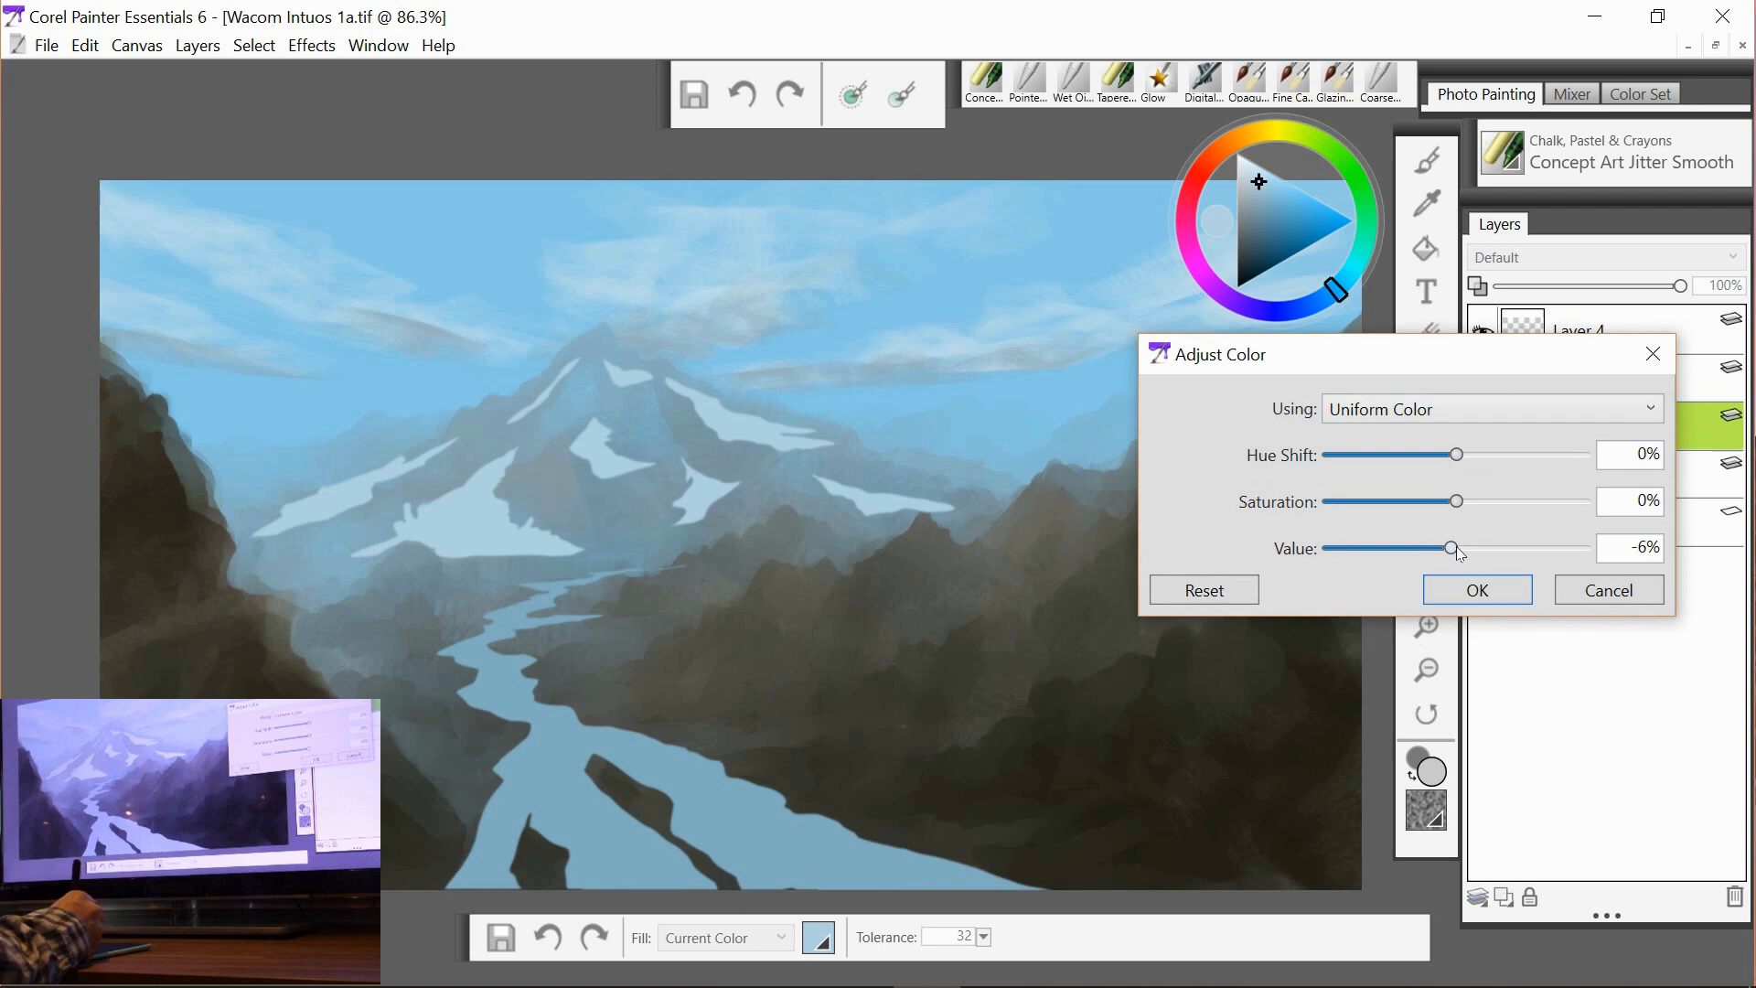
pyautogui.moveTo(1460, 549); pyautogui.dragTo(1451, 549)
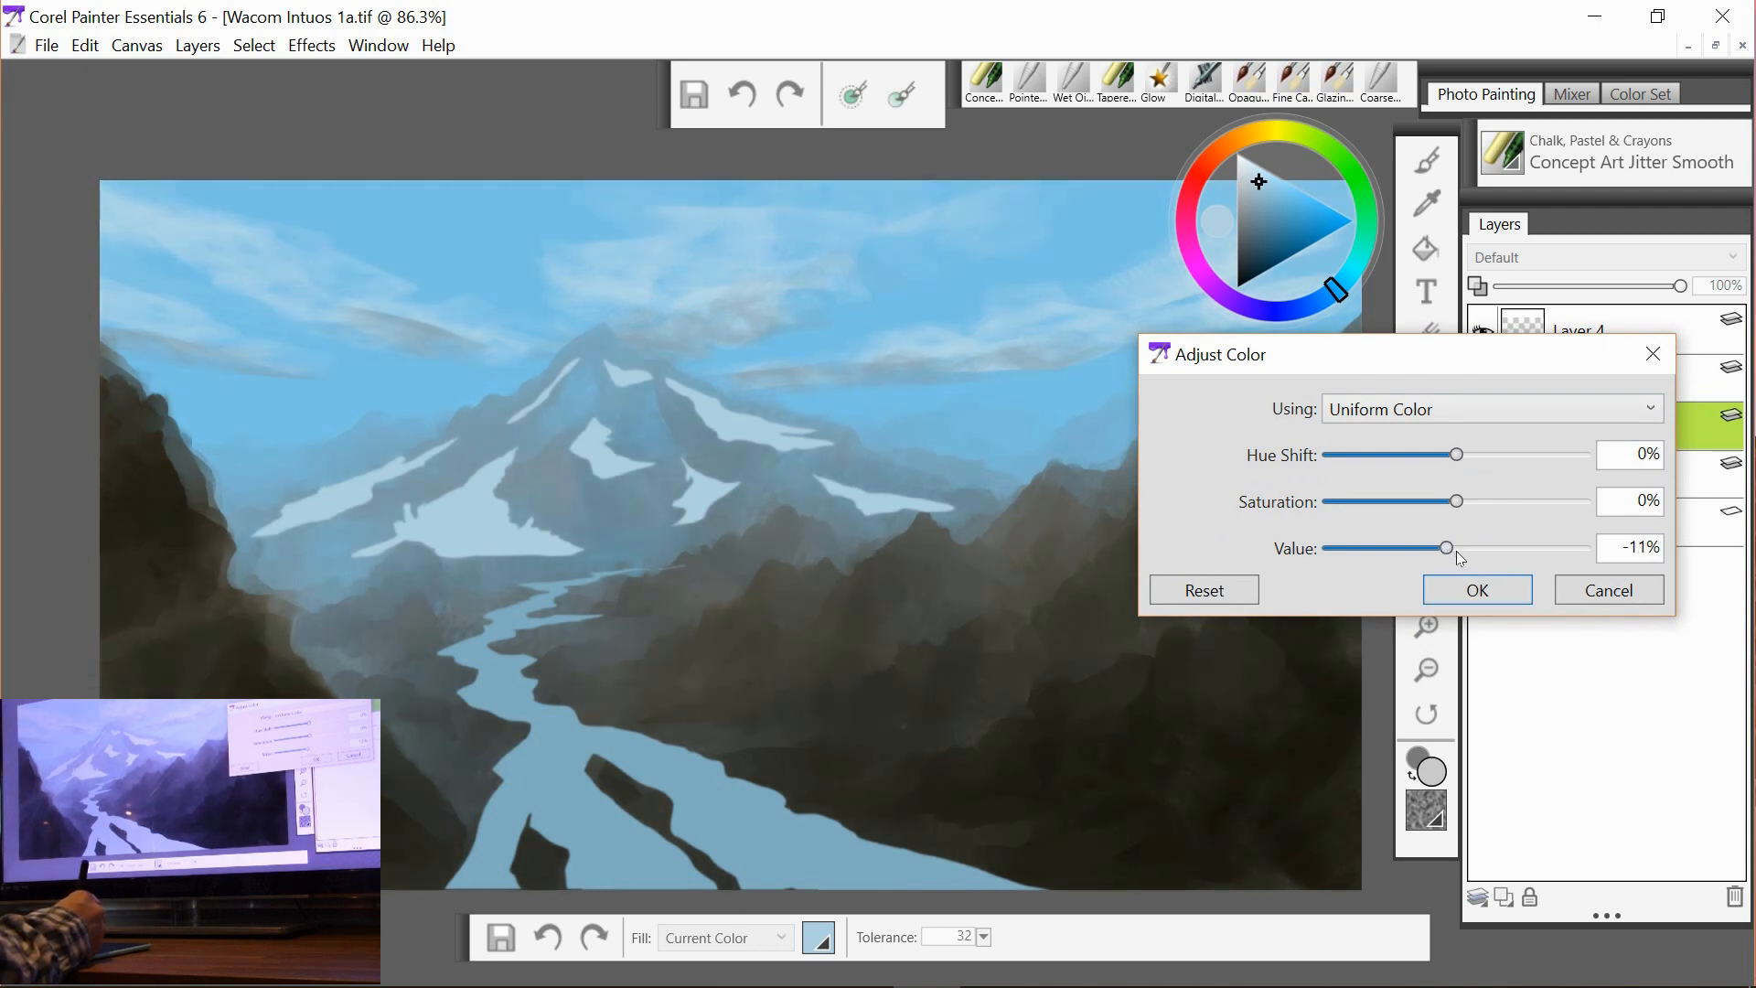
pyautogui.moveTo(1446, 547); pyautogui.dragTo(1443, 547)
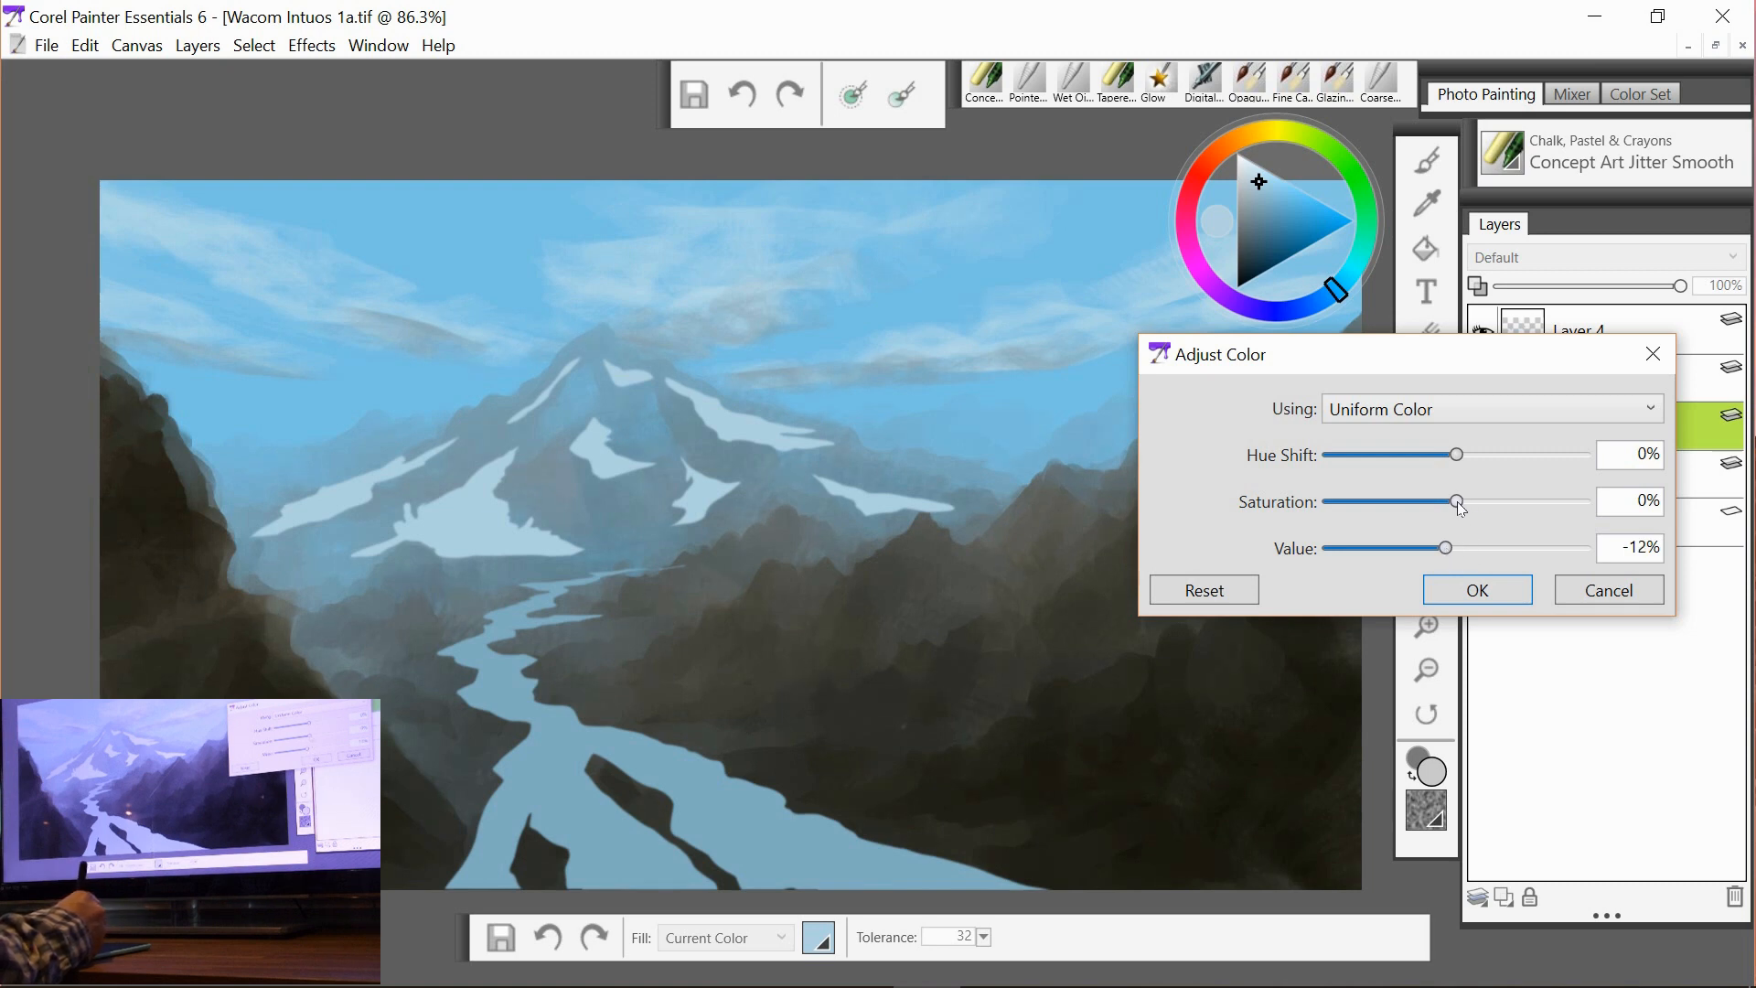
pyautogui.moveTo(1457, 501); pyautogui.dragTo(1464, 501)
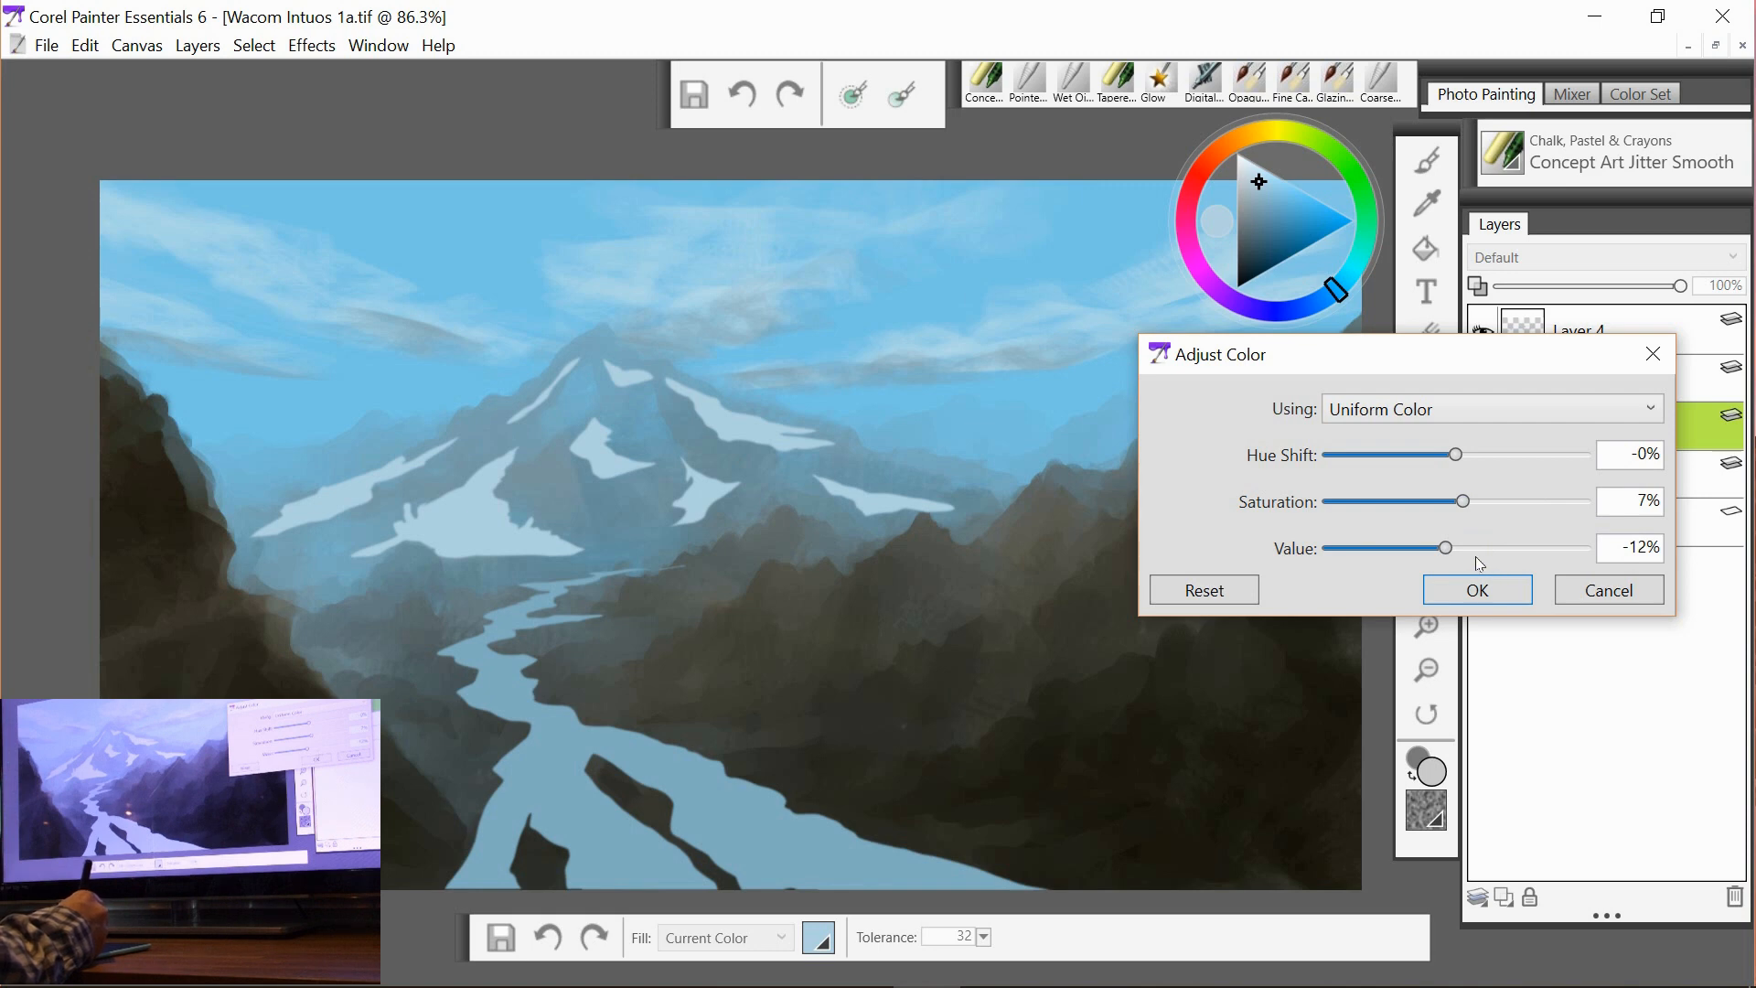
pyautogui.moveTo(1447, 549)
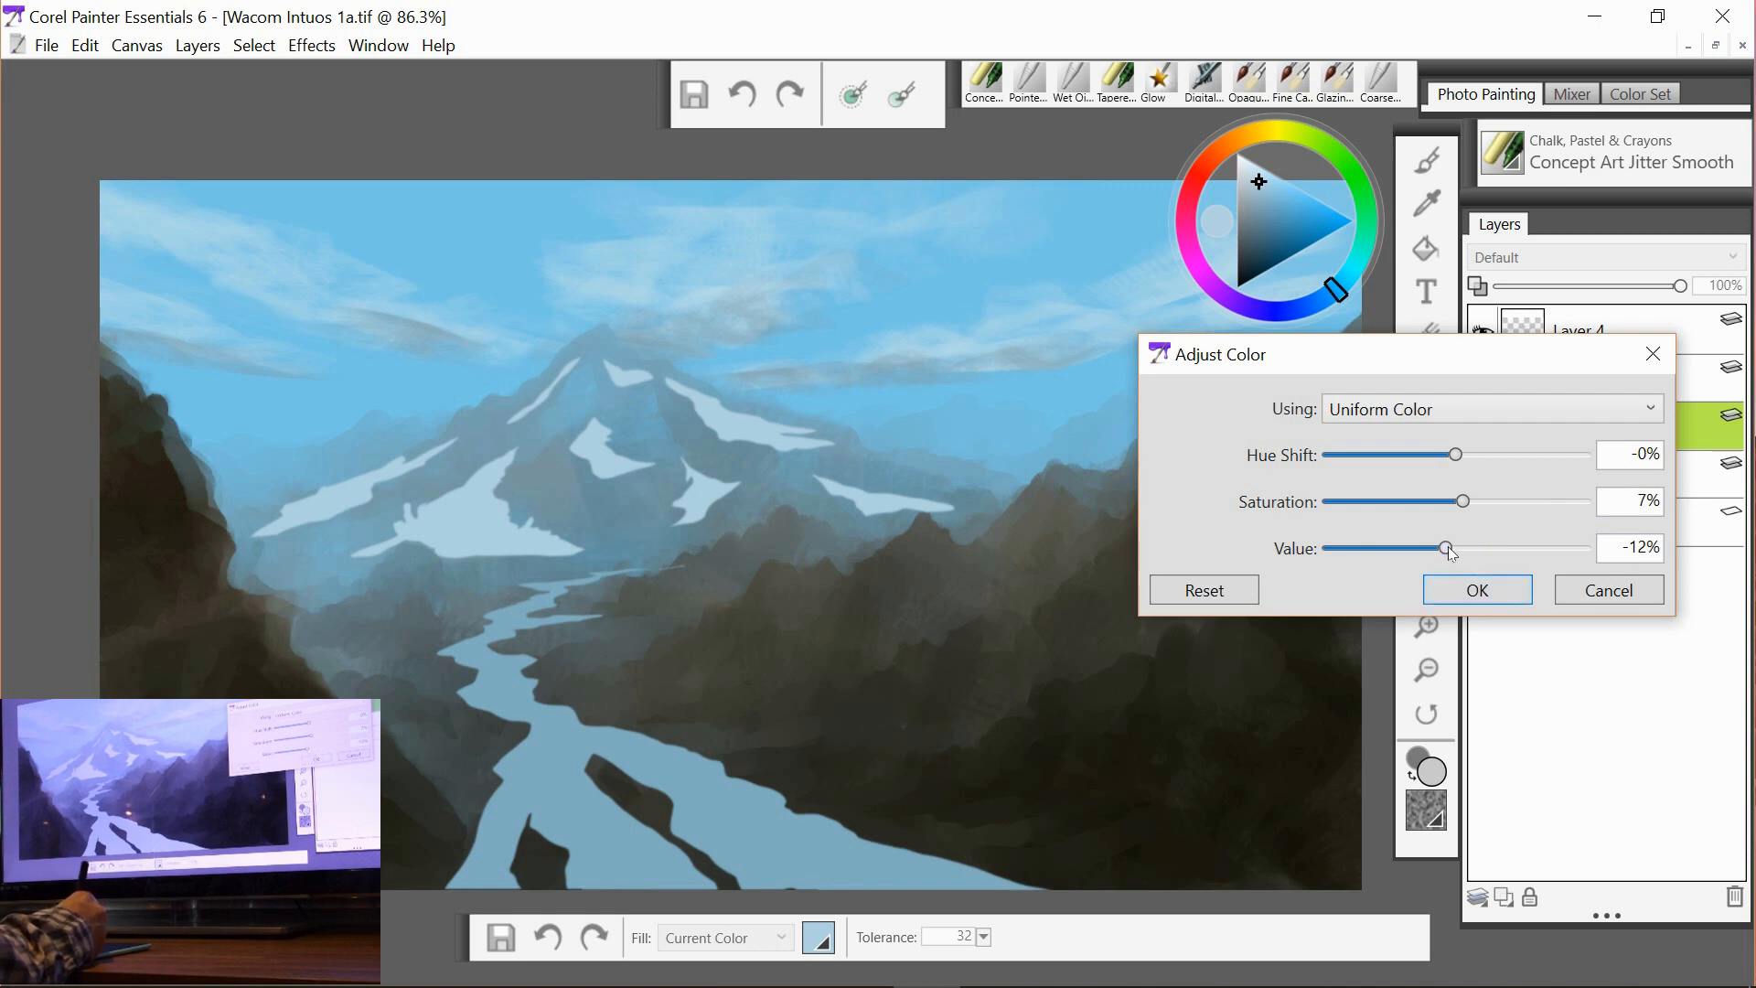
pyautogui.moveTo(1447, 547); pyautogui.dragTo(1443, 547)
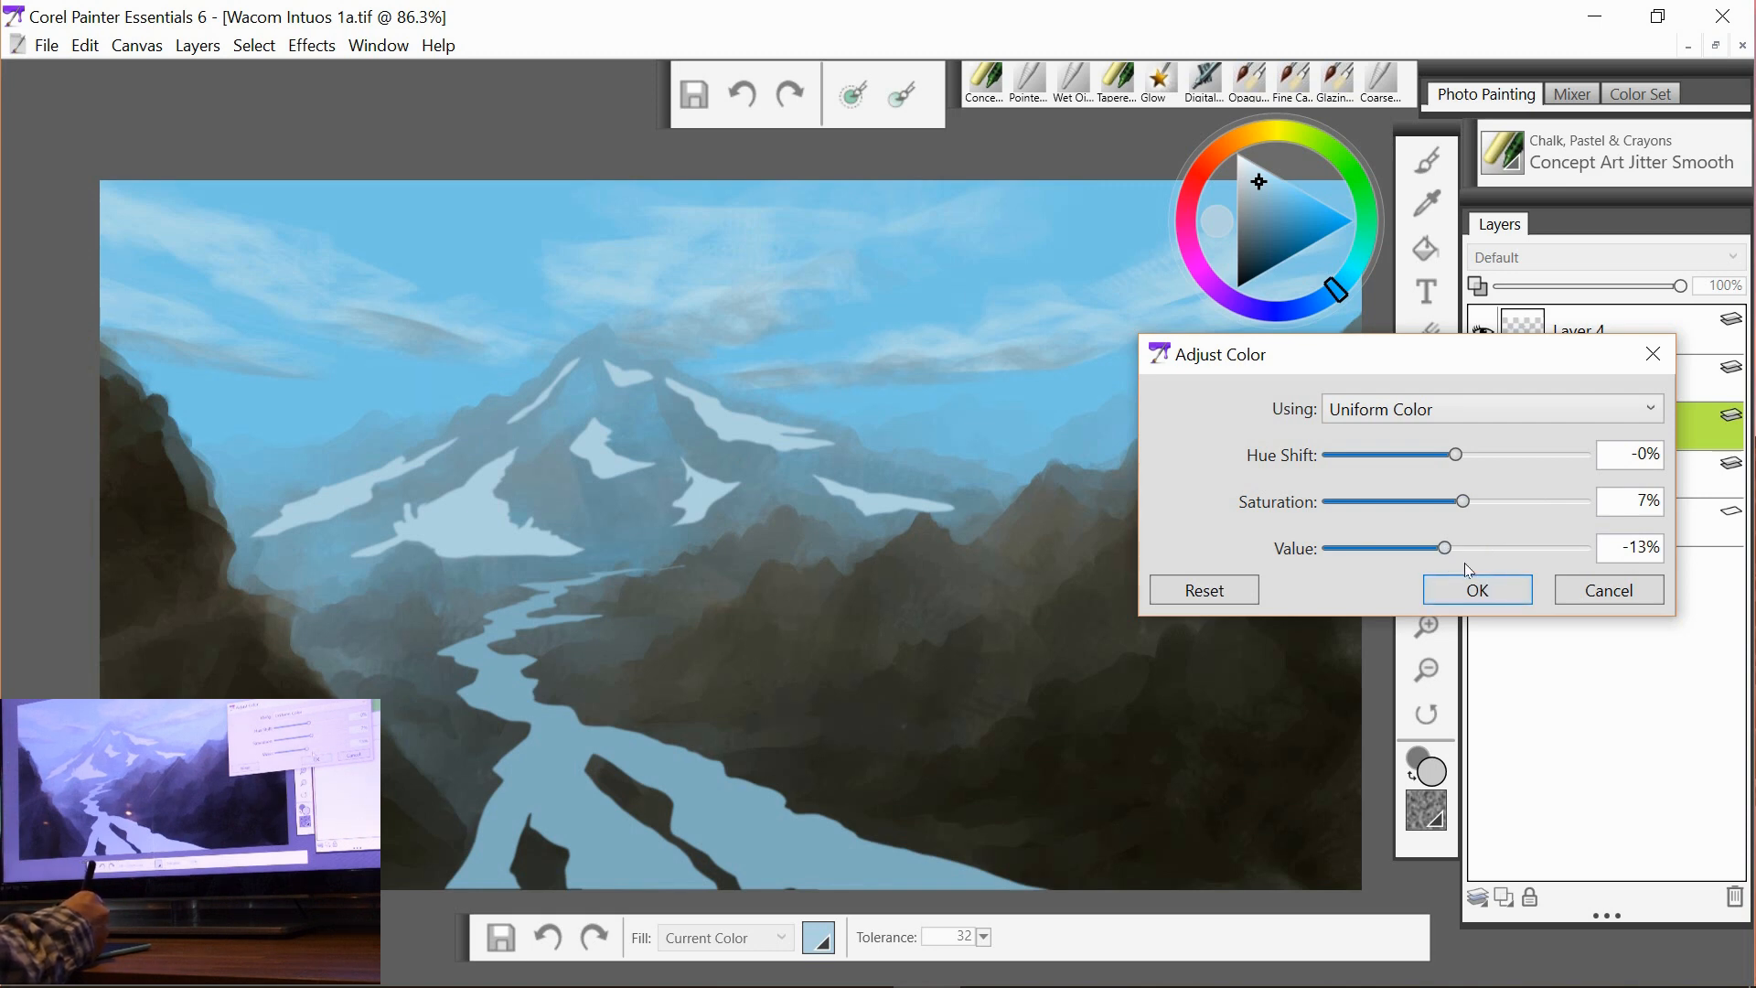
pyautogui.click(1478, 589)
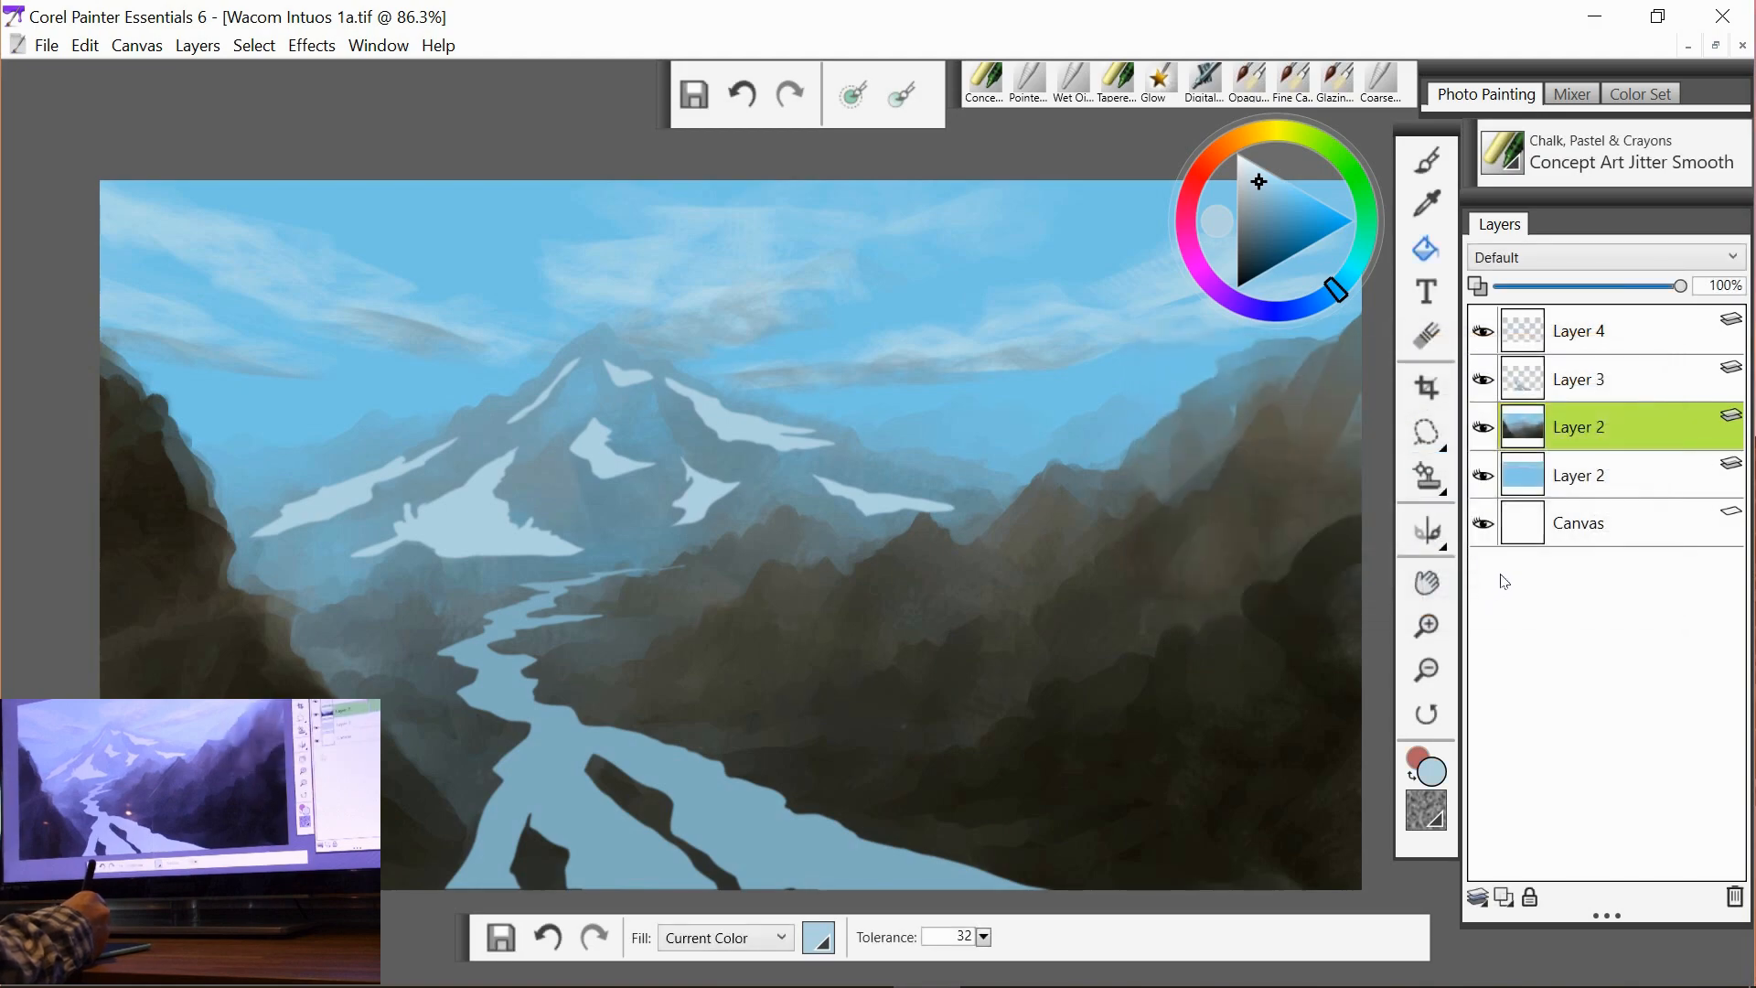